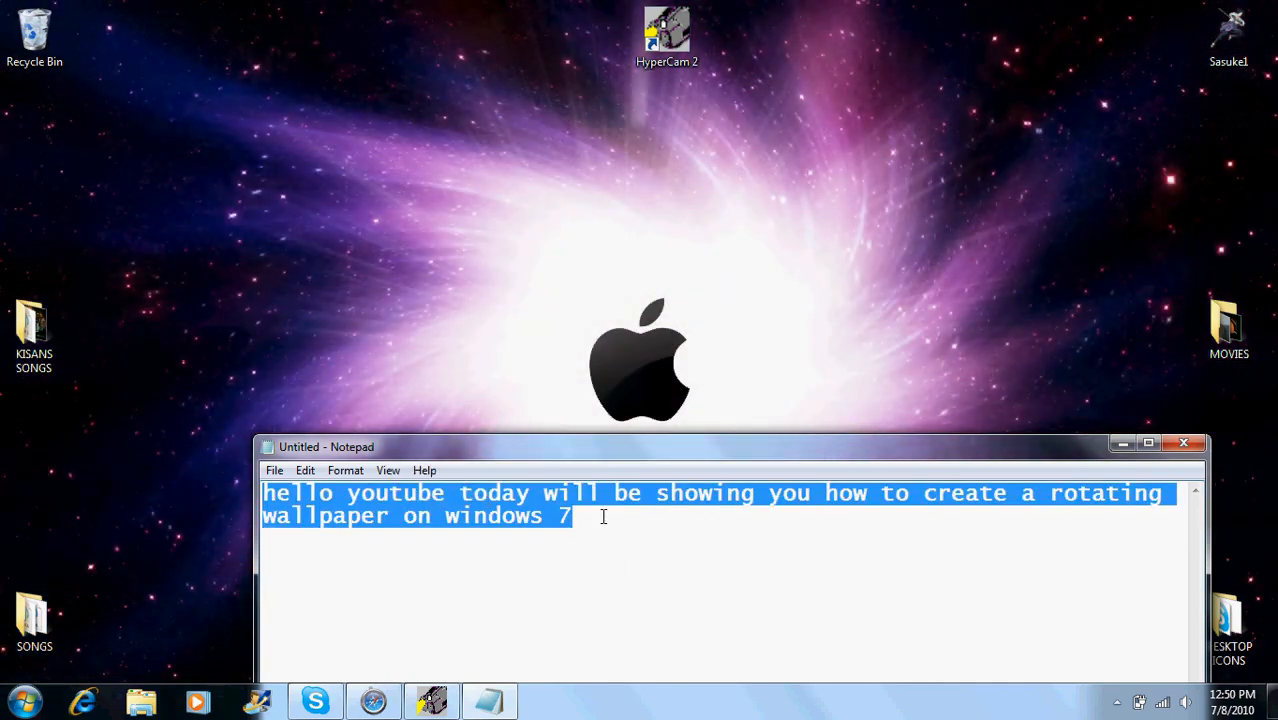
- Write the Notepad caption 'ok first on your desktop you rite click and then go down to personalize'
left_click(572, 515)
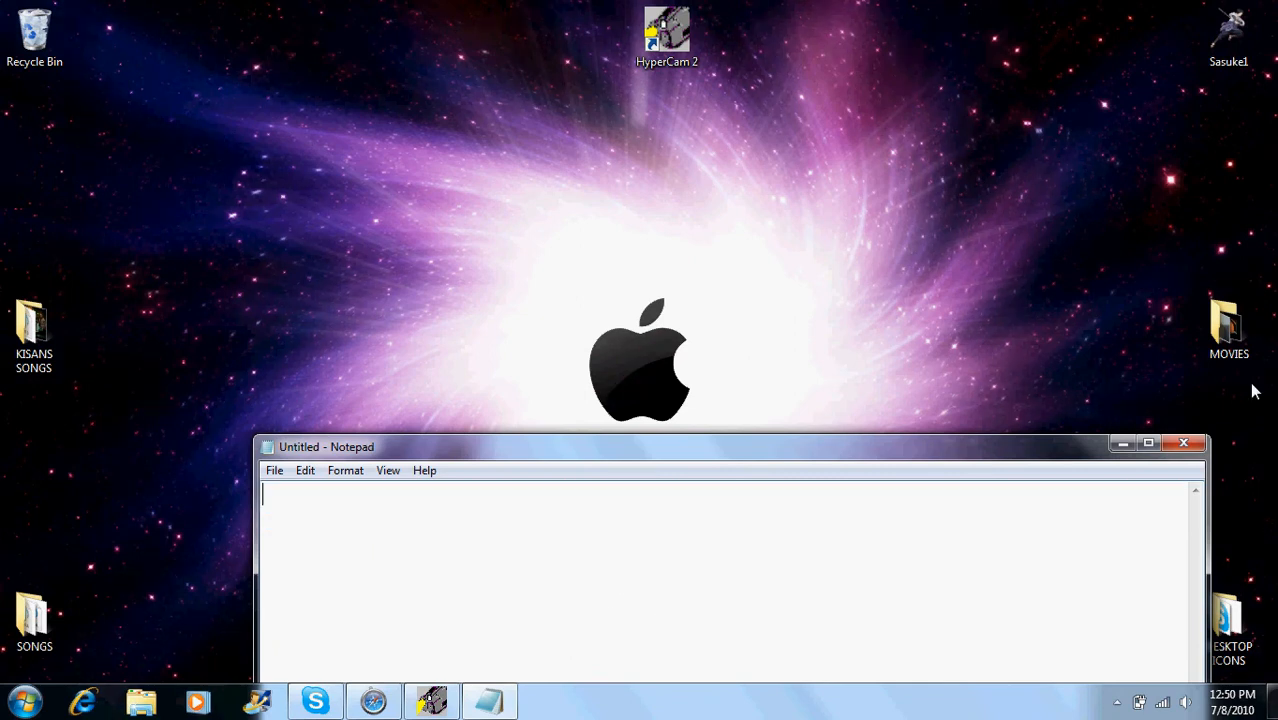
type("ok first on your desktop you rit")
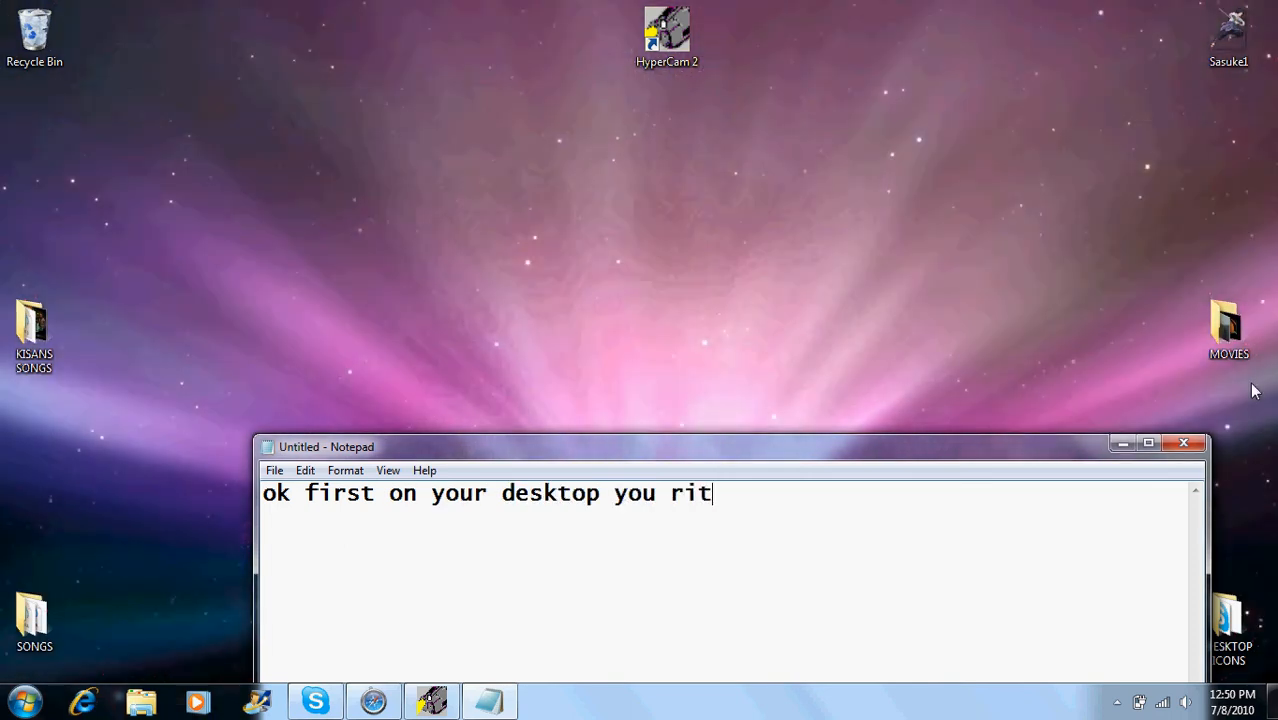
type("e")
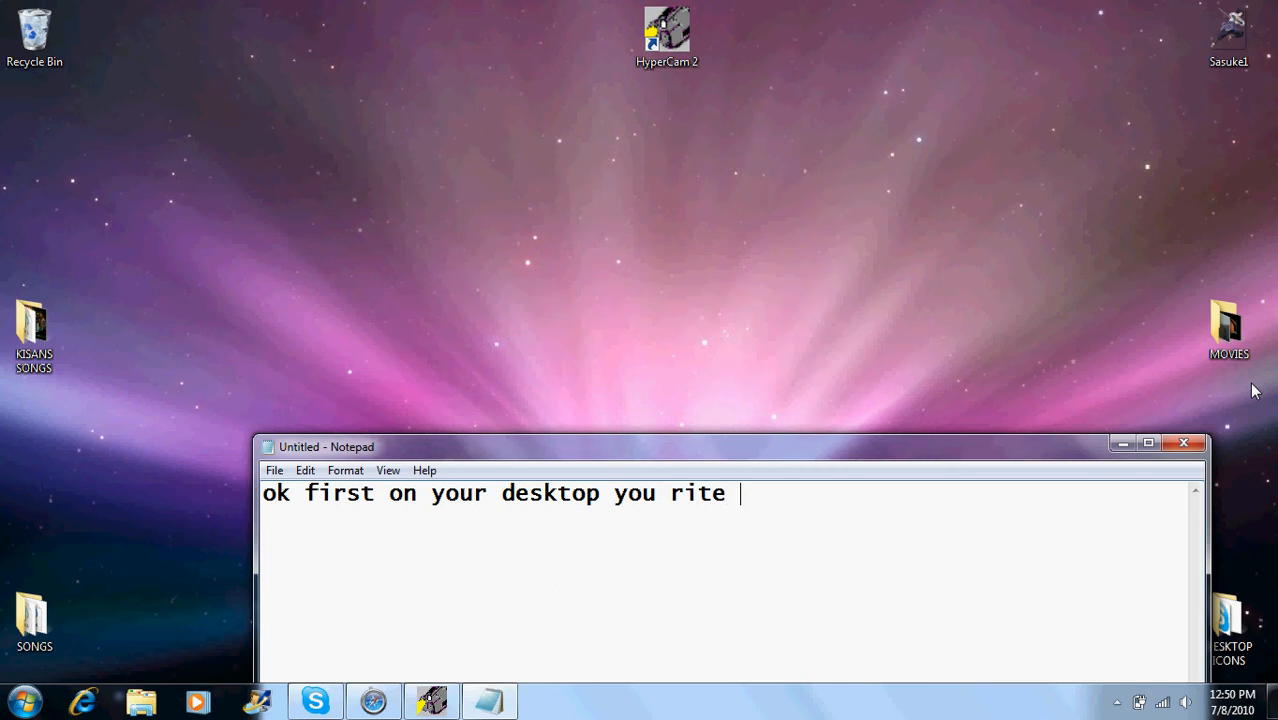
type("click")
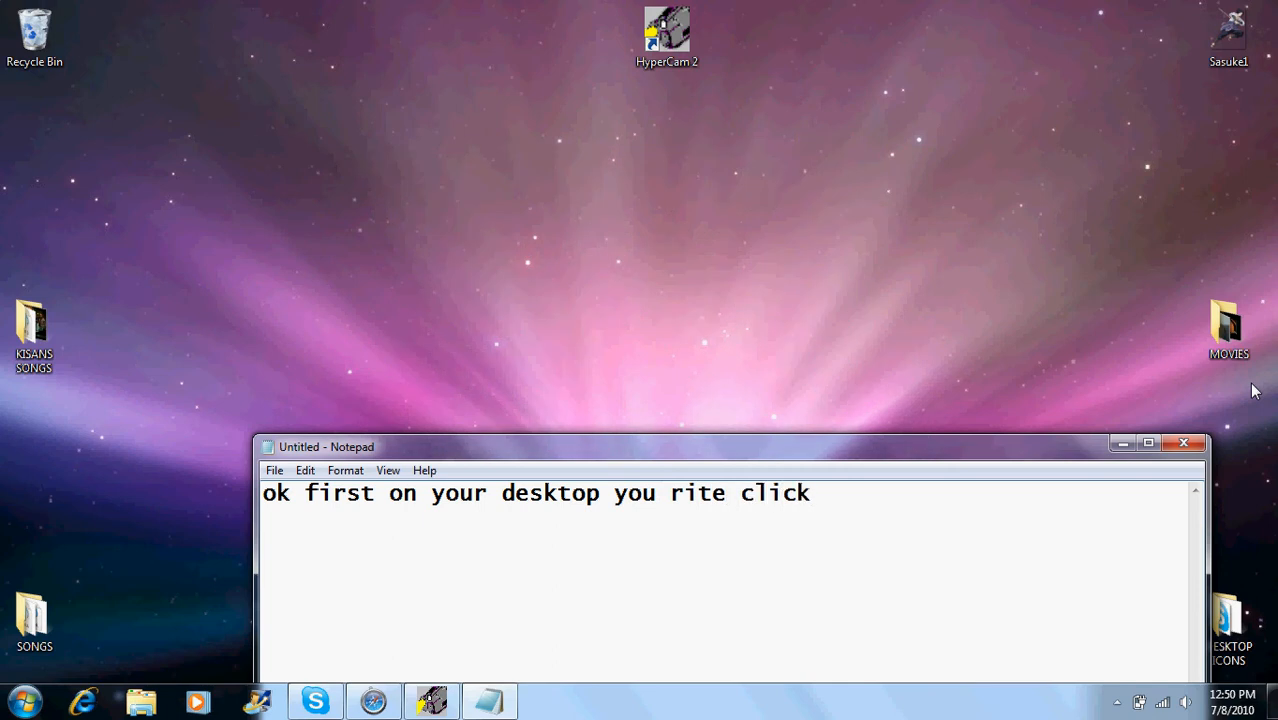
mouse_move(878, 146)
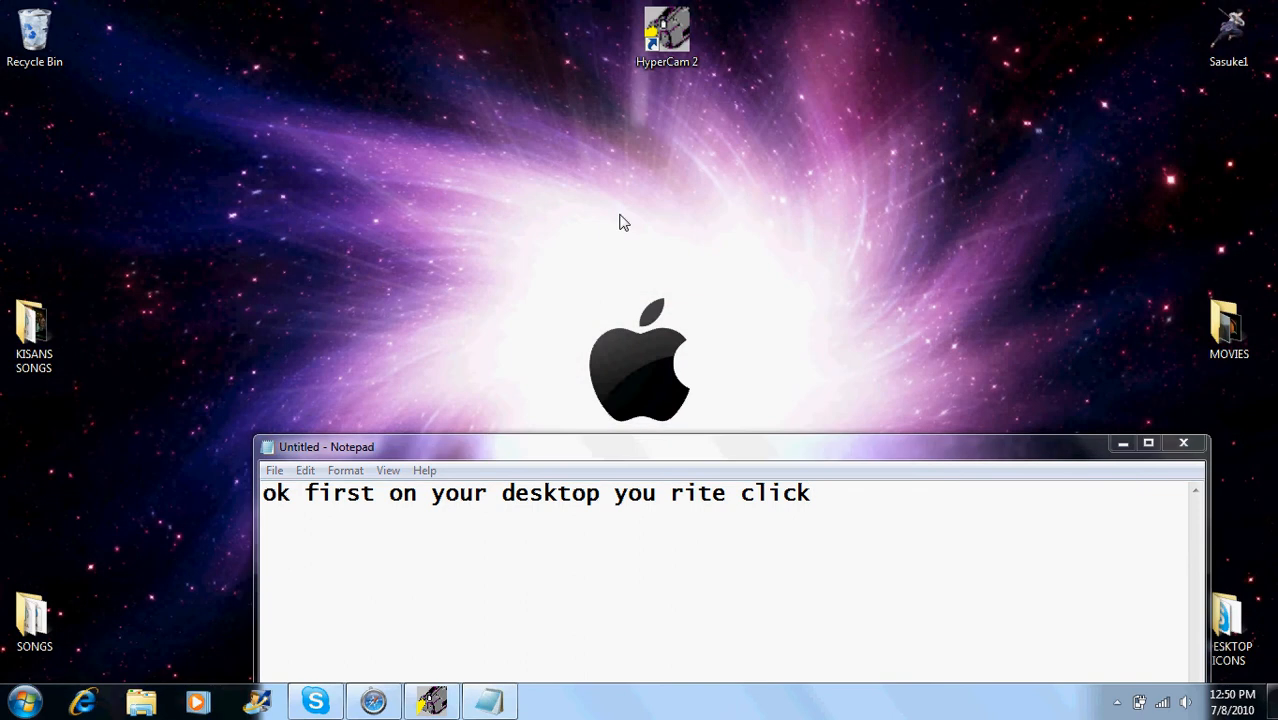
right_click(620, 222)
type(" and")
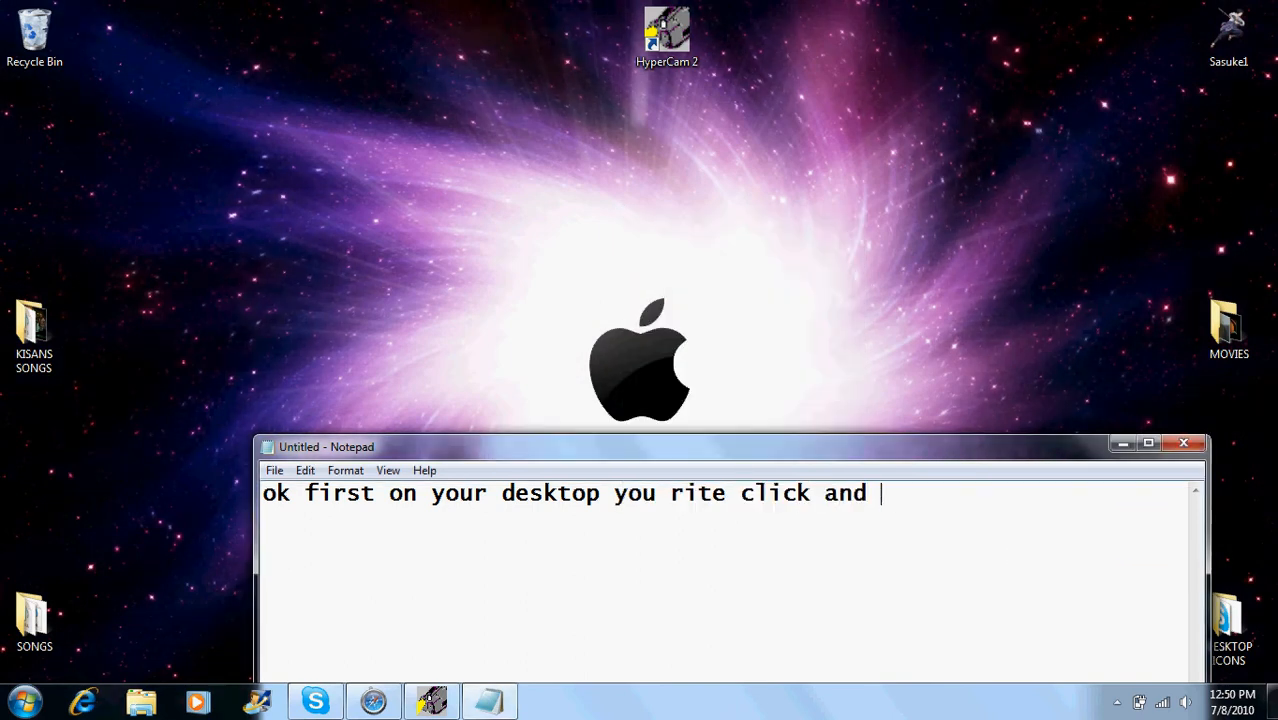
type("then go d")
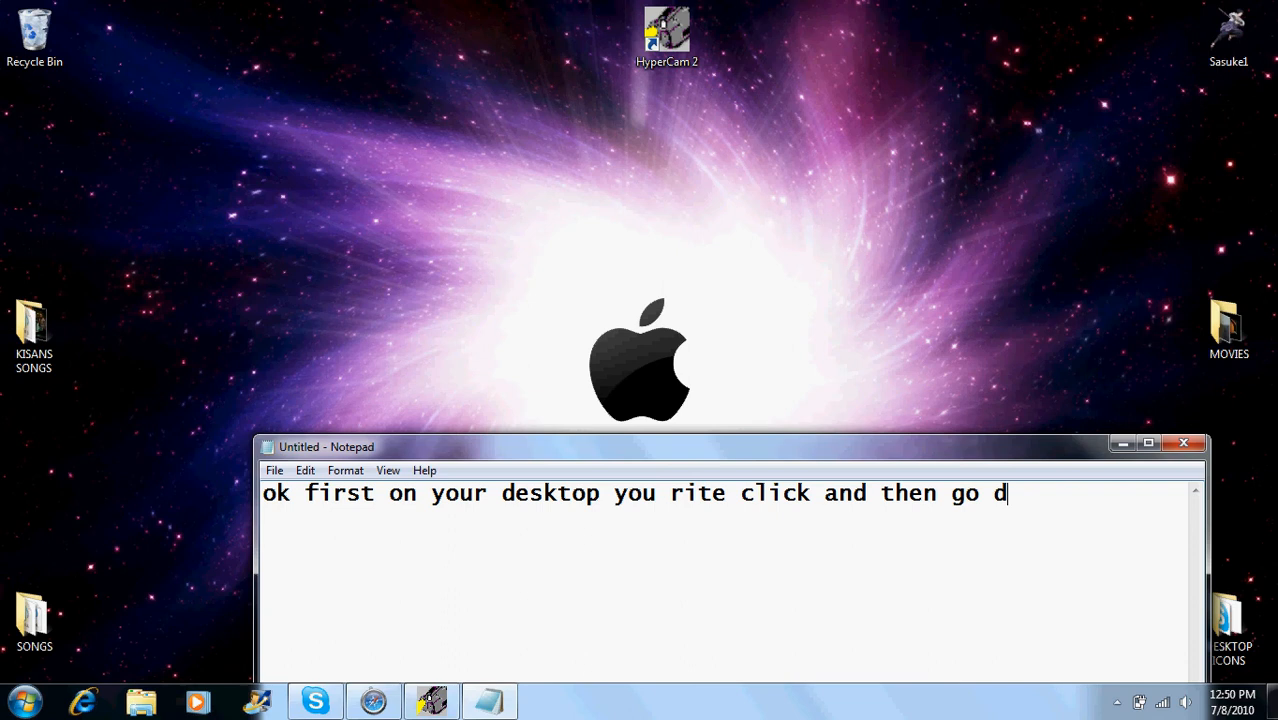
type("own")
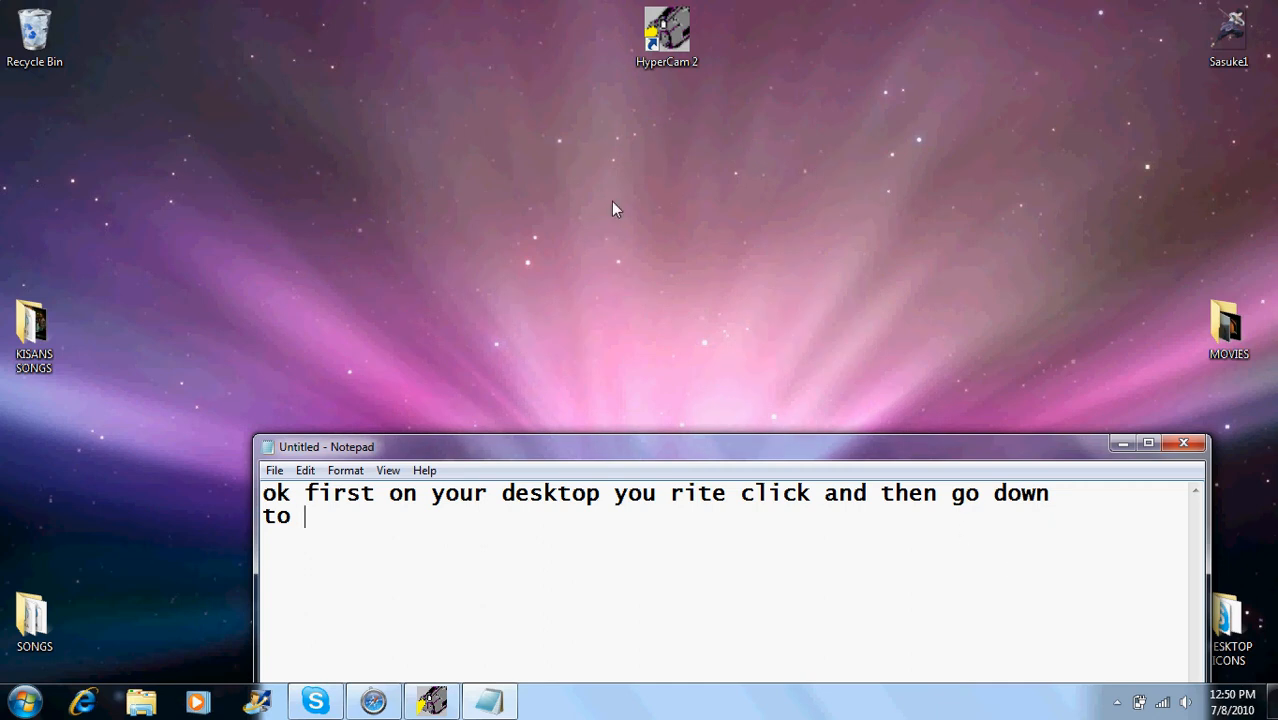
right_click(615, 208)
type(" per")
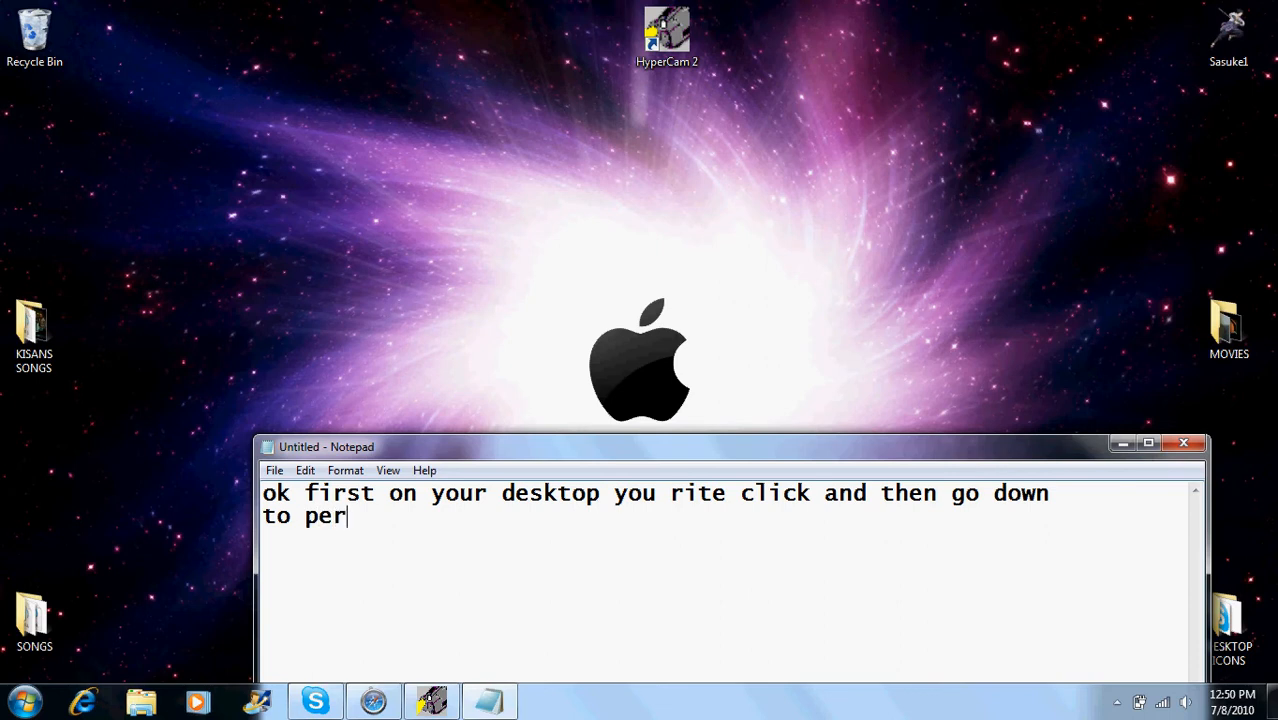
type("sonalix")
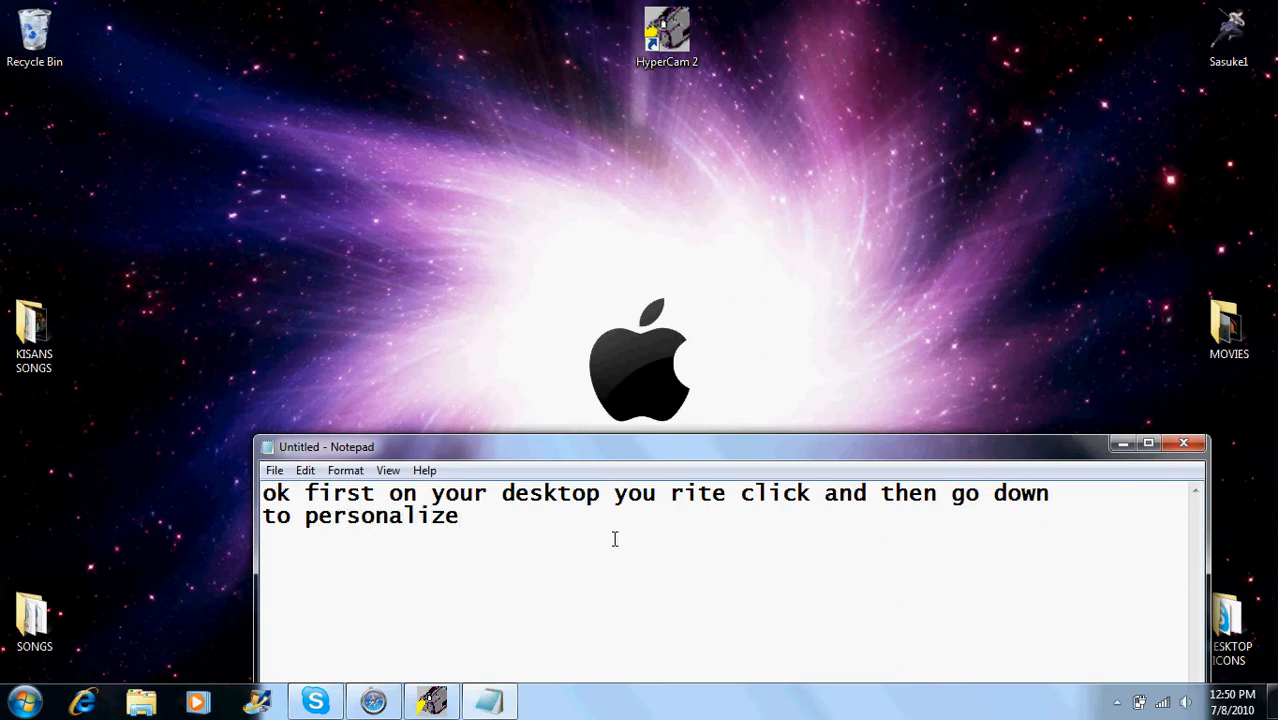
- Clear the Notepad caption and choose Personalize from the desktop right-click menu
left_click_drag(318, 516, 459, 516)
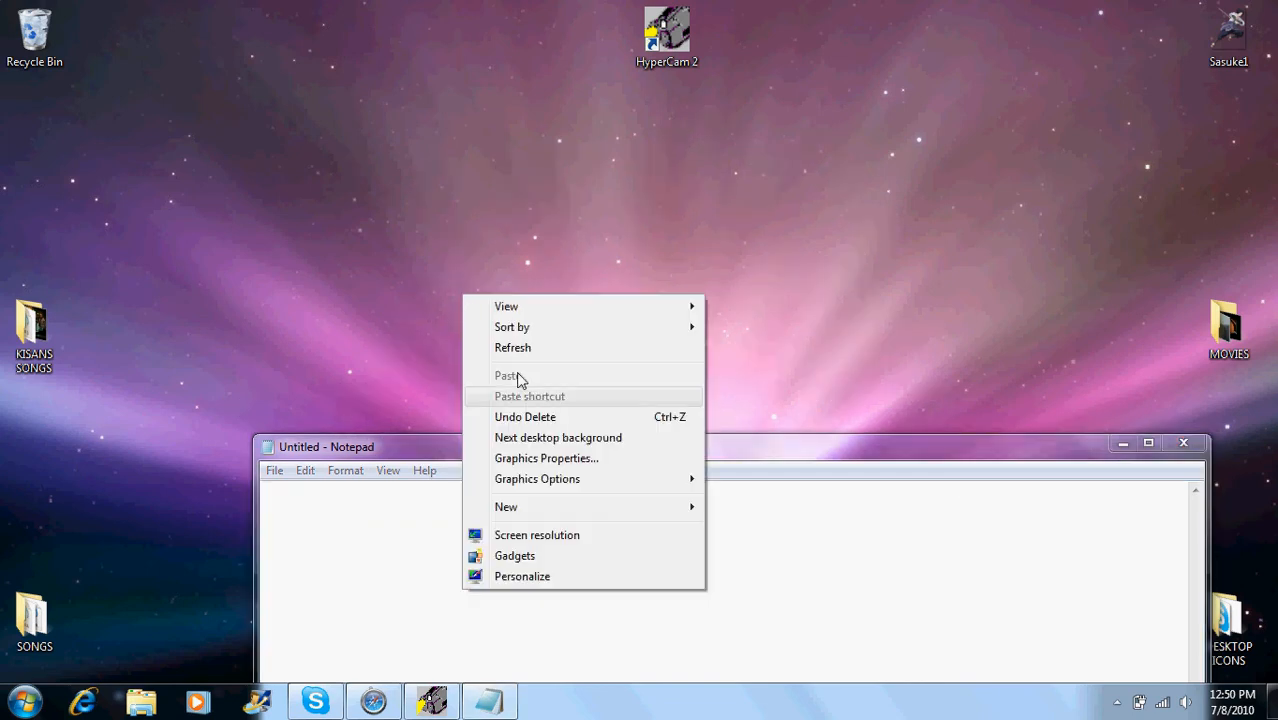
mouse_move(522, 576)
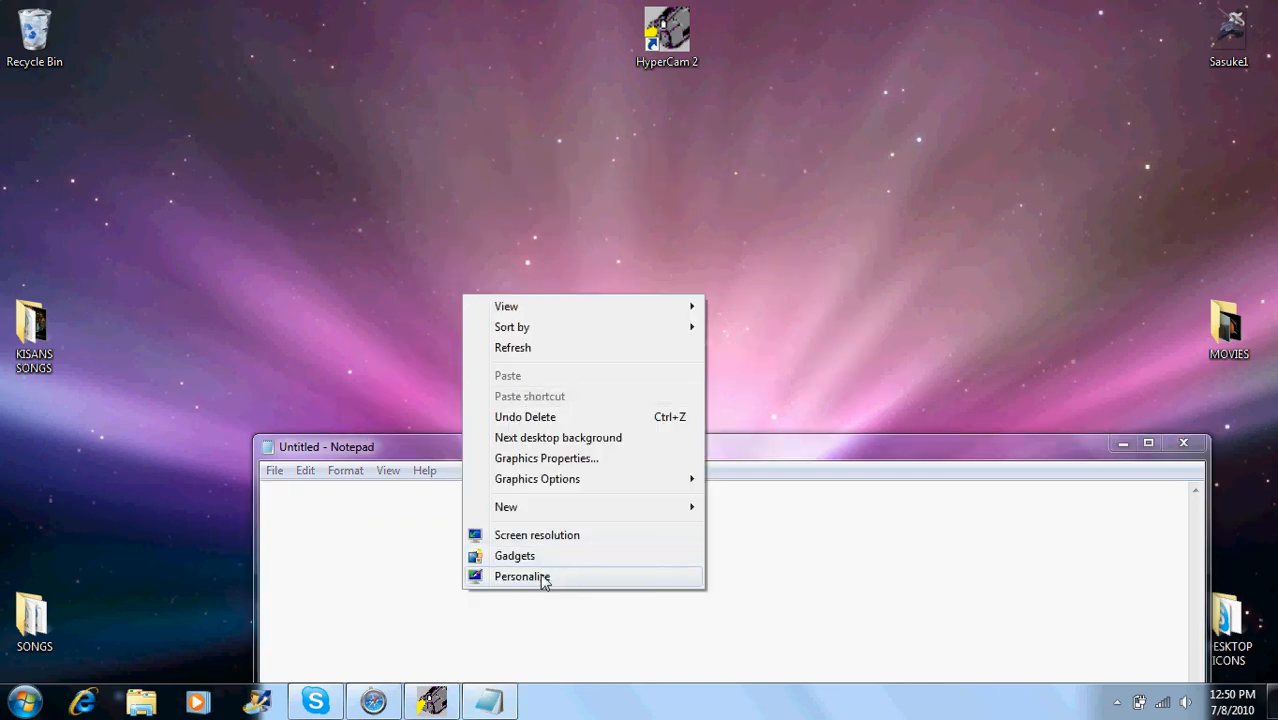
left_click(522, 576)
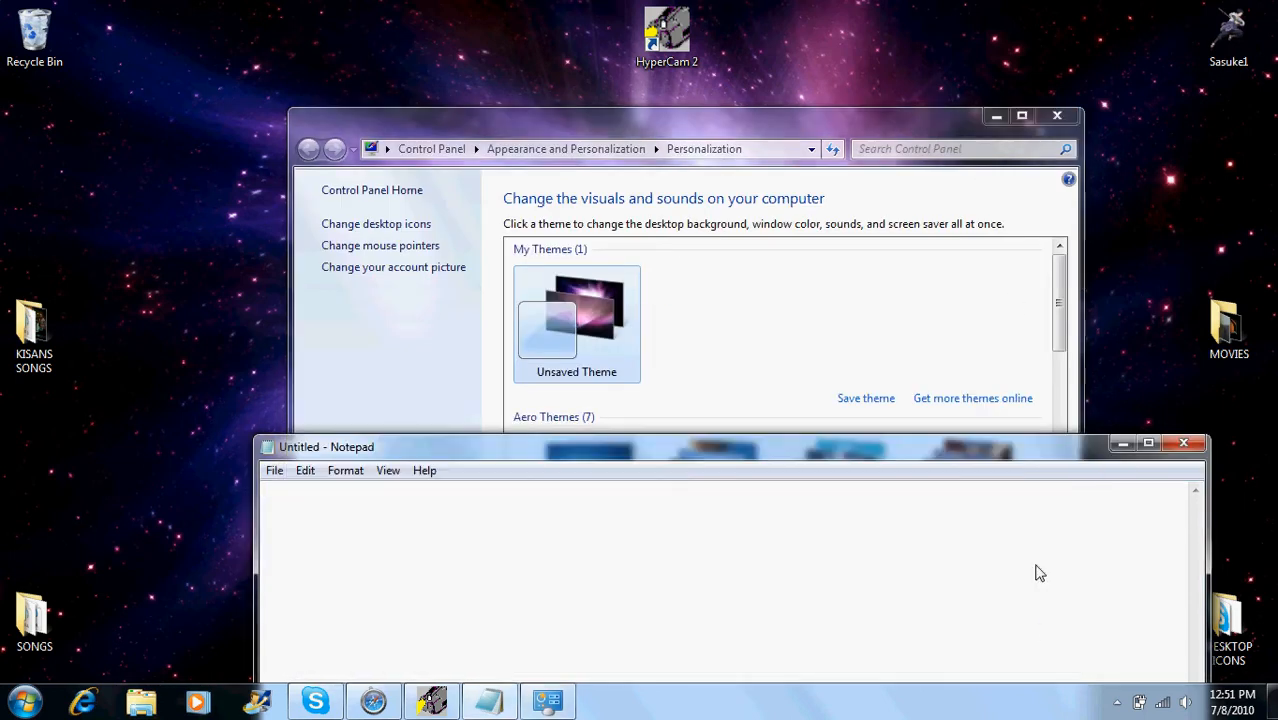
- Caption 'then goto desktop backgrounds which will be on the bottom' in Notepad
type("then")
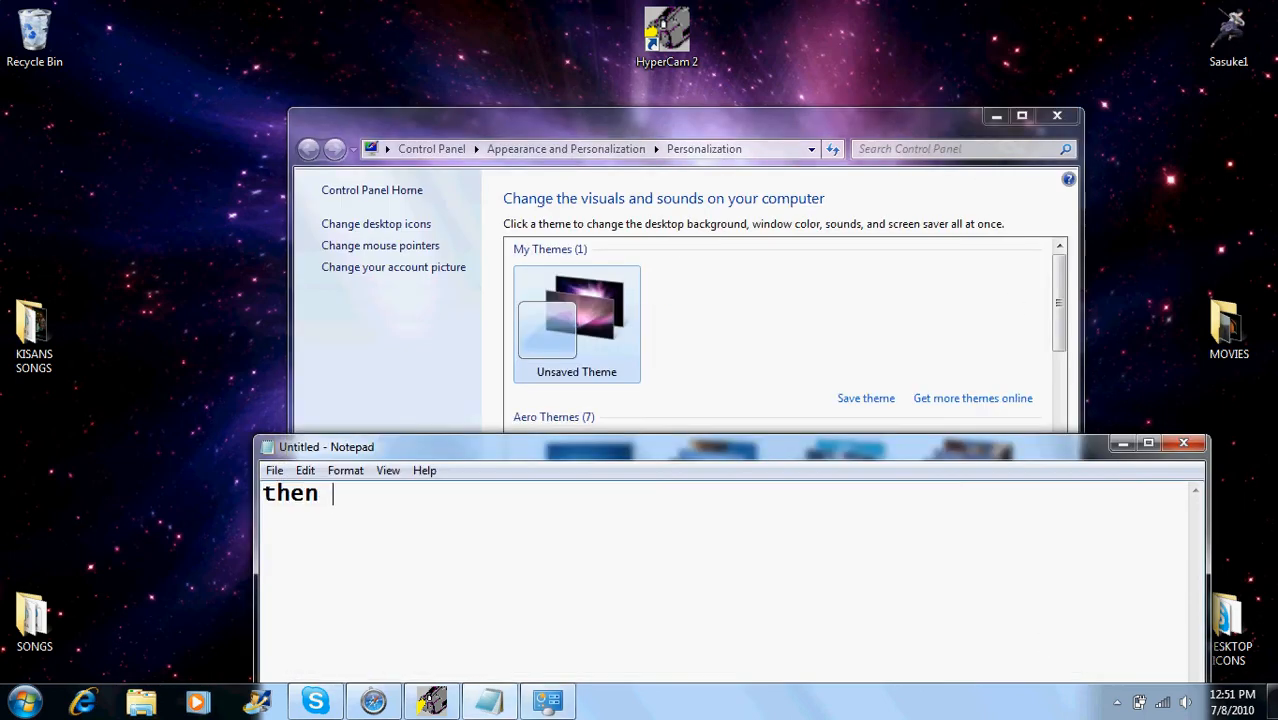
type("goto")
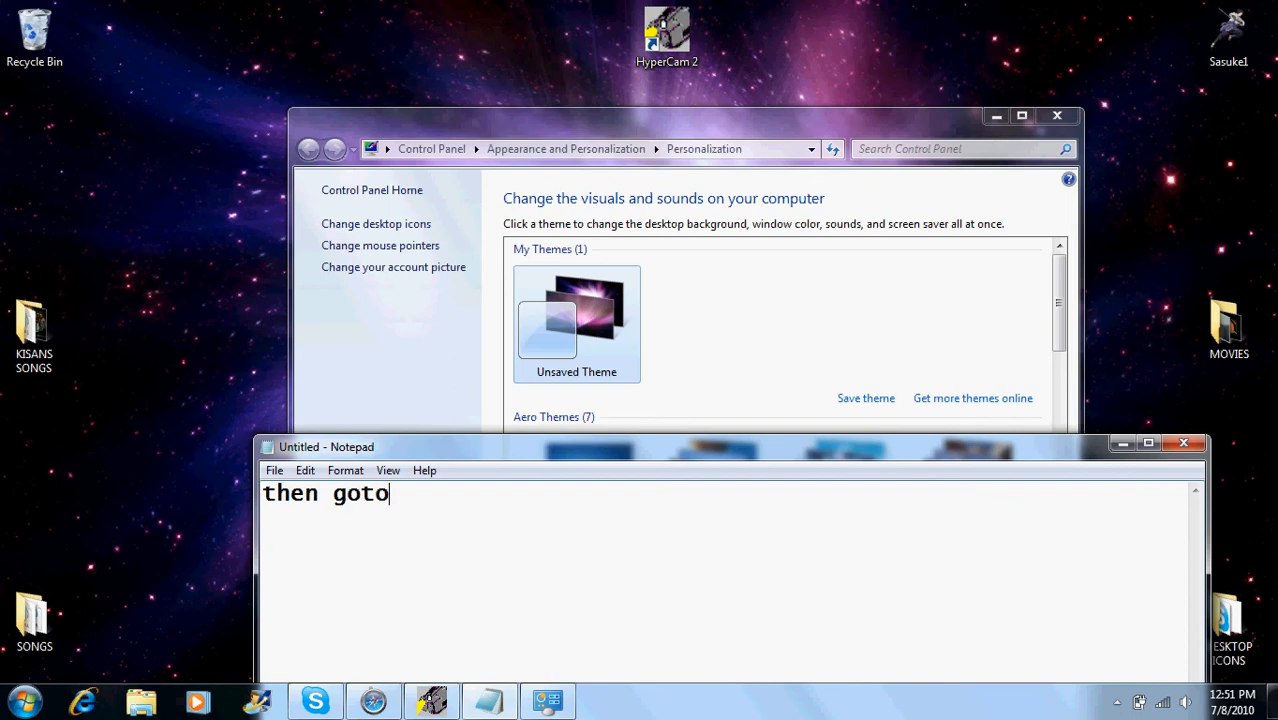
type("deskt")
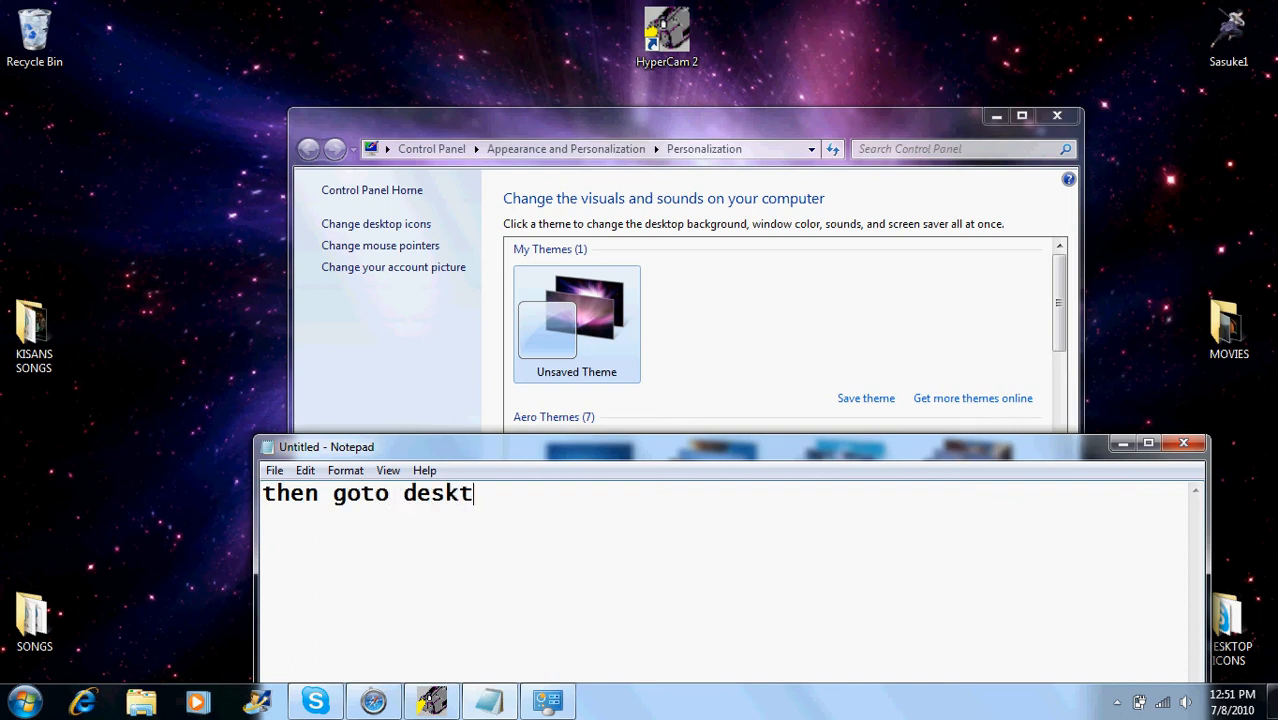
type("op backg")
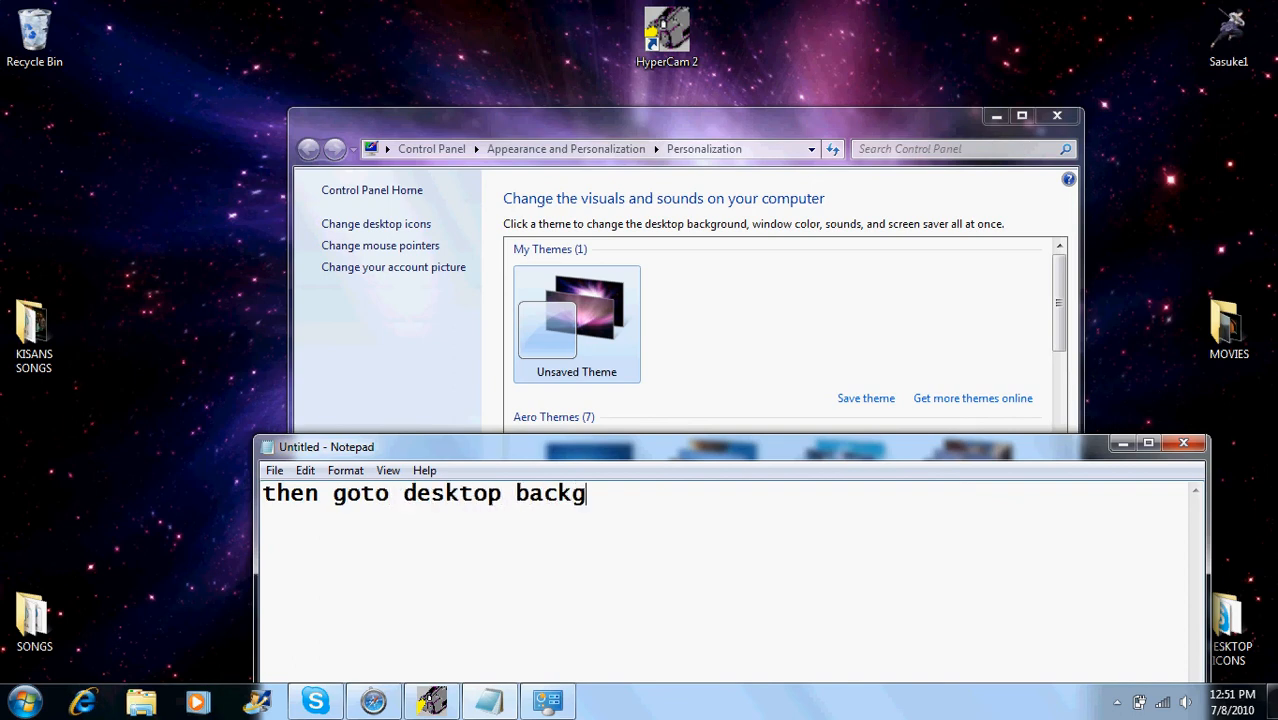
type("rounds")
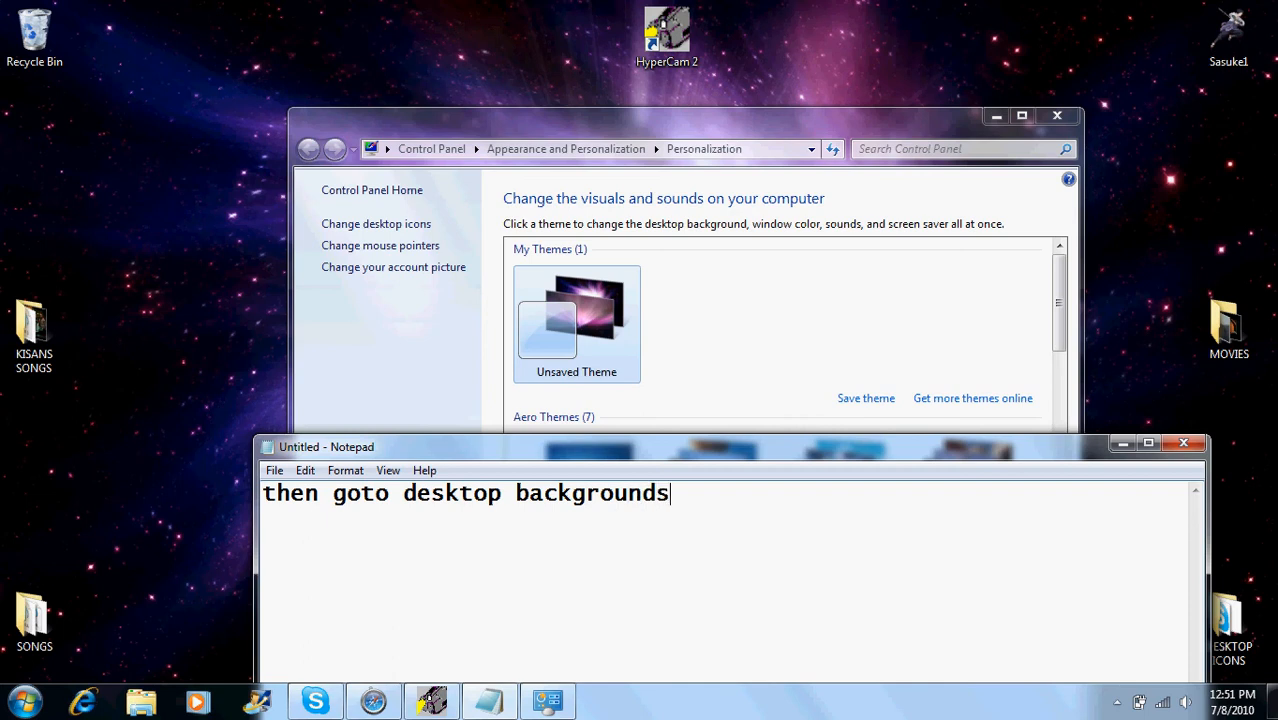
type("whi")
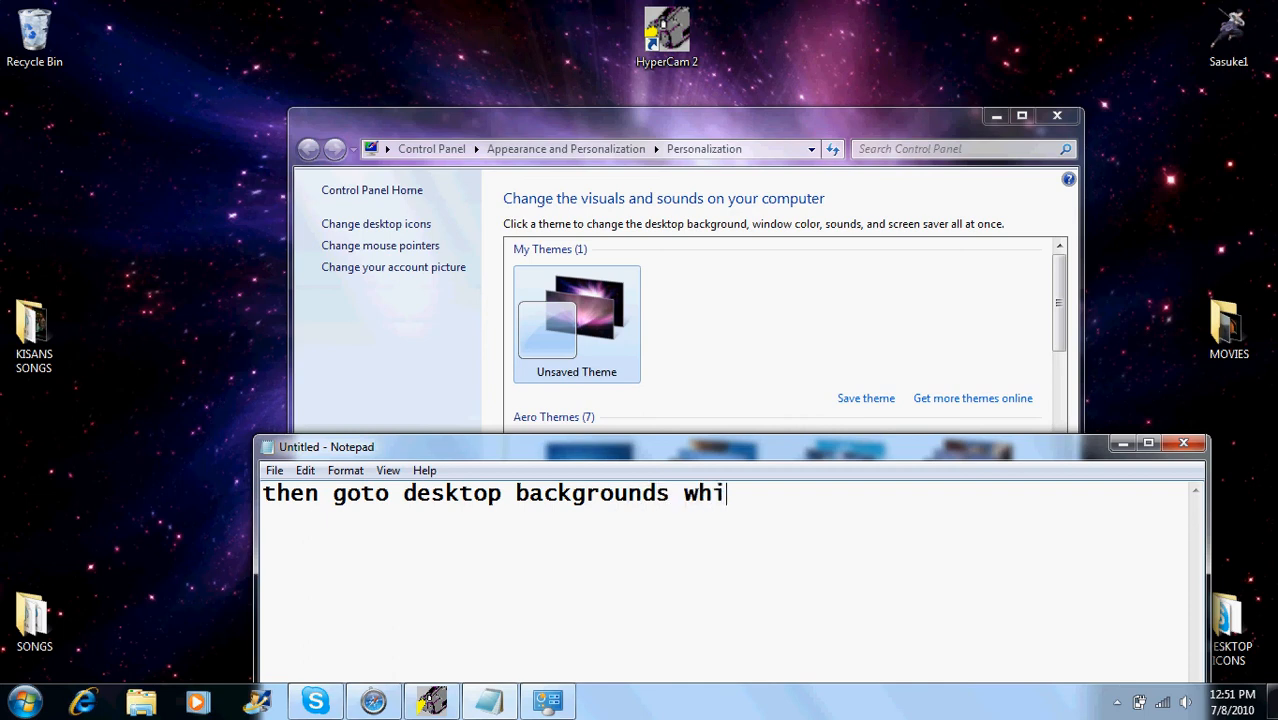
type("ch will be on the")
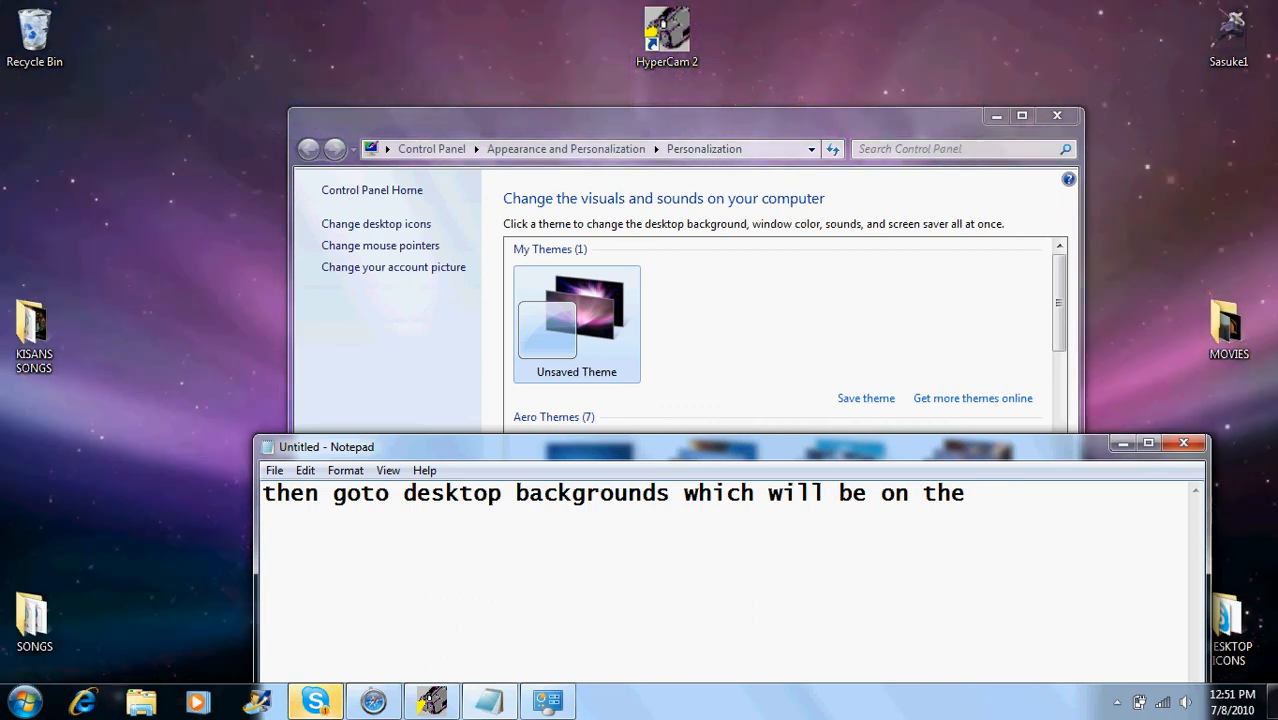
type("bottom")
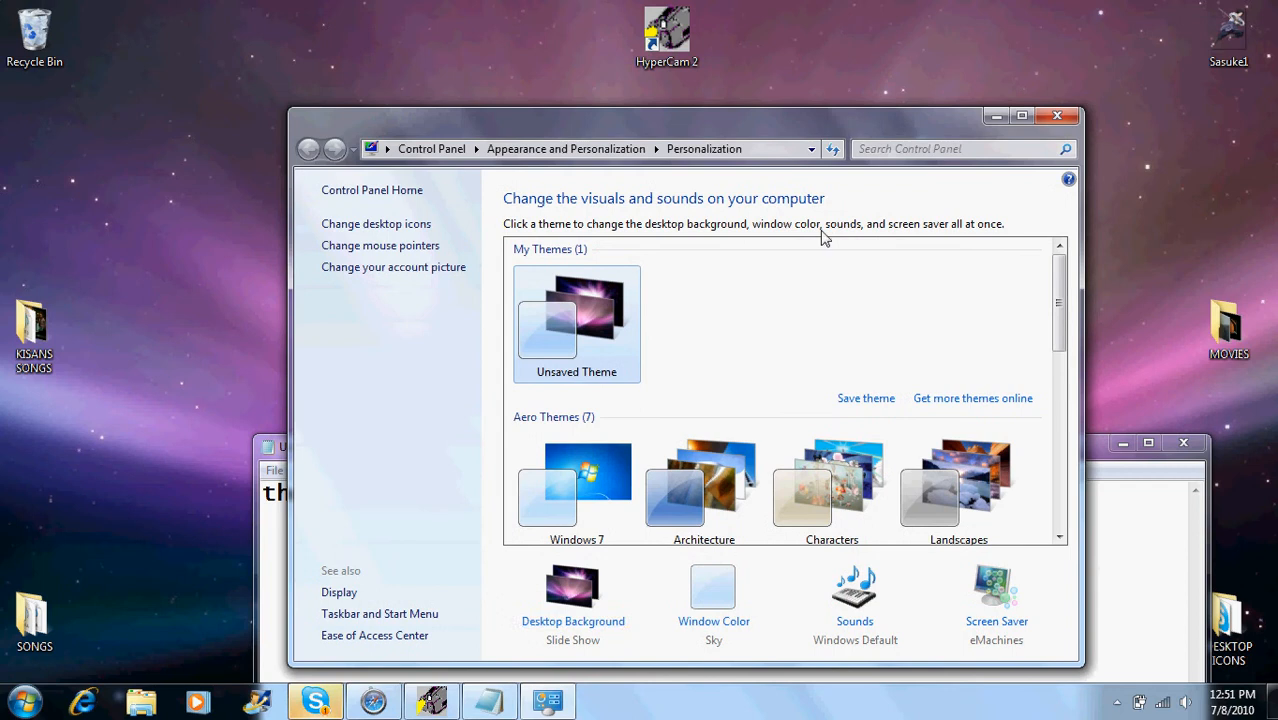
mouse_move(573, 600)
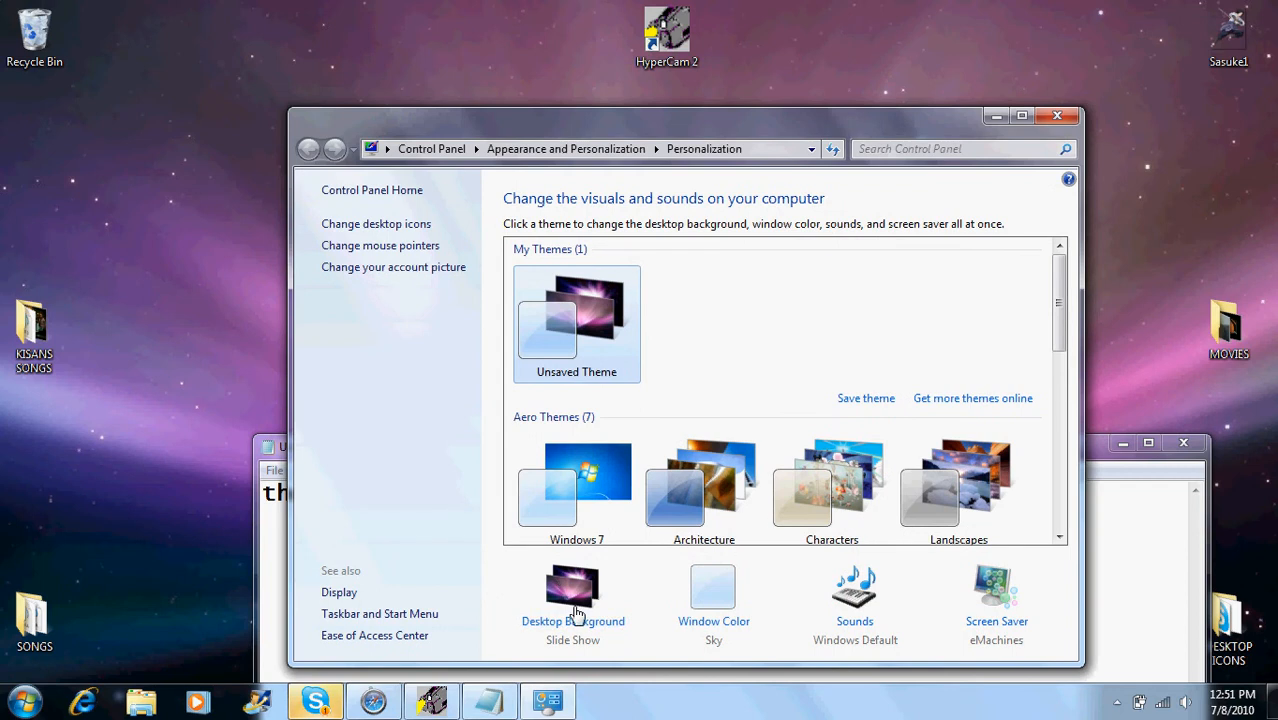
mouse_move(1167, 612)
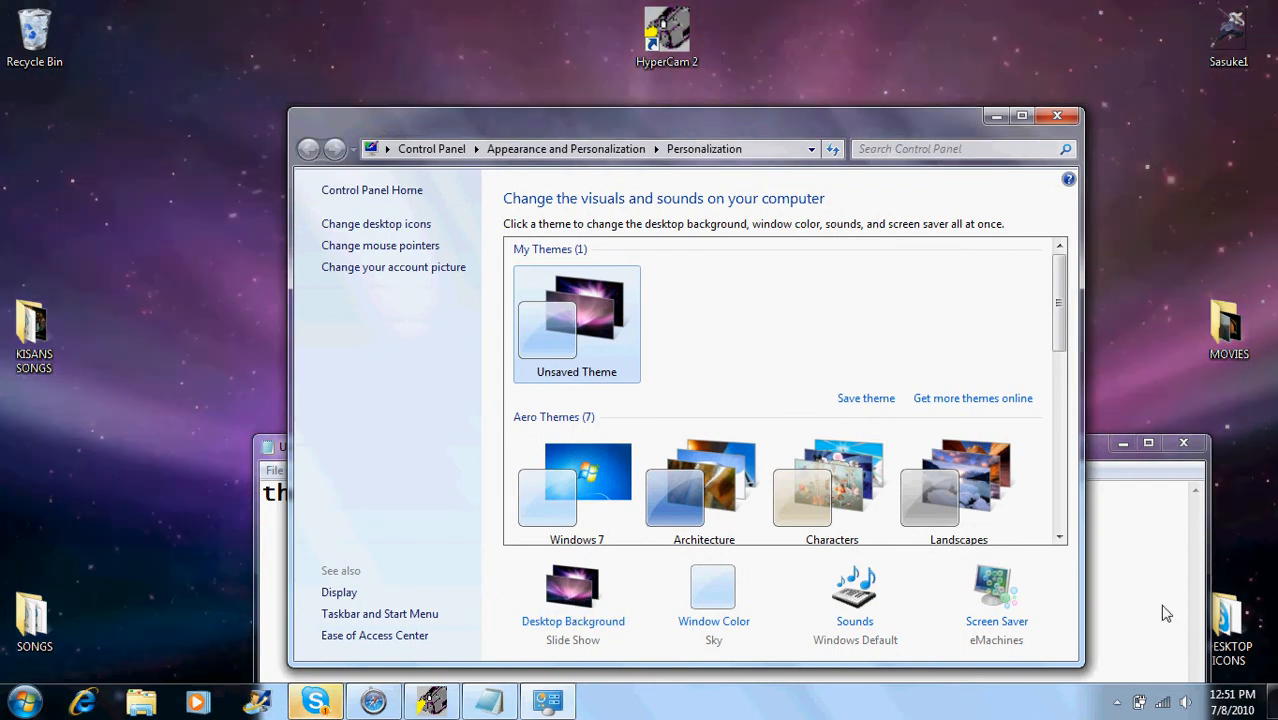
- Open Desktop Background and caption 'here you will select ur pictures on the wallpapers'
left_click(573, 587)
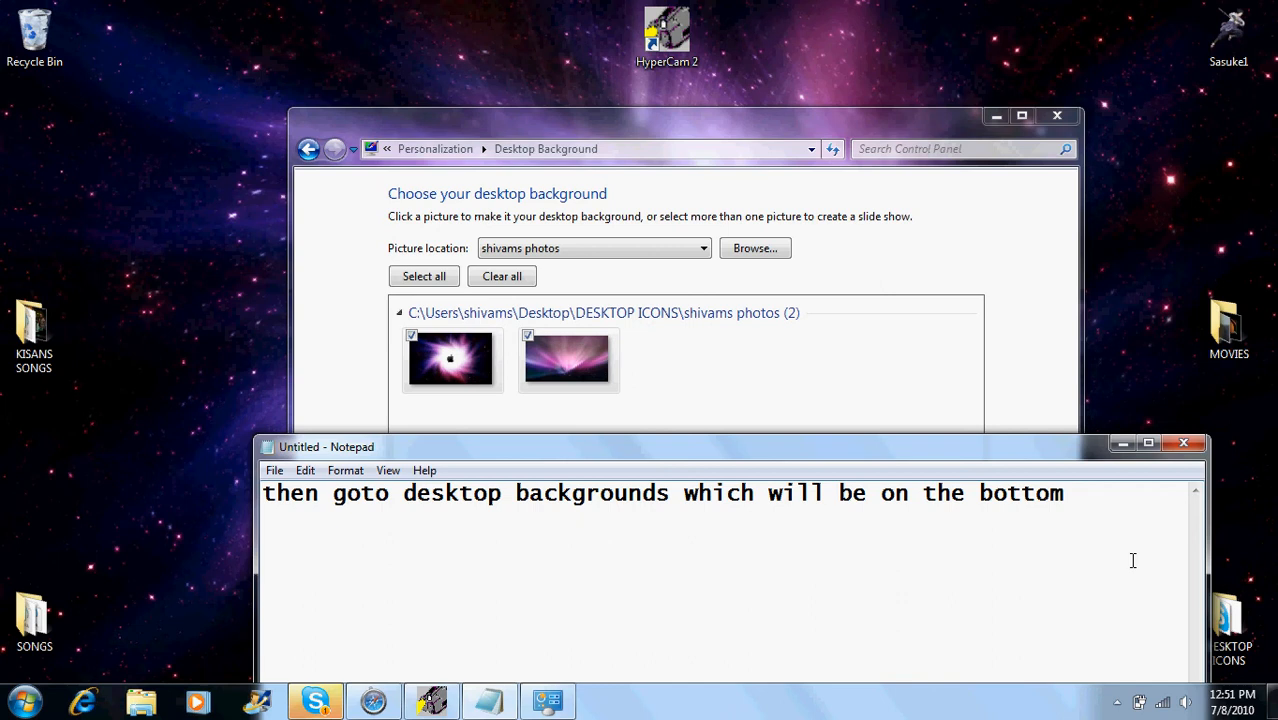
key("ctrl+a")
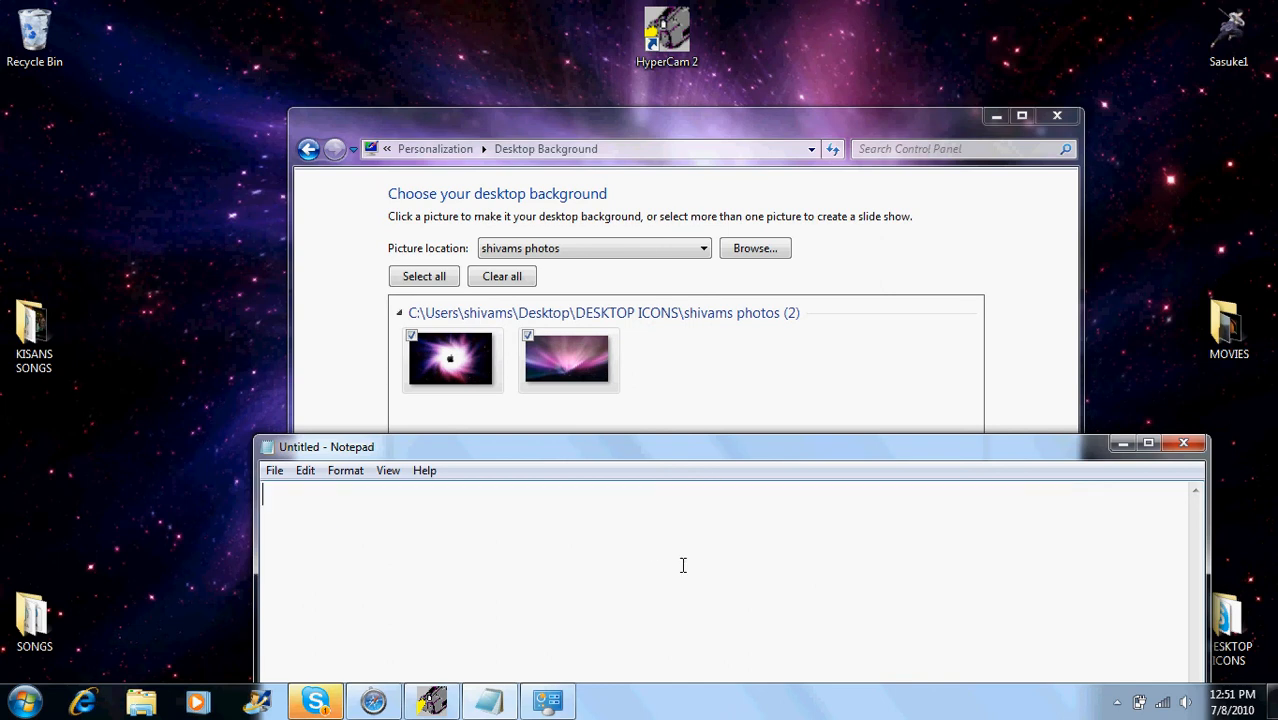
type("here")
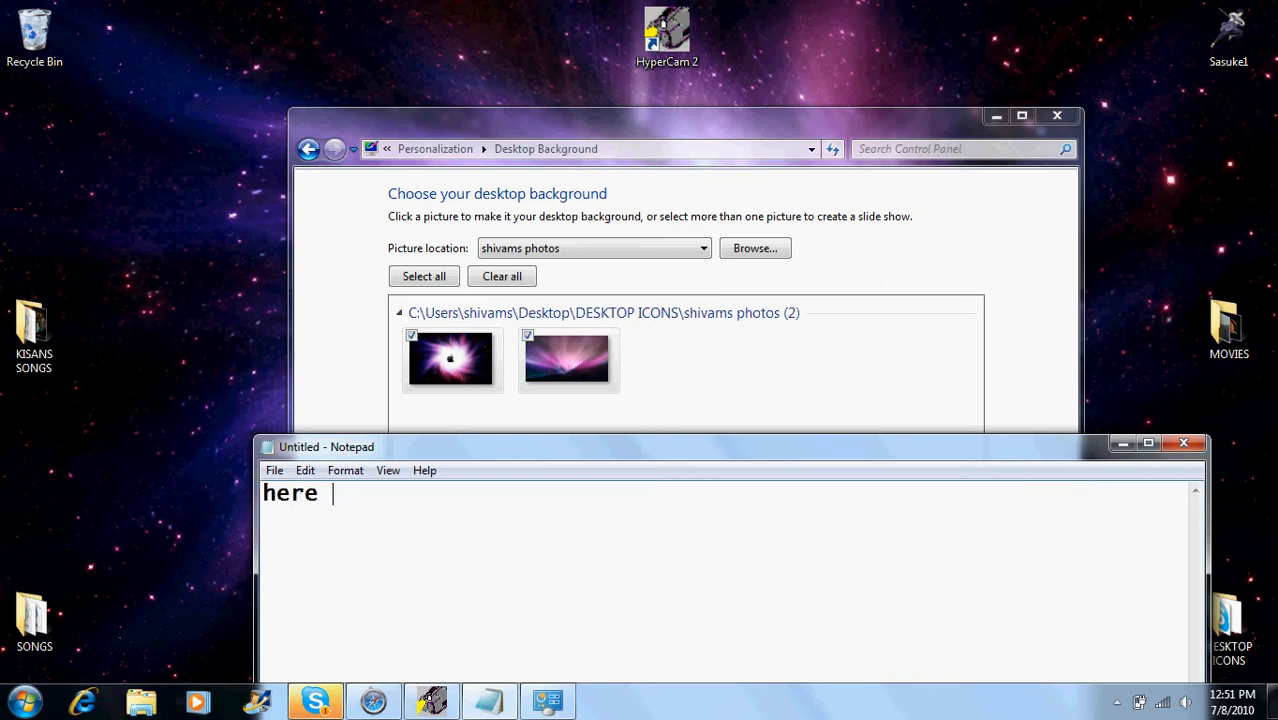
type("you will")
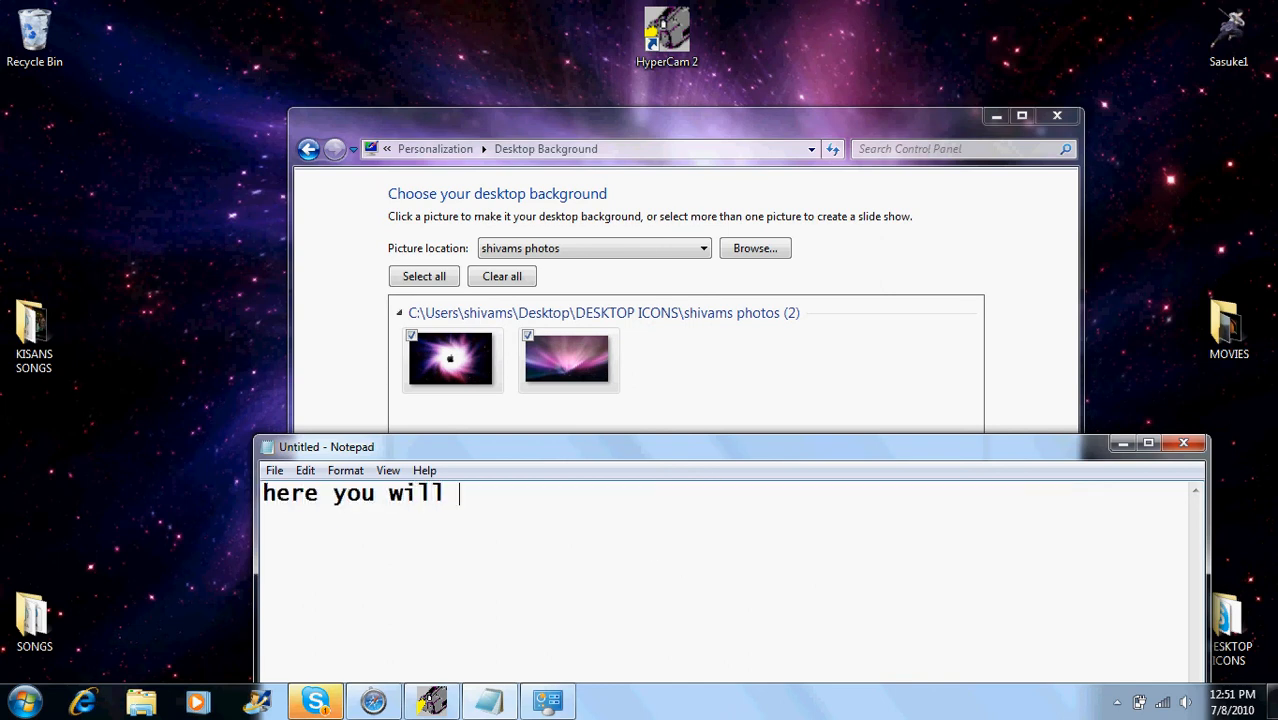
type("select")
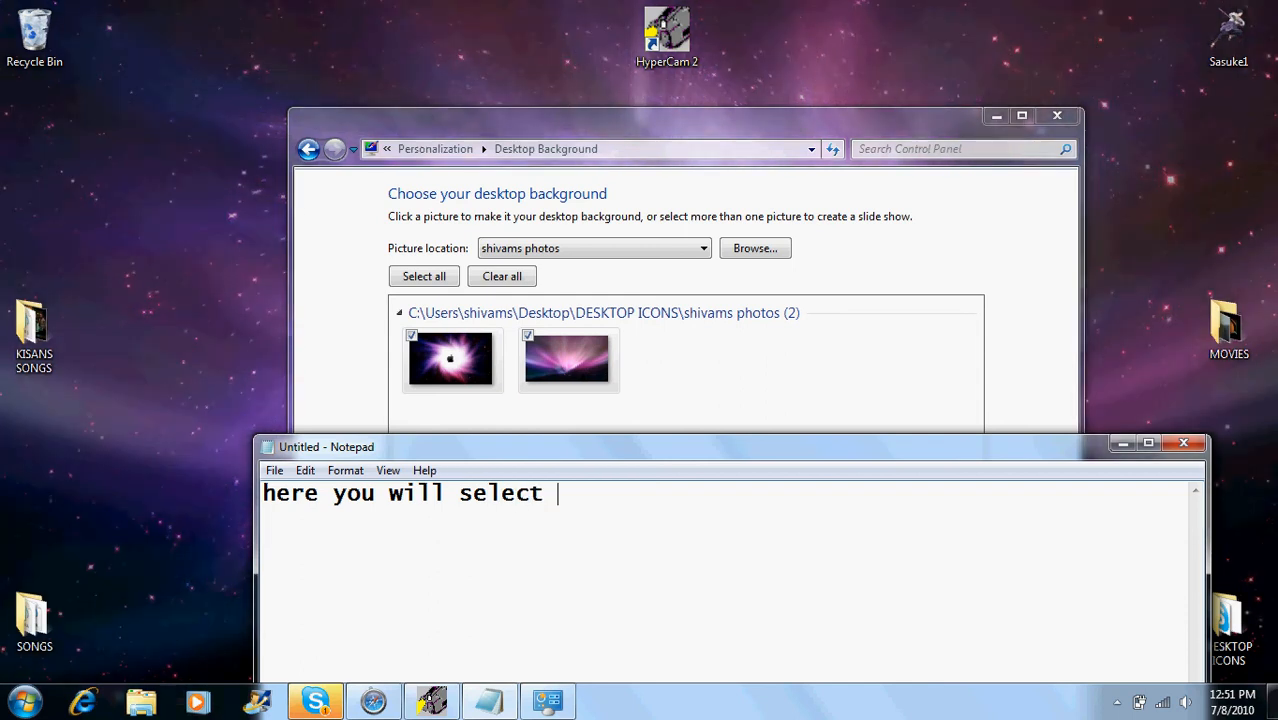
type("ur pi")
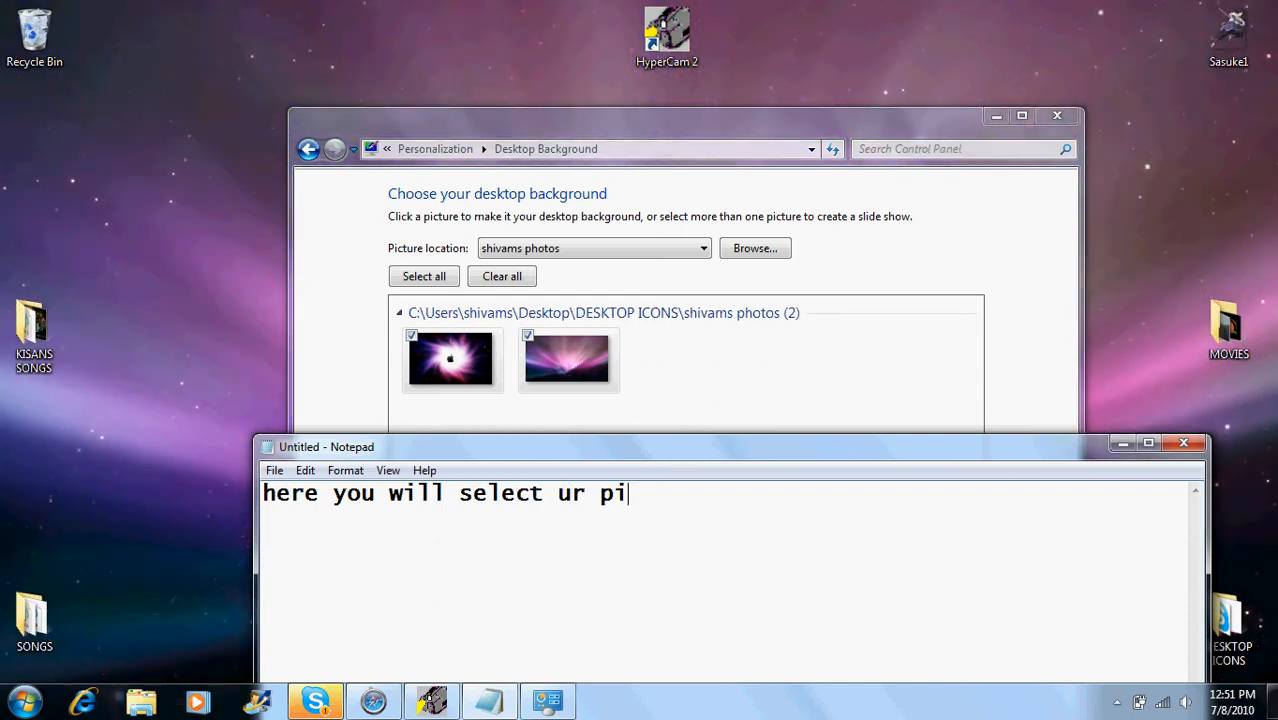
type("ctures so click")
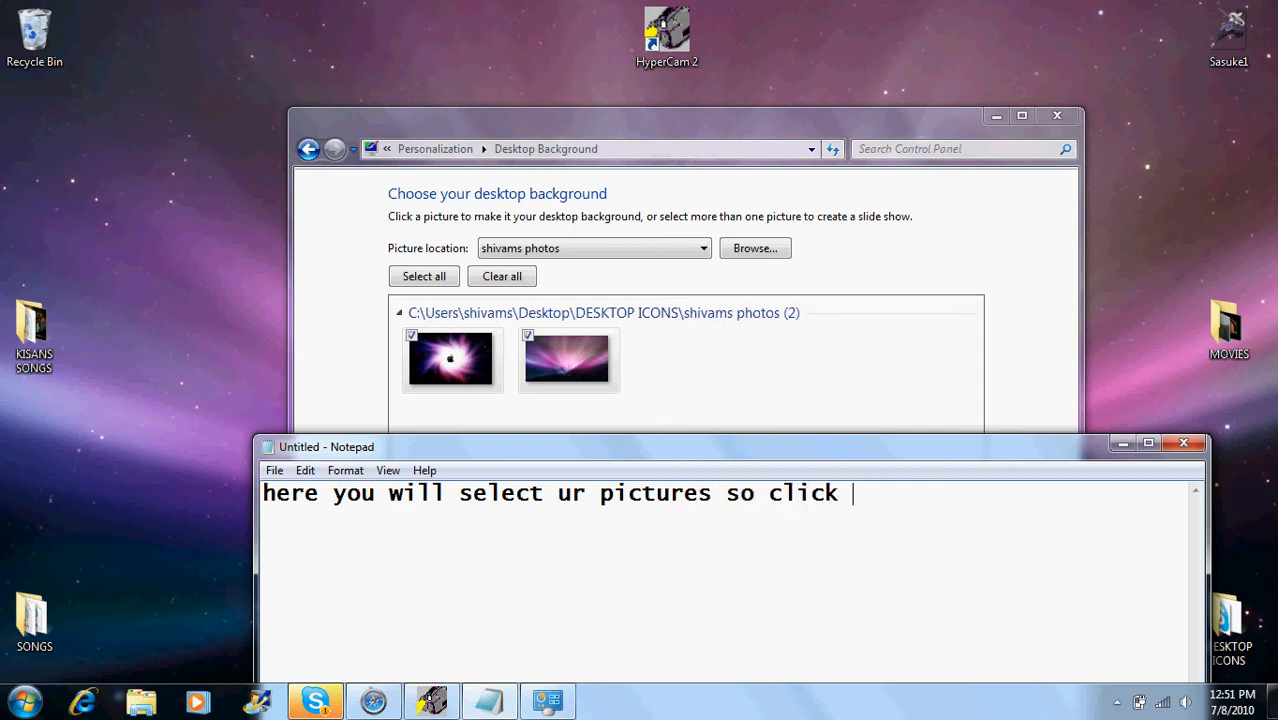
type("on the")
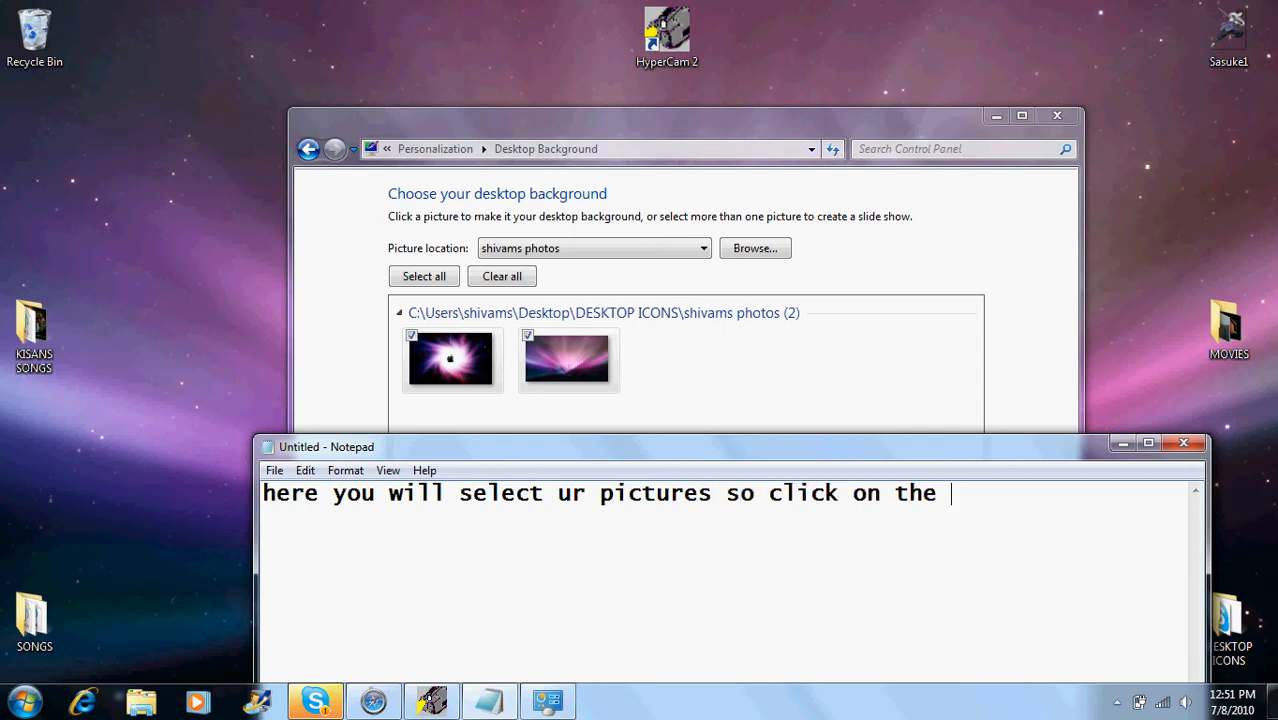
type("wallpapers or ur")
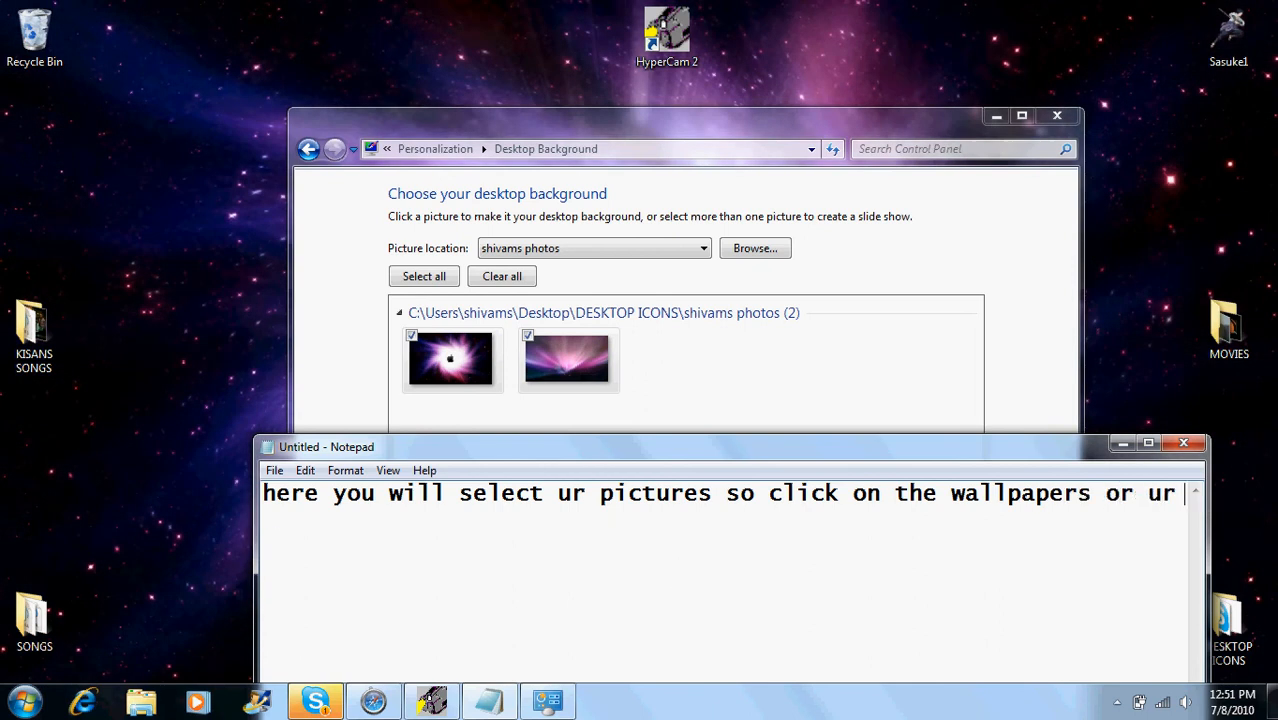
- Extend the caption about choosing the pictures you would like to rotate
type("picu")
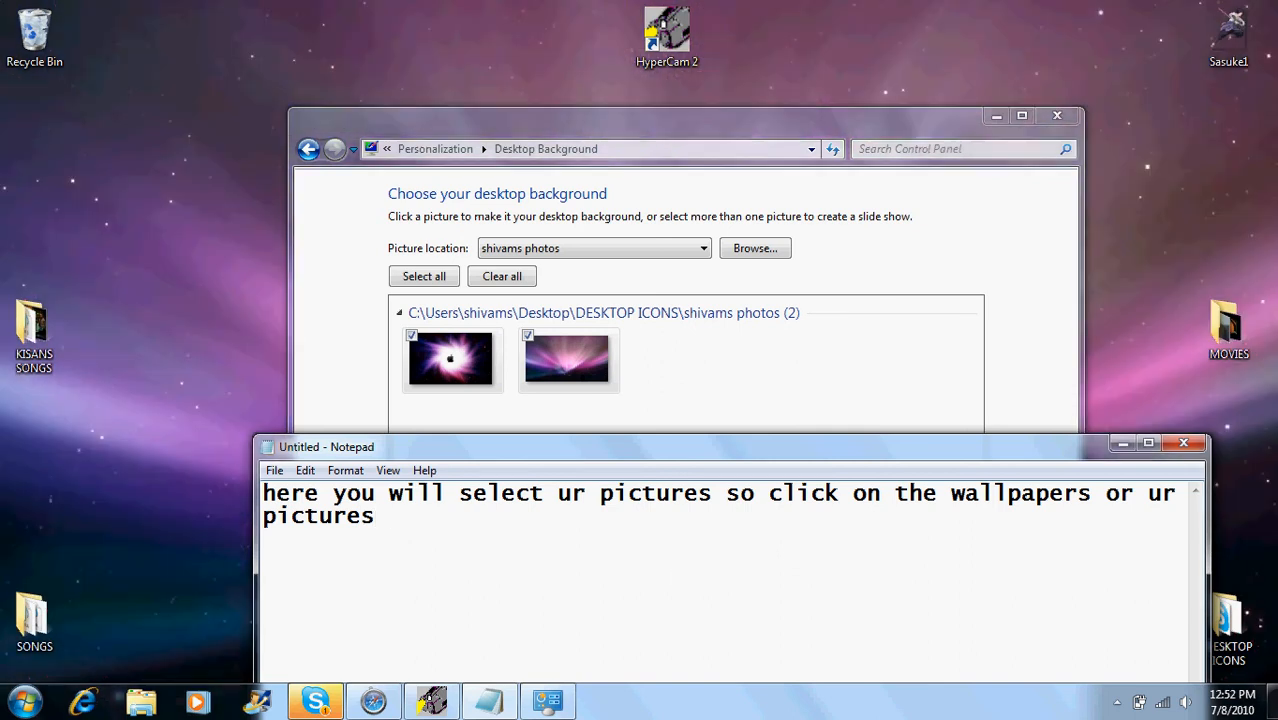
type("u woul")
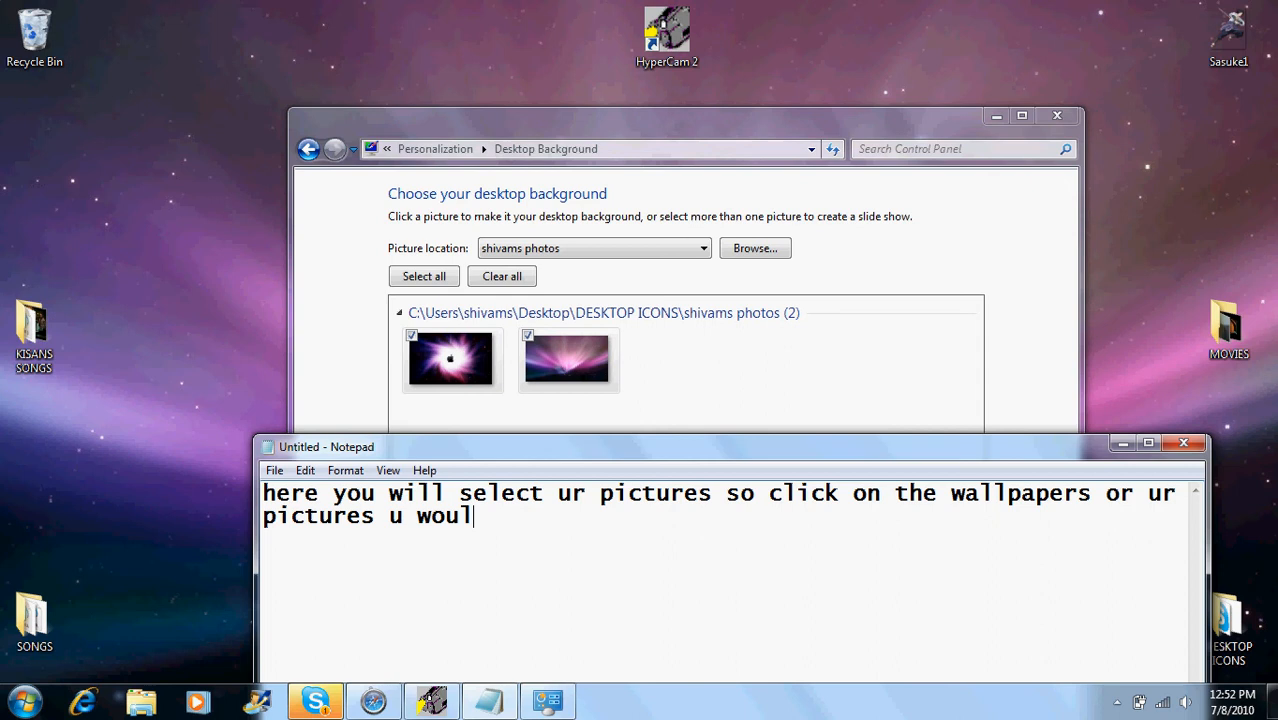
type("d lik")
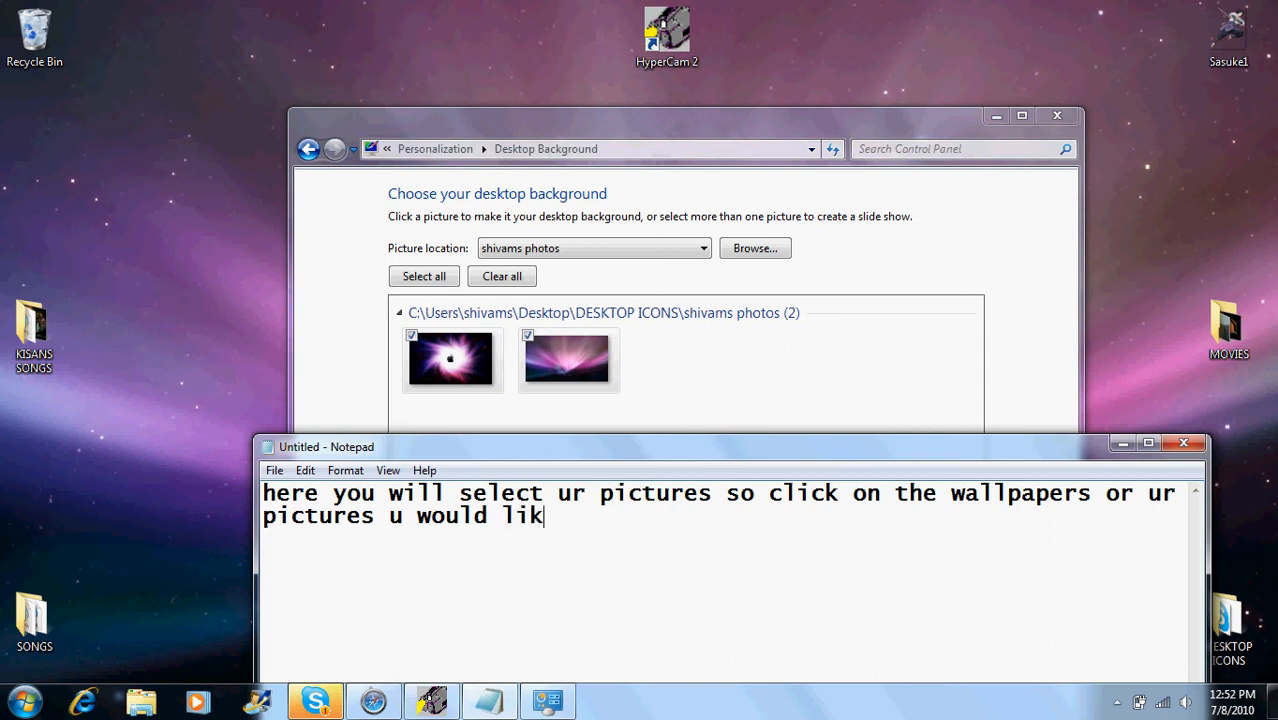
type("e to rotate on ur")
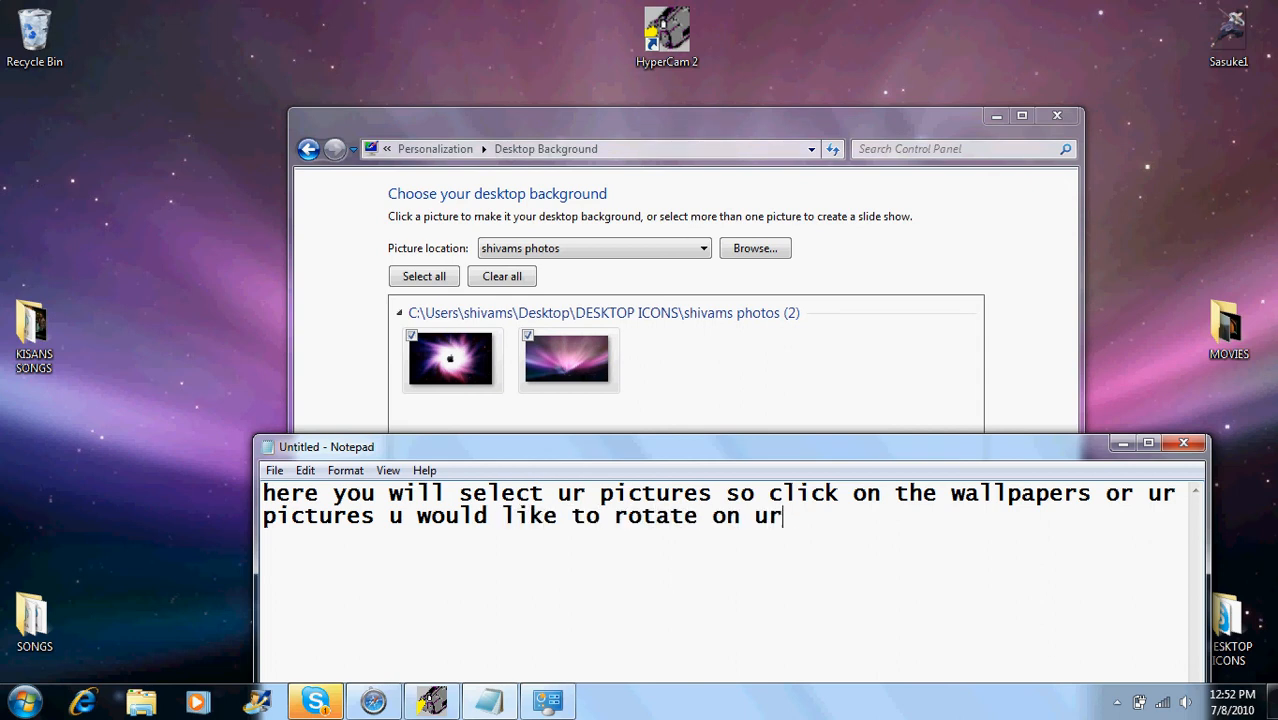
type("des")
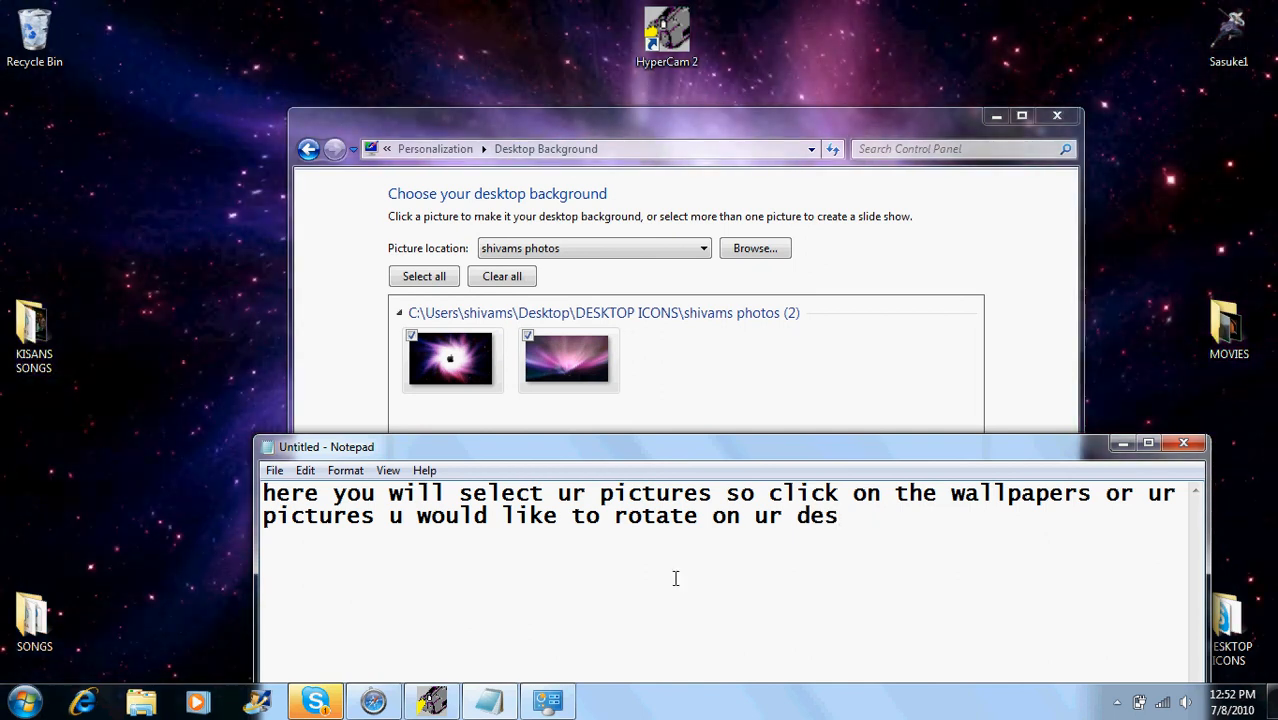
type("kto")
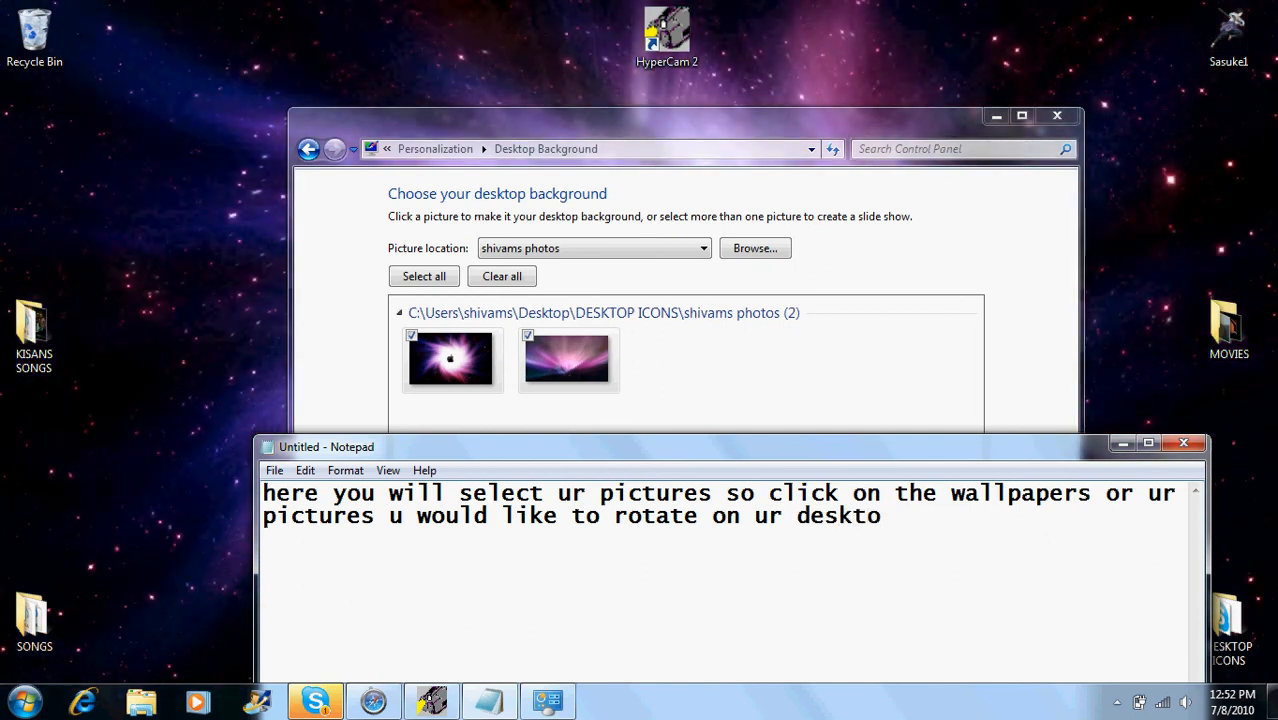
type("p")
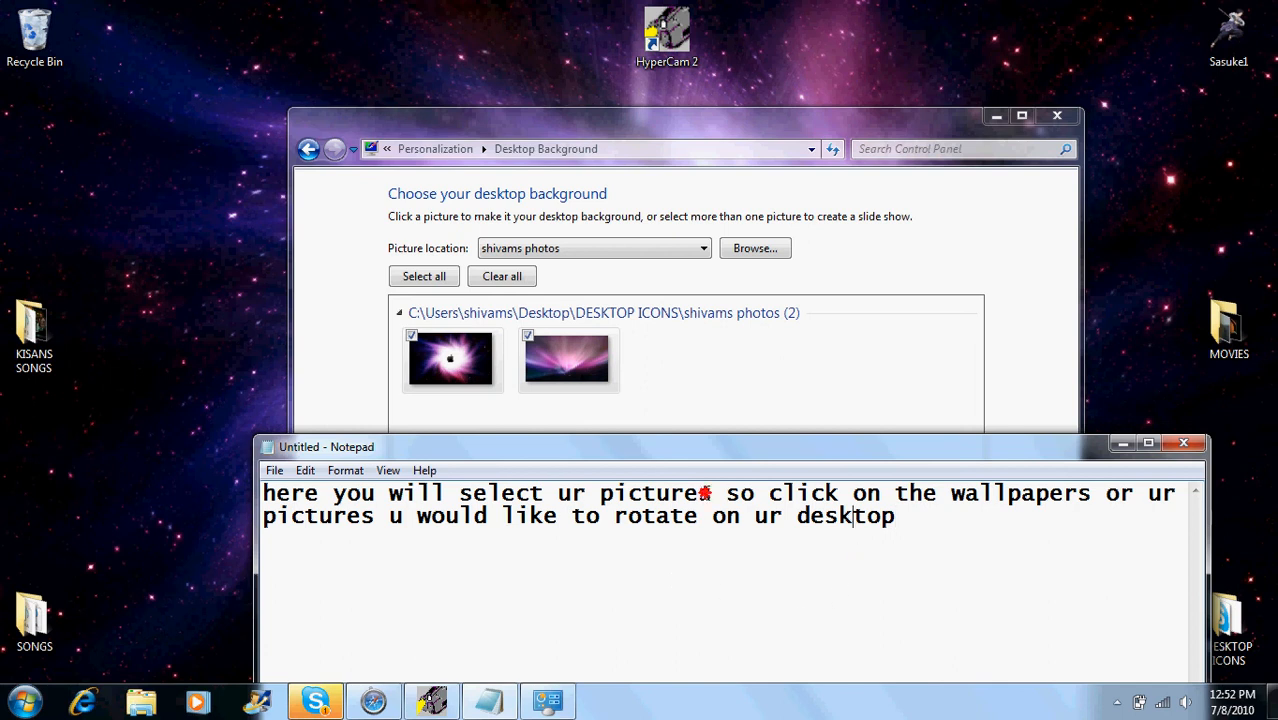
- Replace the caption with 'mine are on a folder on my desktop so i click on browse'
double_click(845, 515)
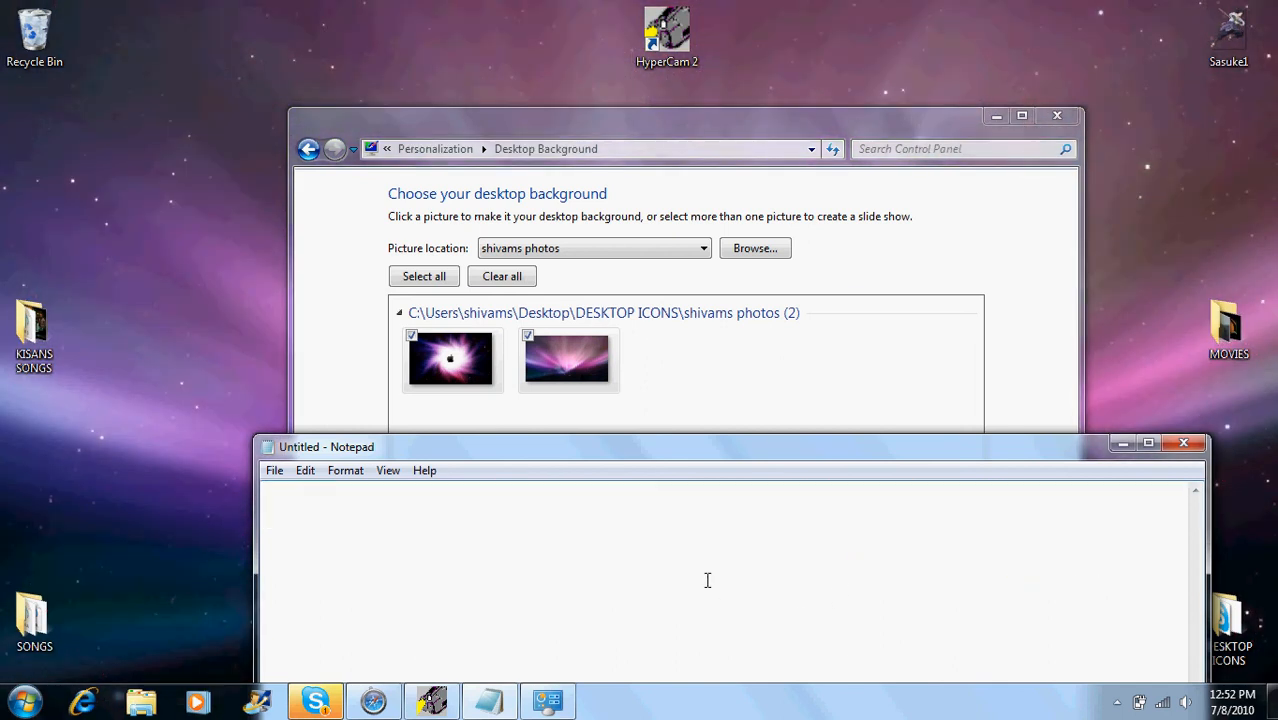
type("mine")
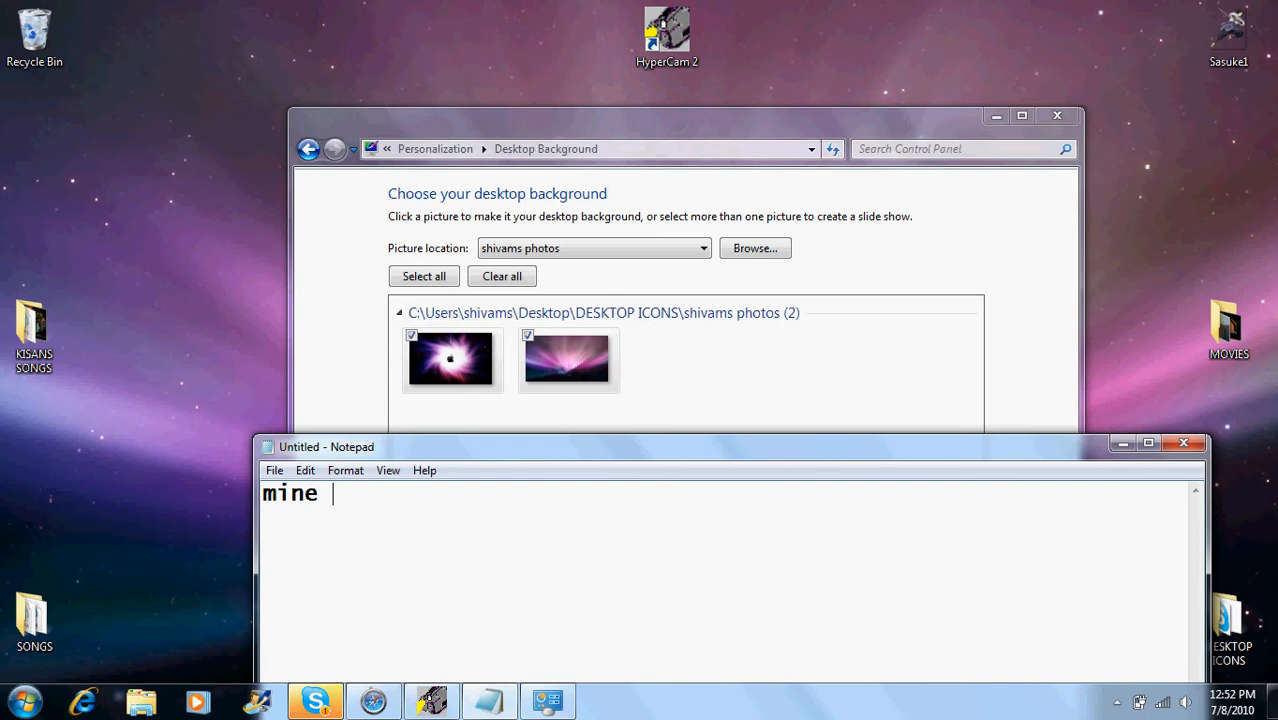
type("are")
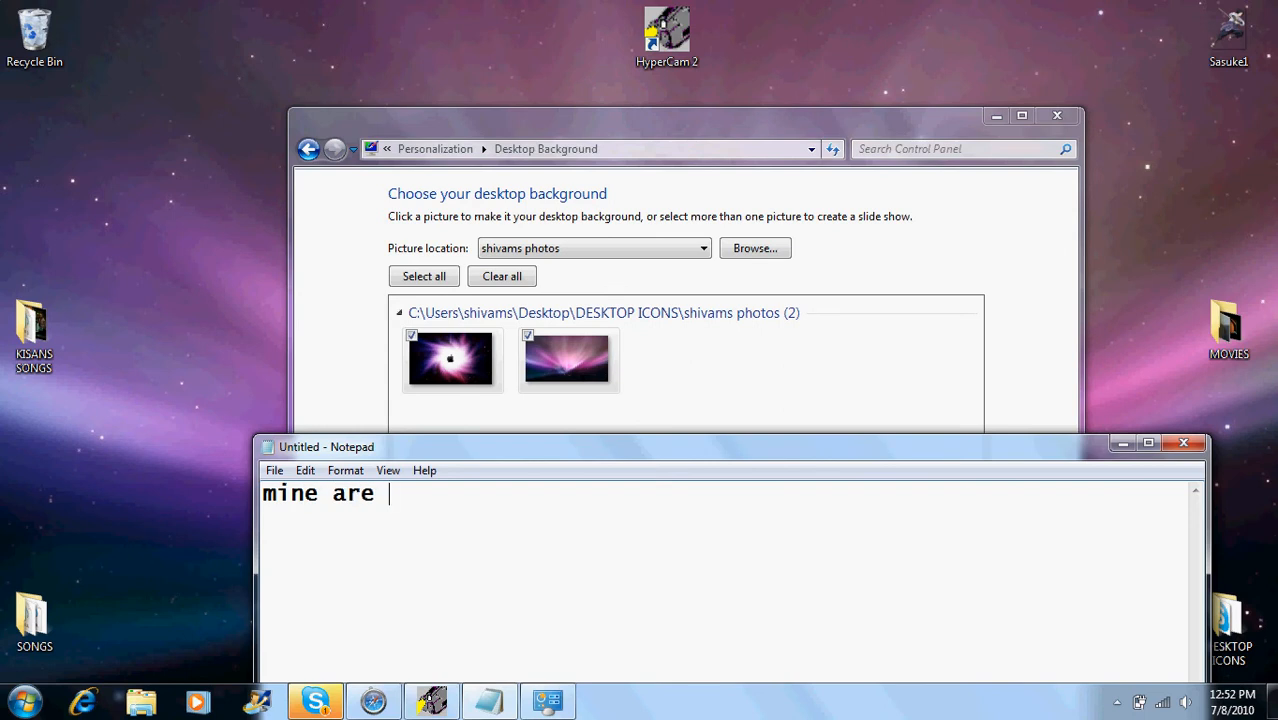
type("on a folder on my")
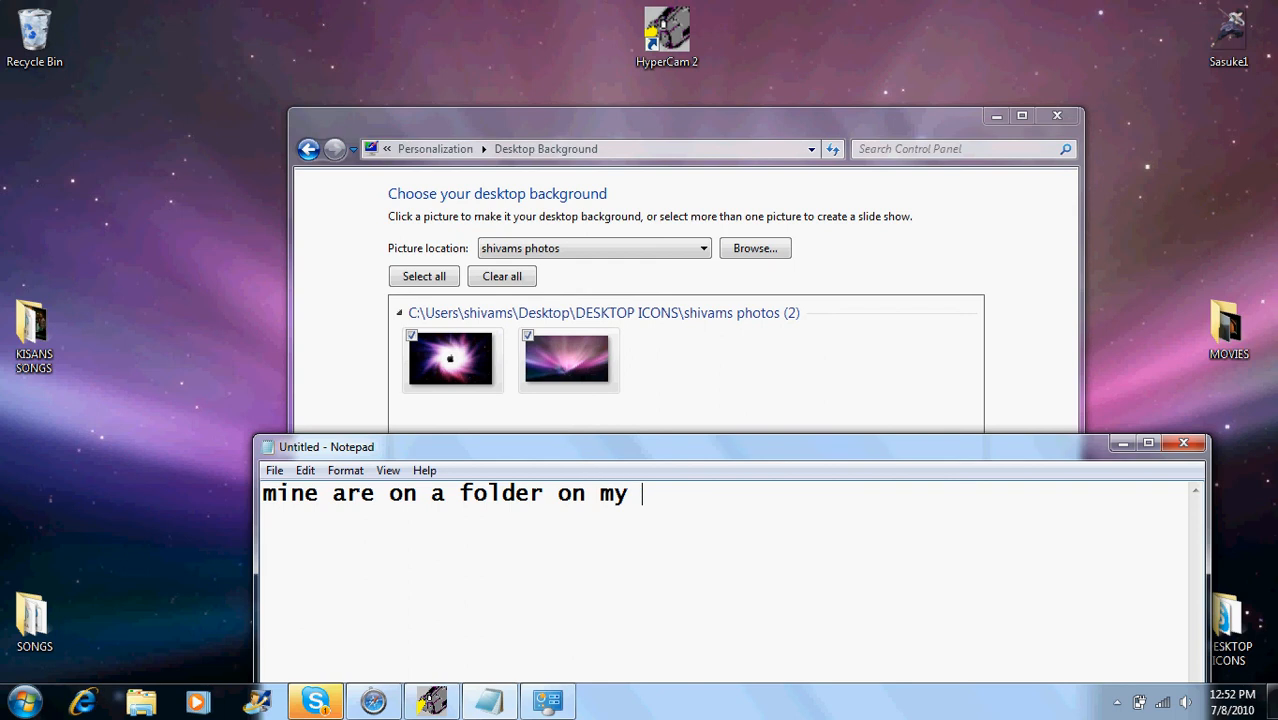
type("deskto")
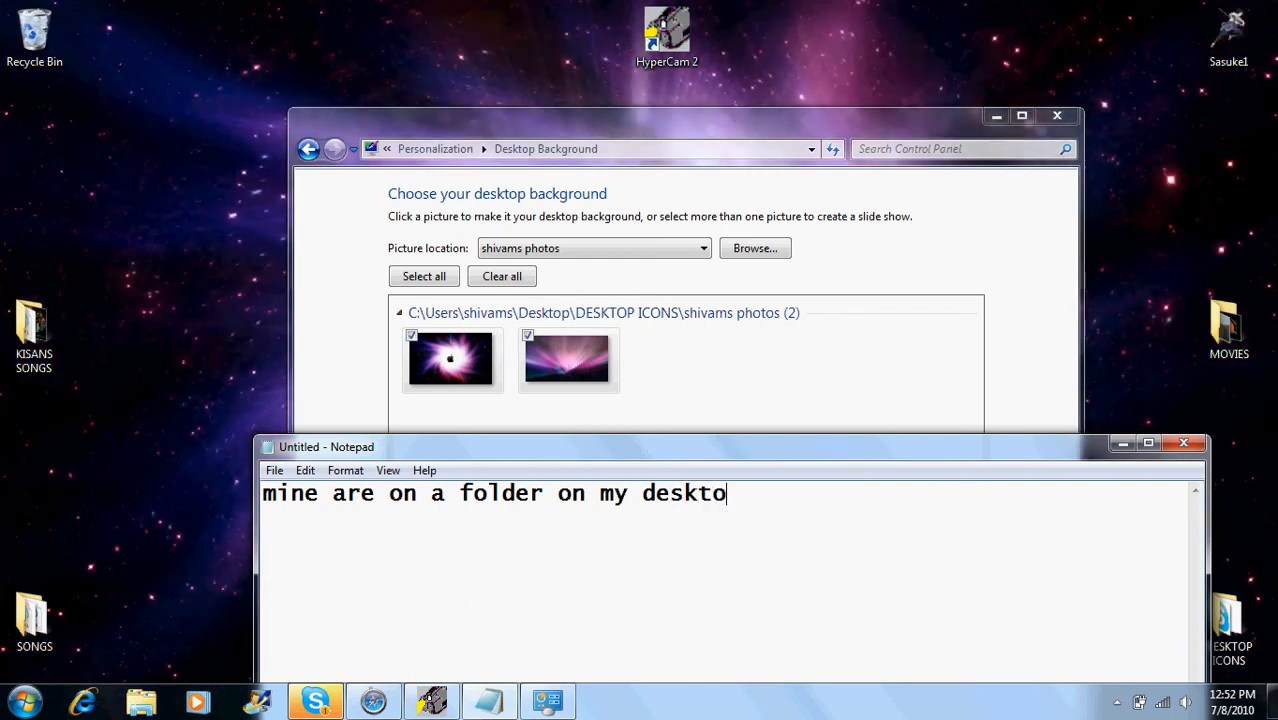
type("so i wi")
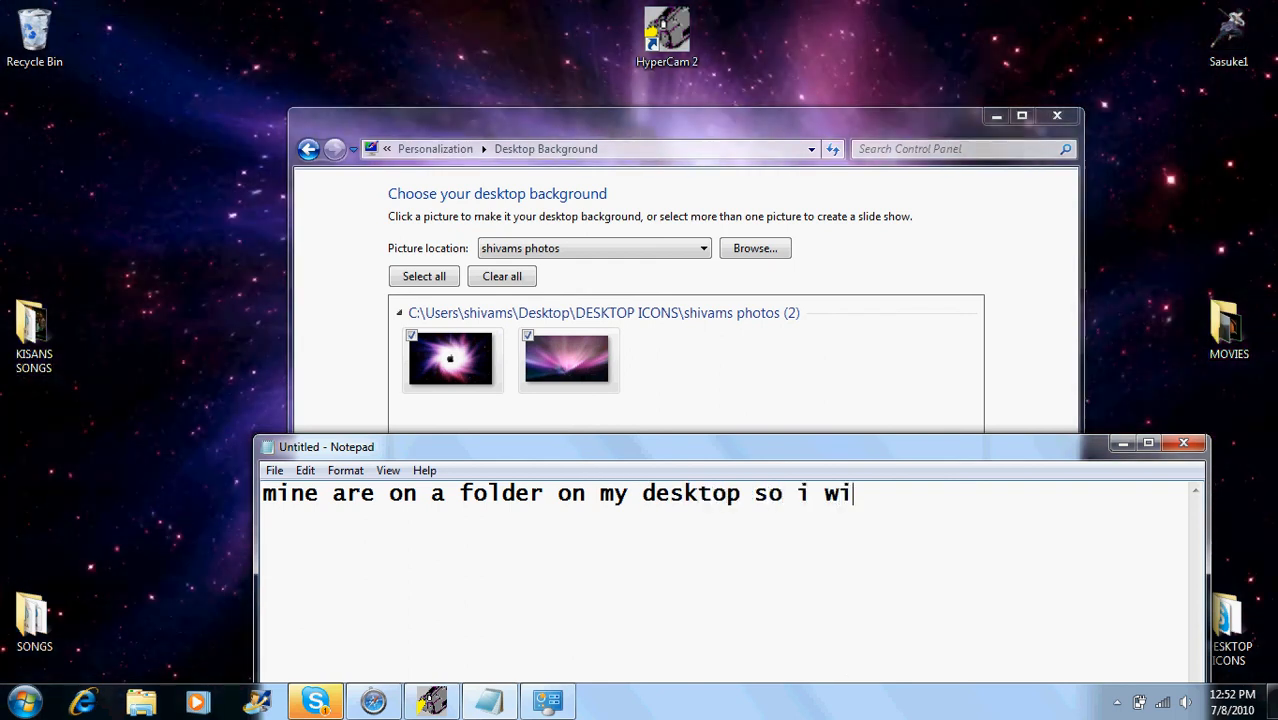
type("ll cl")
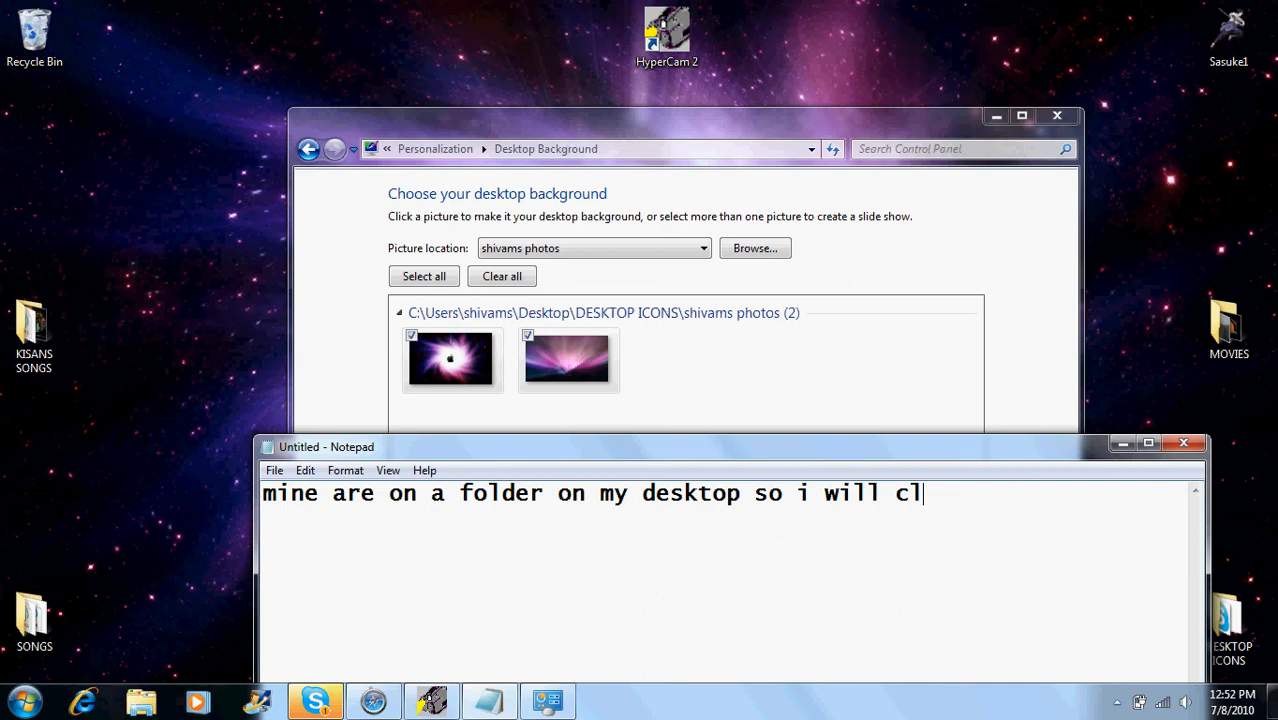
key("Backspace")
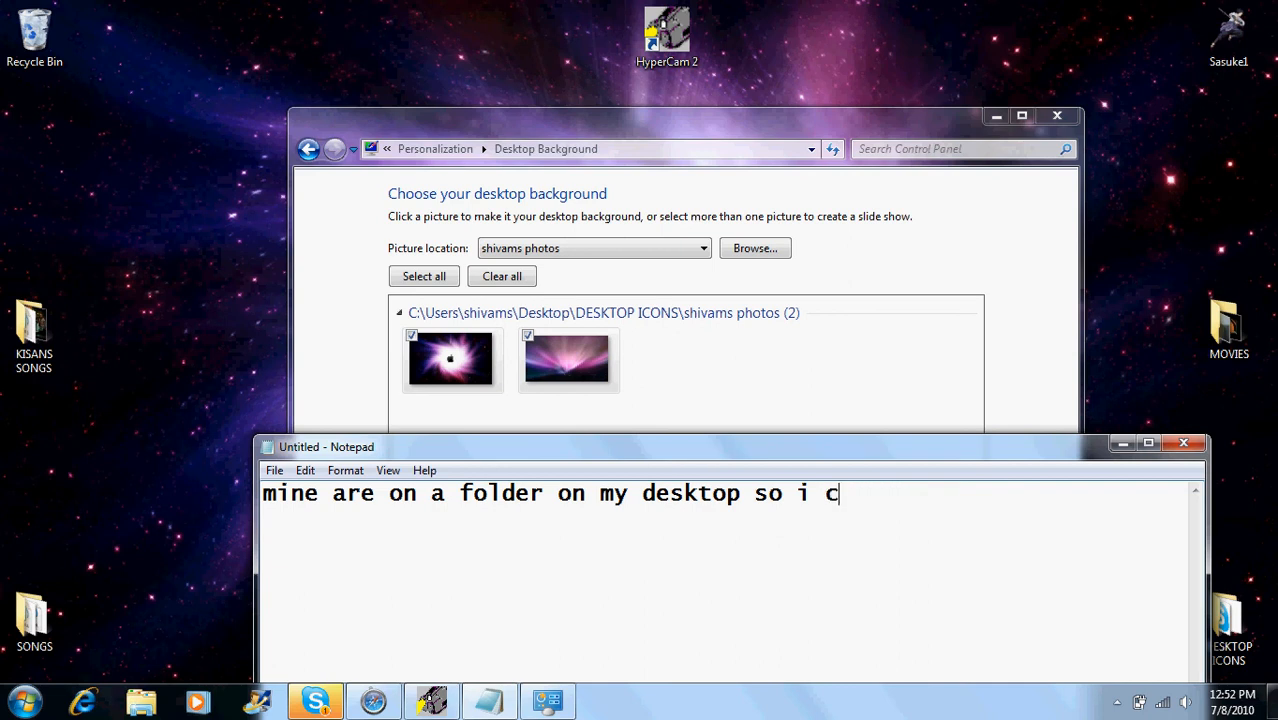
type("i")
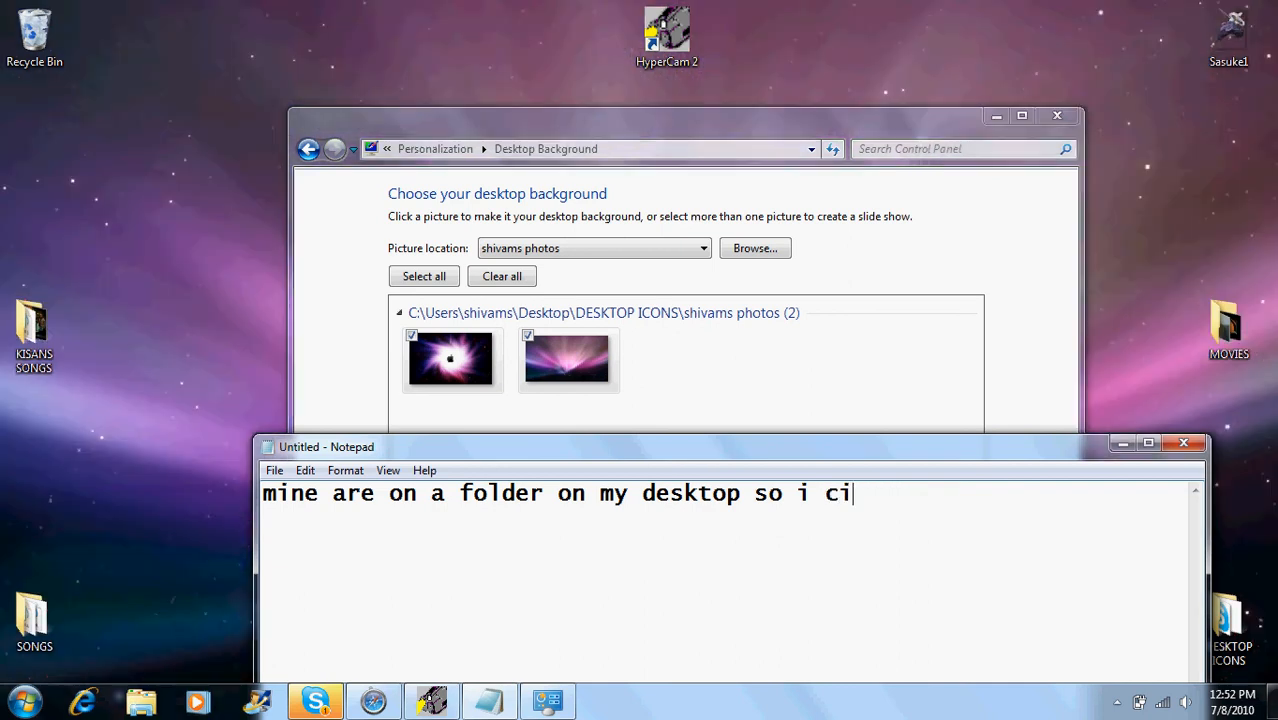
type("lick on")
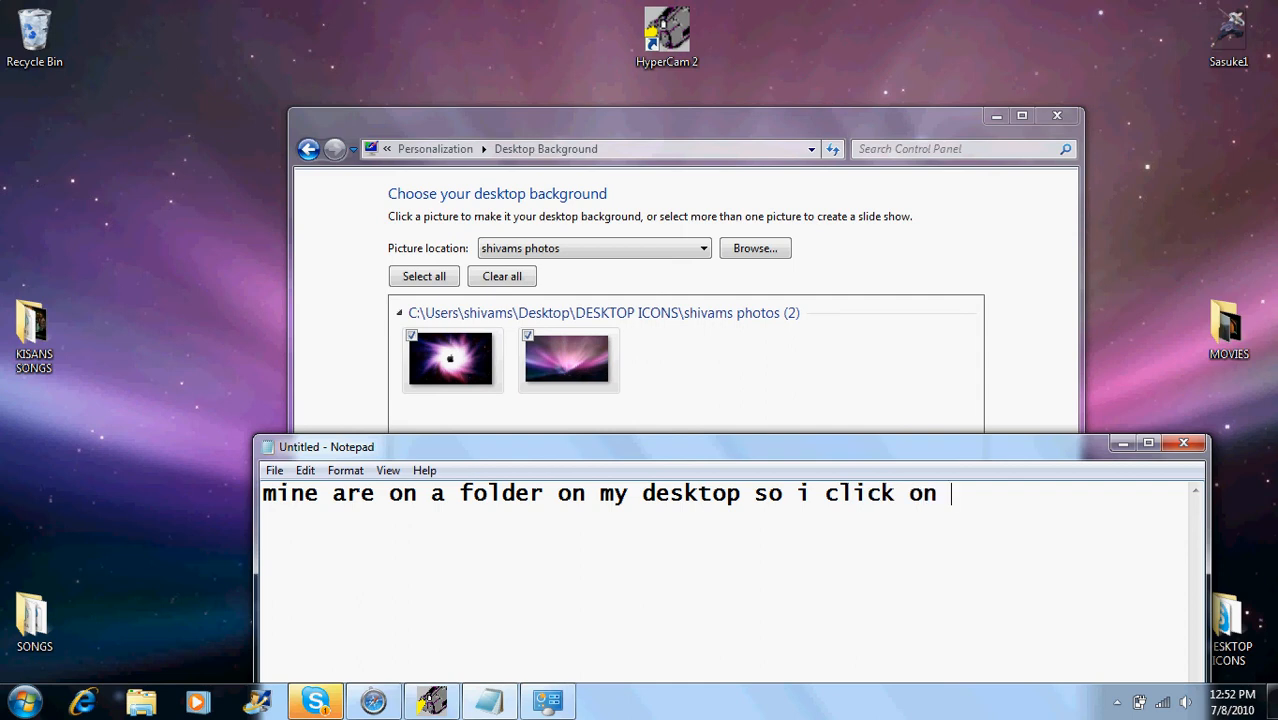
type("br")
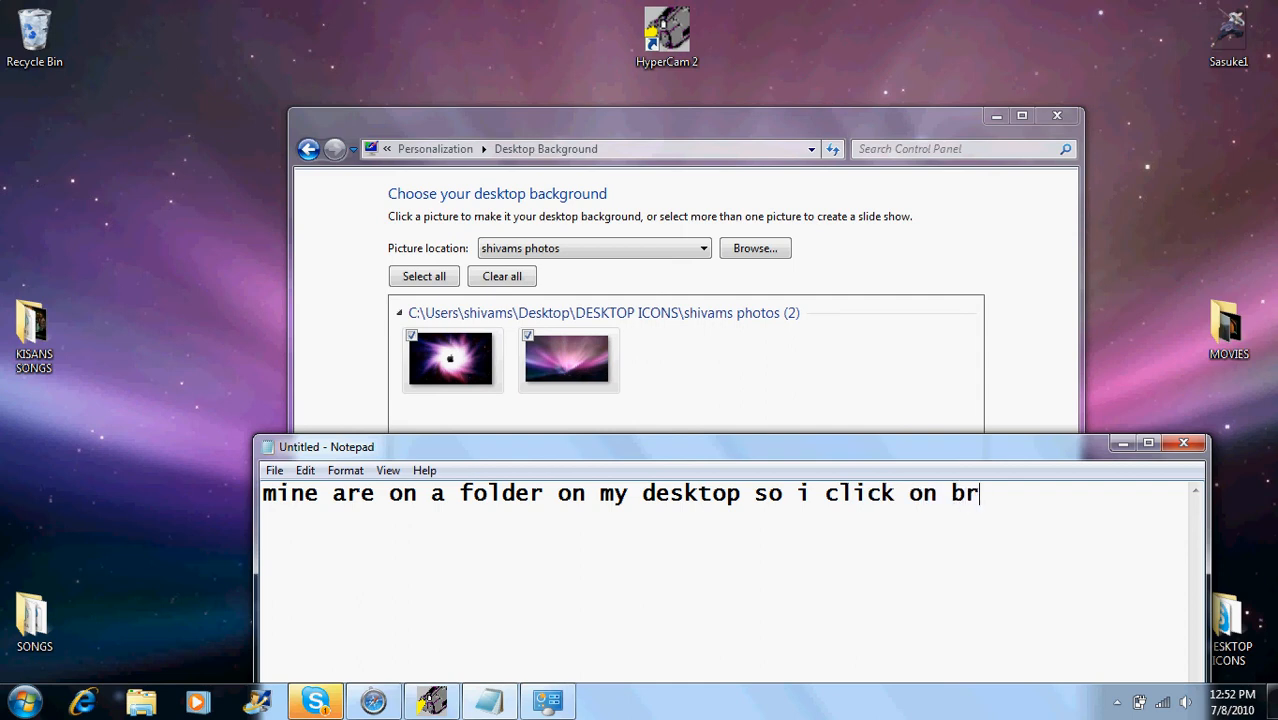
type("ow")
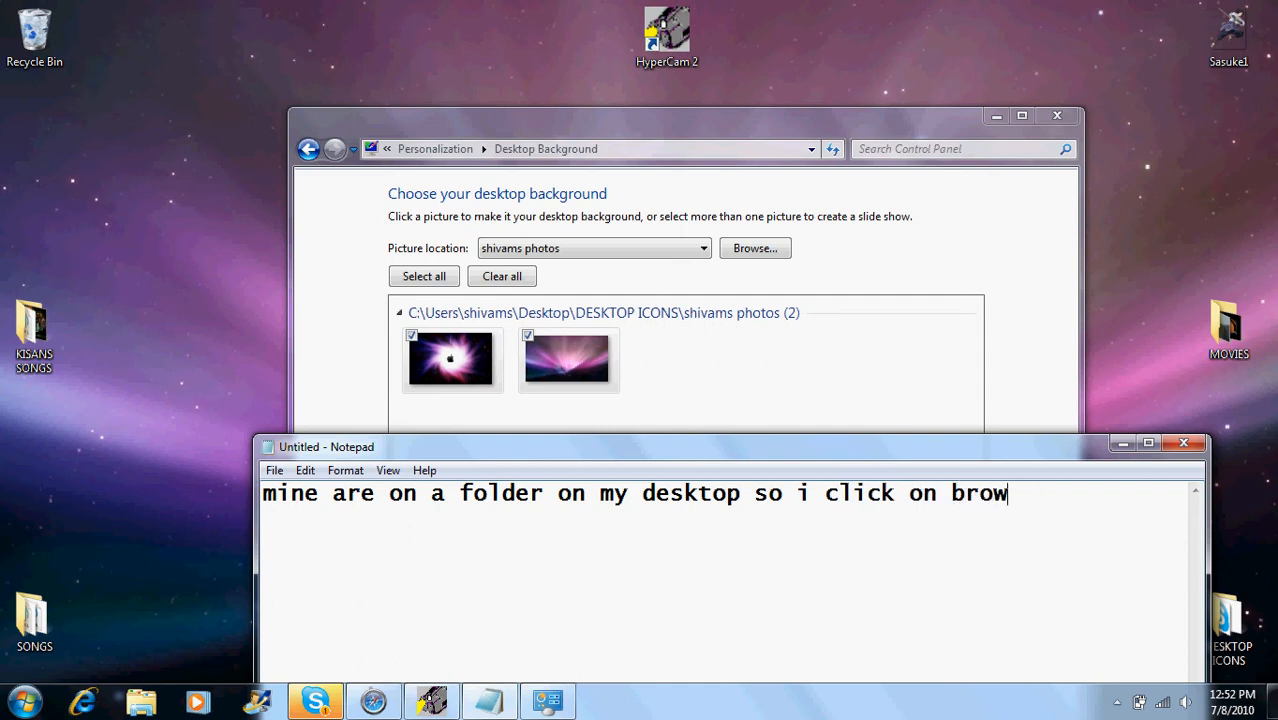
type("se")
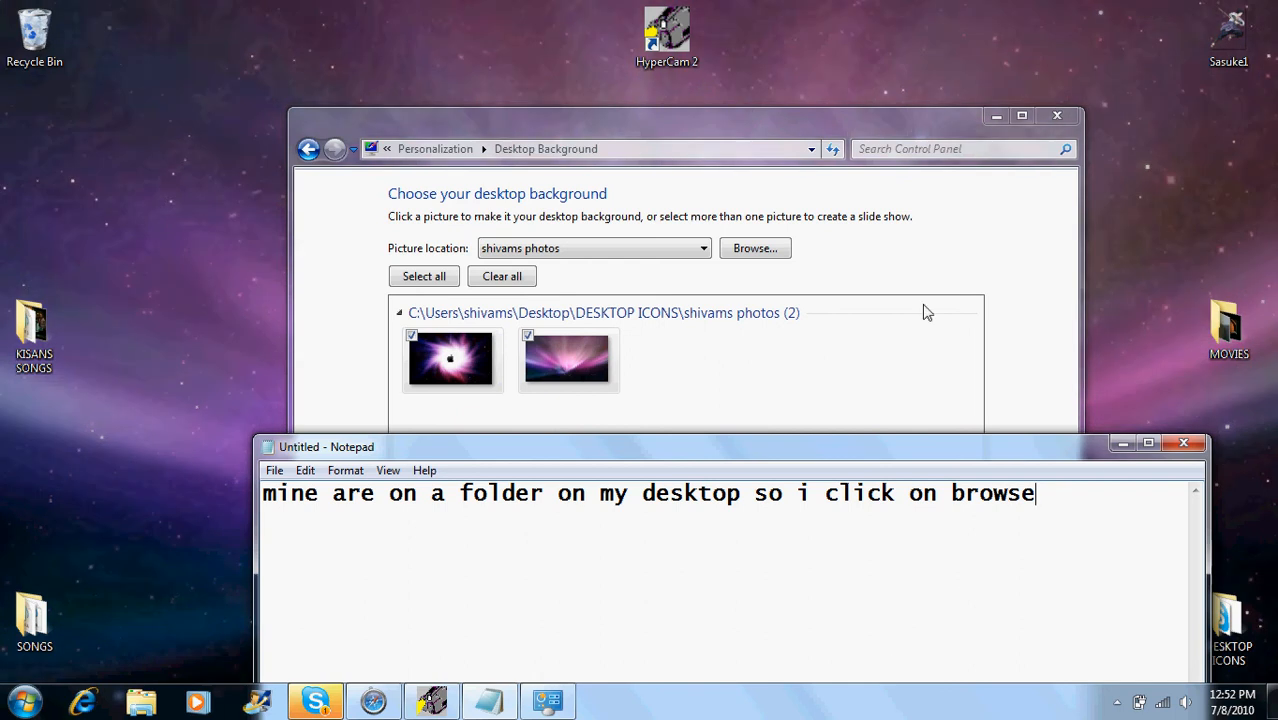
- Set the shivams photos folder as picture location, captioning 'then after your dun finding ur folder'
left_click(754, 248)
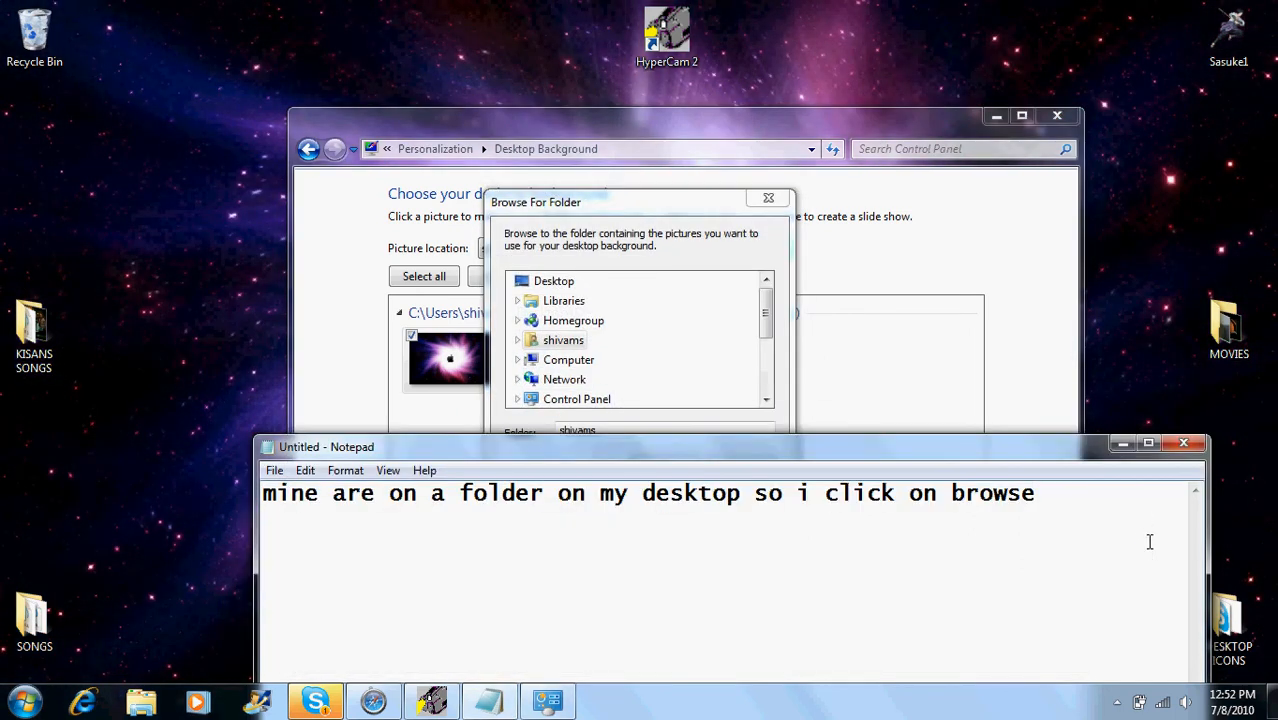
key("Backspace")
type("then after your")
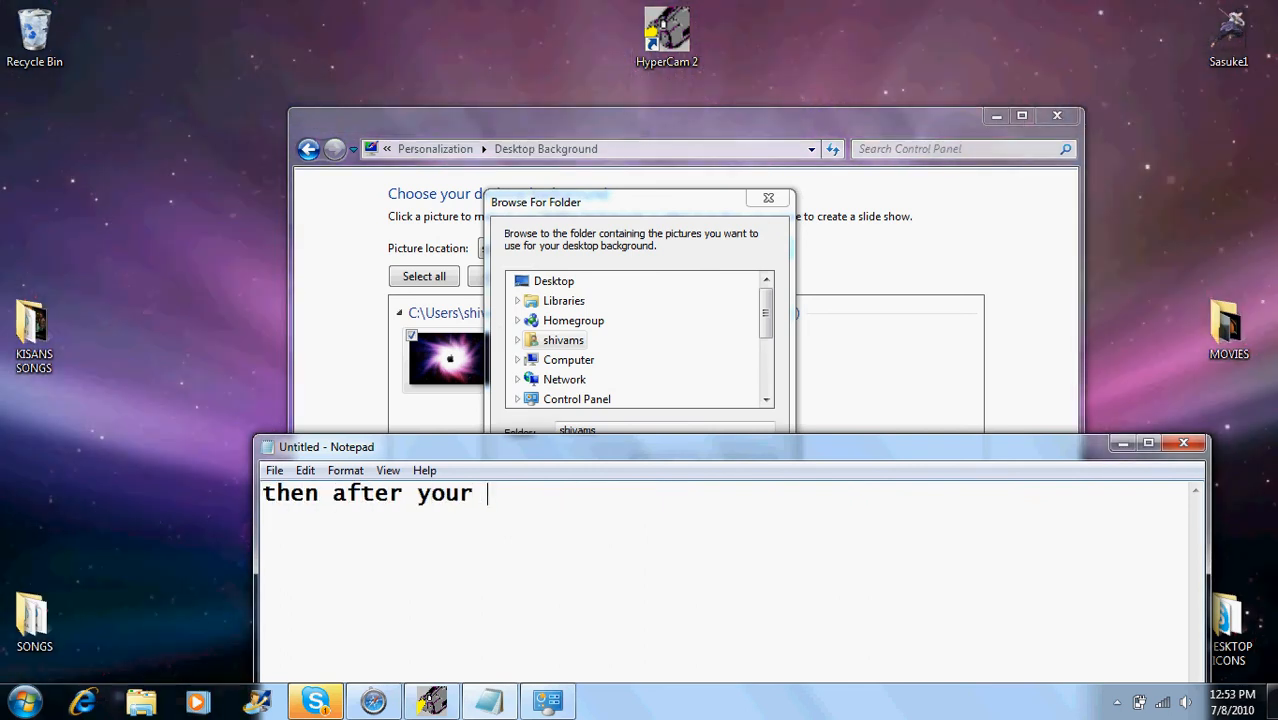
type("dun finding")
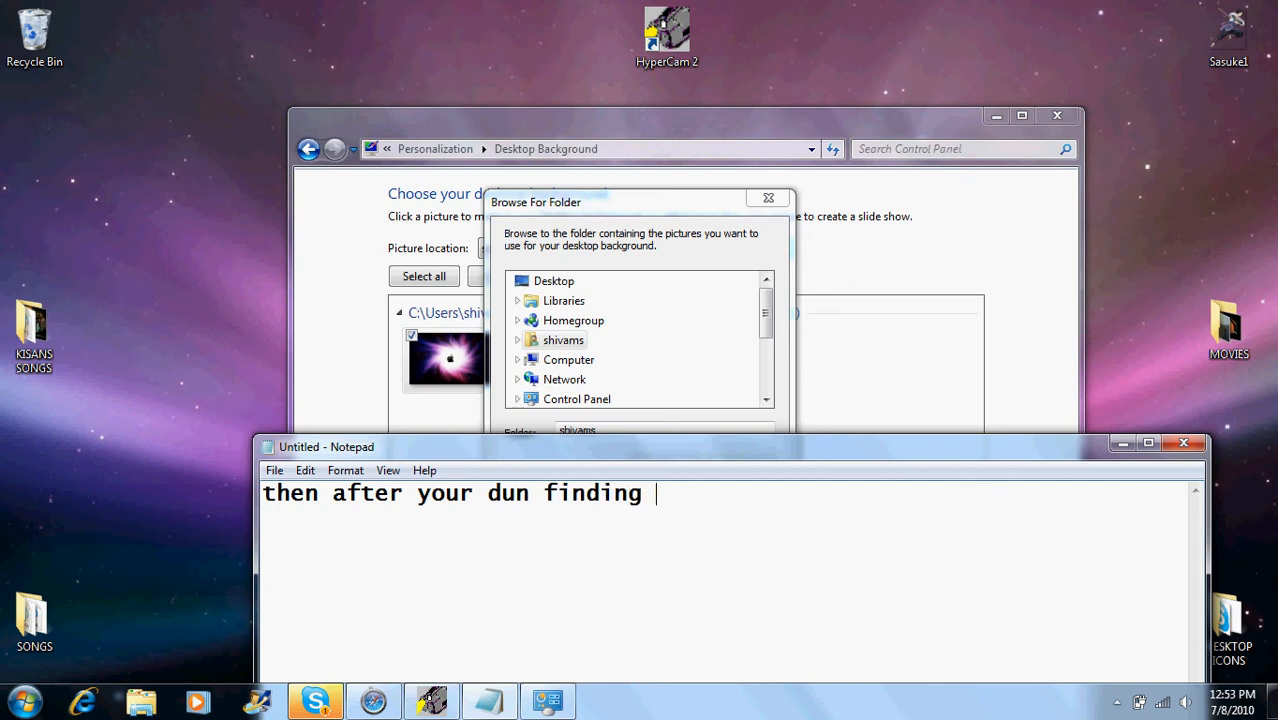
type("ur folder")
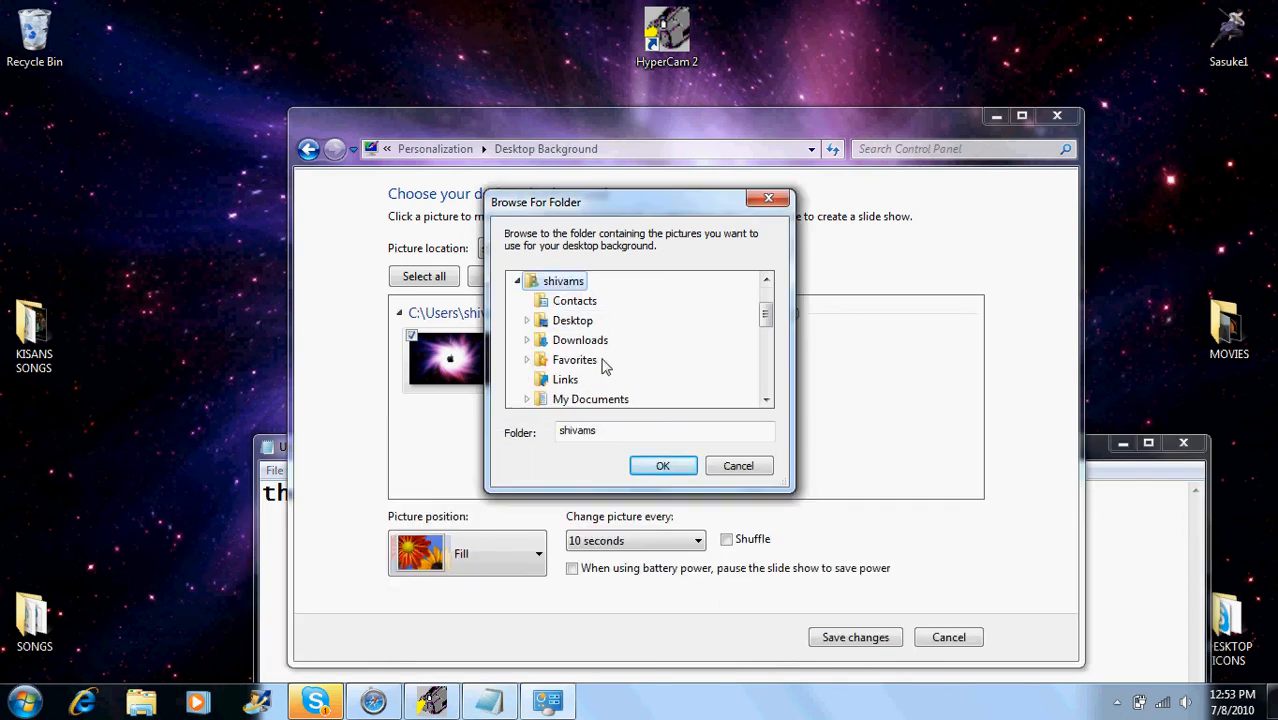
scroll("down", 3)
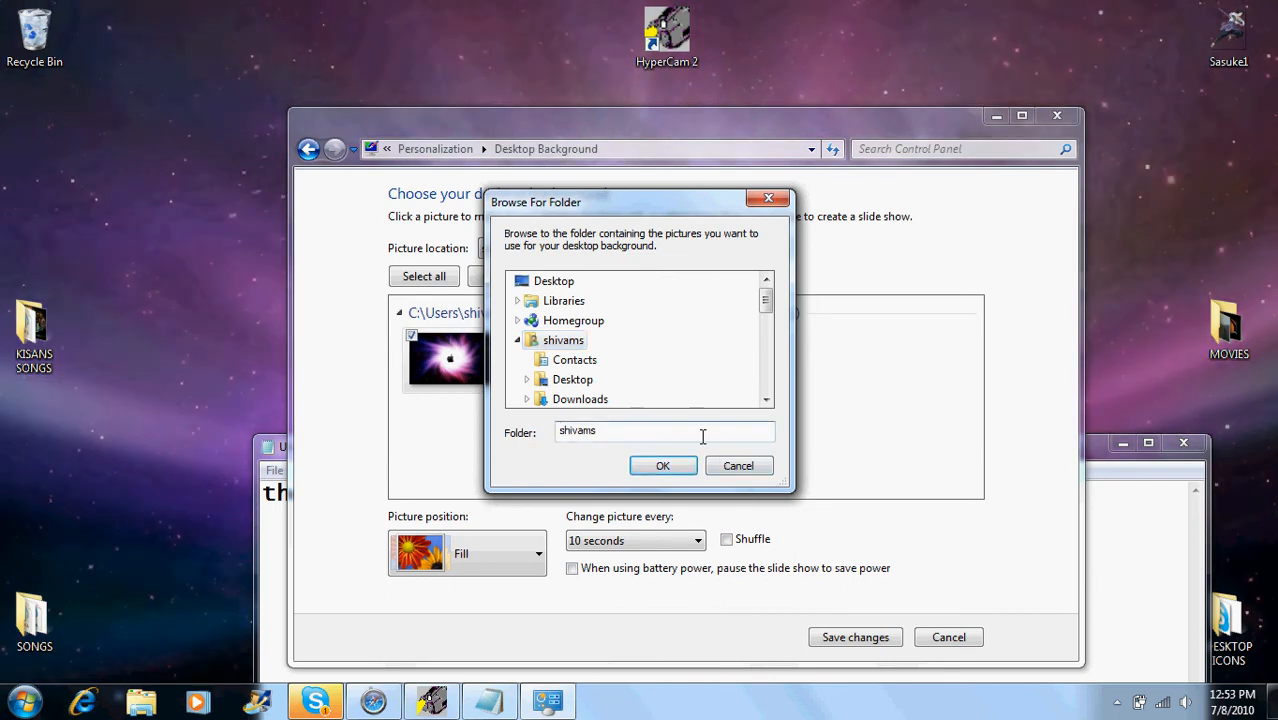
left_click(662, 465)
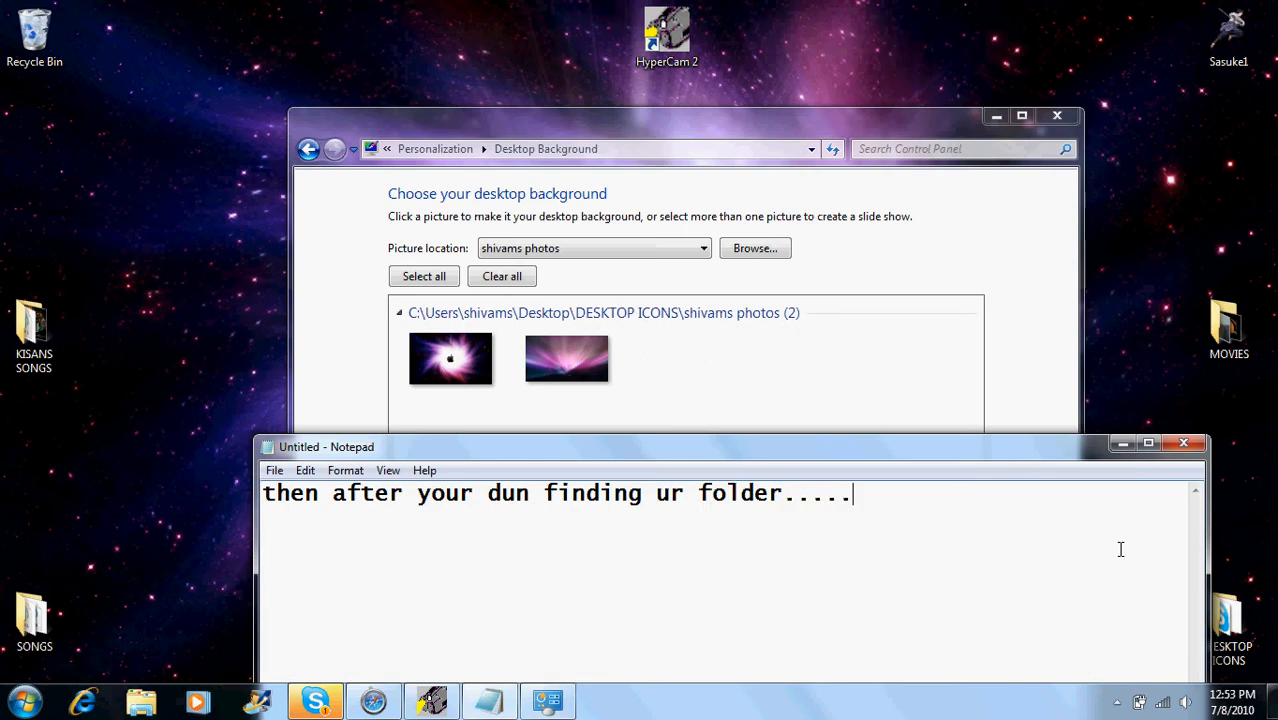
- Overwrite the Notepad caption with 'ur pictures will pop up in this box'
key("ctrl+a")
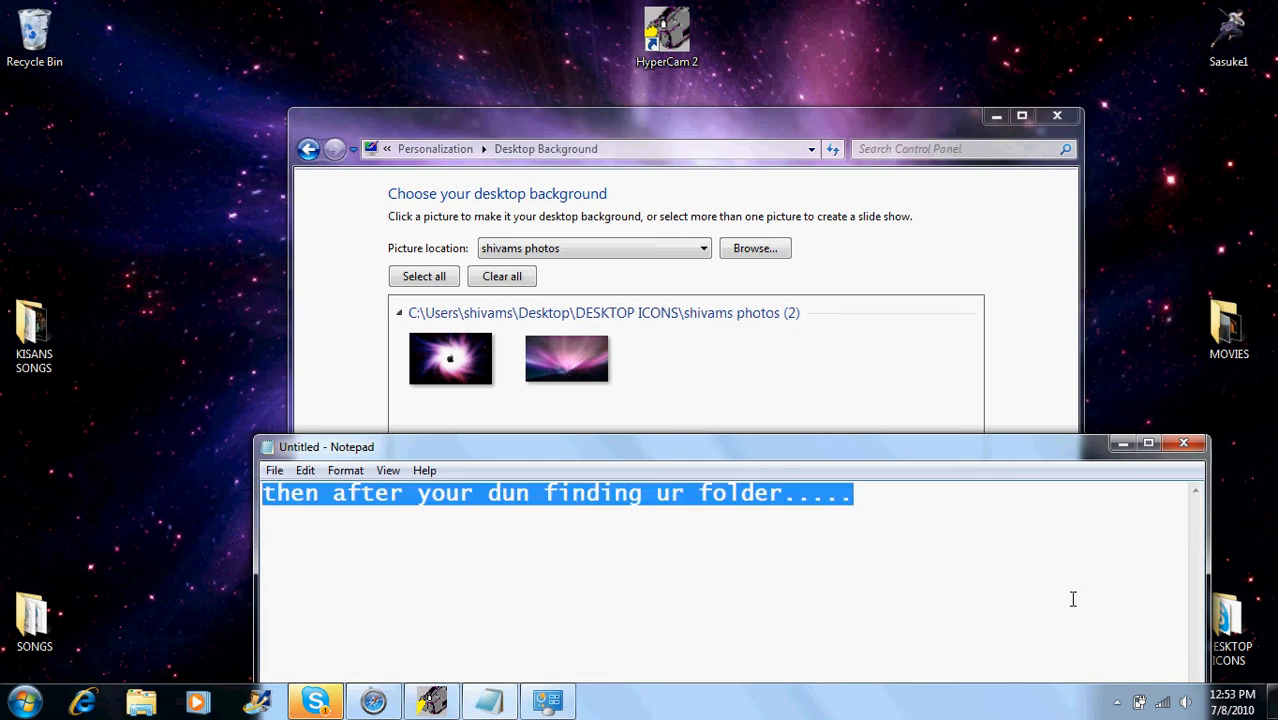
type("ur pictures")
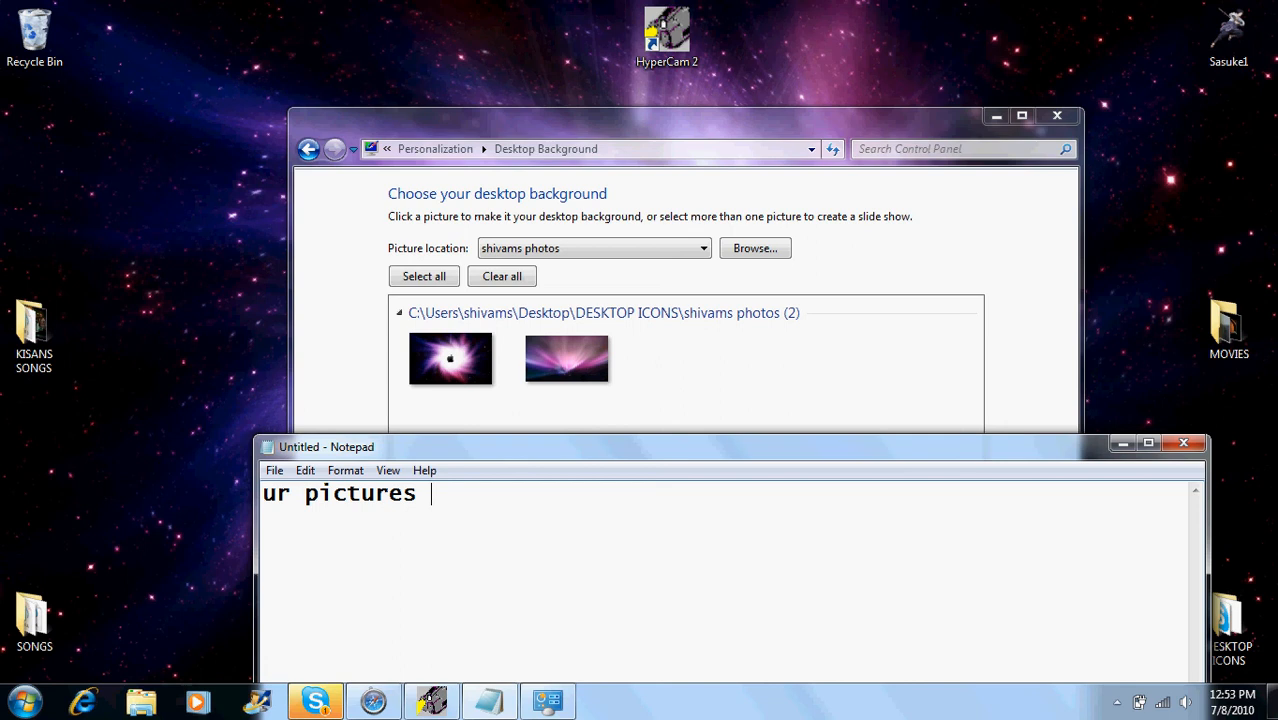
type("will")
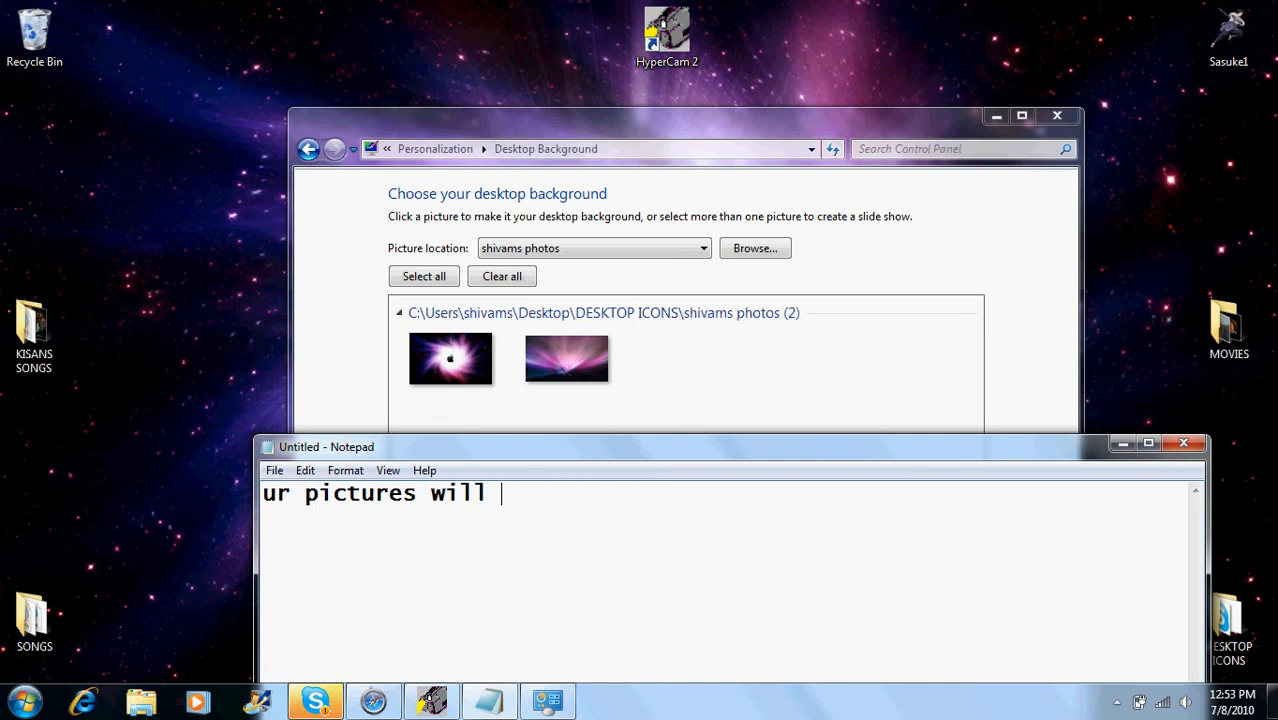
type("pop up")
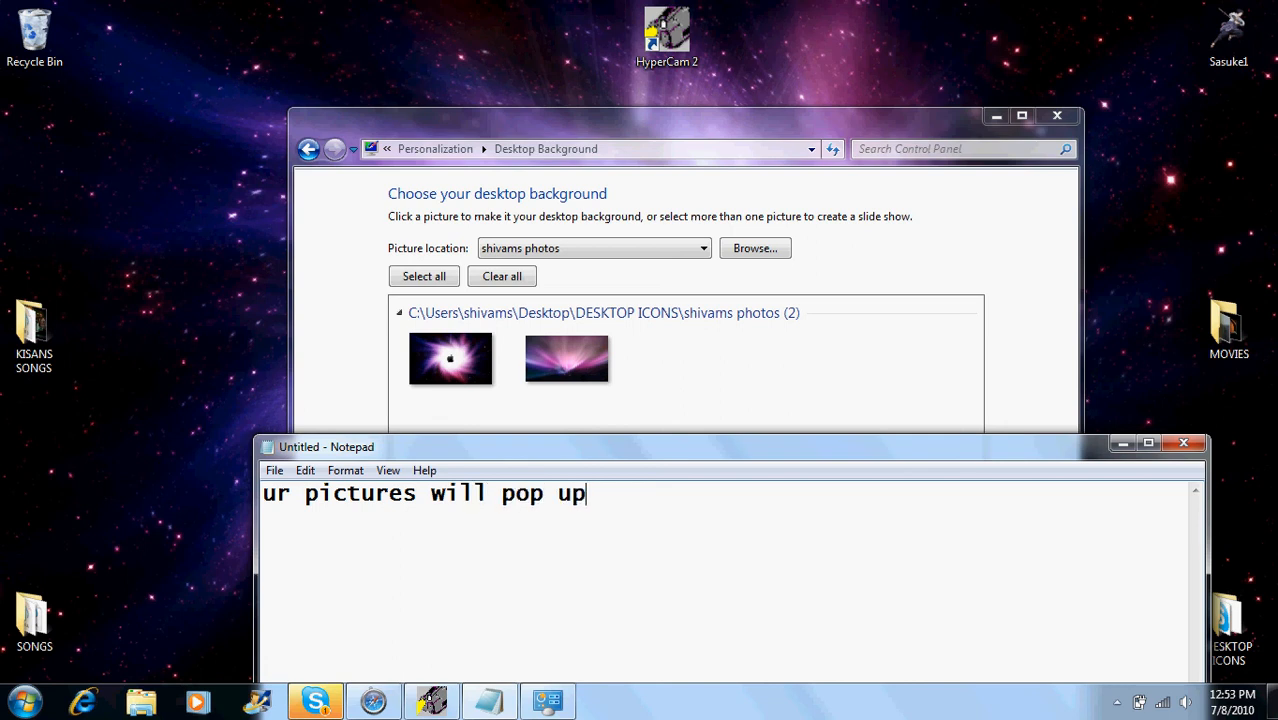
type("in")
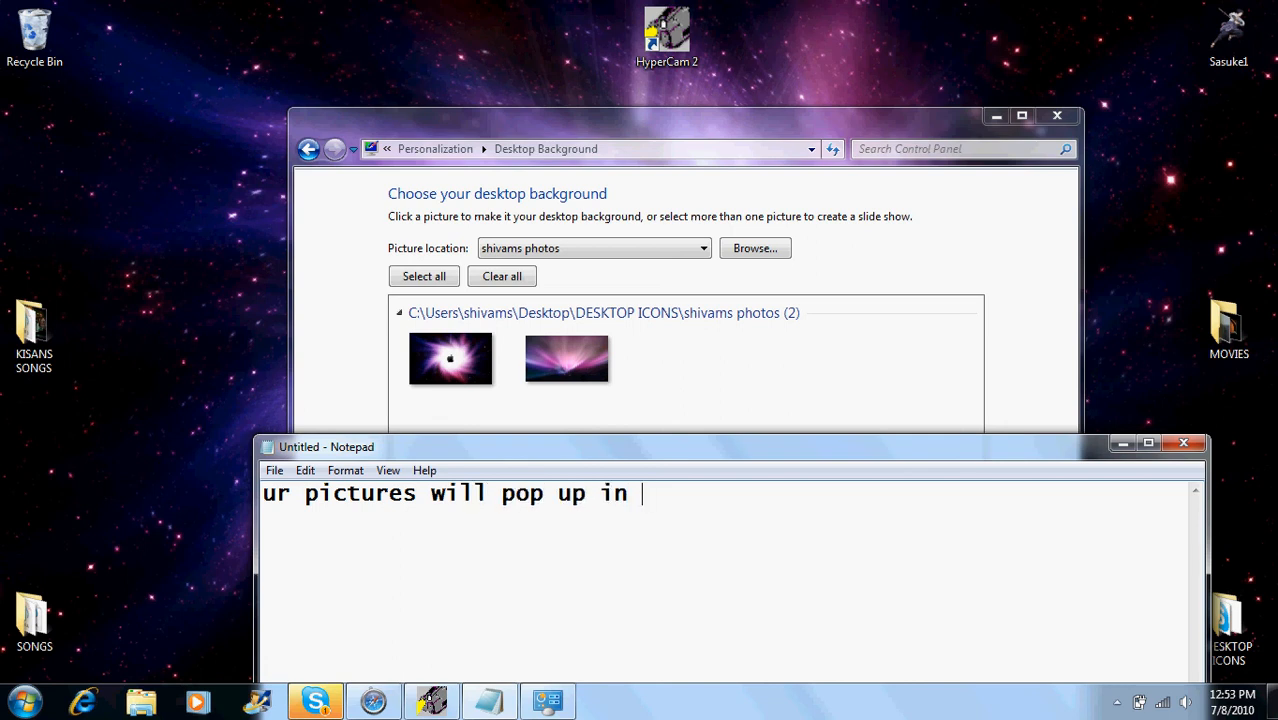
type("this")
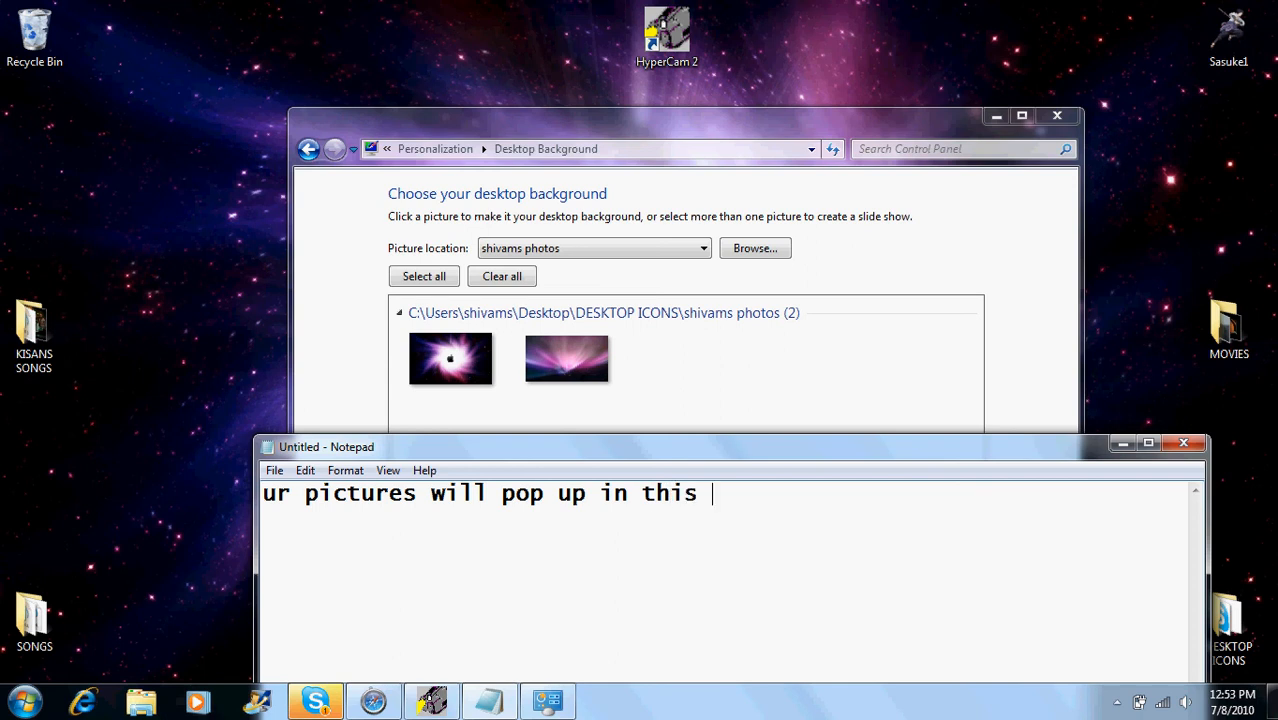
type("box")
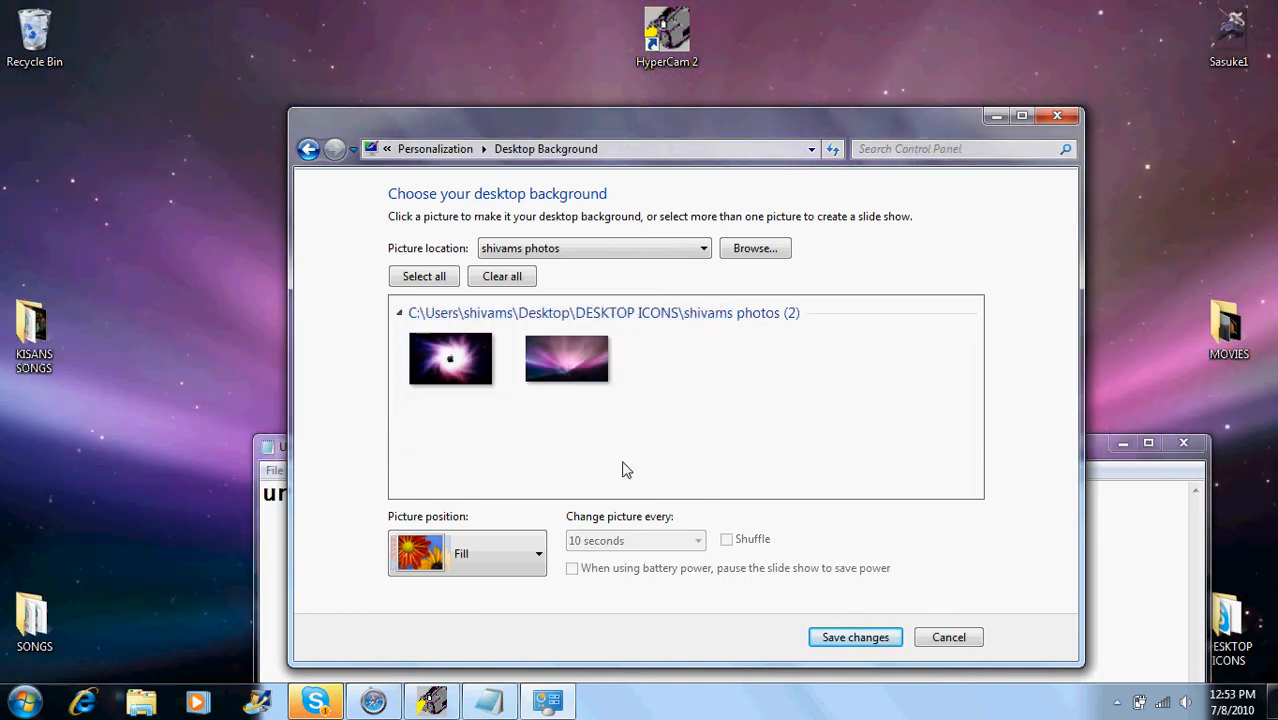
- Check both shivams photos pictures and caption 'just put a check on the pics u want to rotate'
left_click(567, 358)
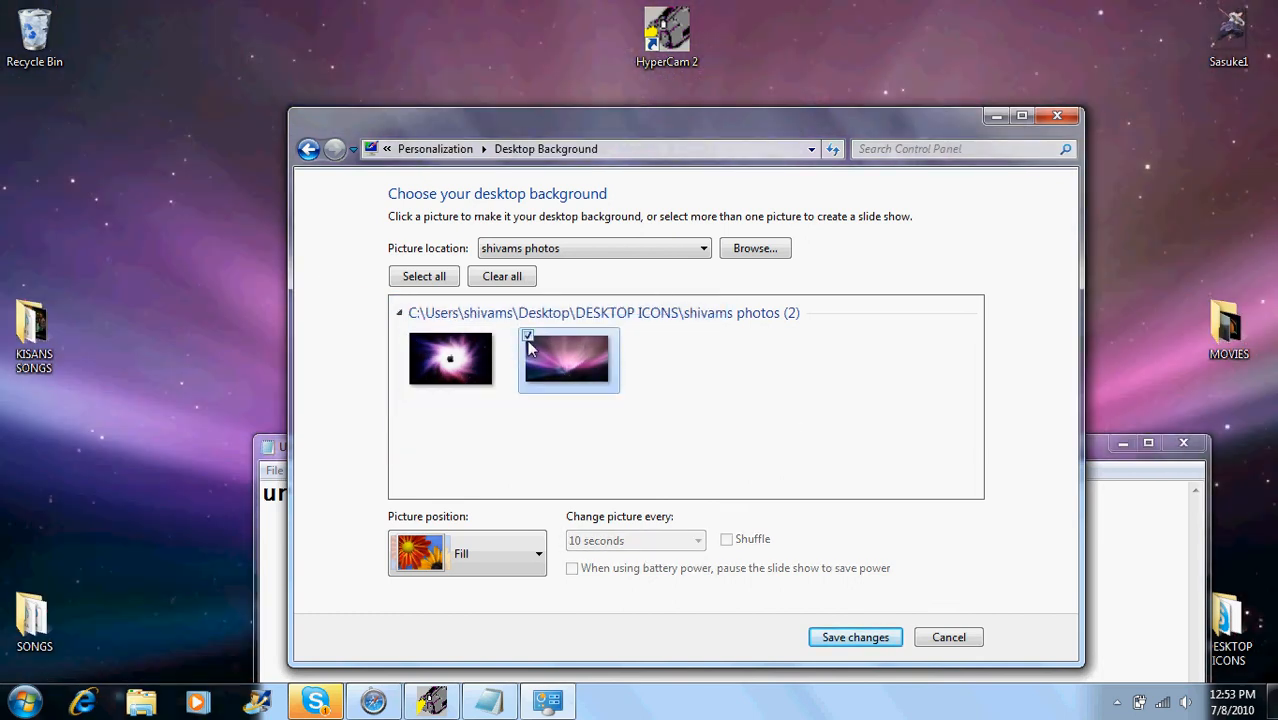
left_click(451, 359)
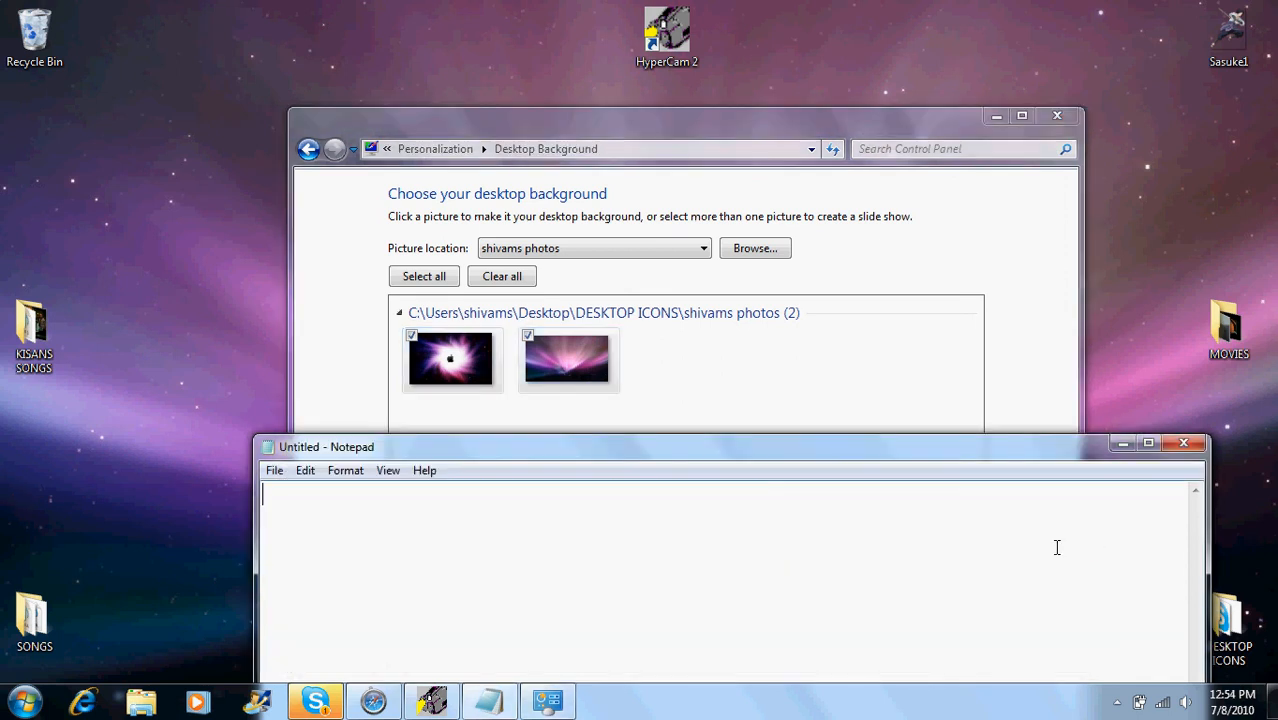
type("just")
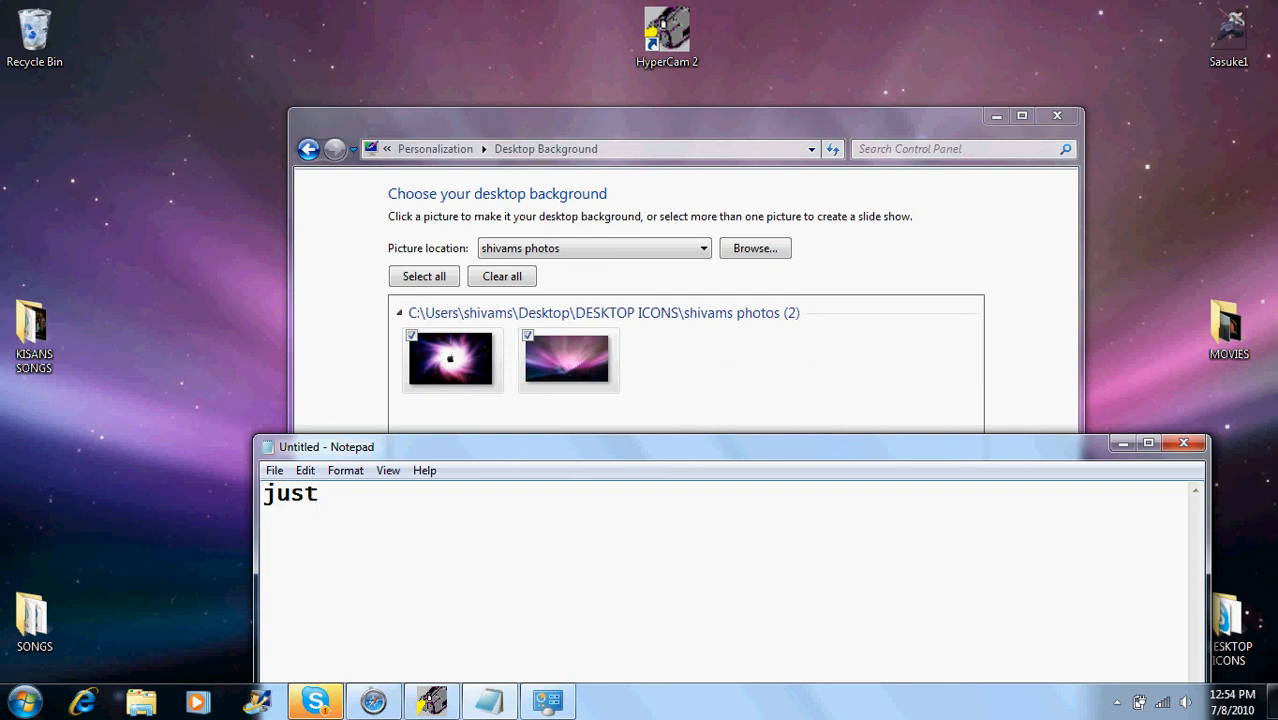
type("but a")
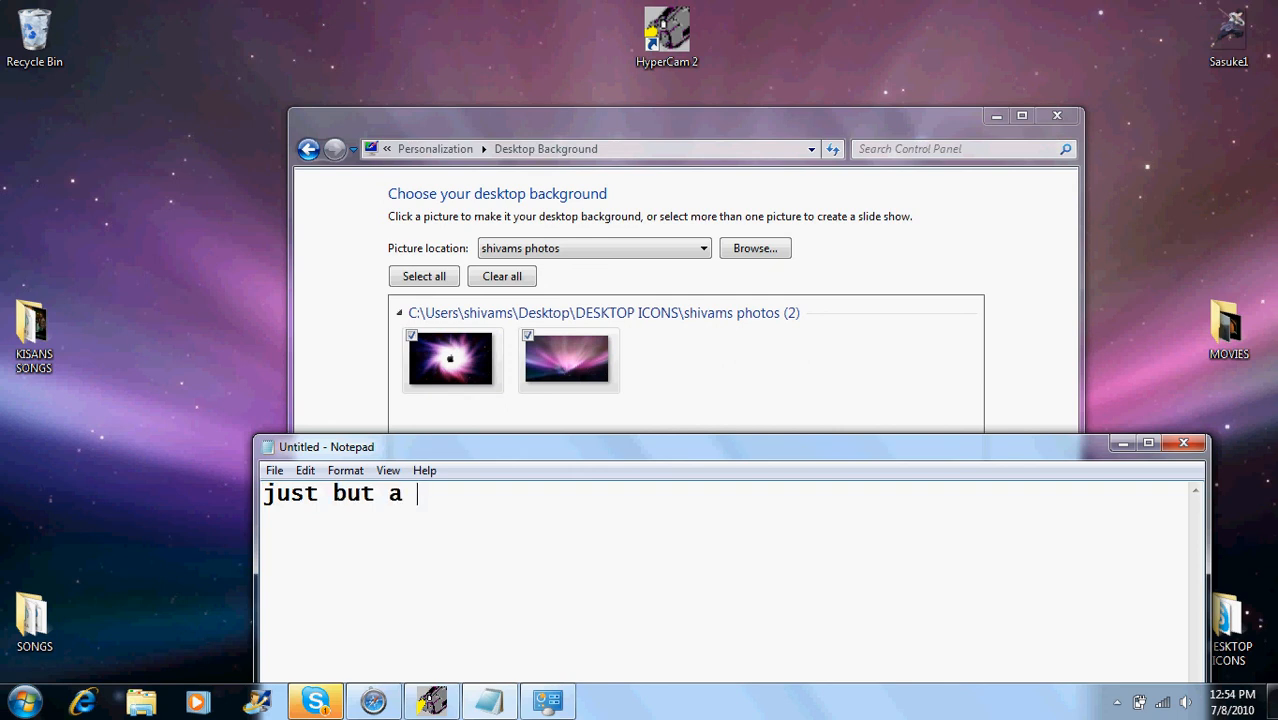
type("check on")
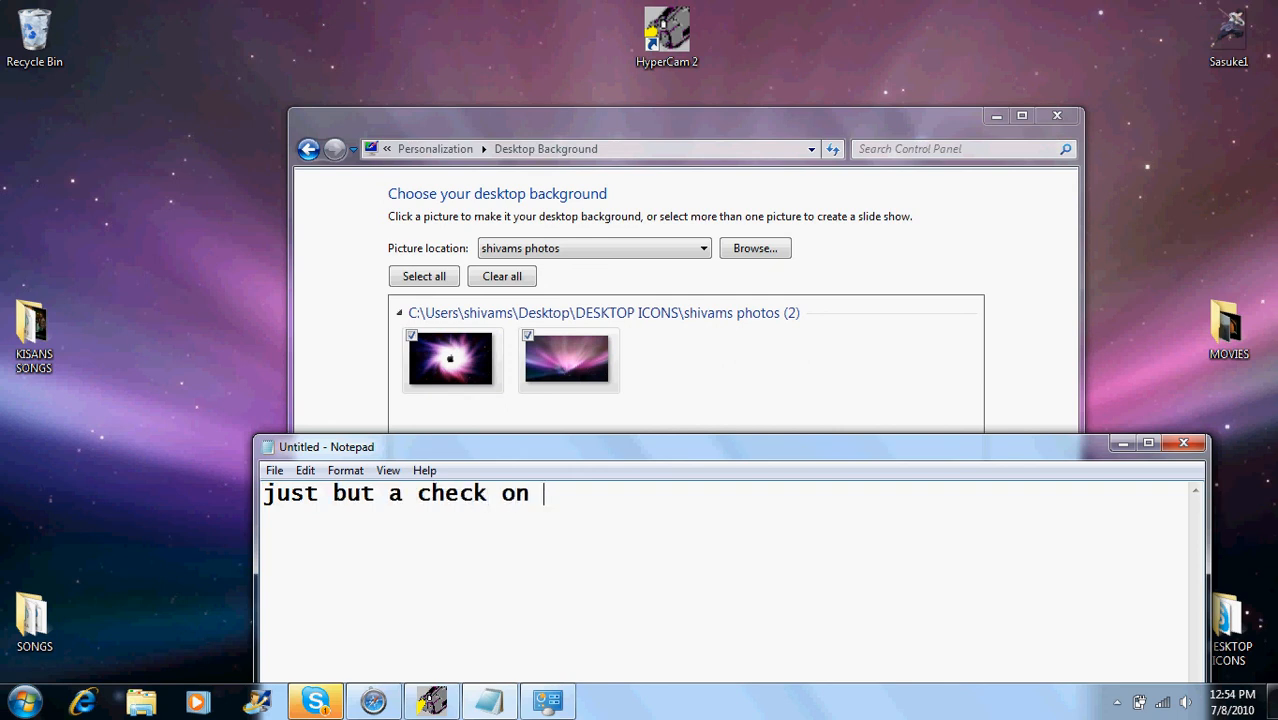
type("the p")
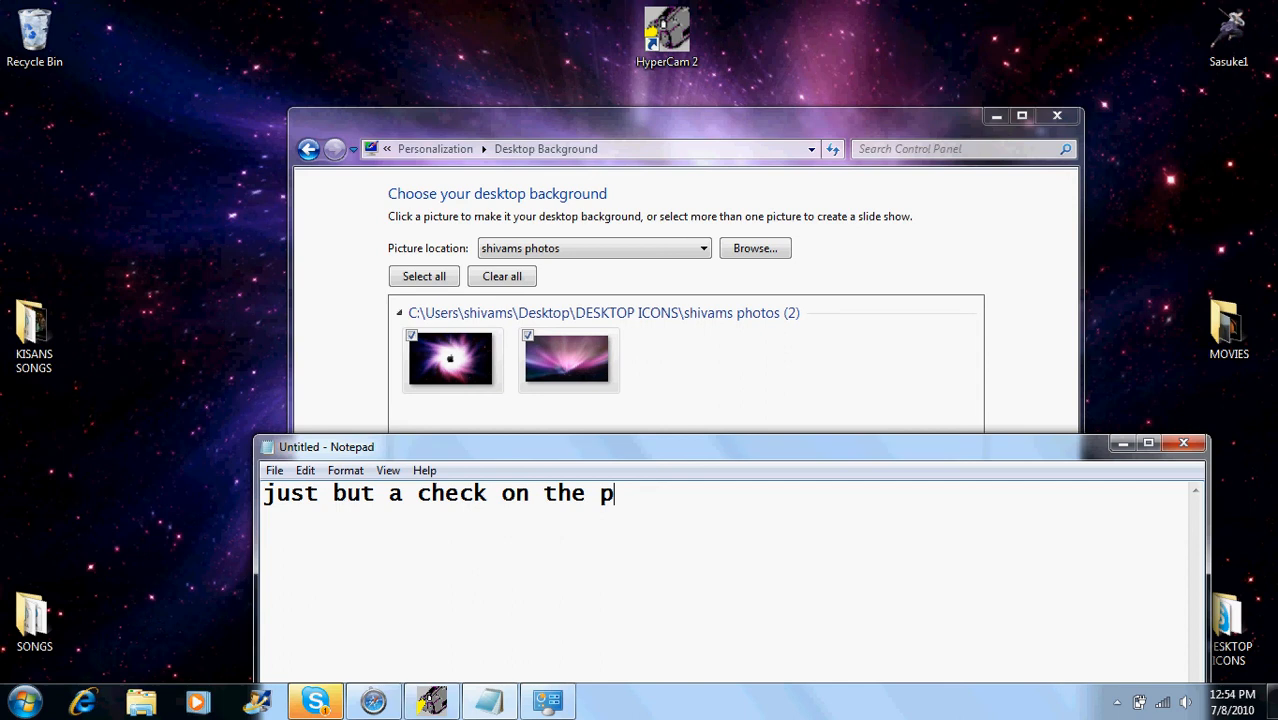
type("ics u want")
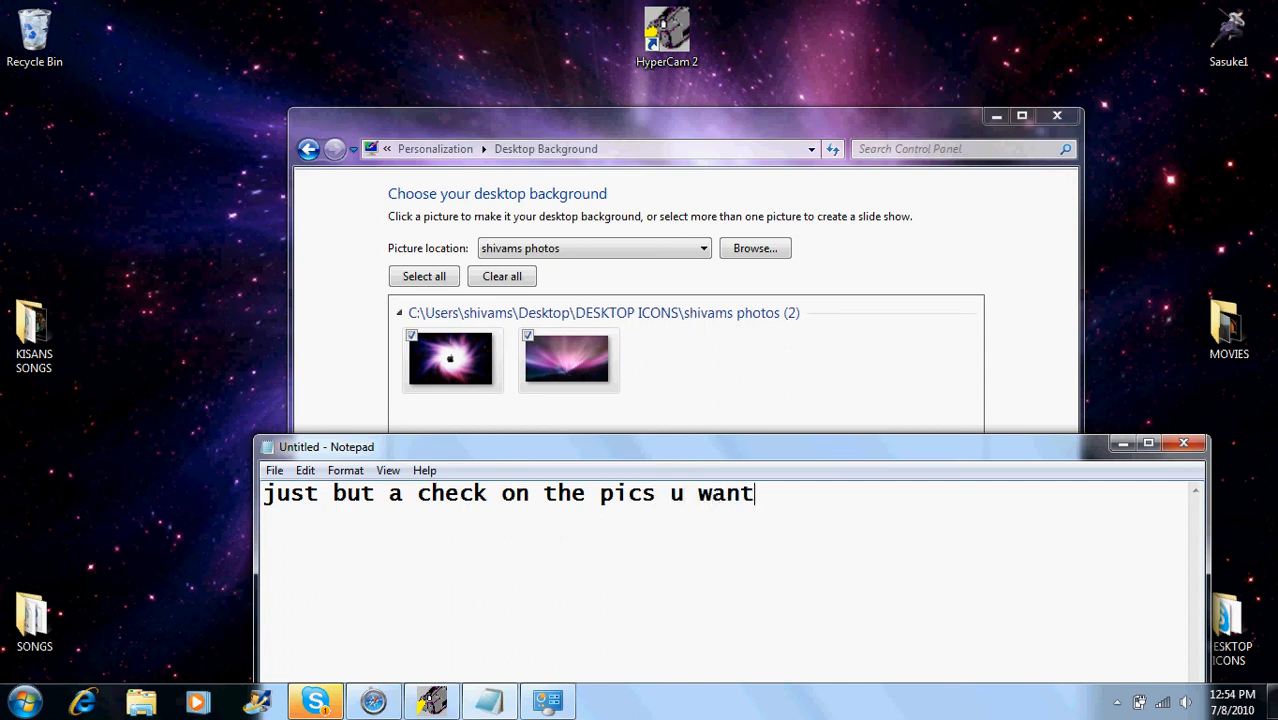
type("to rot")
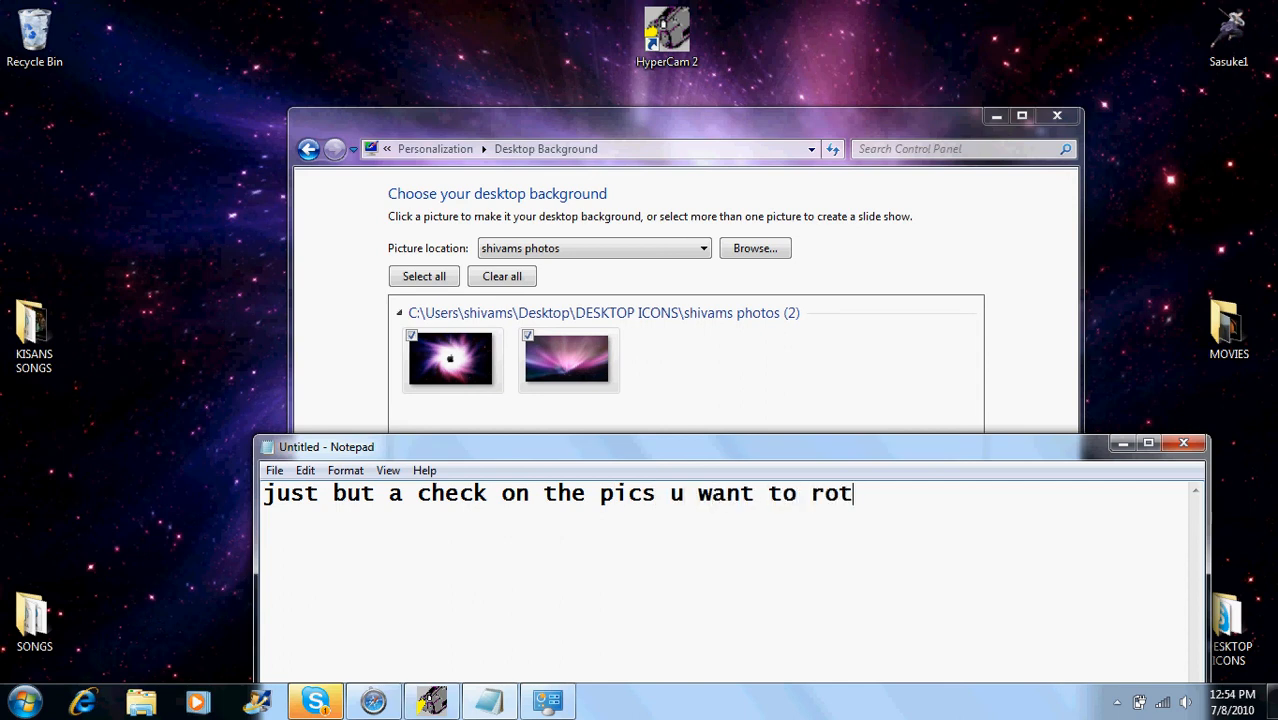
type("ate")
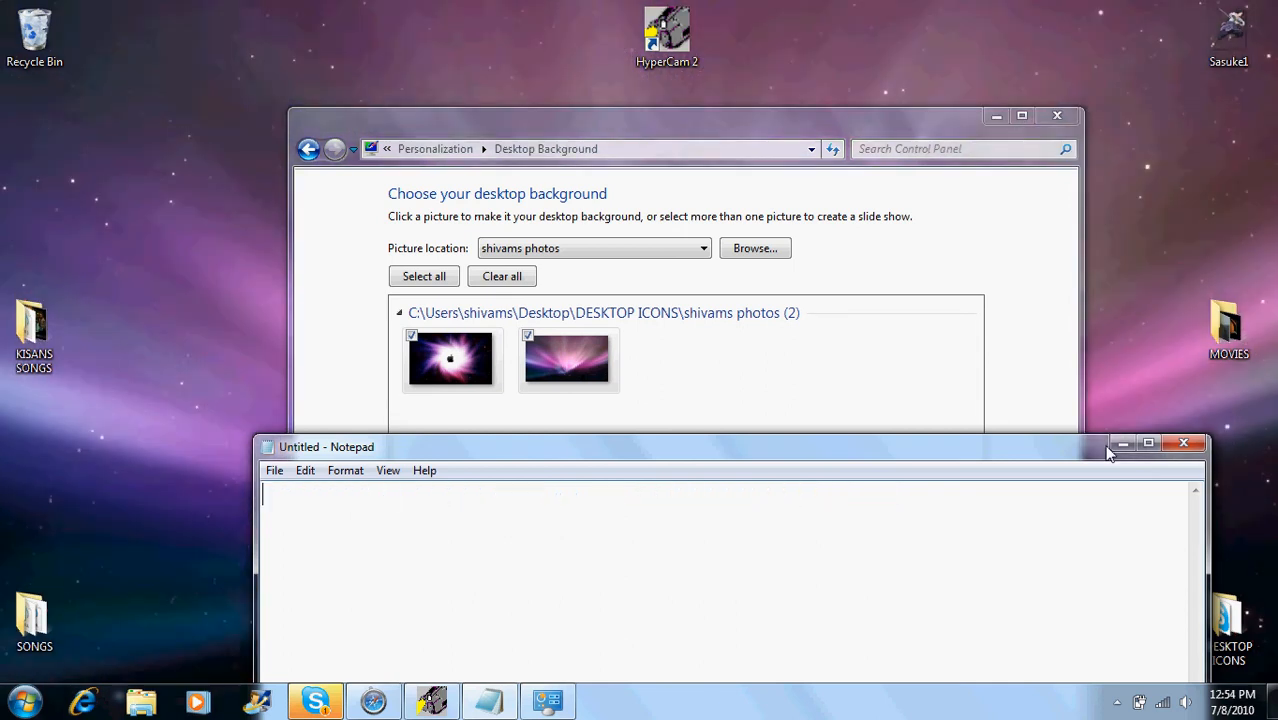
- Type the caption 'then on the bottom u will hav something like this' into Notepad
type("then")
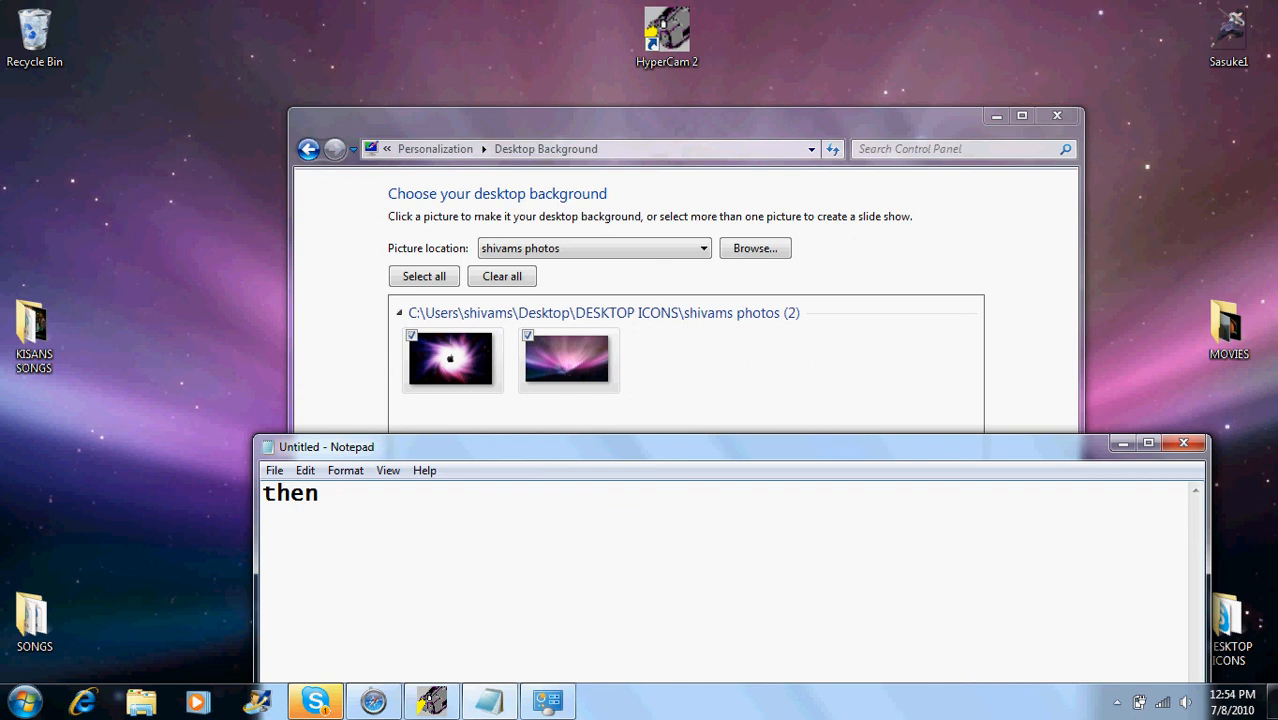
type("on the")
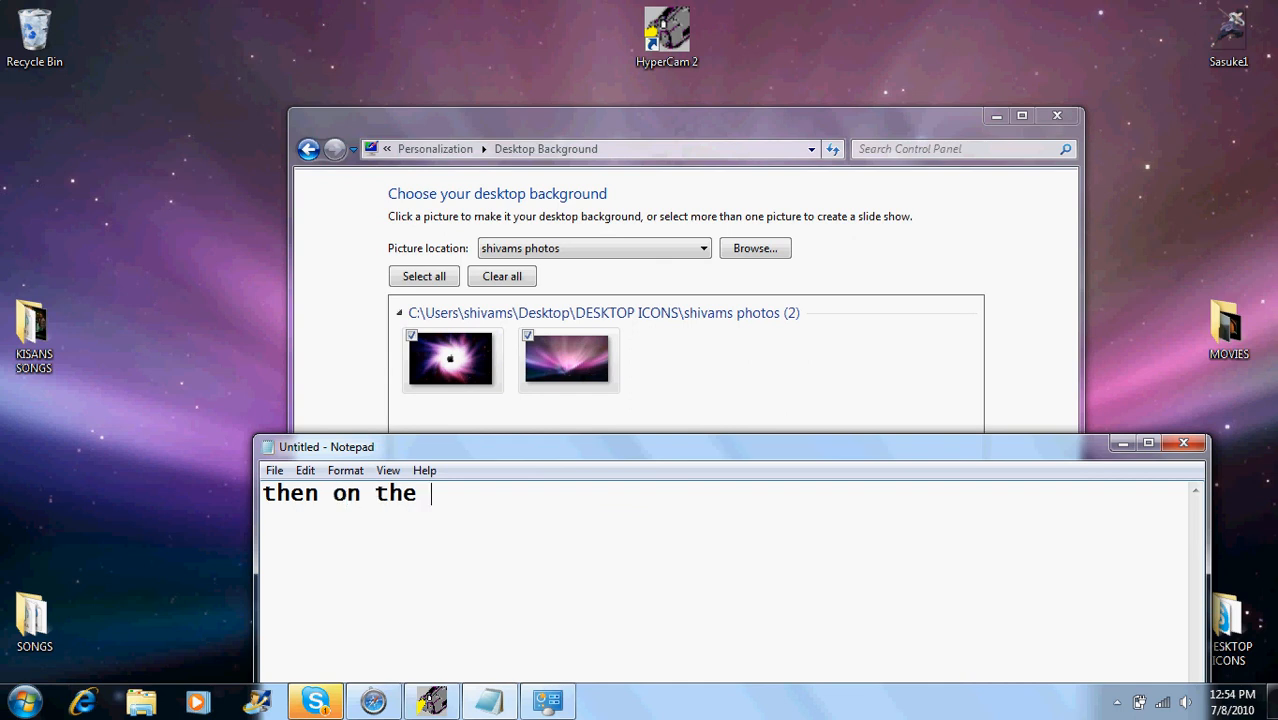
type("bottok")
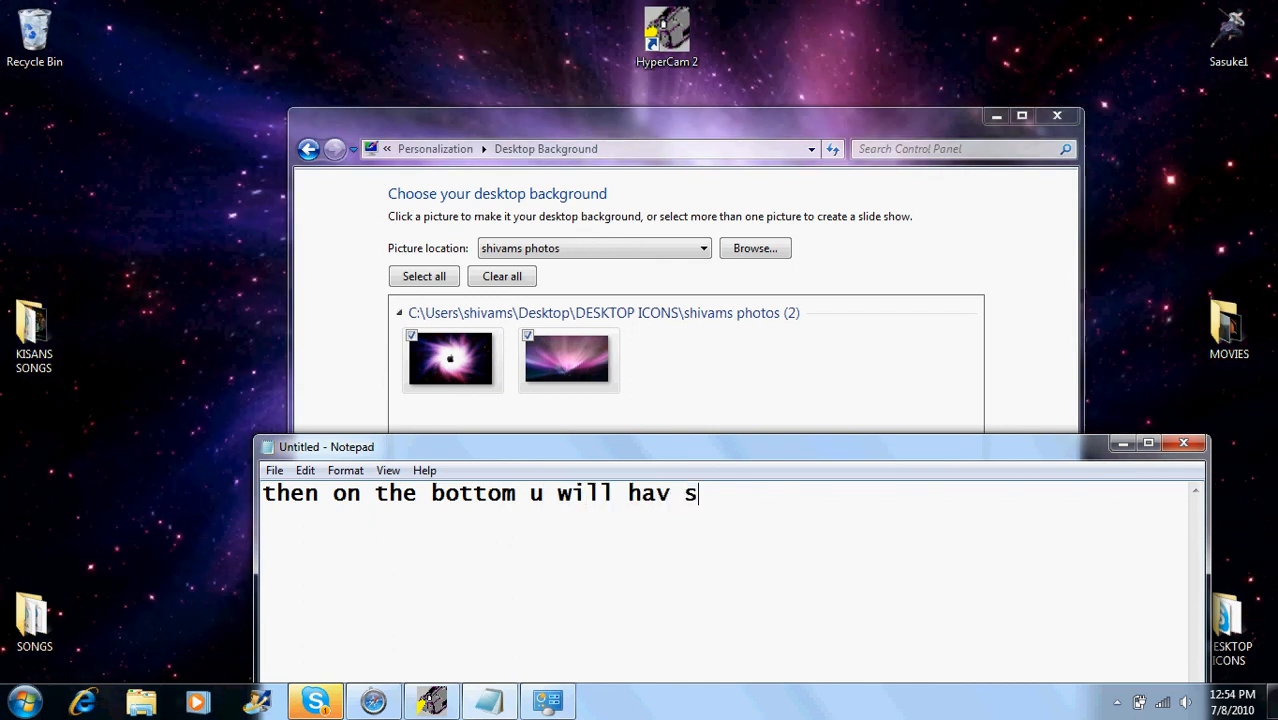
type("omething li")
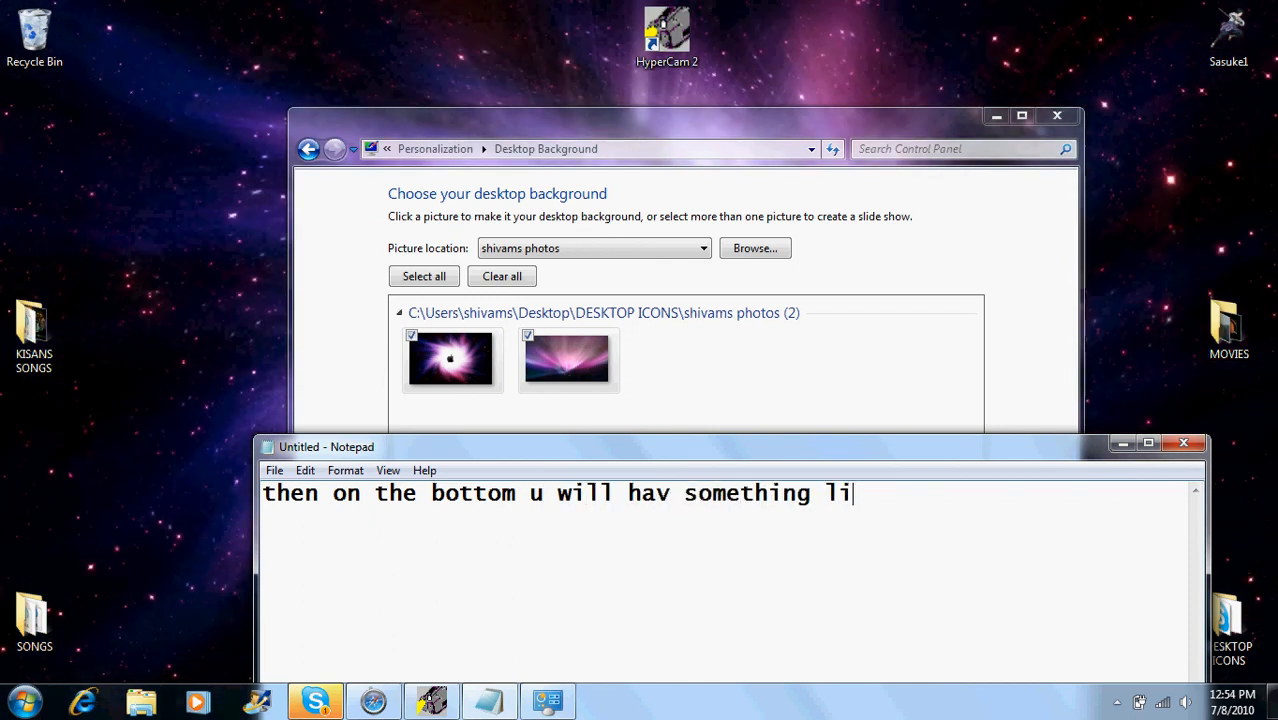
type("ke this")
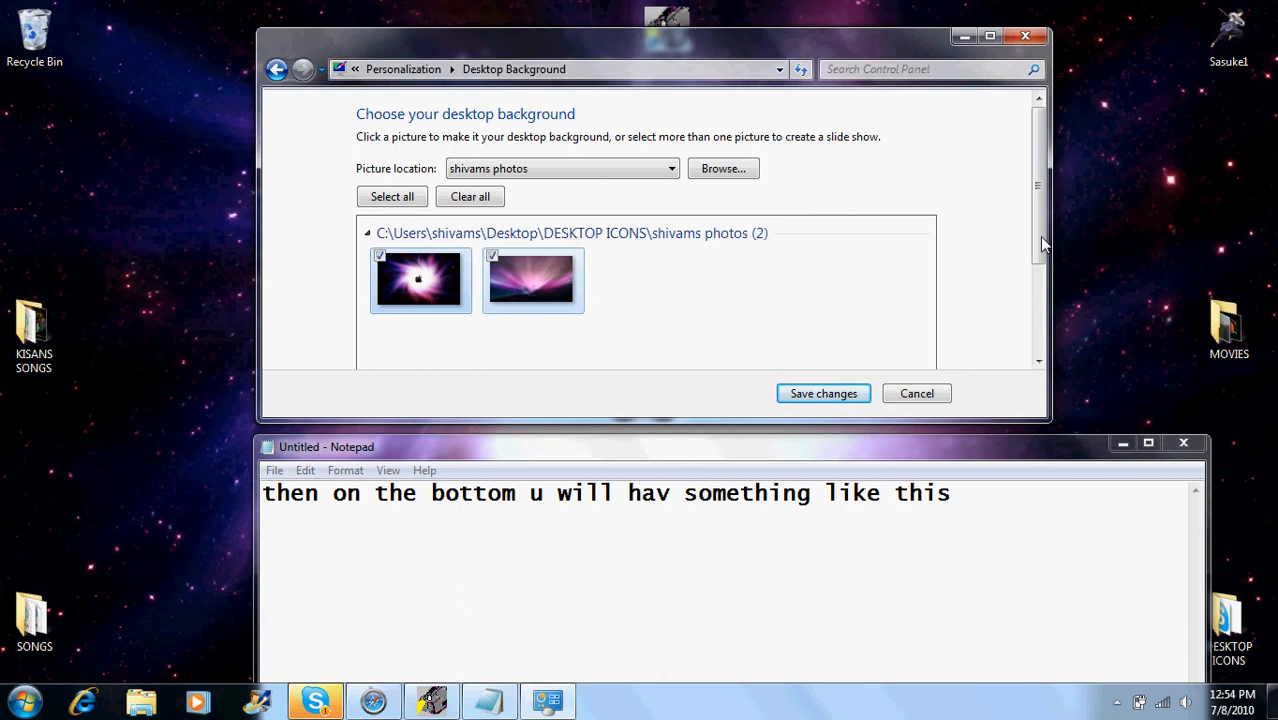
- Scroll to Picture position and Change picture every options, captioning 'u pick how u want'
scroll("down", 3)
type("u")
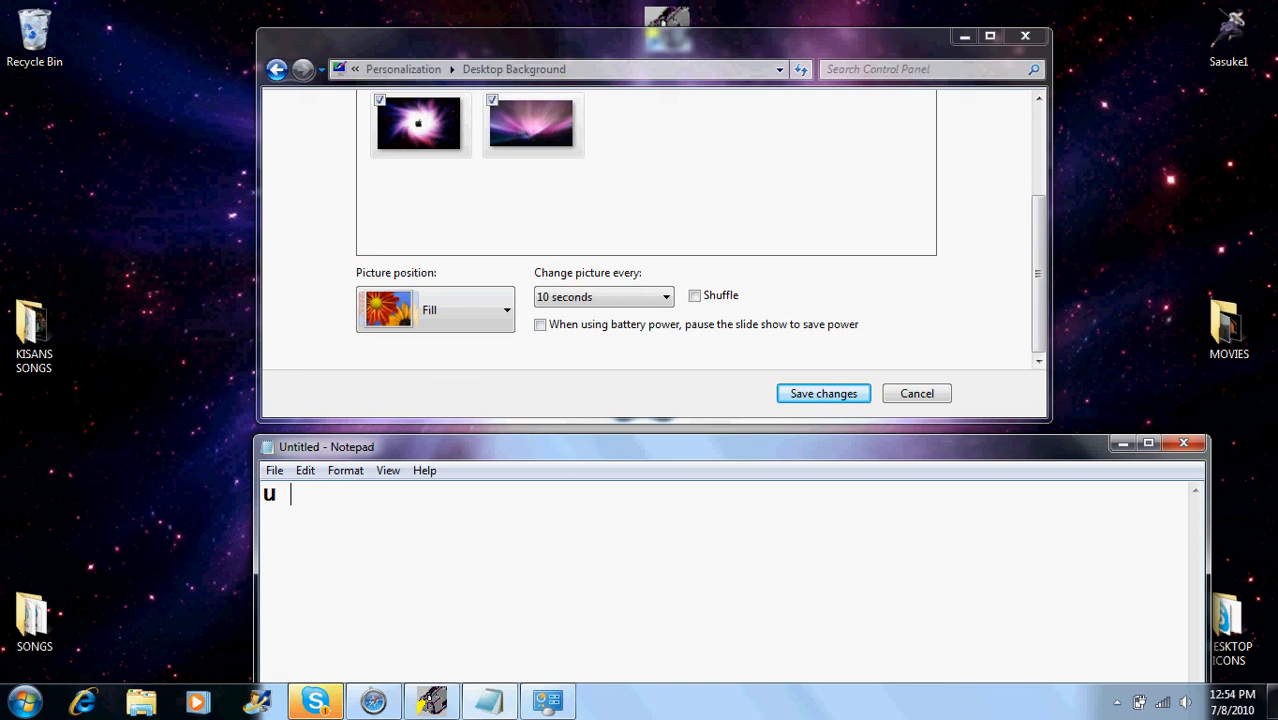
type("o")
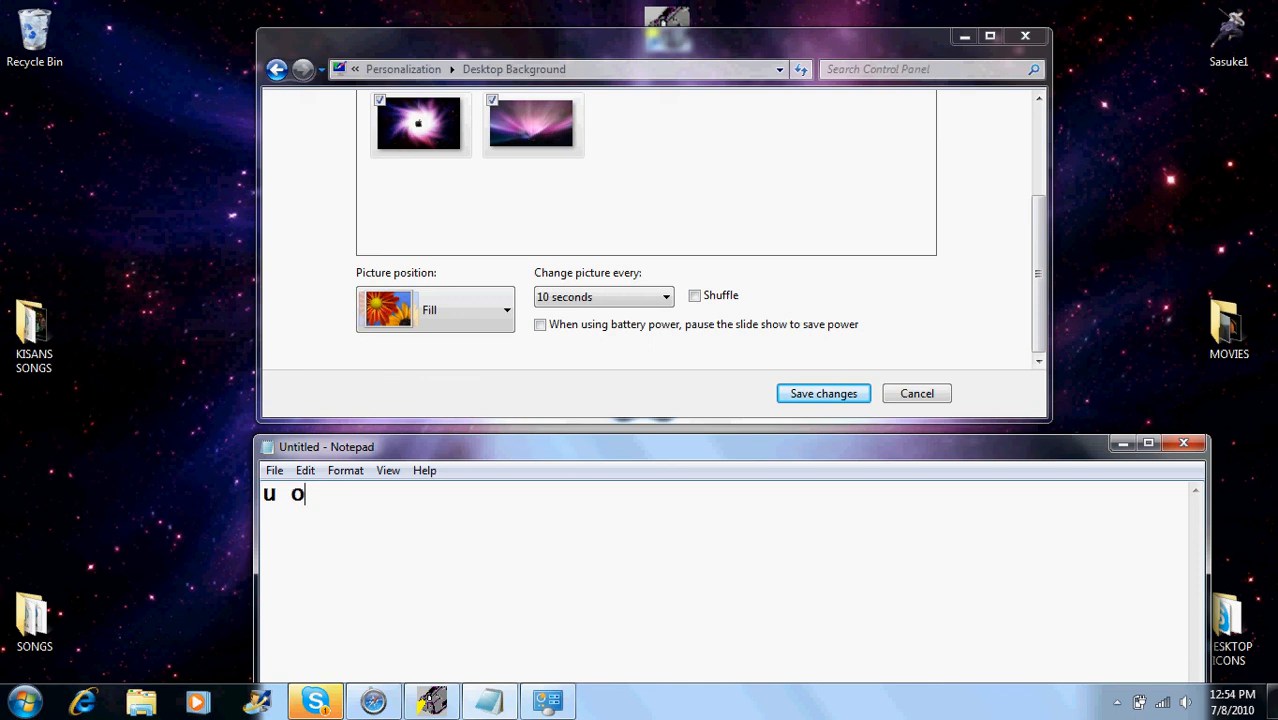
type("pick")
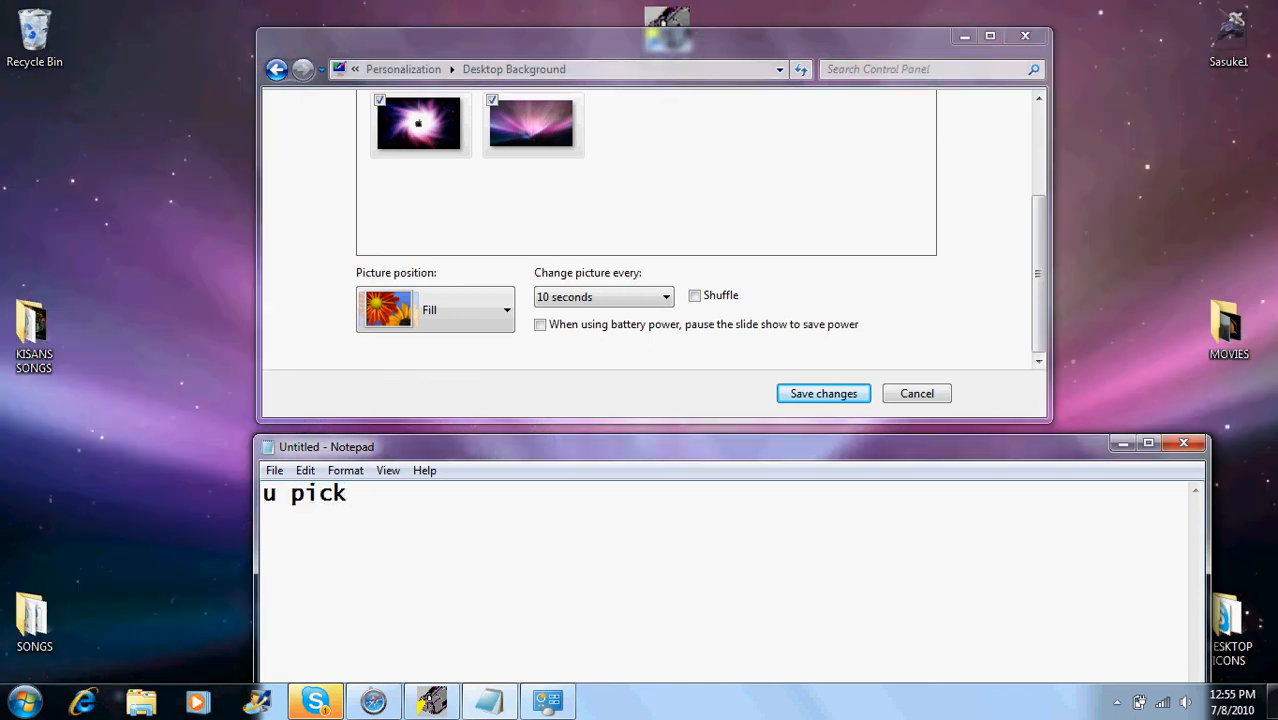
type("how u want")
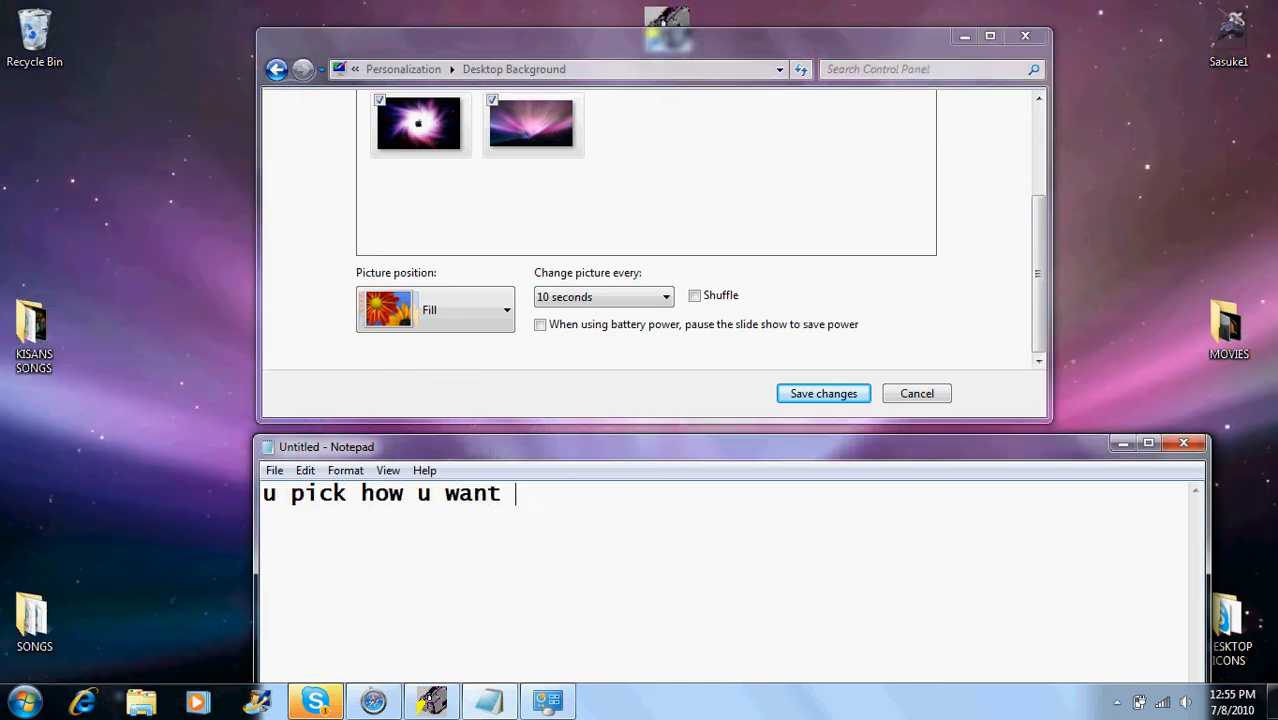
- Append 'ur pictures position would u like to be' to the caption, fixing 'positiom'
type("ur pi")
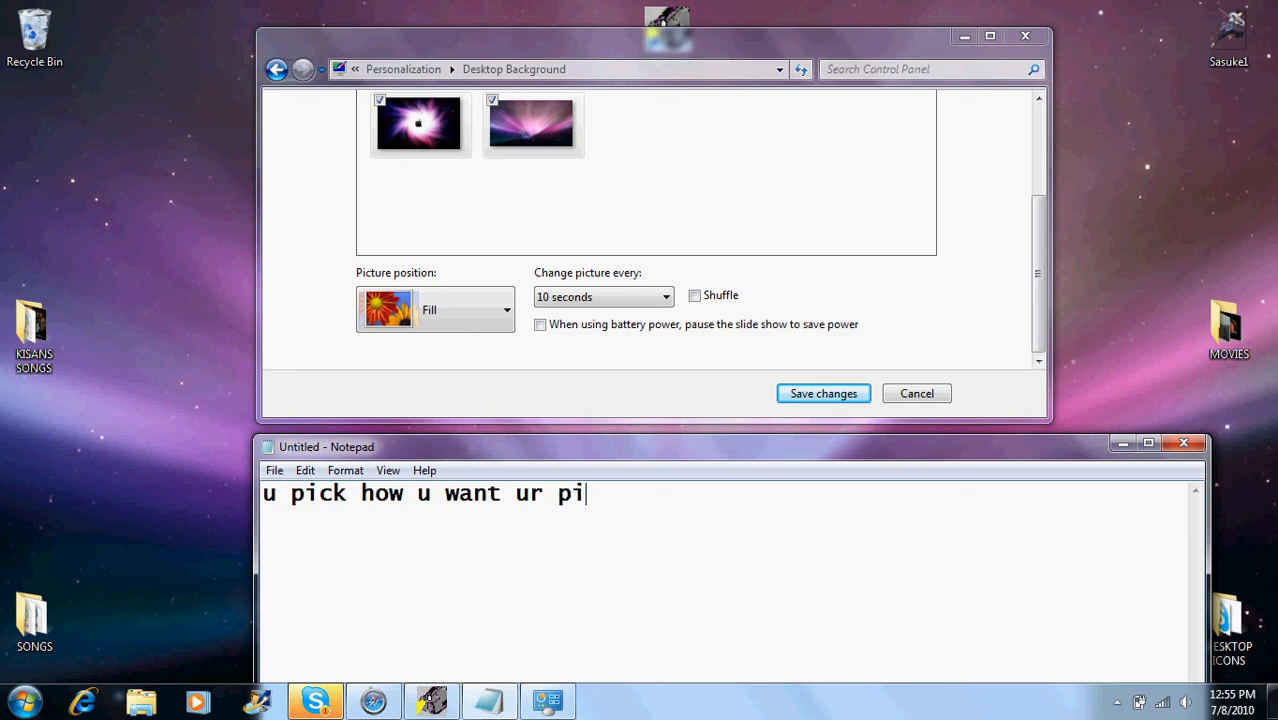
type("ctuer")
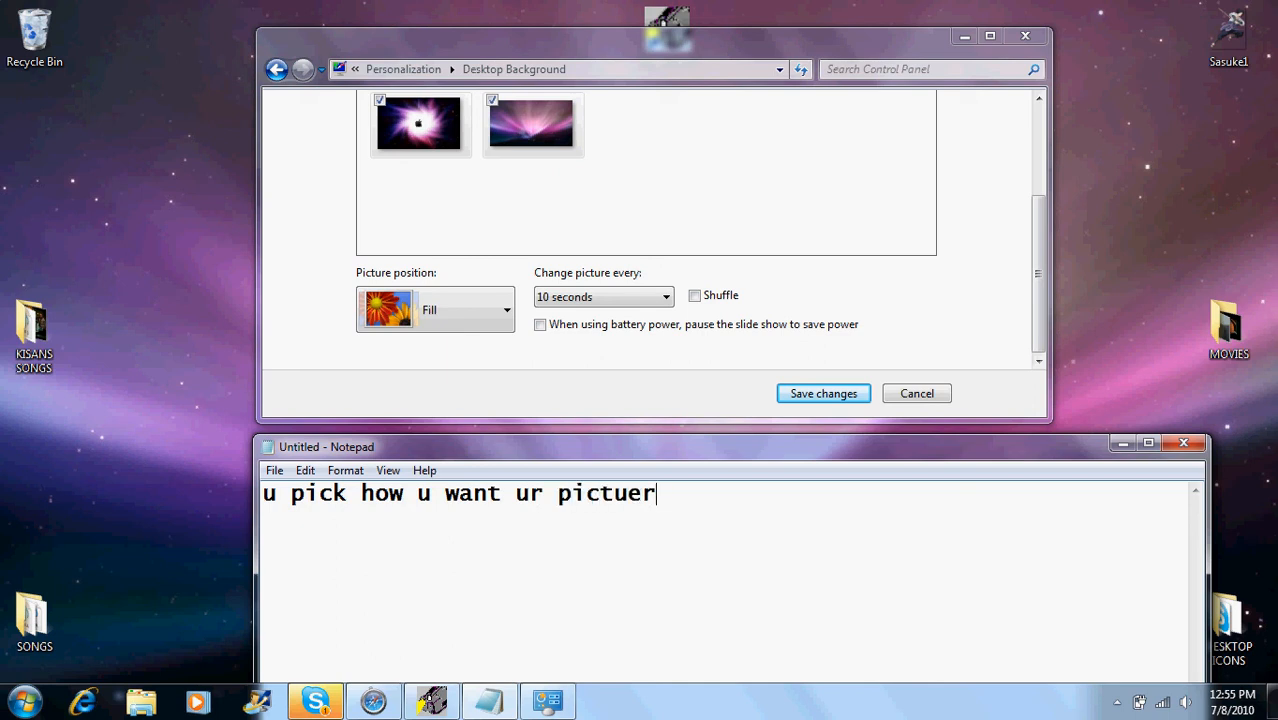
type("s pos")
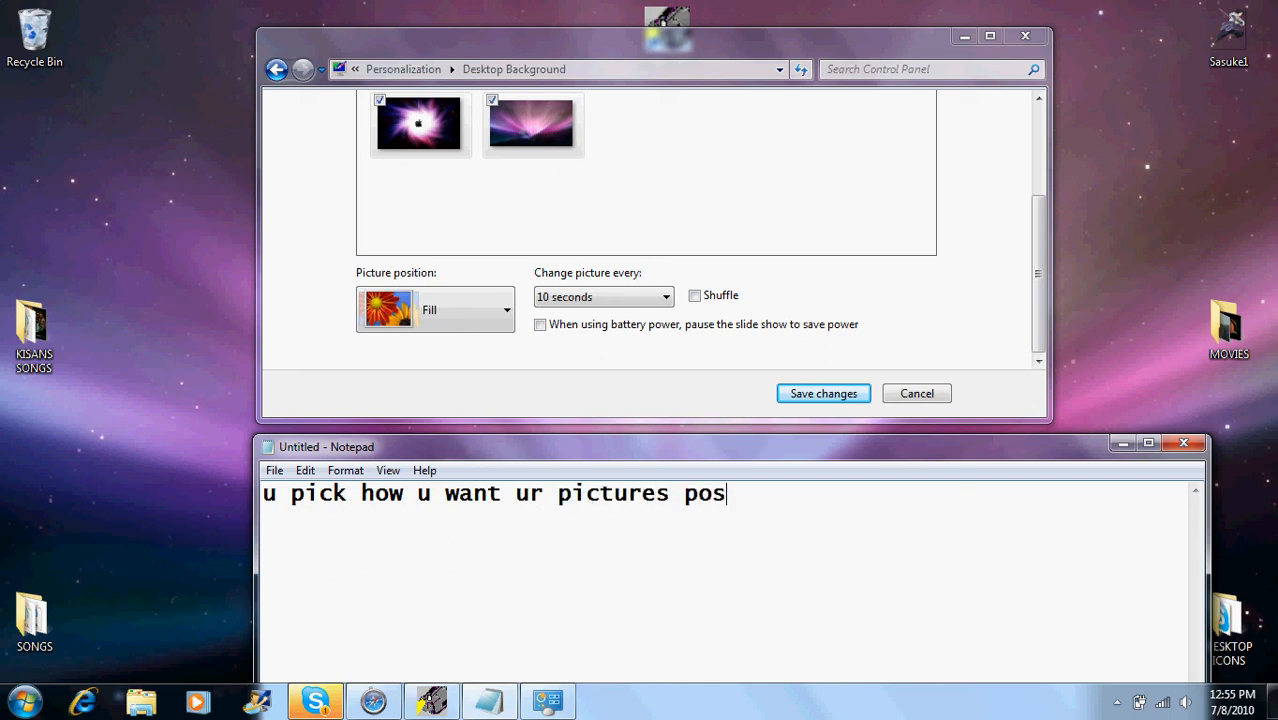
type("itiom")
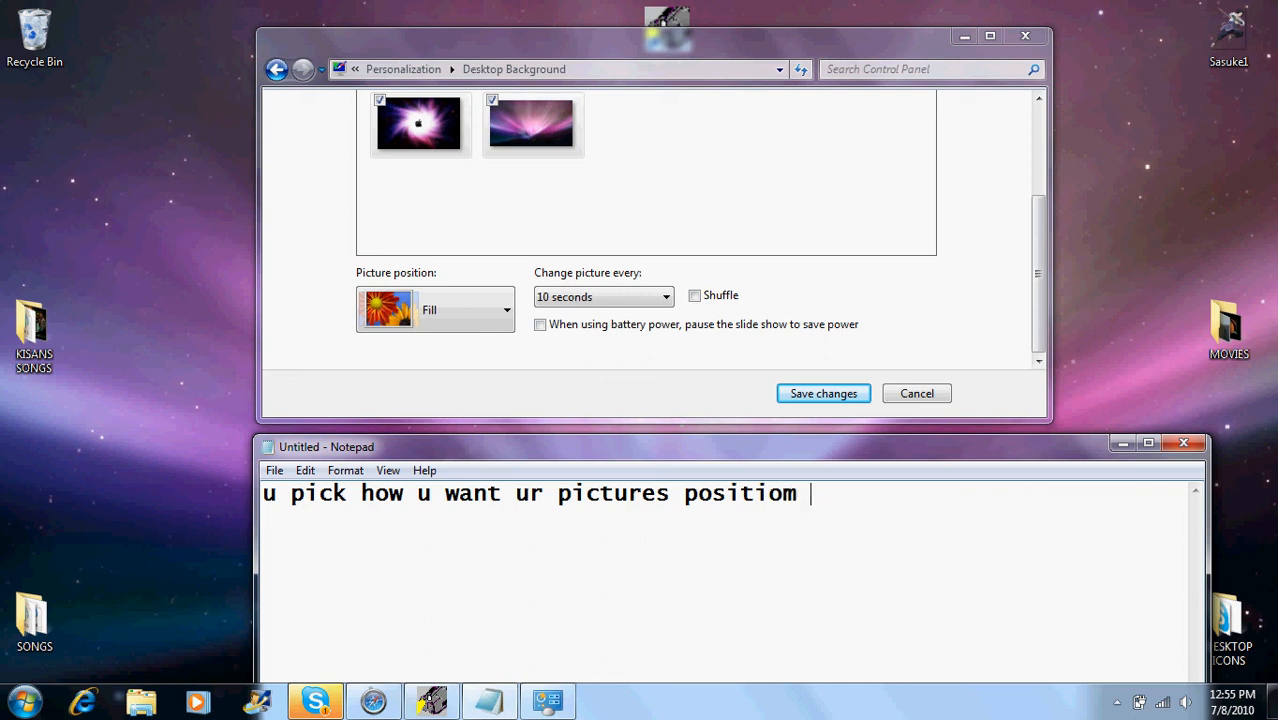
key("BackSpace")
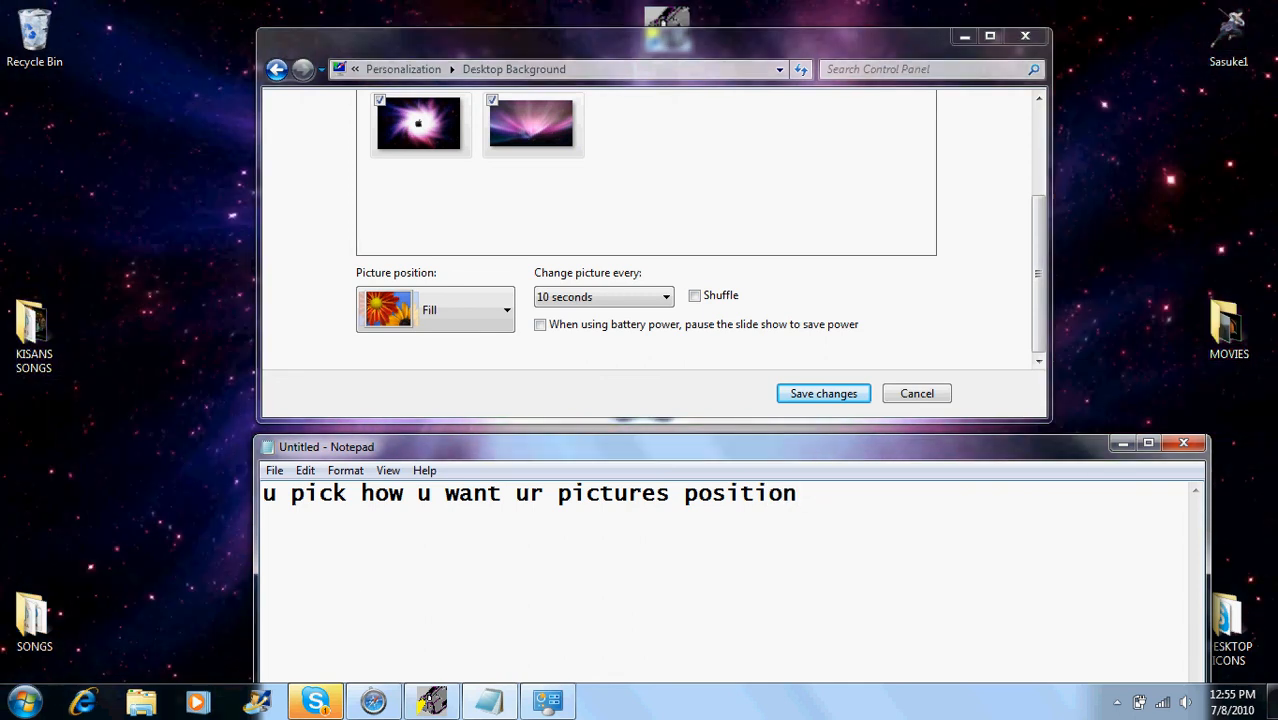
type("\" \"")
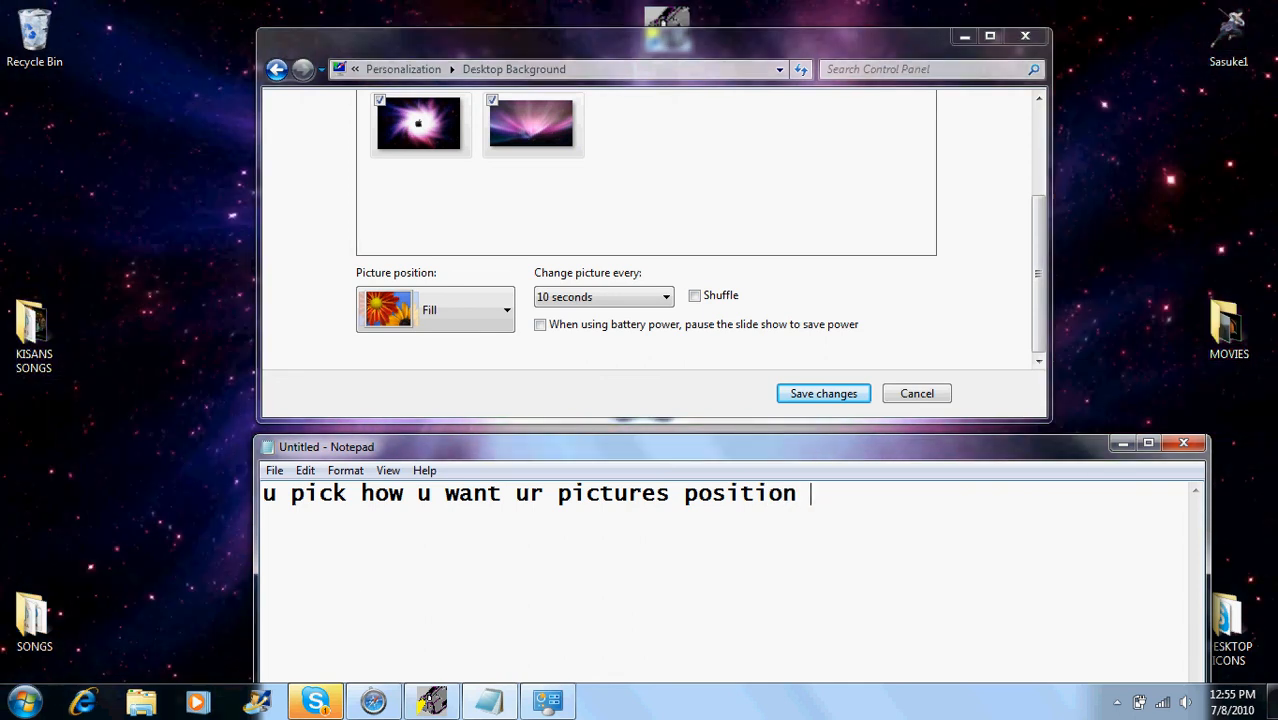
type("would u")
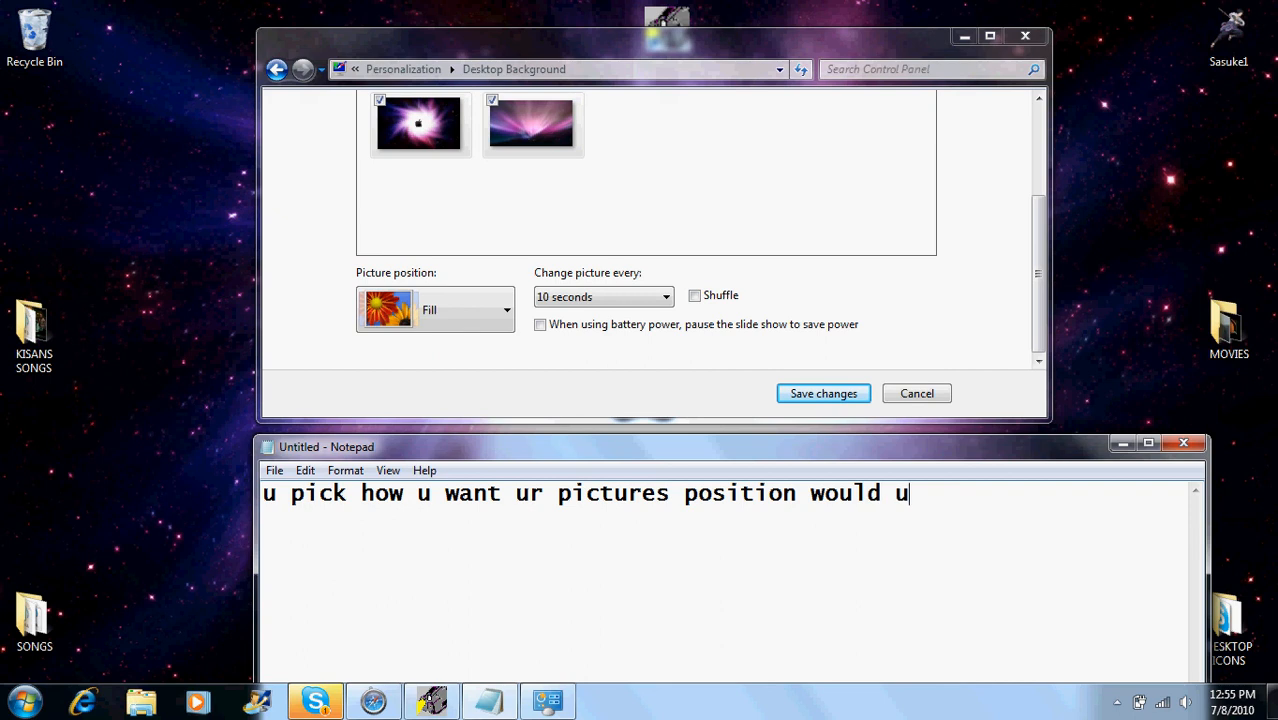
type("like to be")
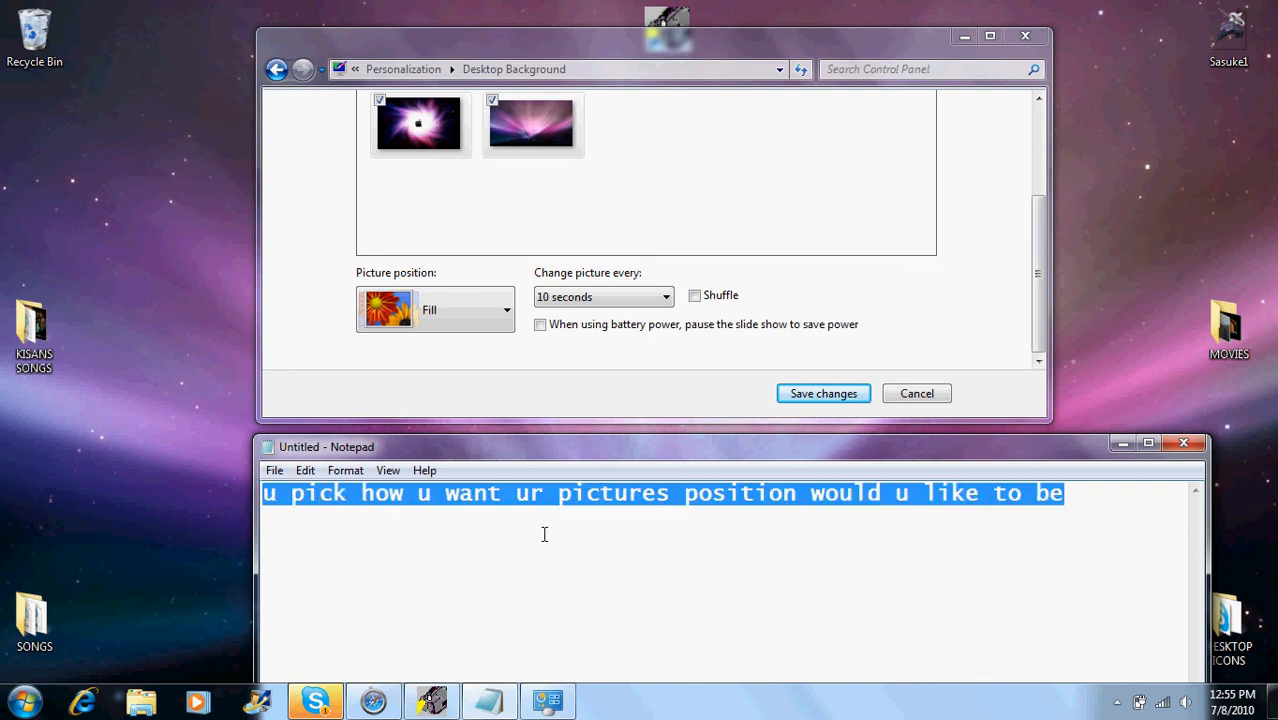
- In Notepad, caption that Fill makes the picture fill your whole desktop
type("mine is")
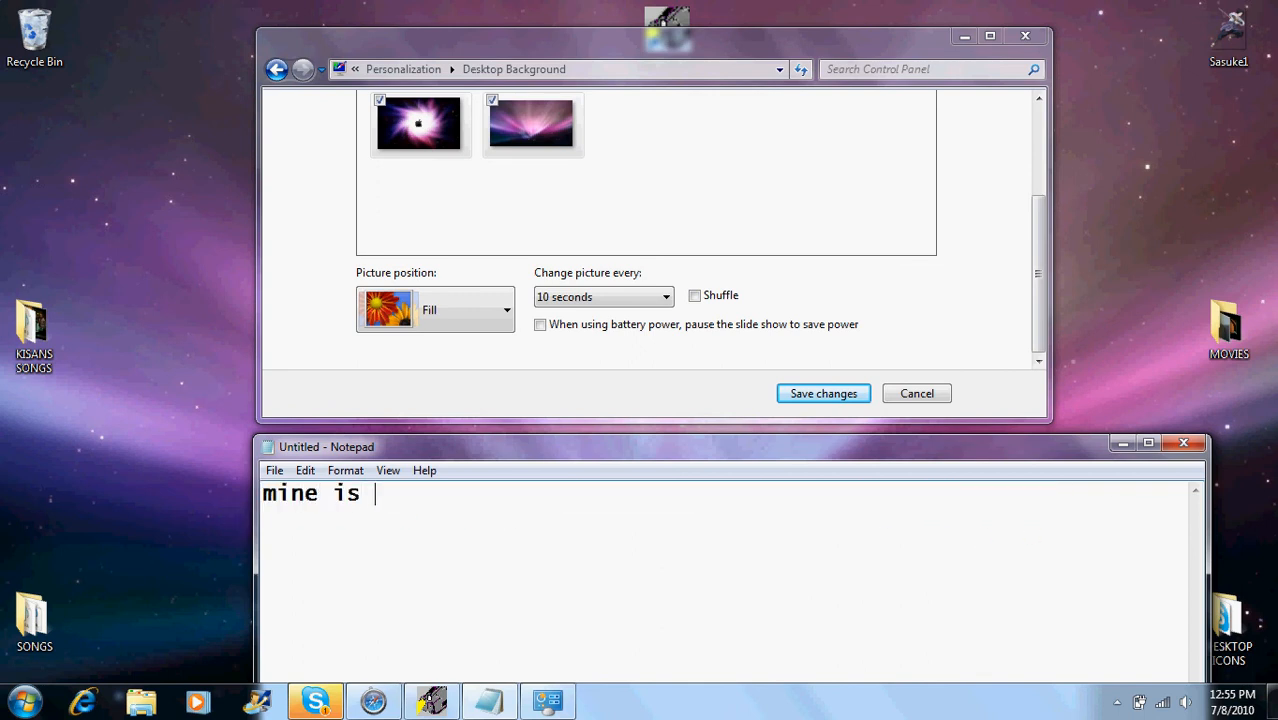
type("fill")
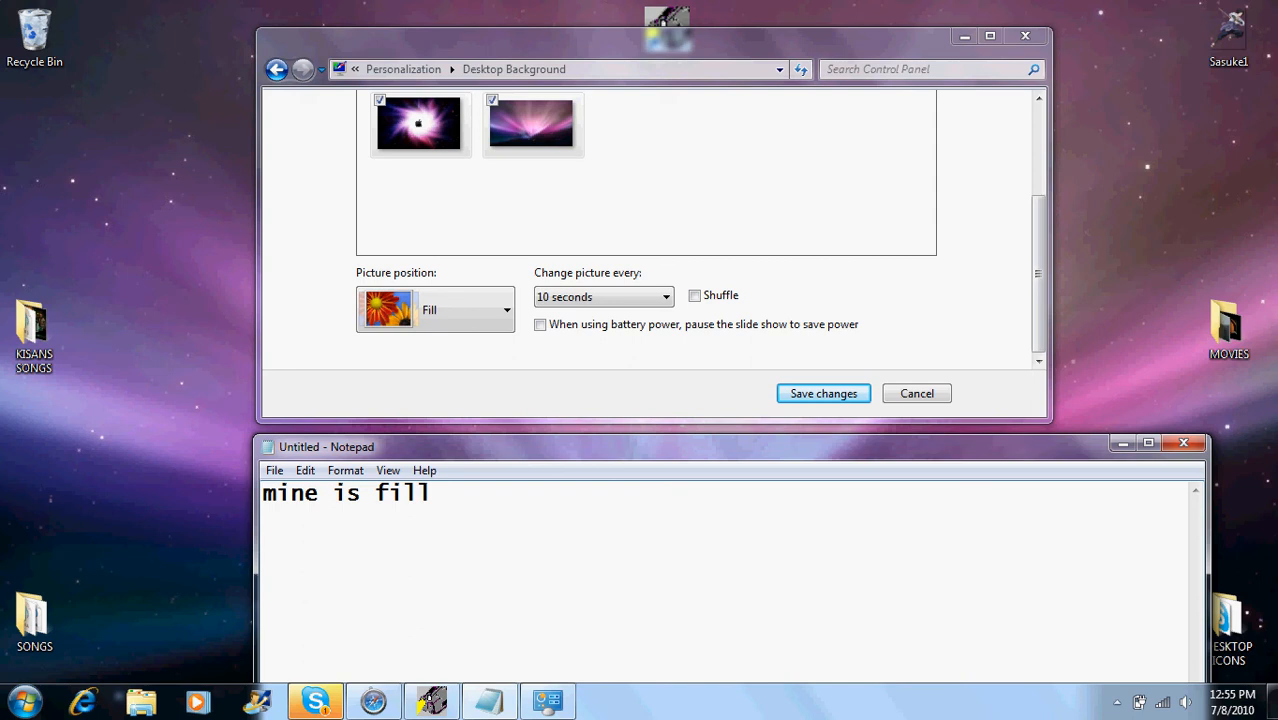
type("which")
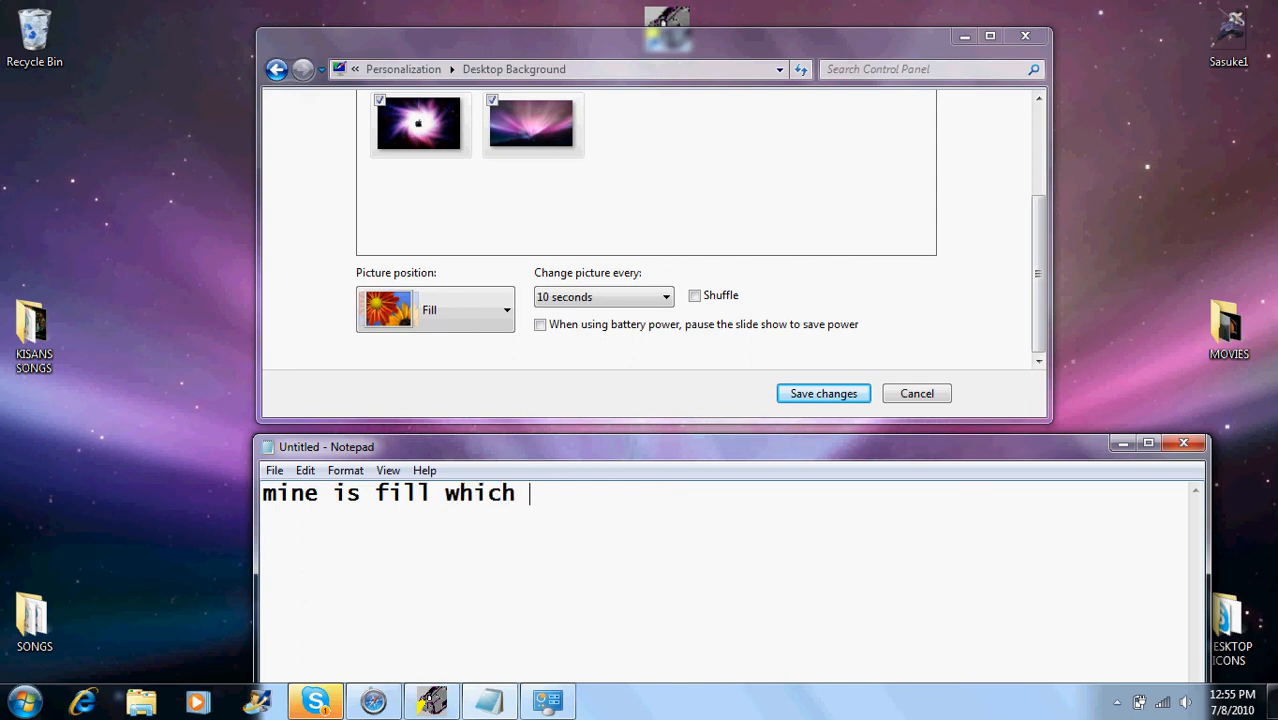
type("makes the")
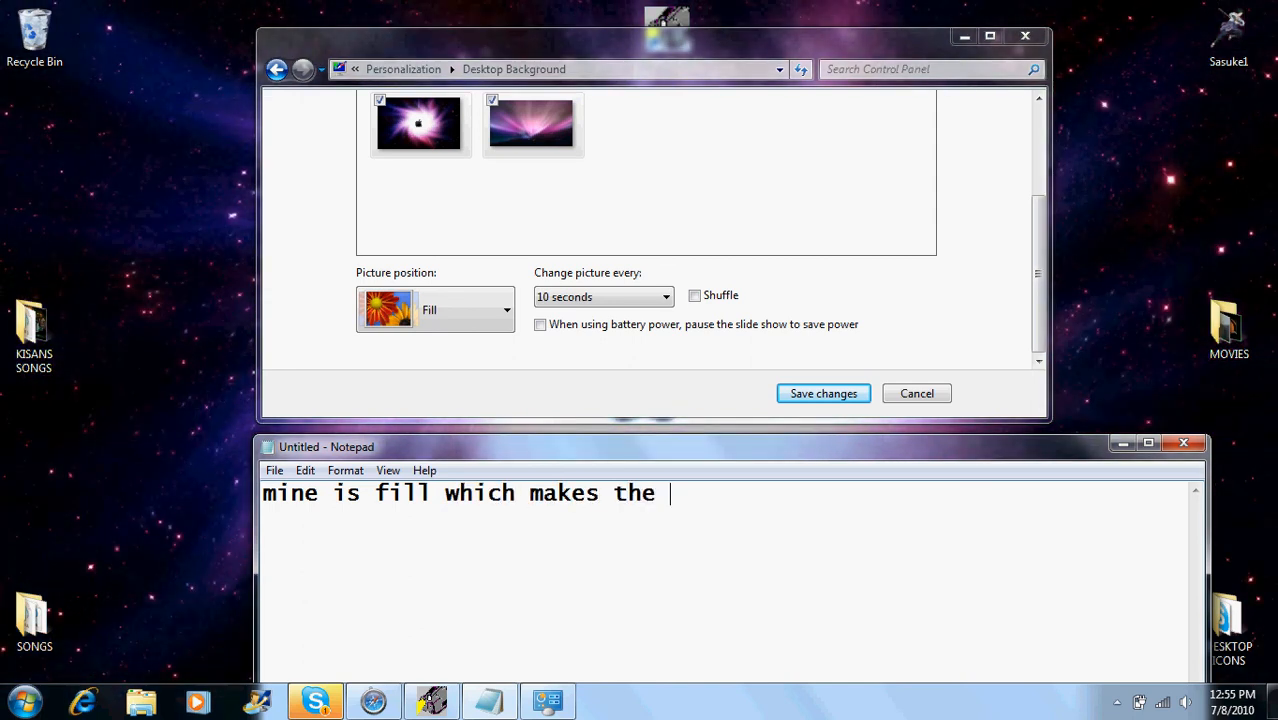
type("pic")
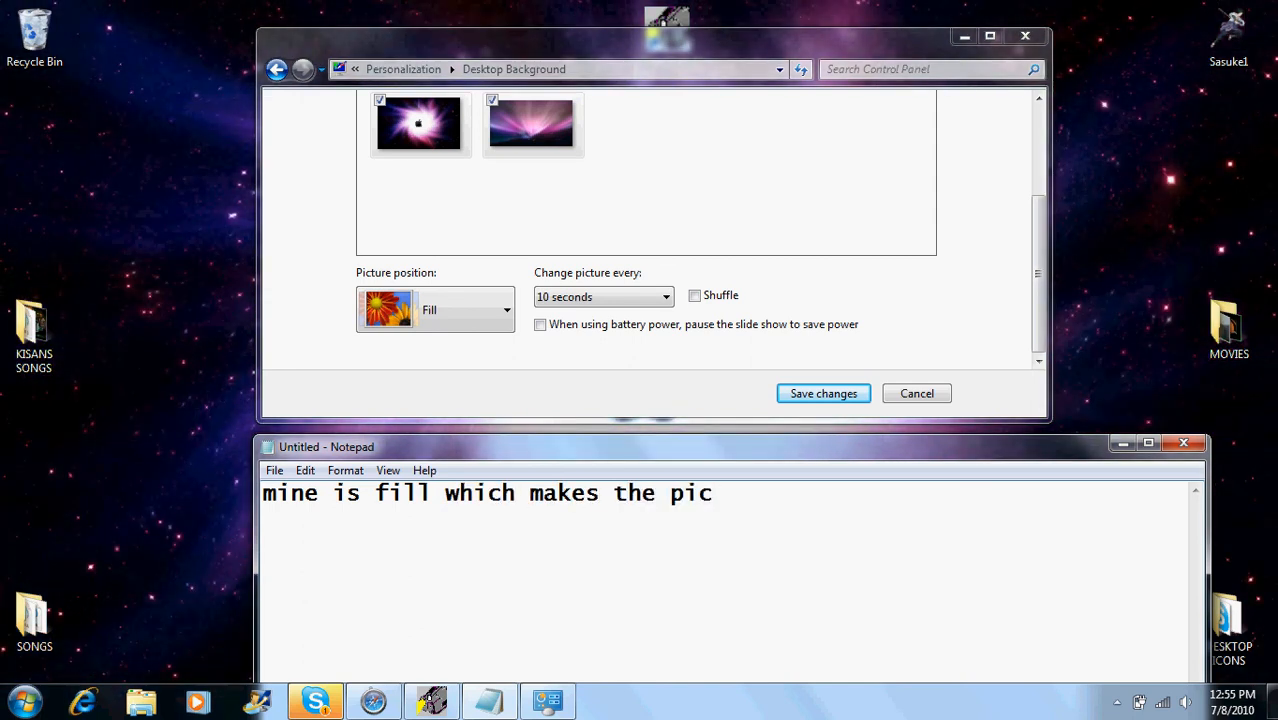
type("fill your")
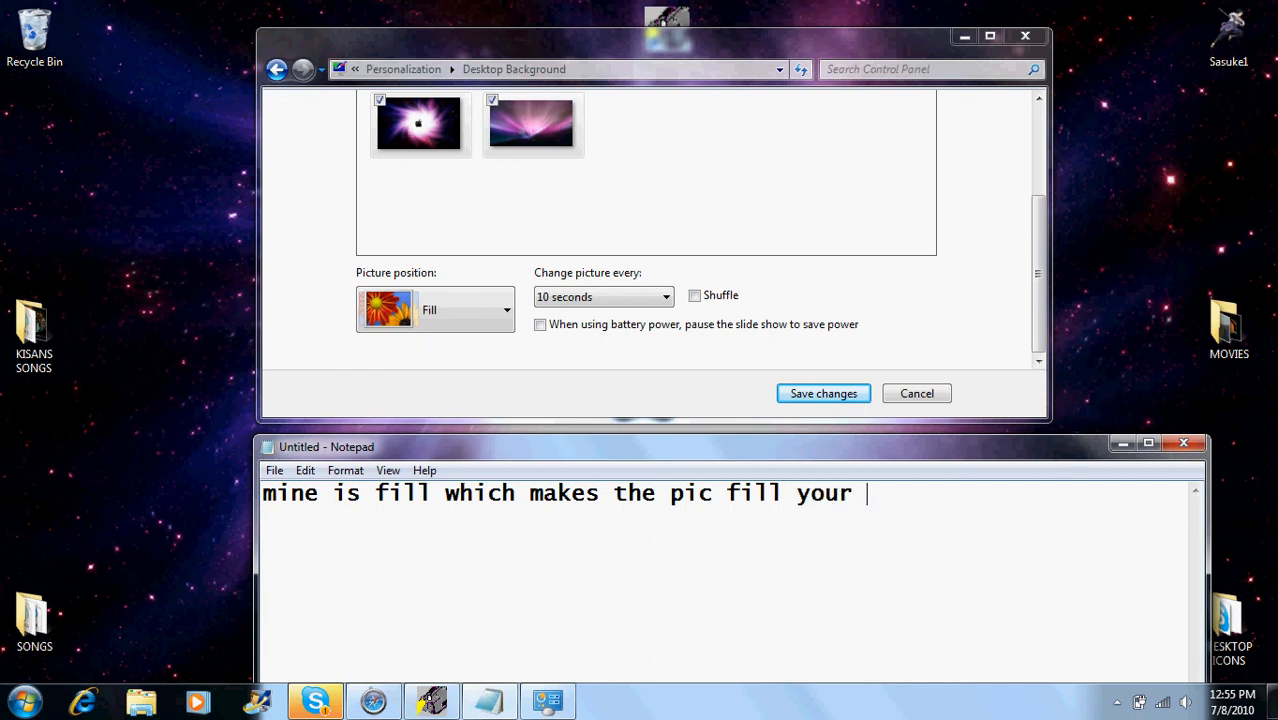
type("whole")
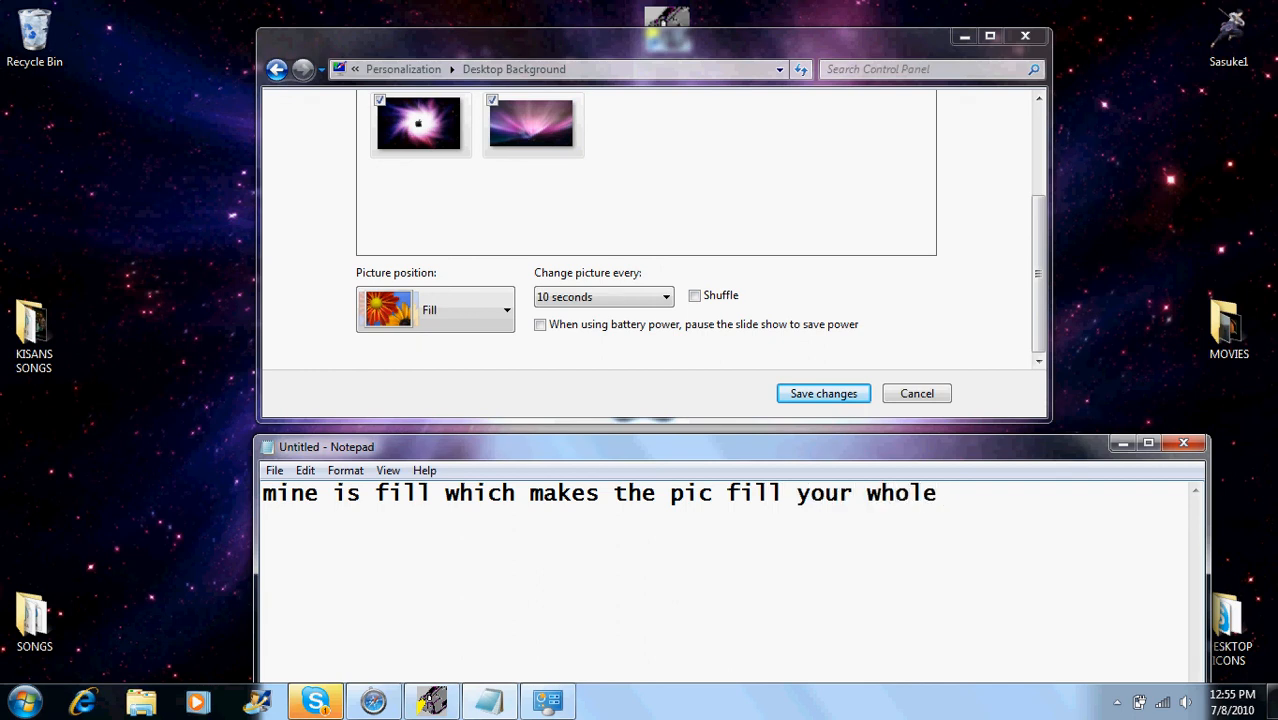
type("desktop")
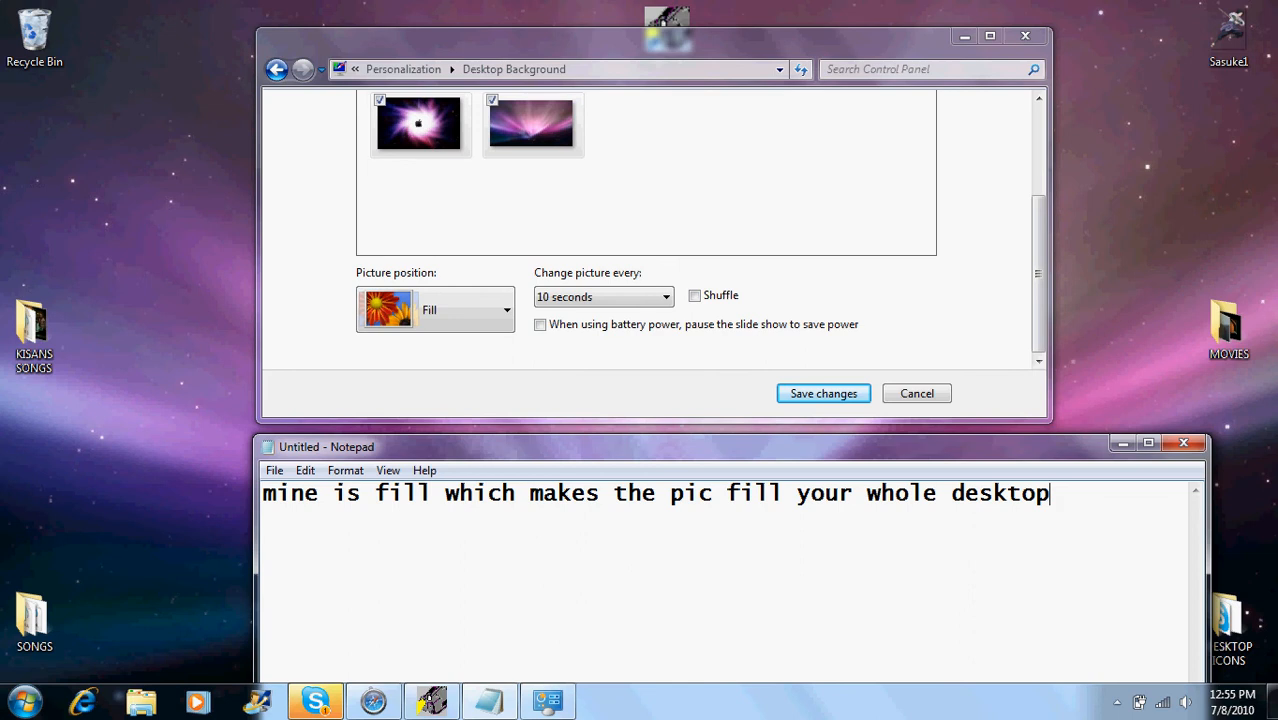
type("after\\")
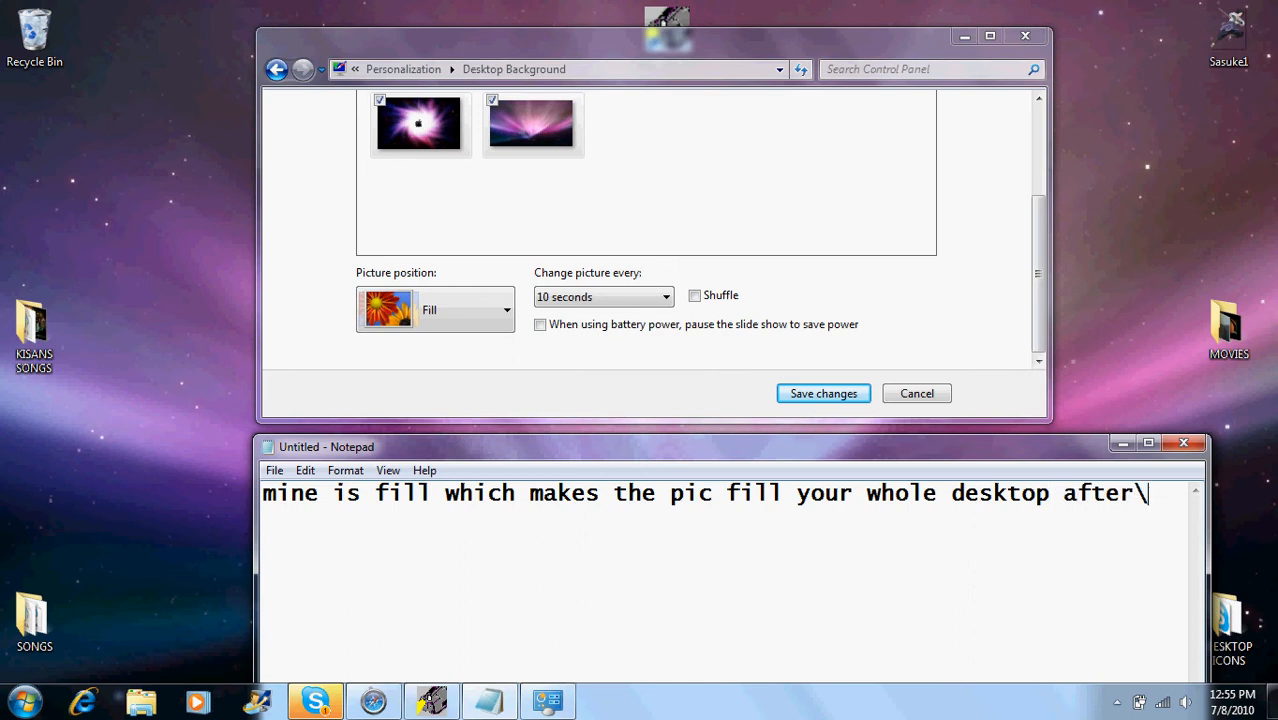
key("Backspace")
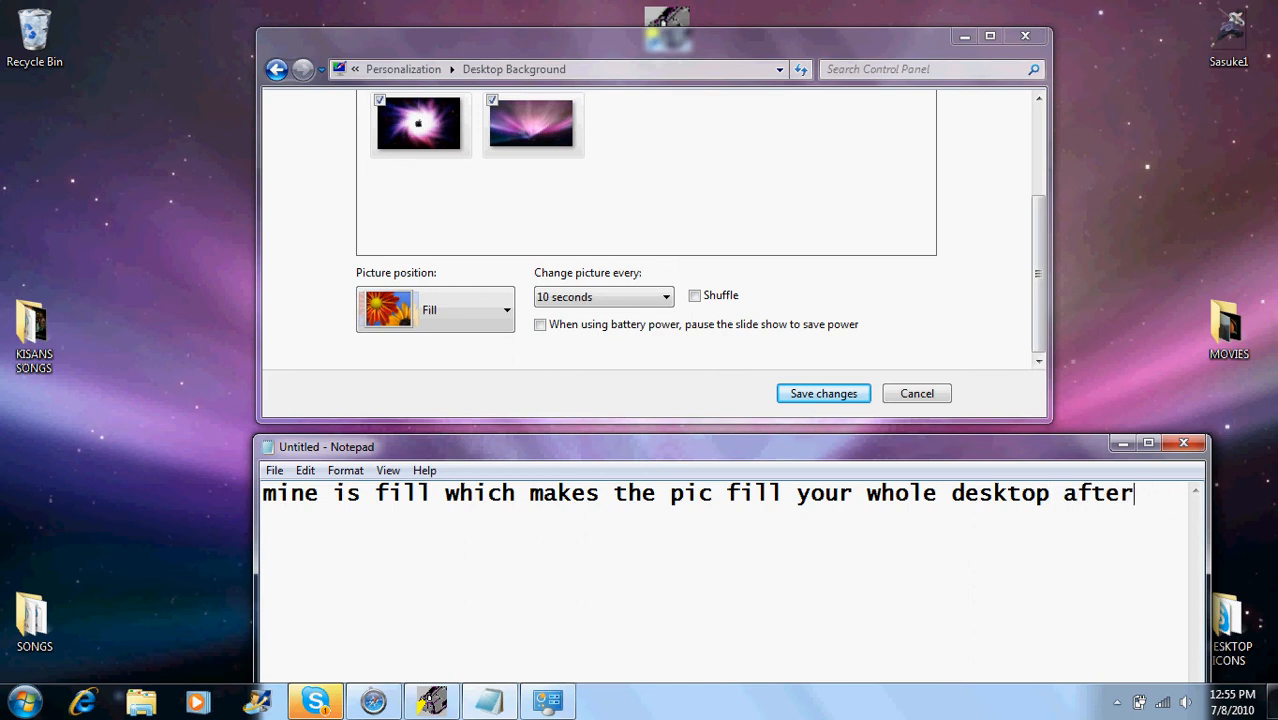
key("enter")
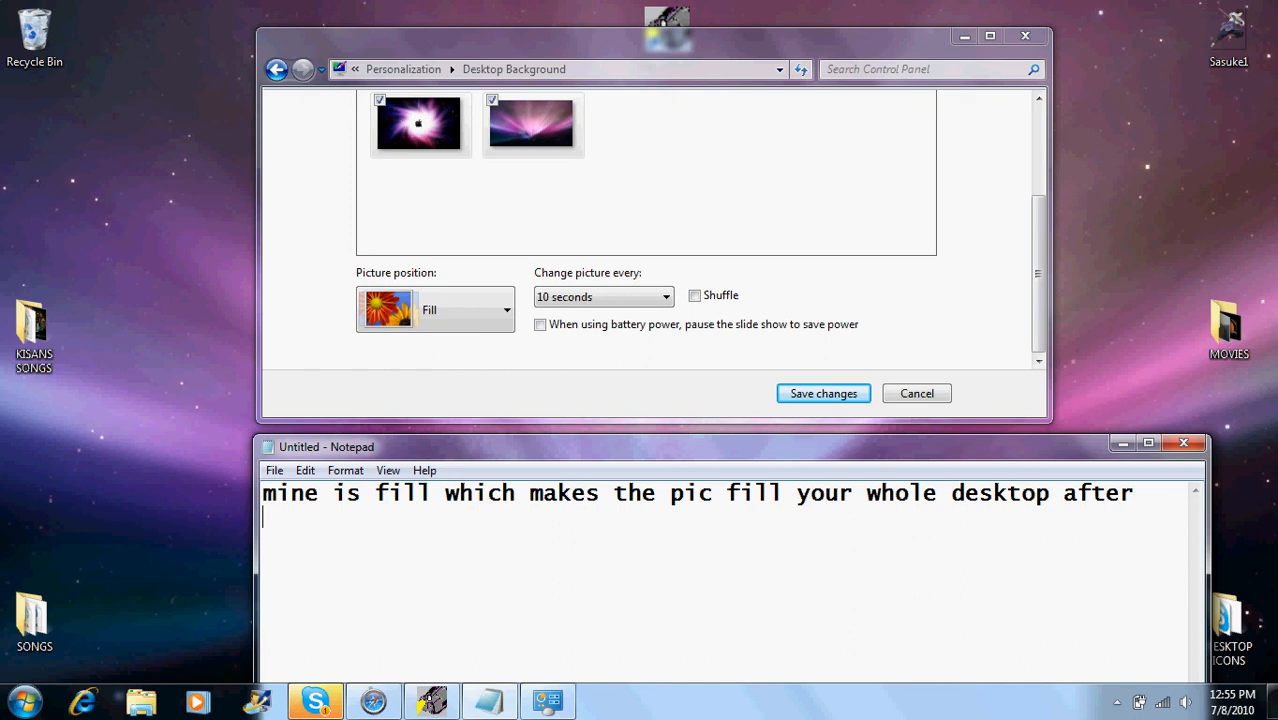
- Caption that you pick the rotation interval: 'mine is 10 seconds these are all the timings'
type("that you")
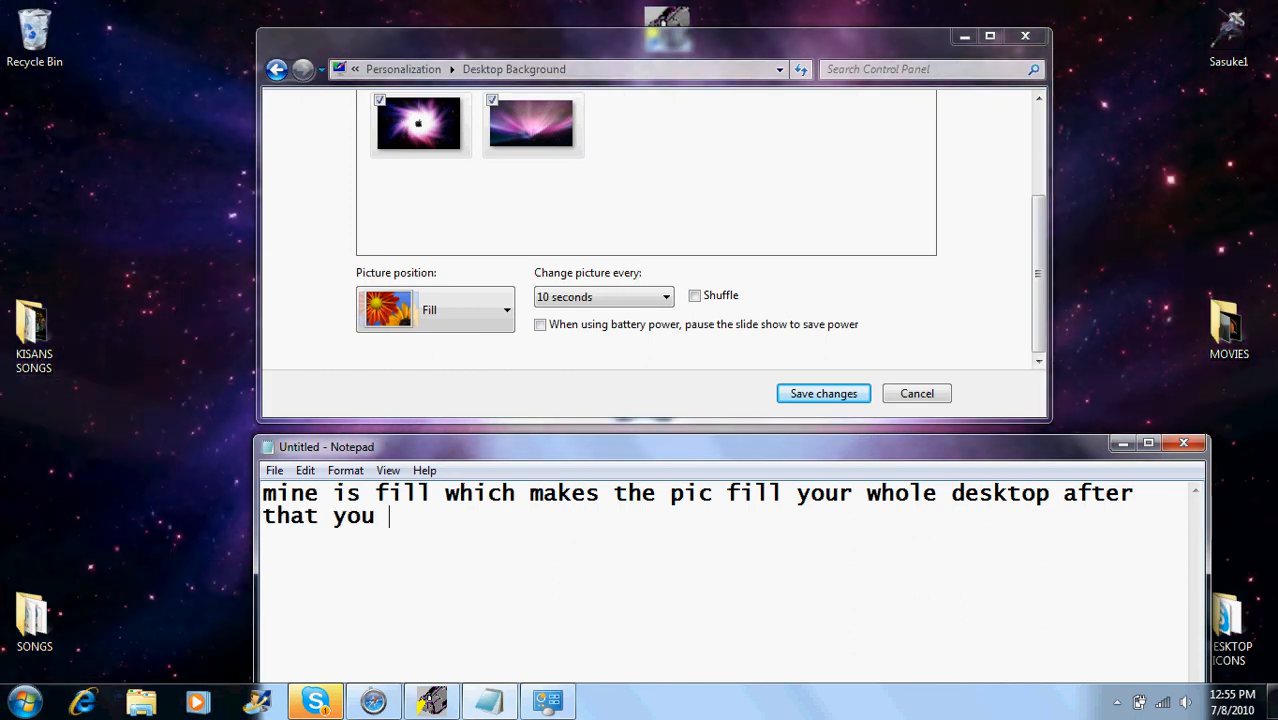
type("pick")
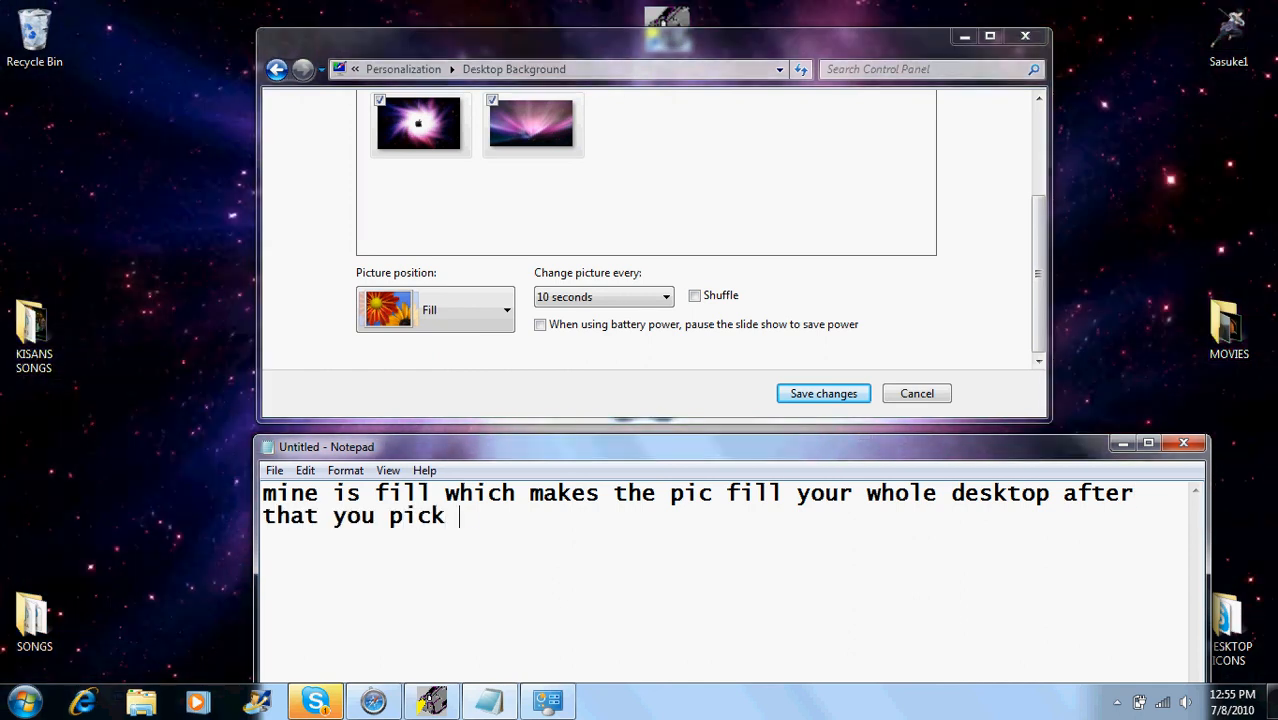
type("ur")
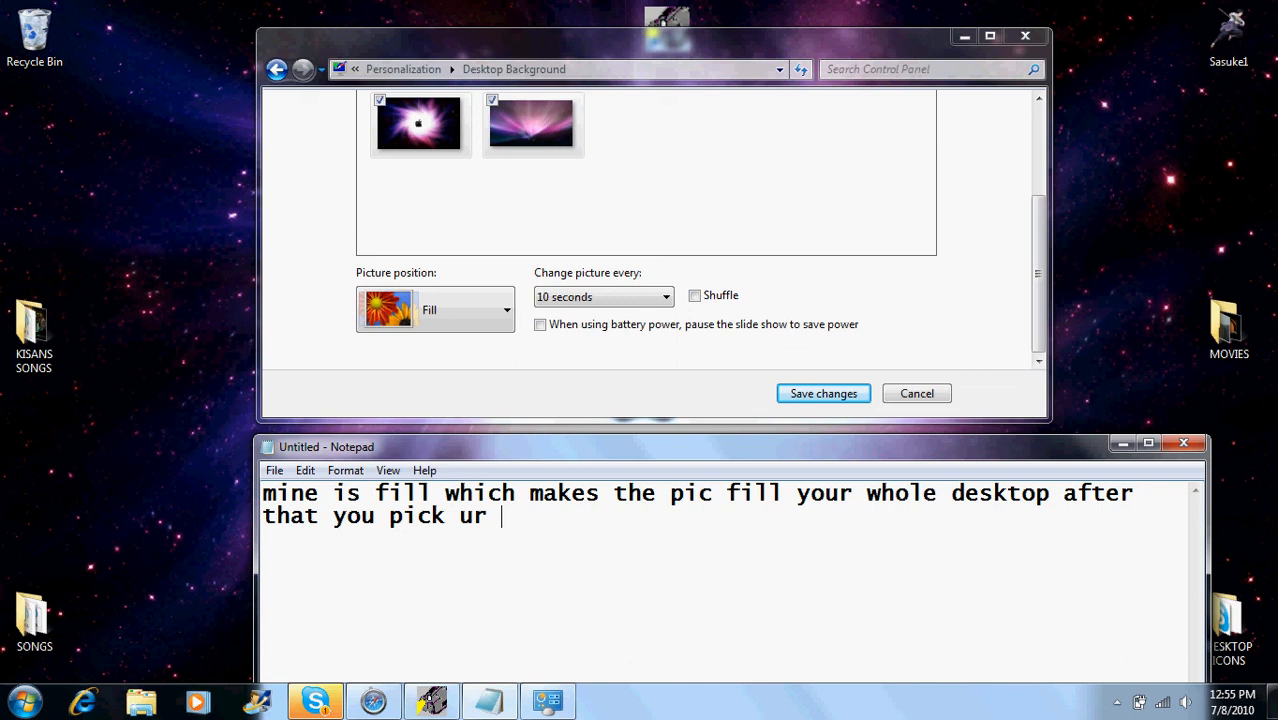
type("ti")
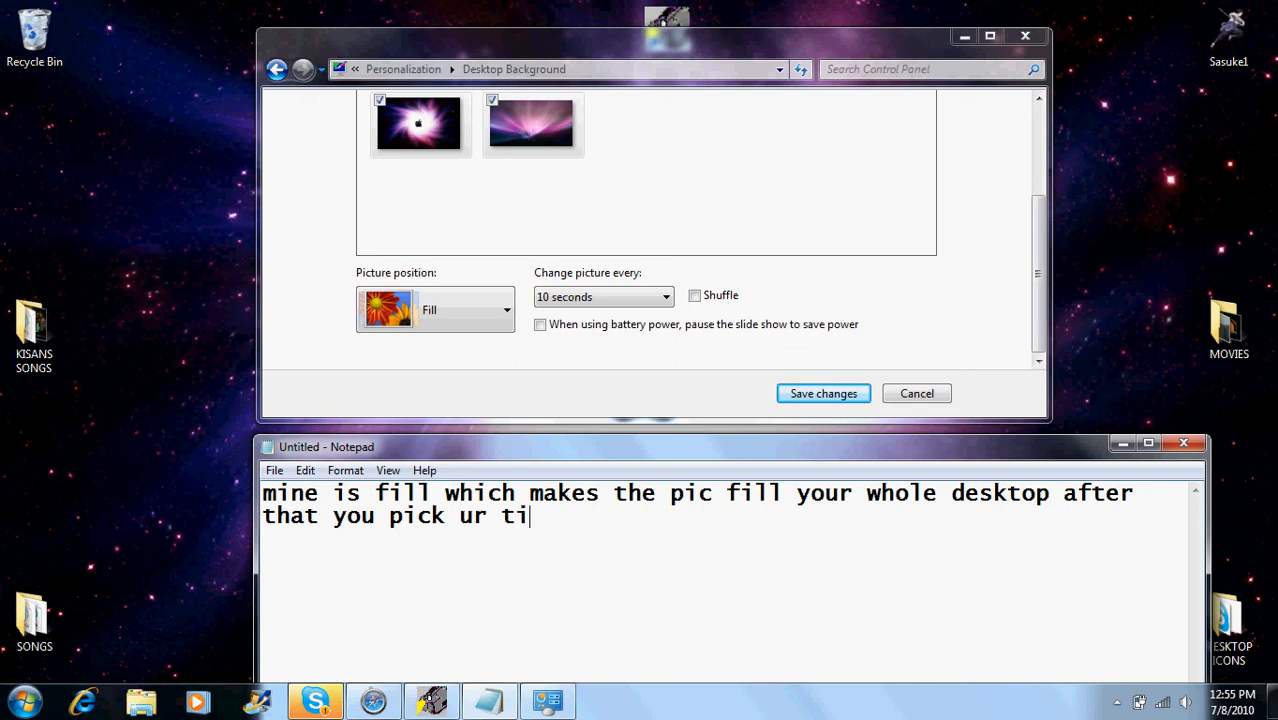
type("me")
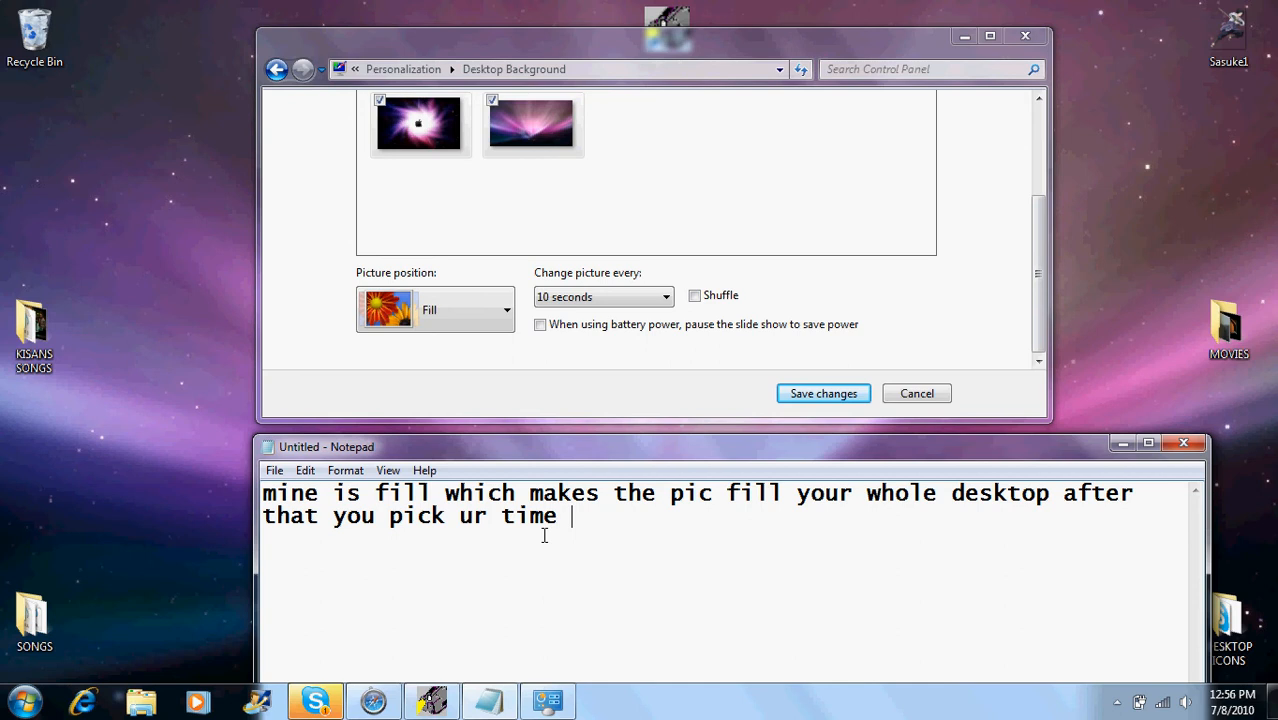
type("of how")
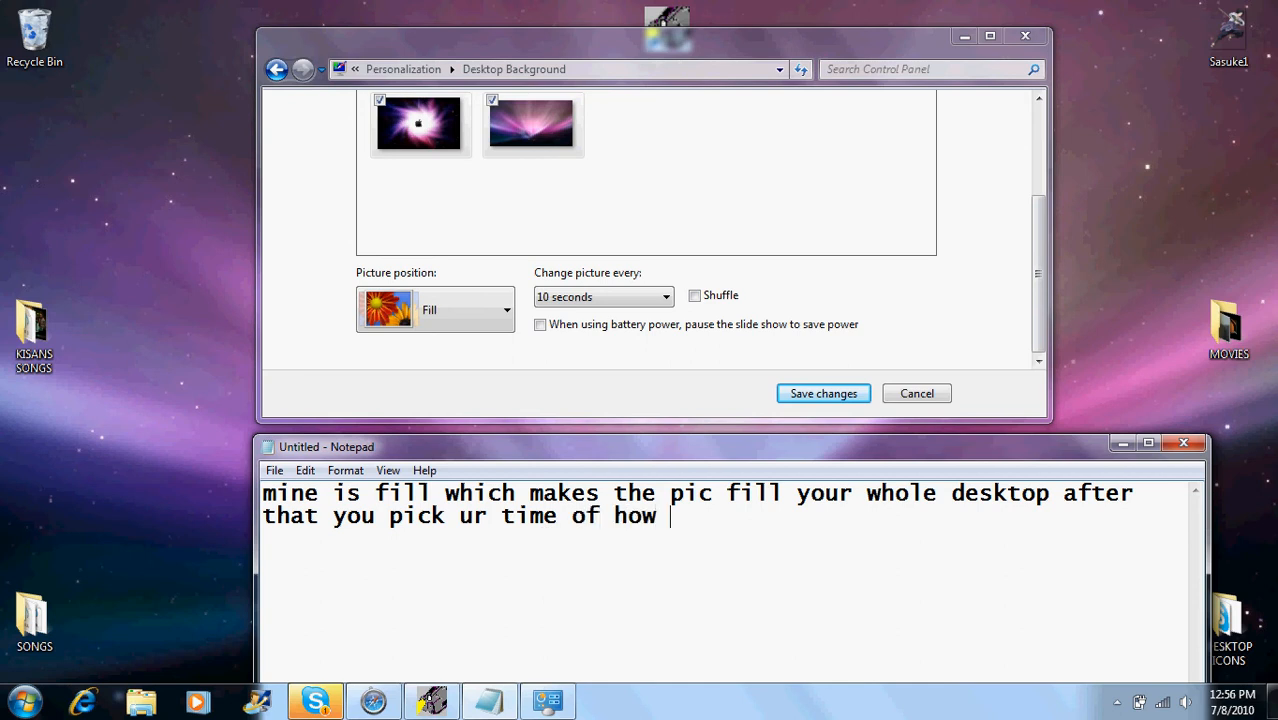
type("long")
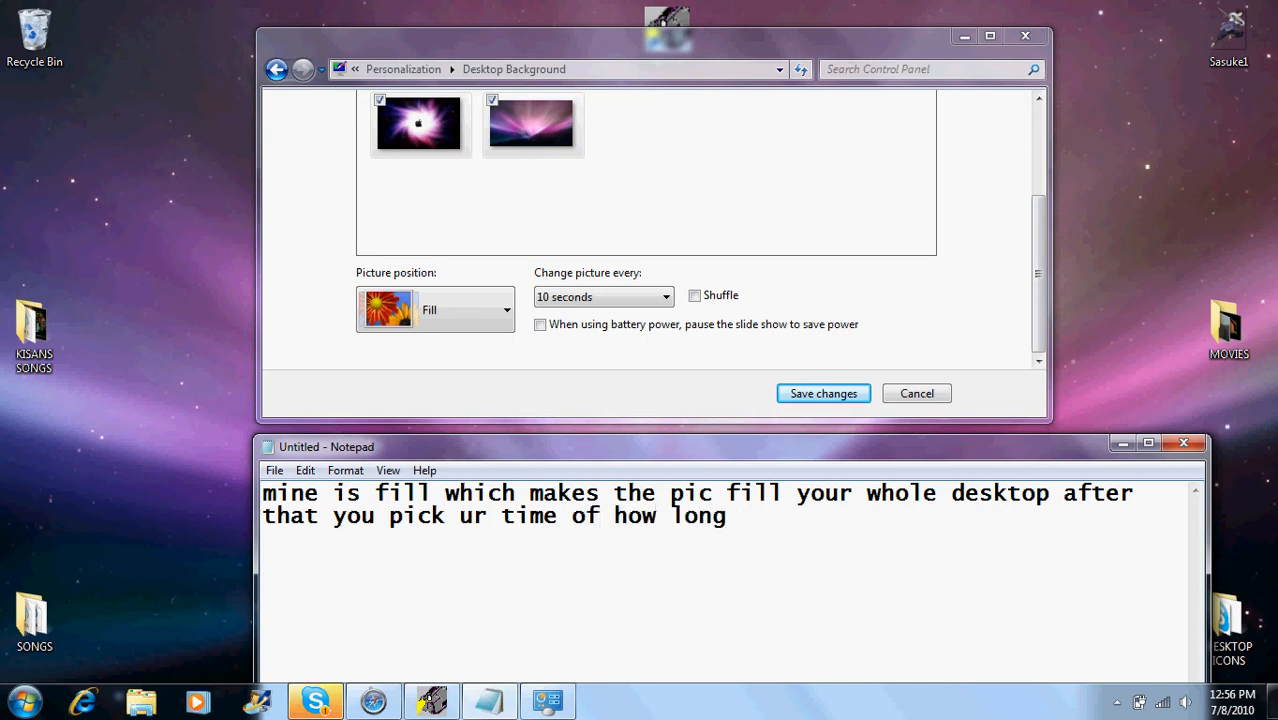
type("after the")
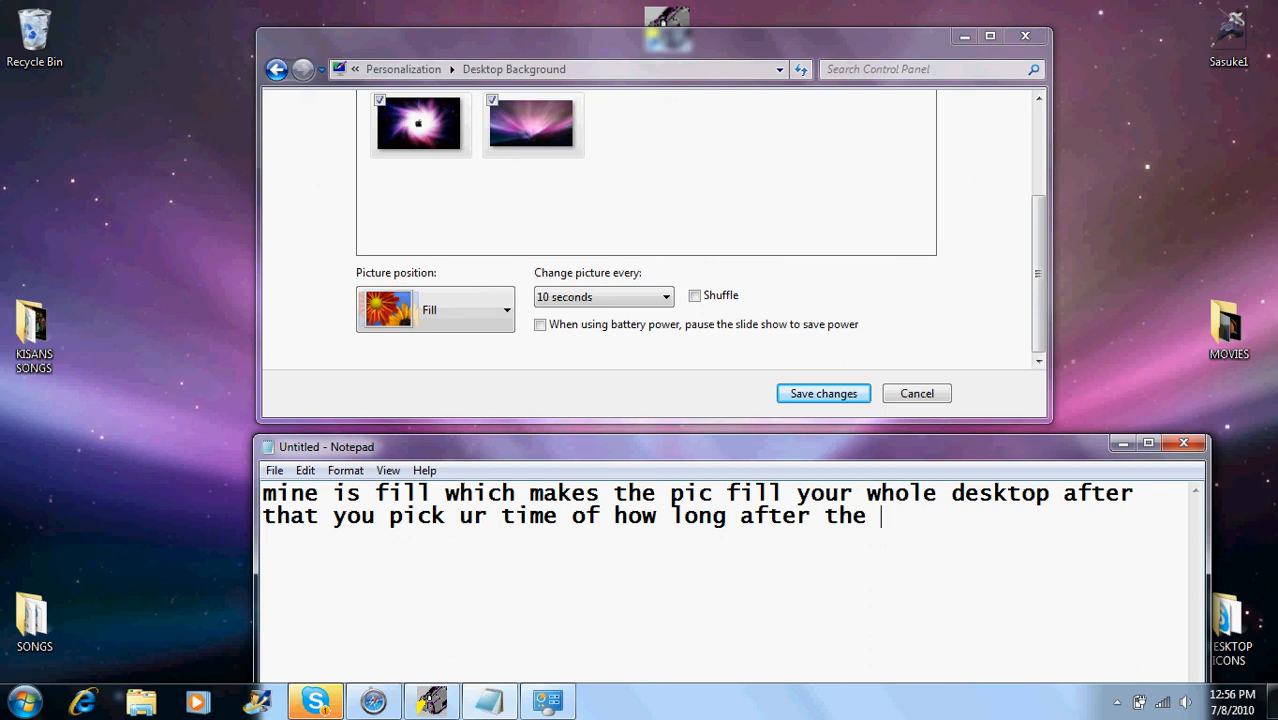
type("next")
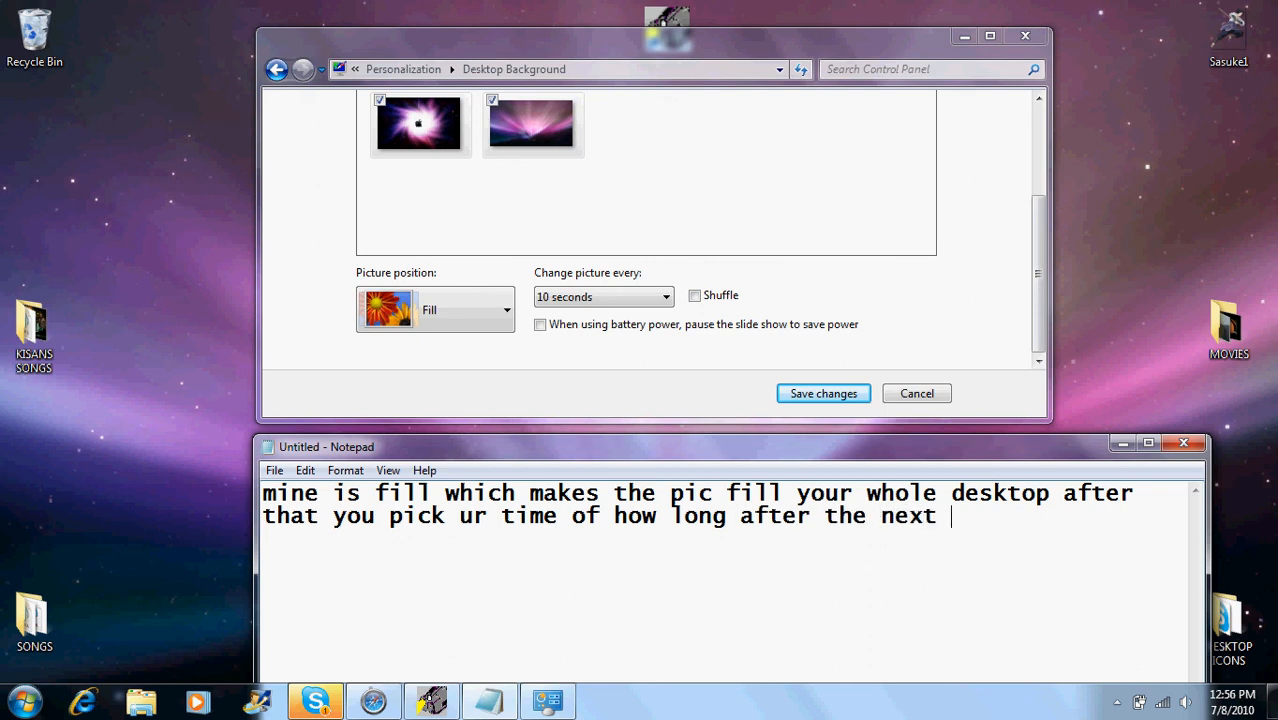
type("picture")
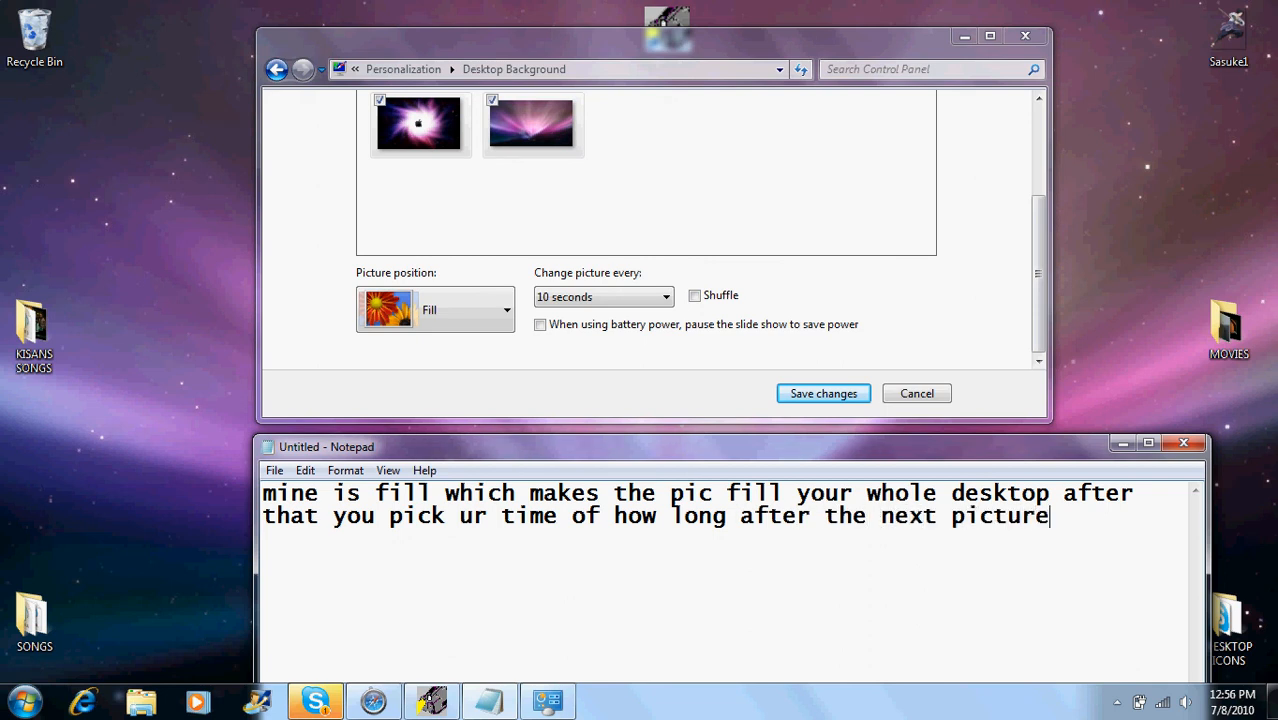
type("rota")
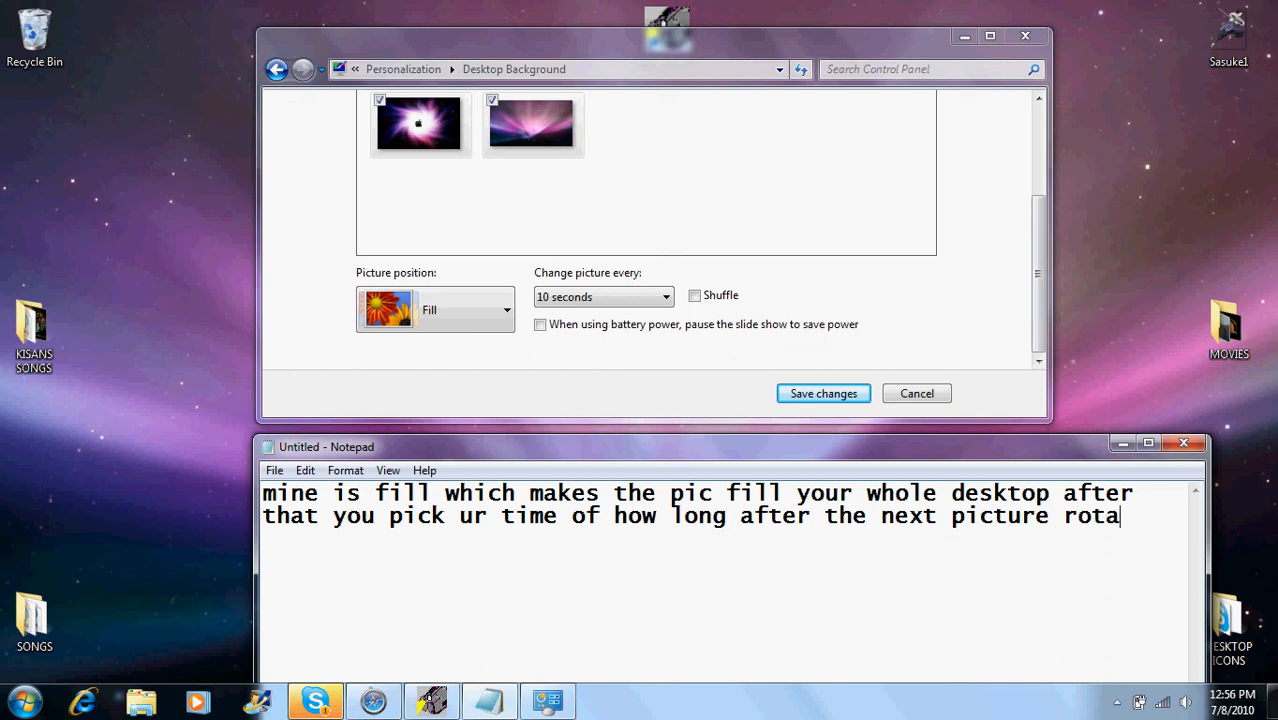
type("tes")
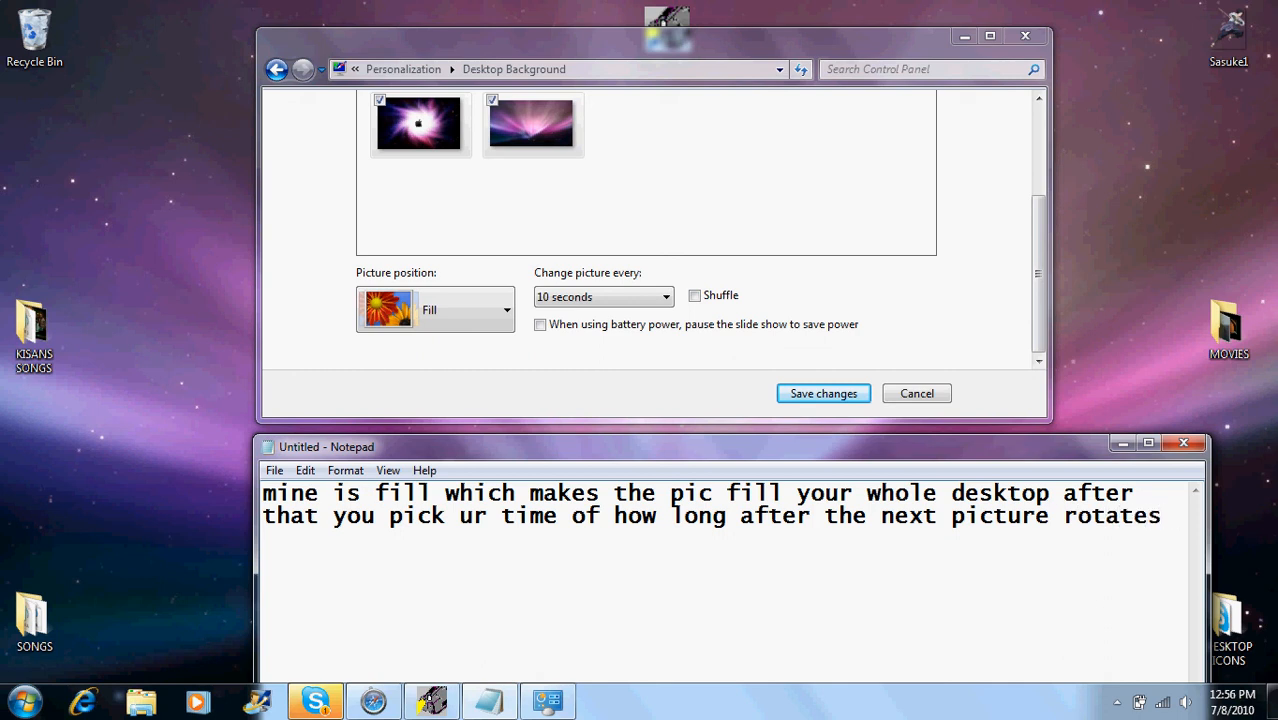
type("mine is")
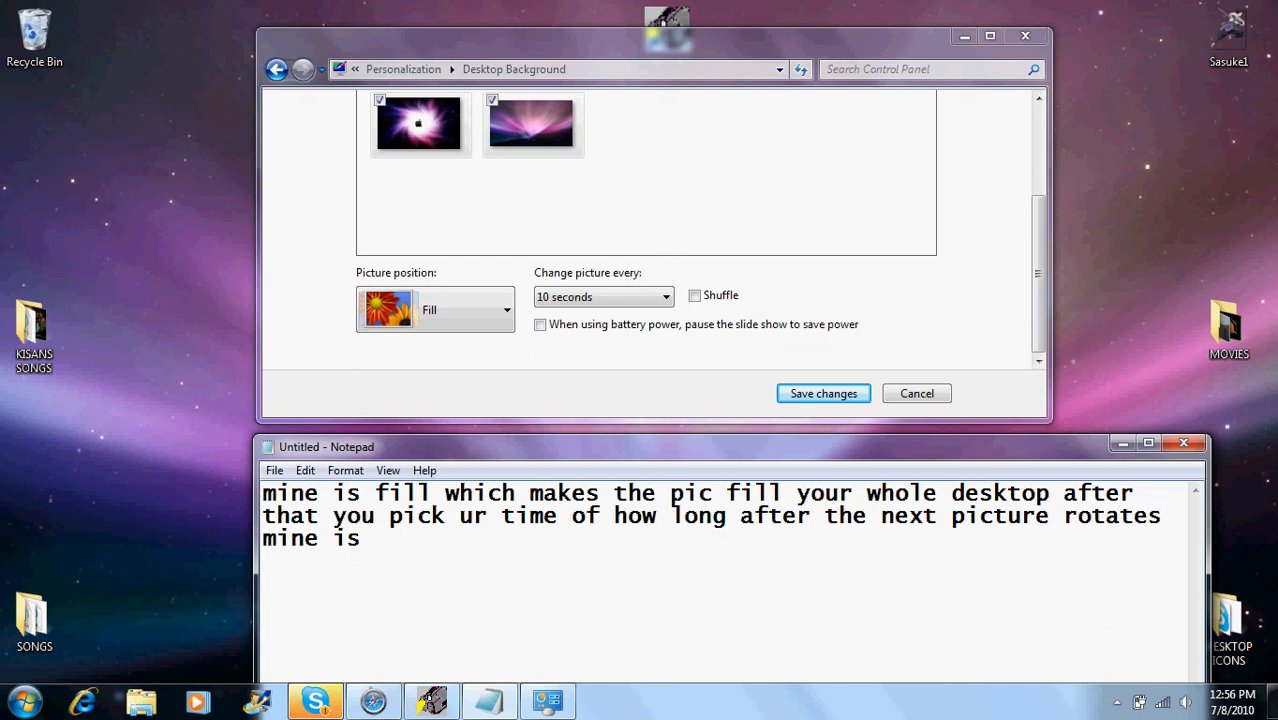
type("10 sec")
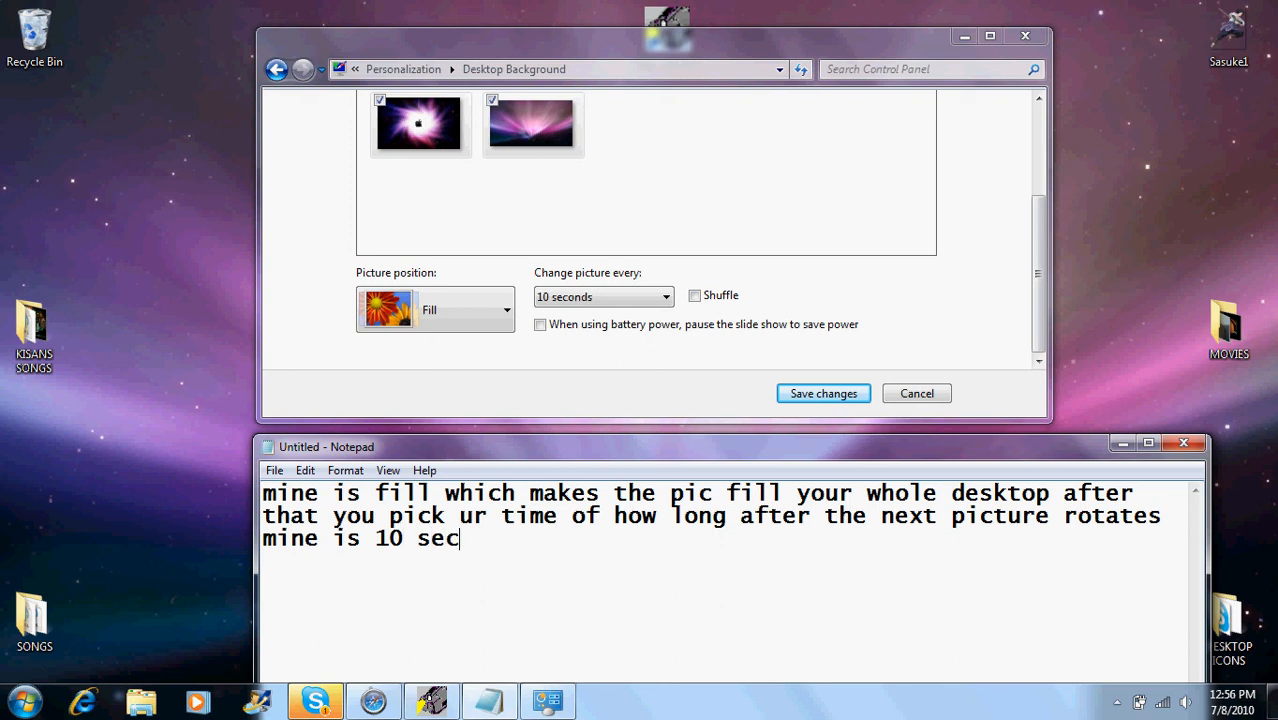
type("on")
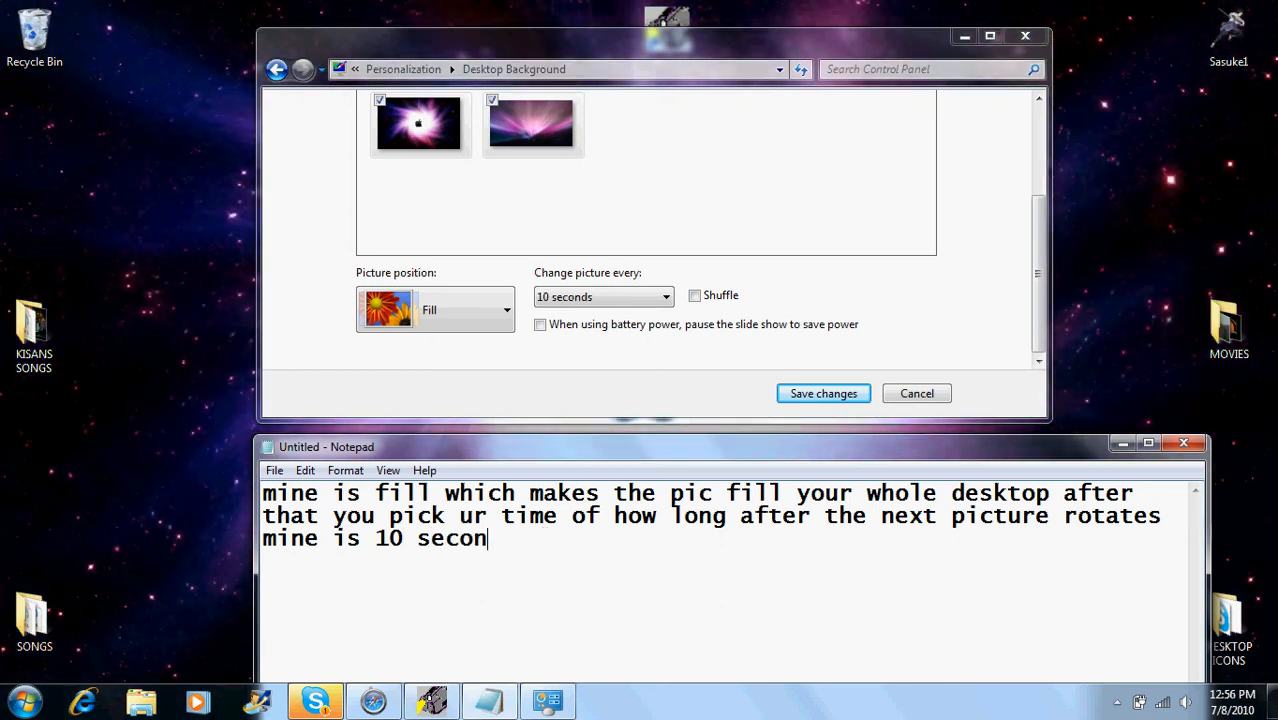
type("ds")
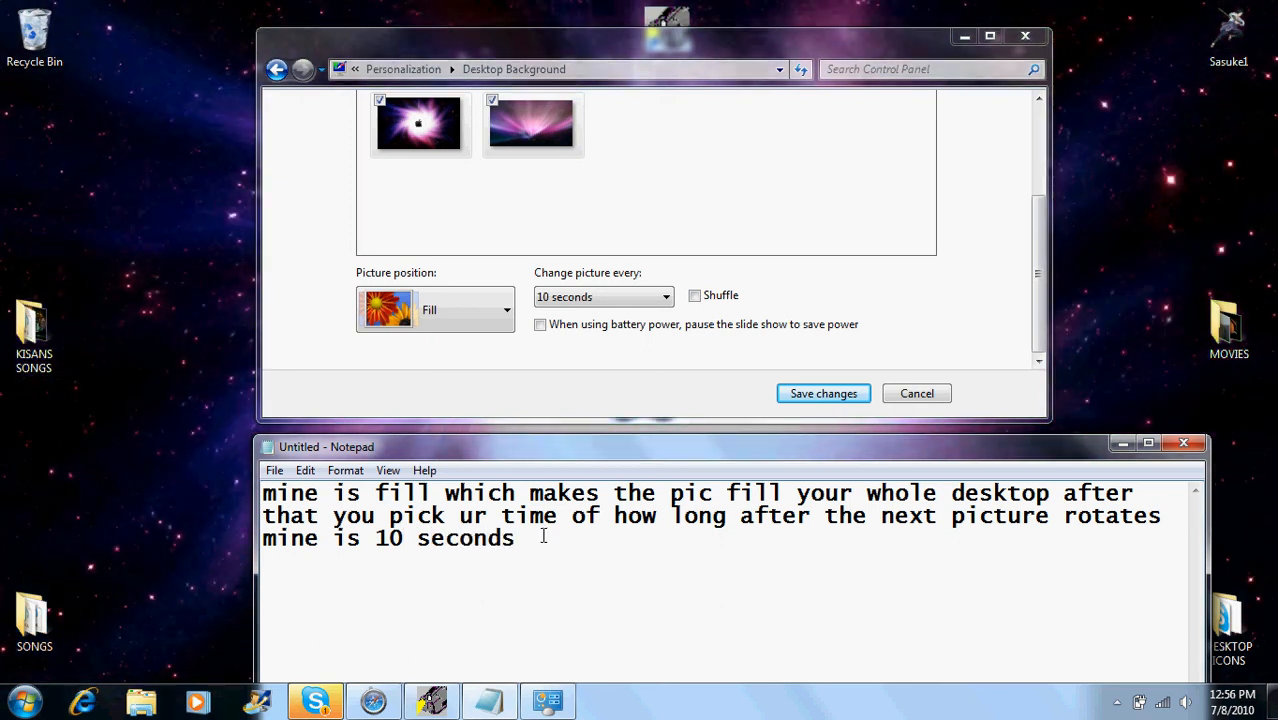
type("these")
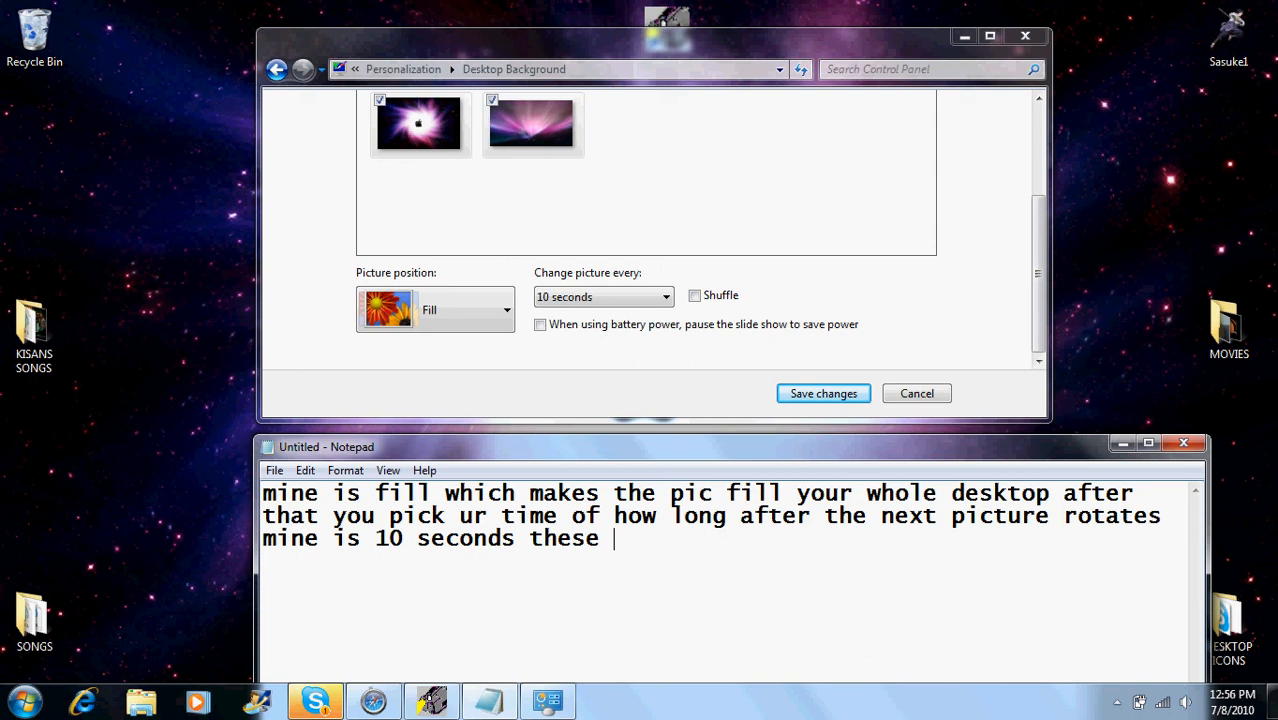
type("are all")
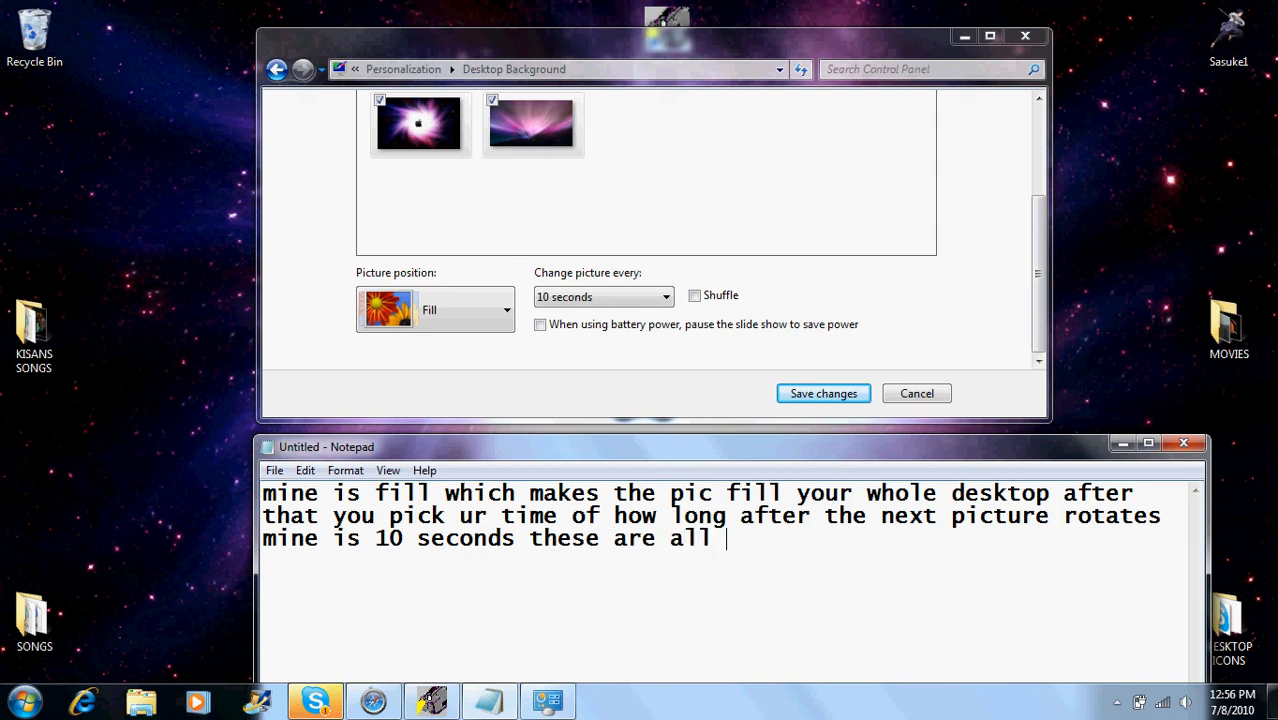
type("the timing")
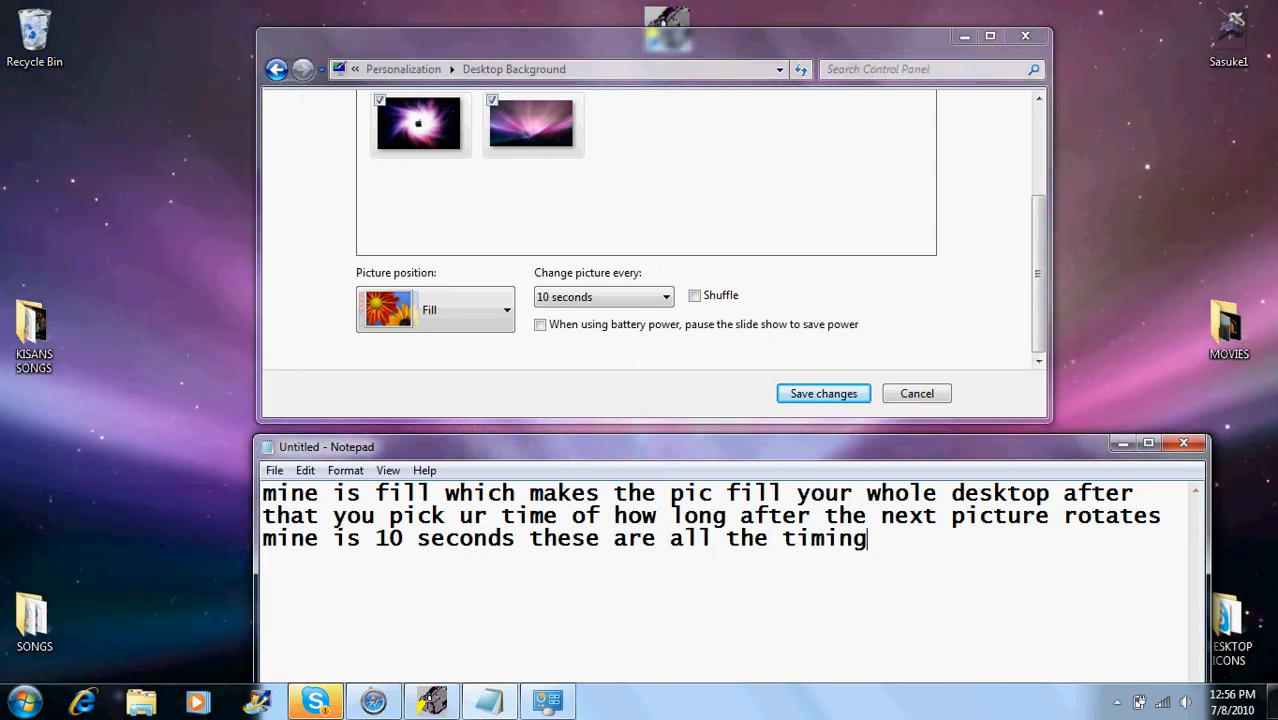
type("s")
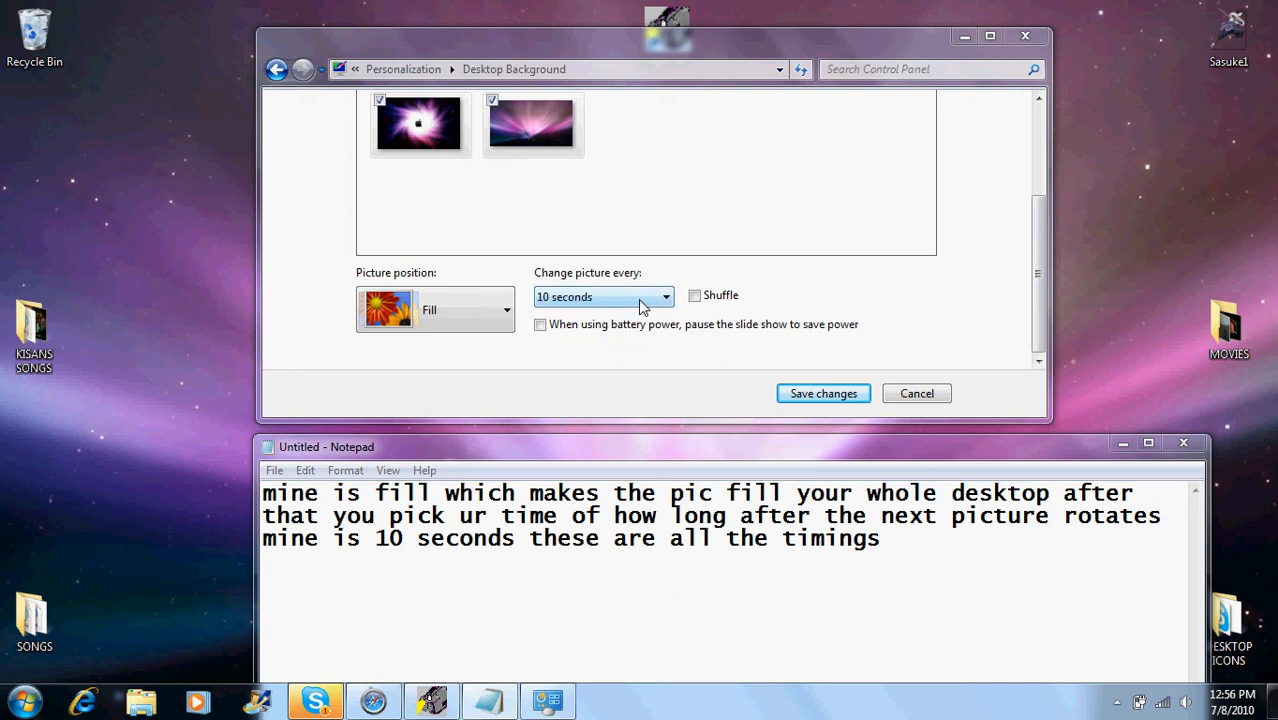
- Show the picture-change interval list, keeping 10 seconds, and start the caption 'u can also'
left_click(665, 296)
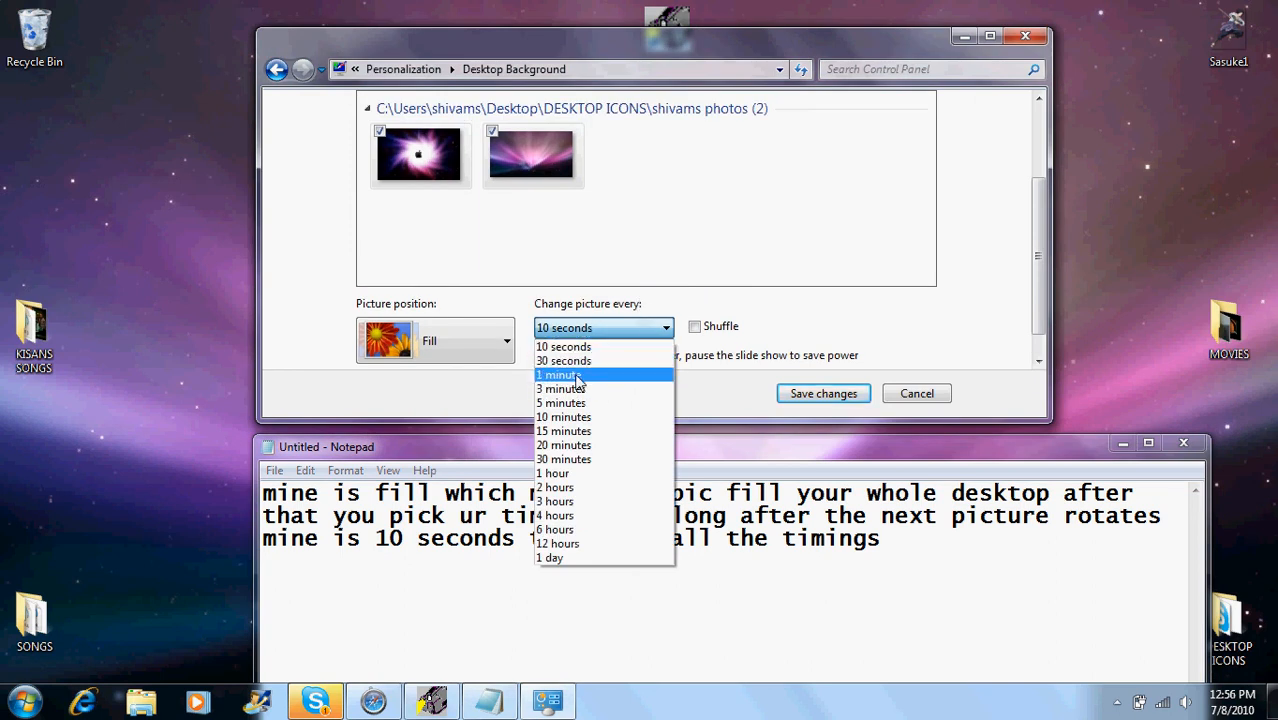
mouse_move(585, 557)
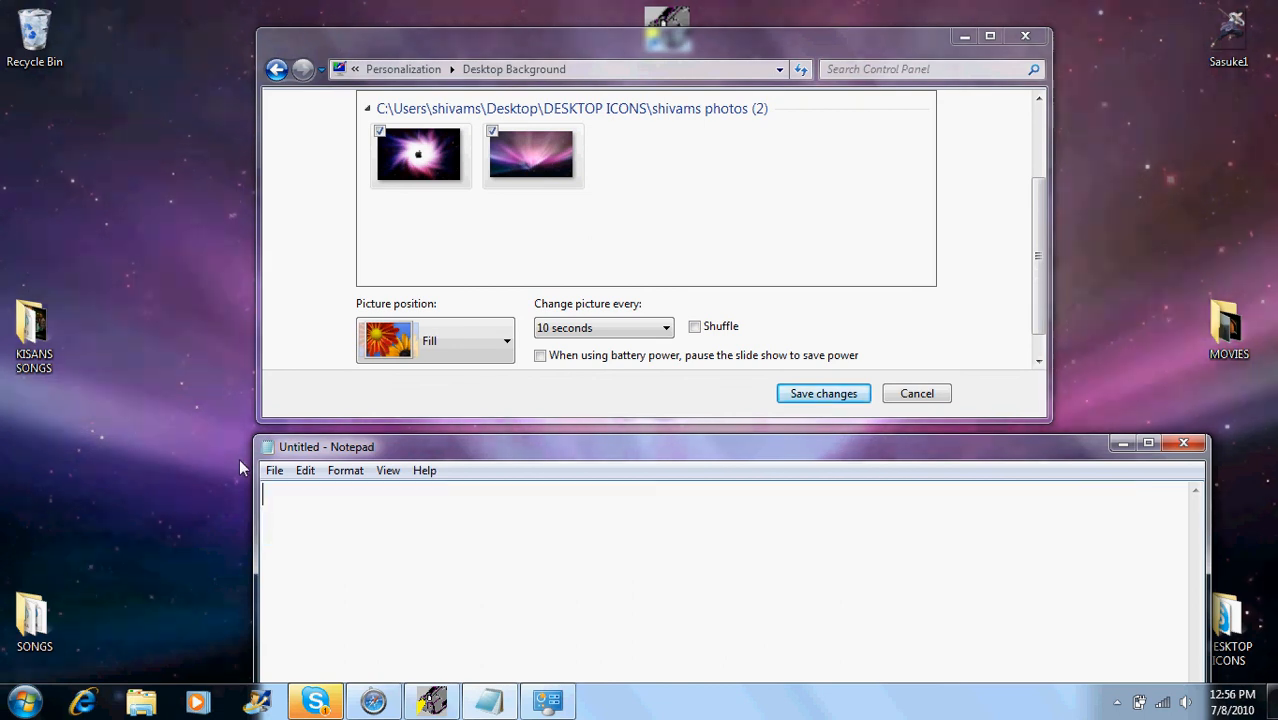
type("u can also do a")
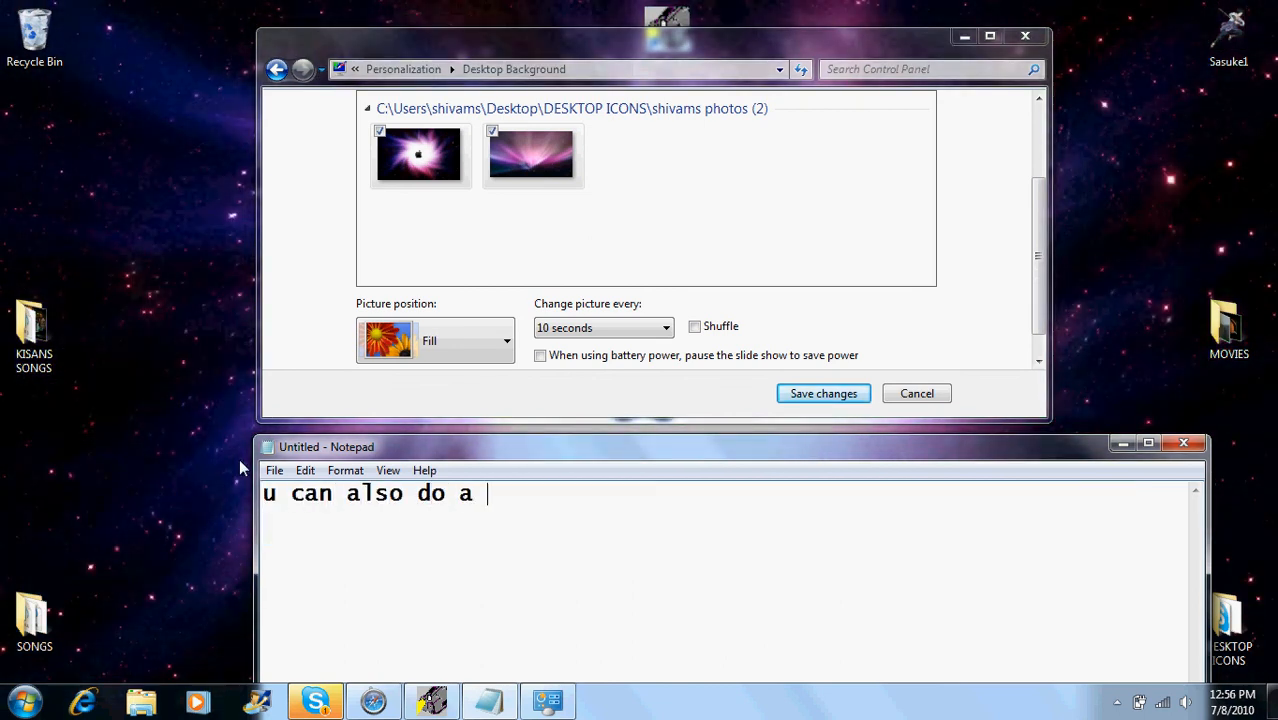
- Caption that pictures can rotate the 'WHOLE day if u want to'
type("WHOLE")
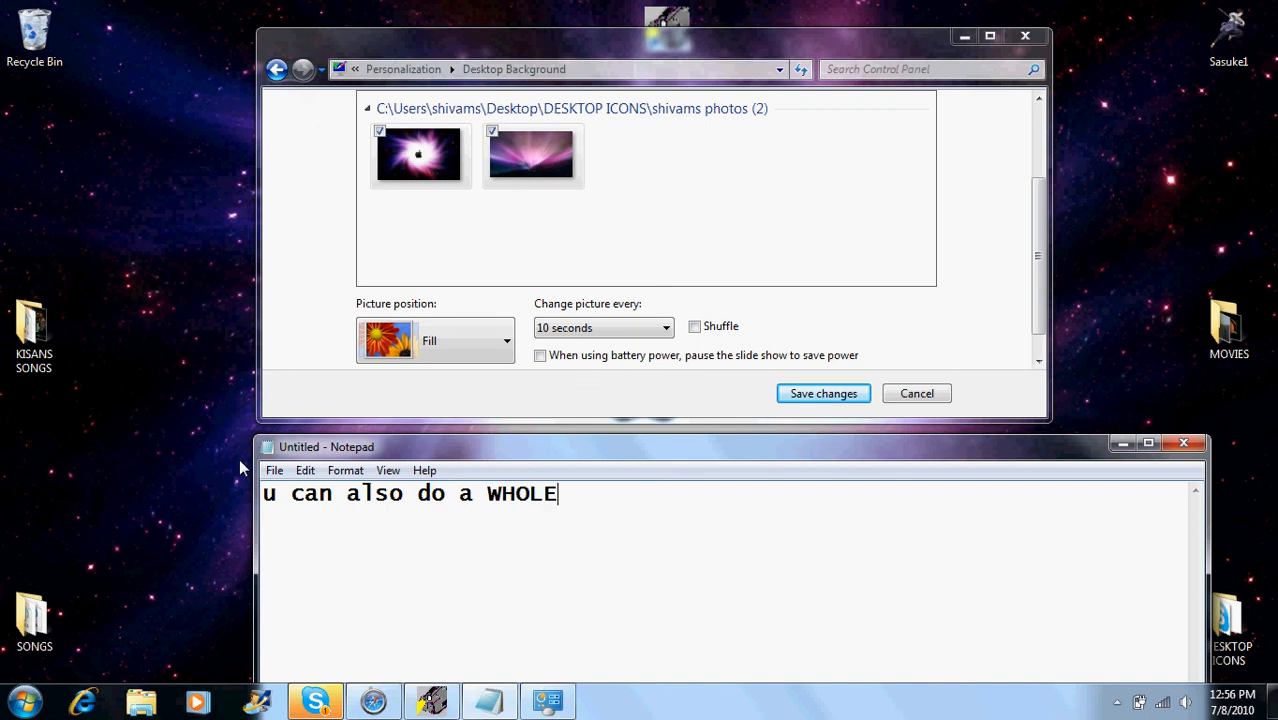
type("day if u")
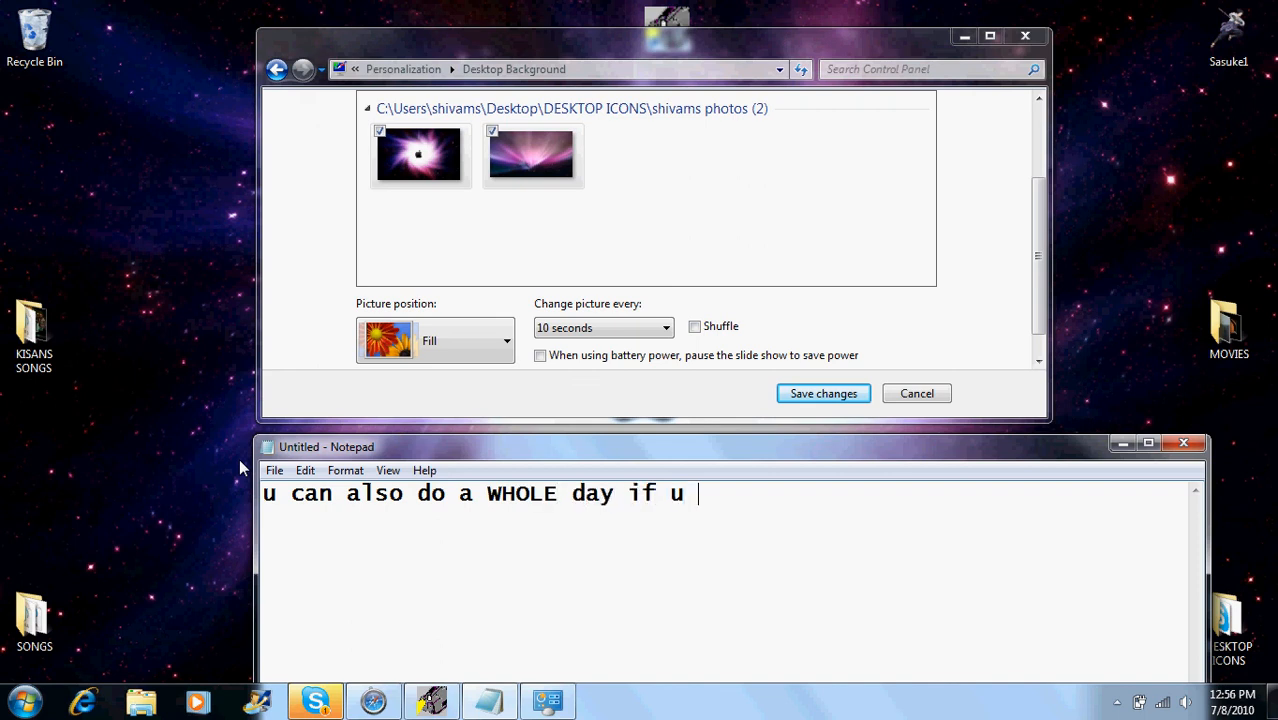
type("want to so")
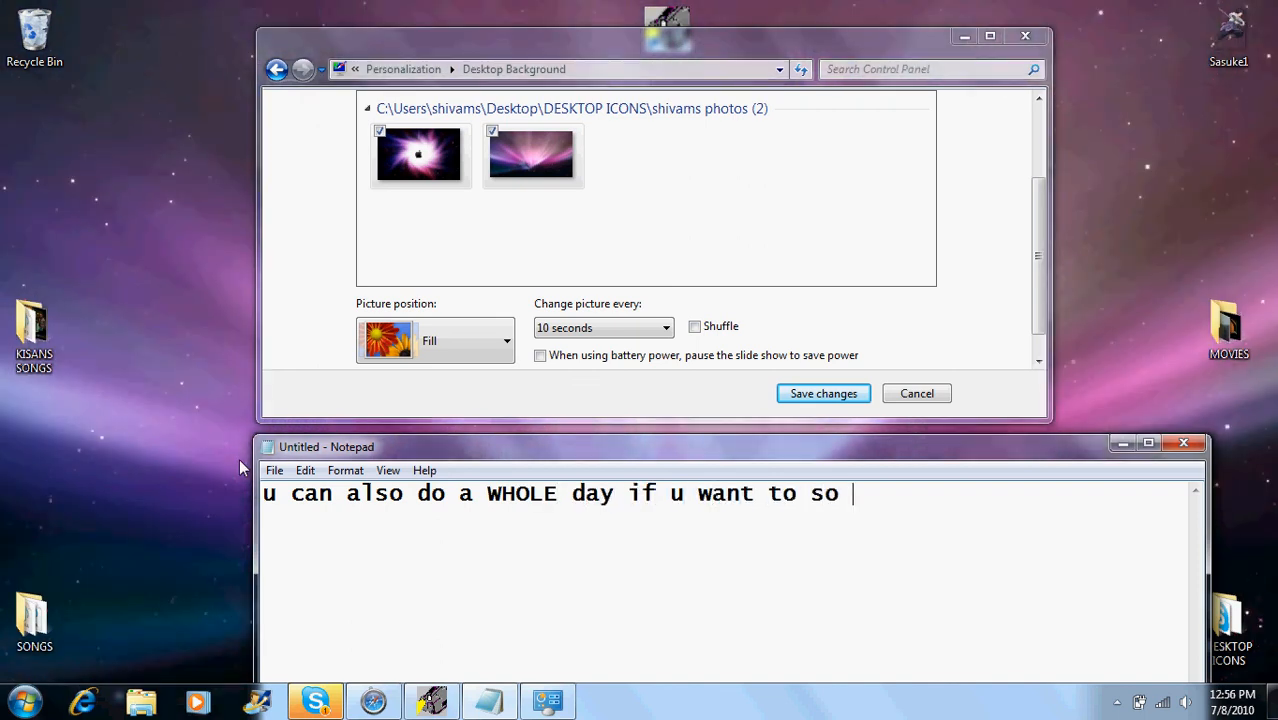
type("if")
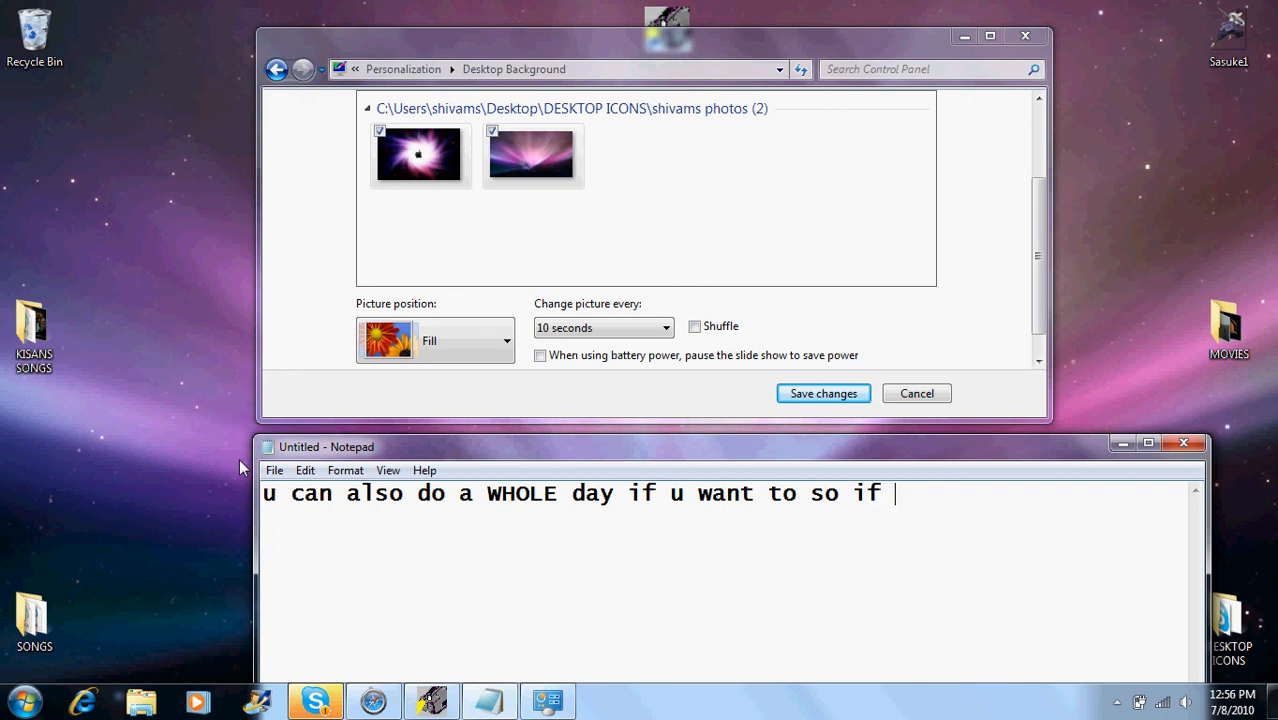
type("i were to do thi")
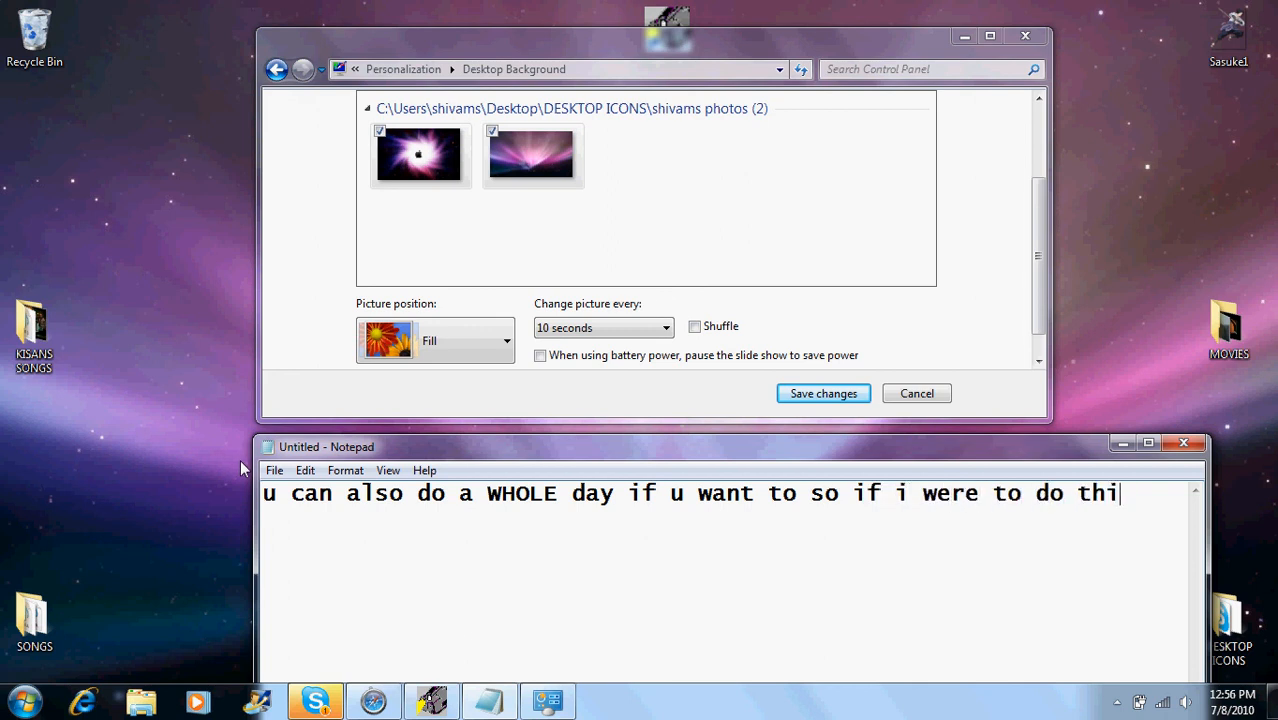
type("s my")
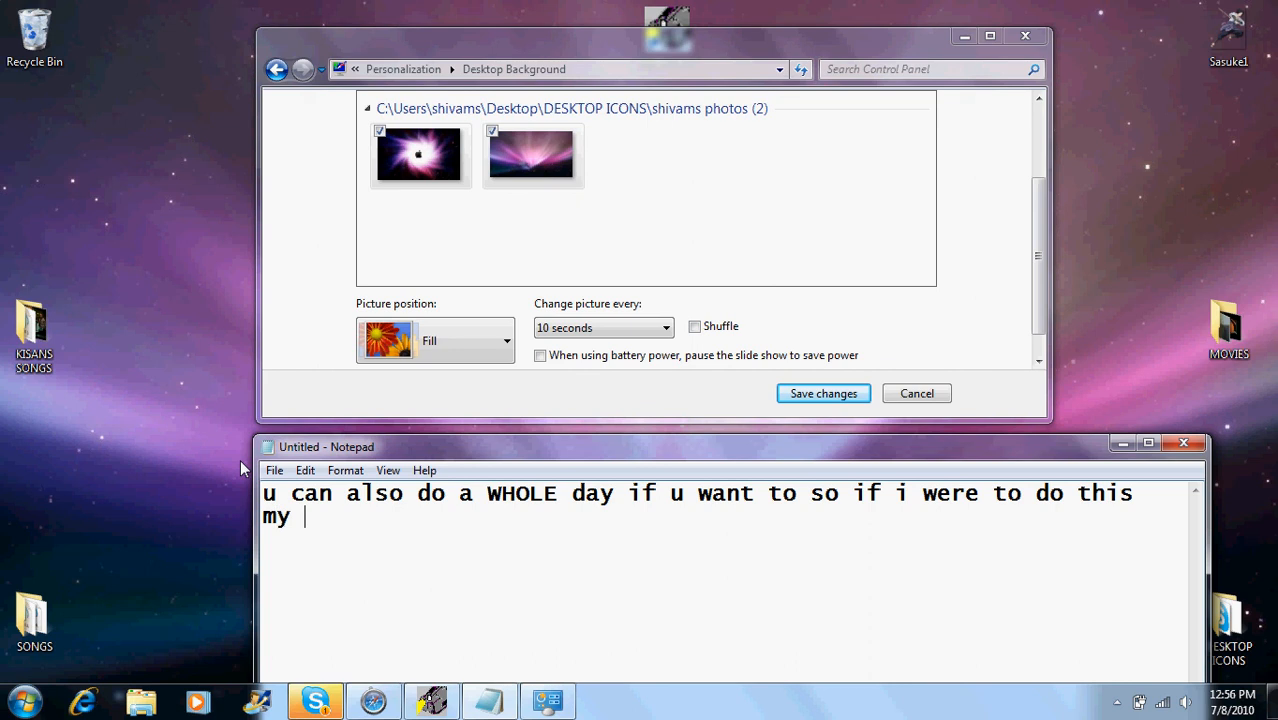
type("pictue")
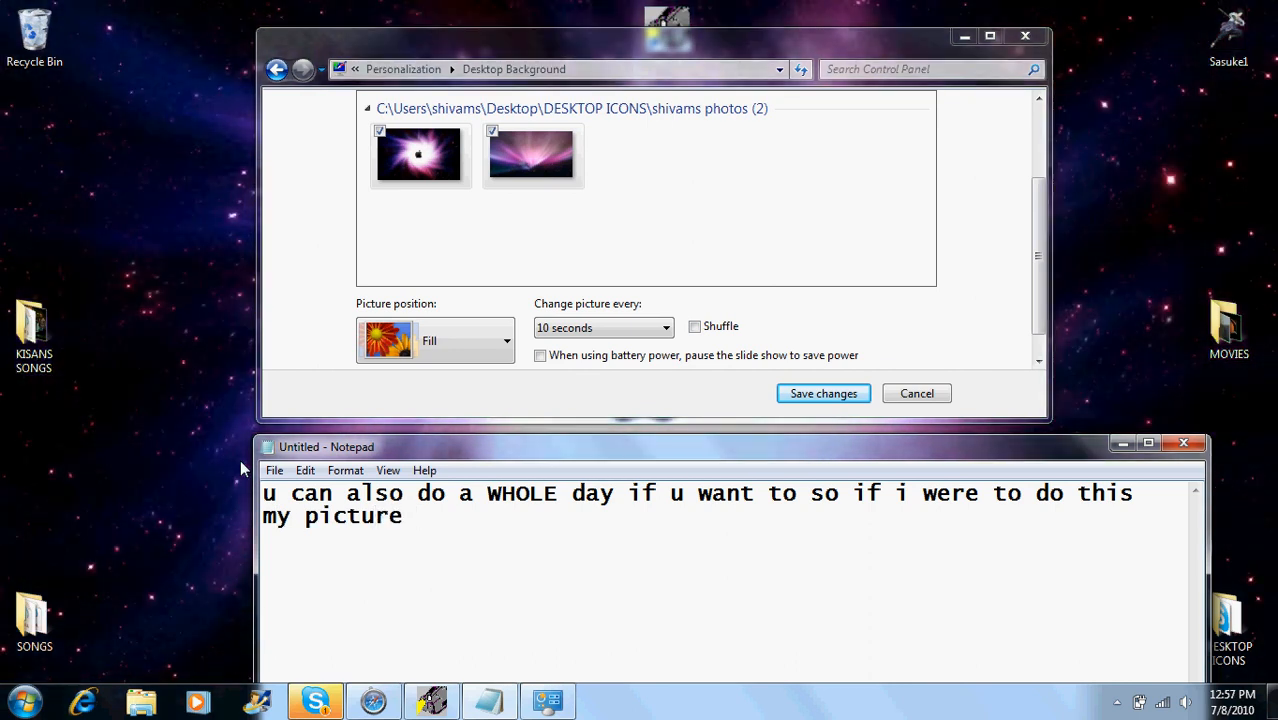
- Finish the caption '…but i like mine only 10 seconds' and begin 'after'
type("only rot")
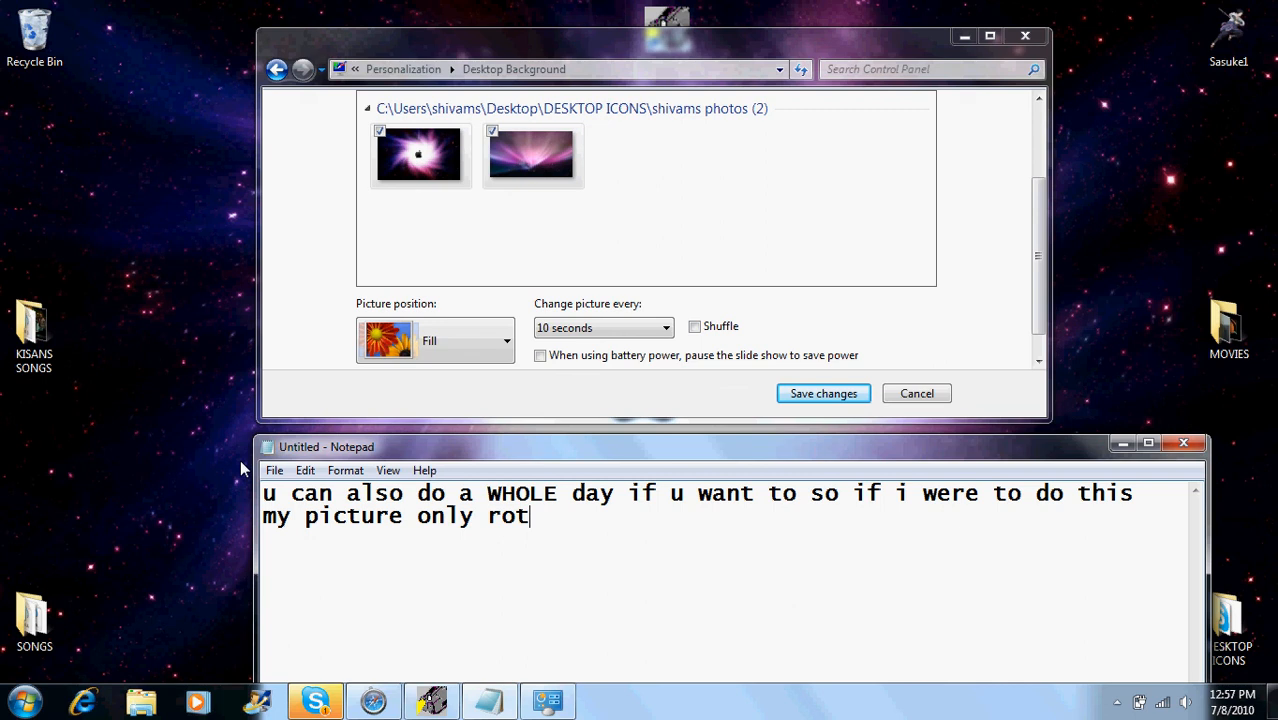
type("ates")
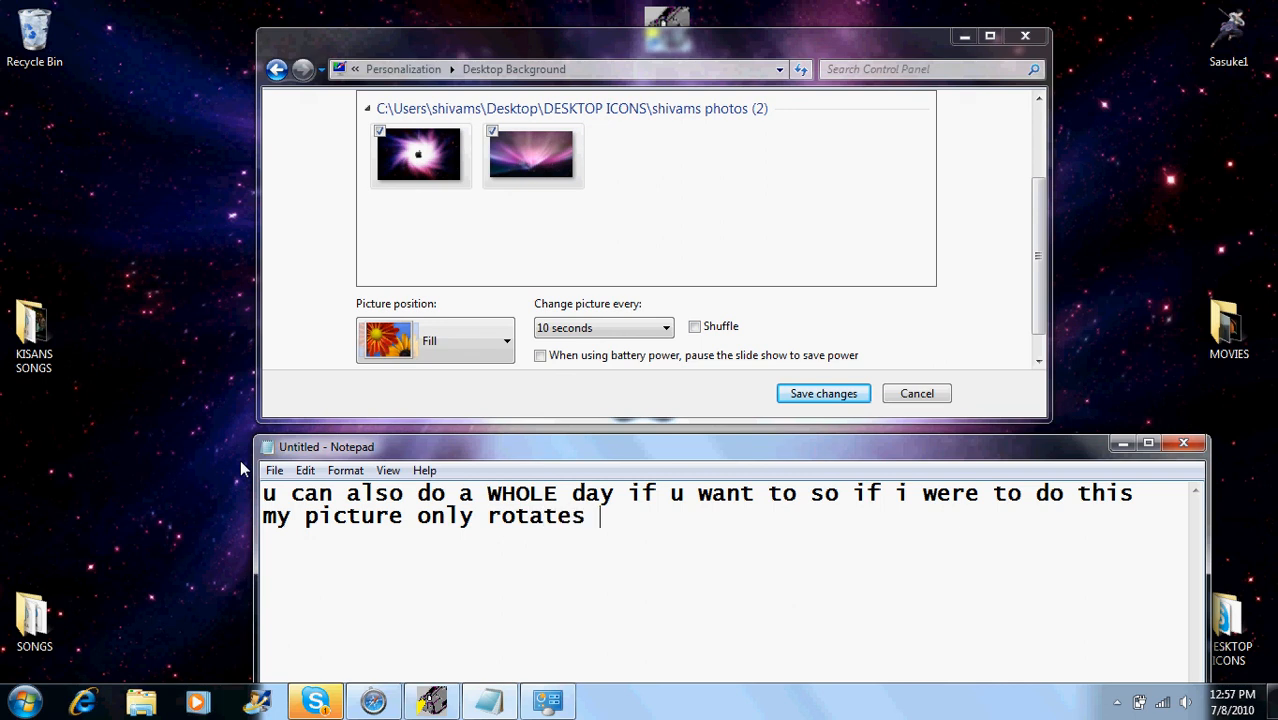
type("everyth")
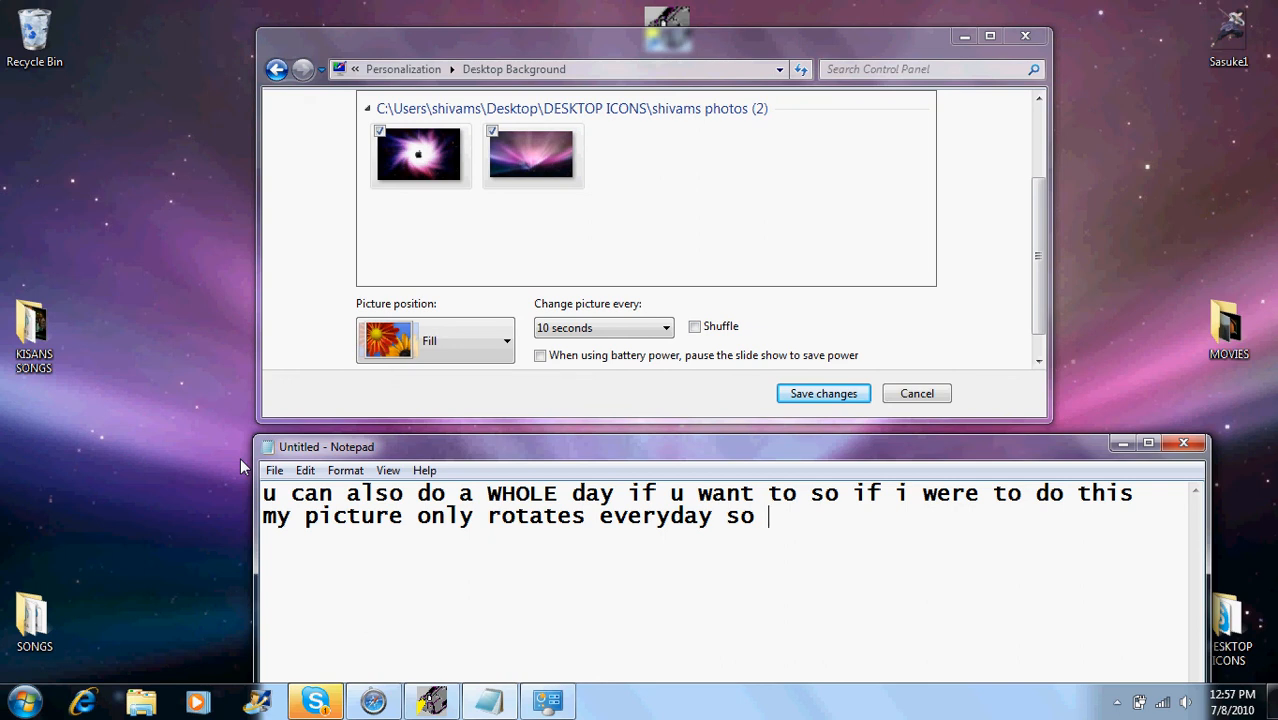
type("u")
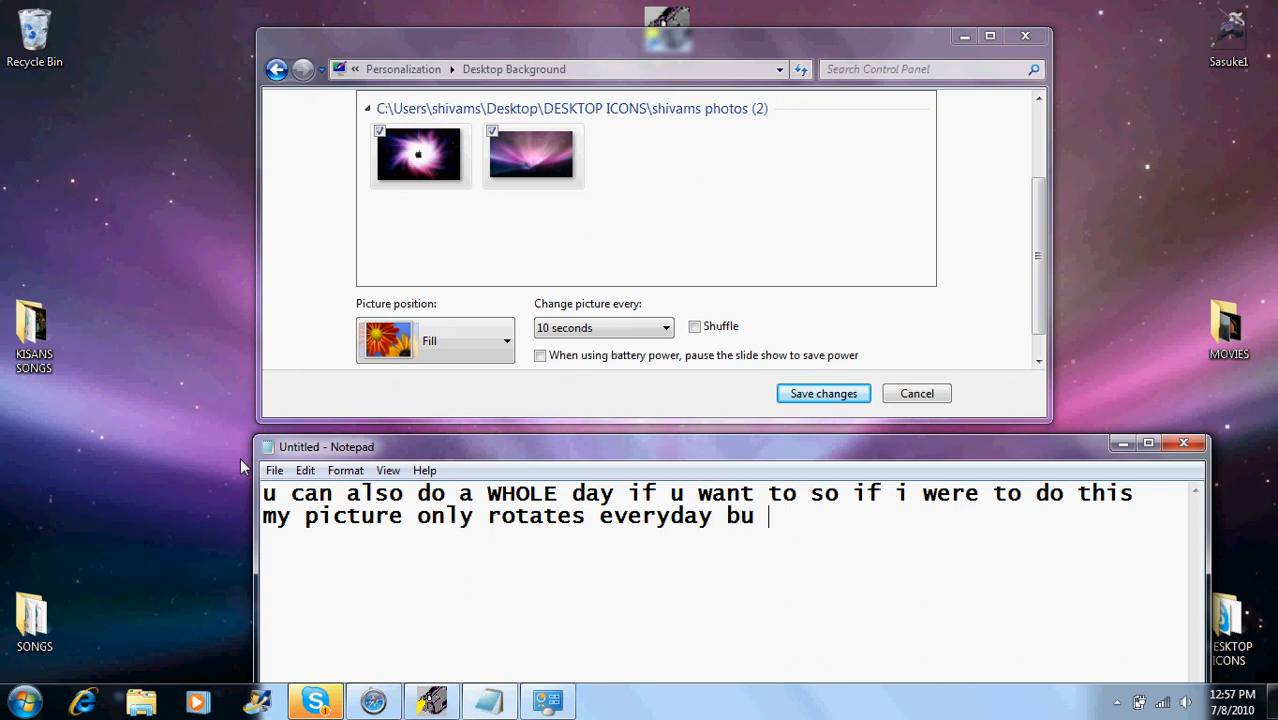
type("t i lik")
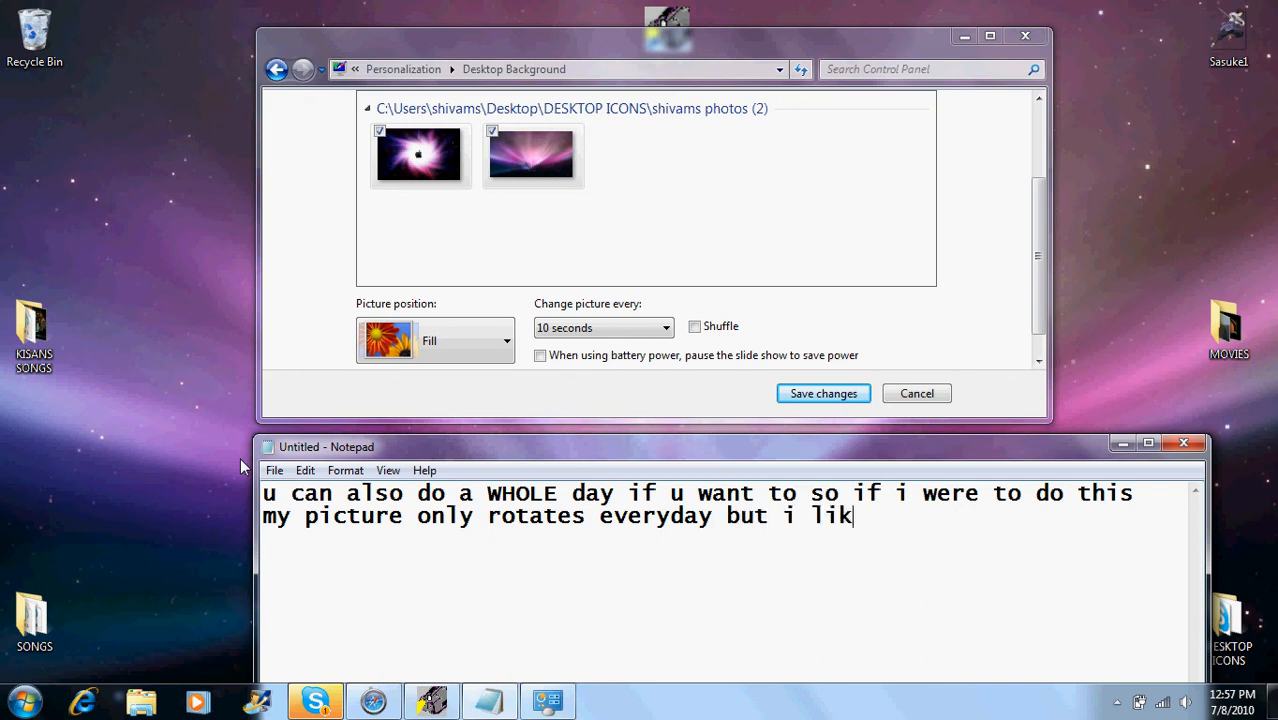
type("e mine")
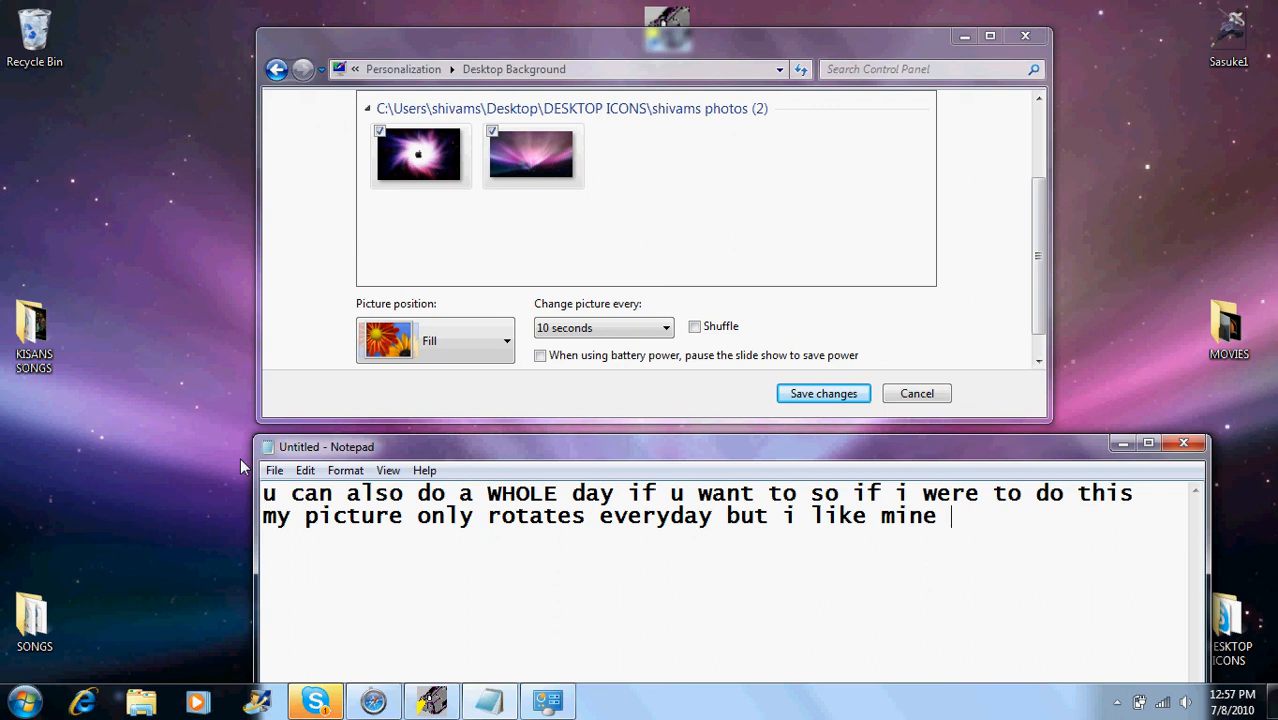
type("only 10 sec")
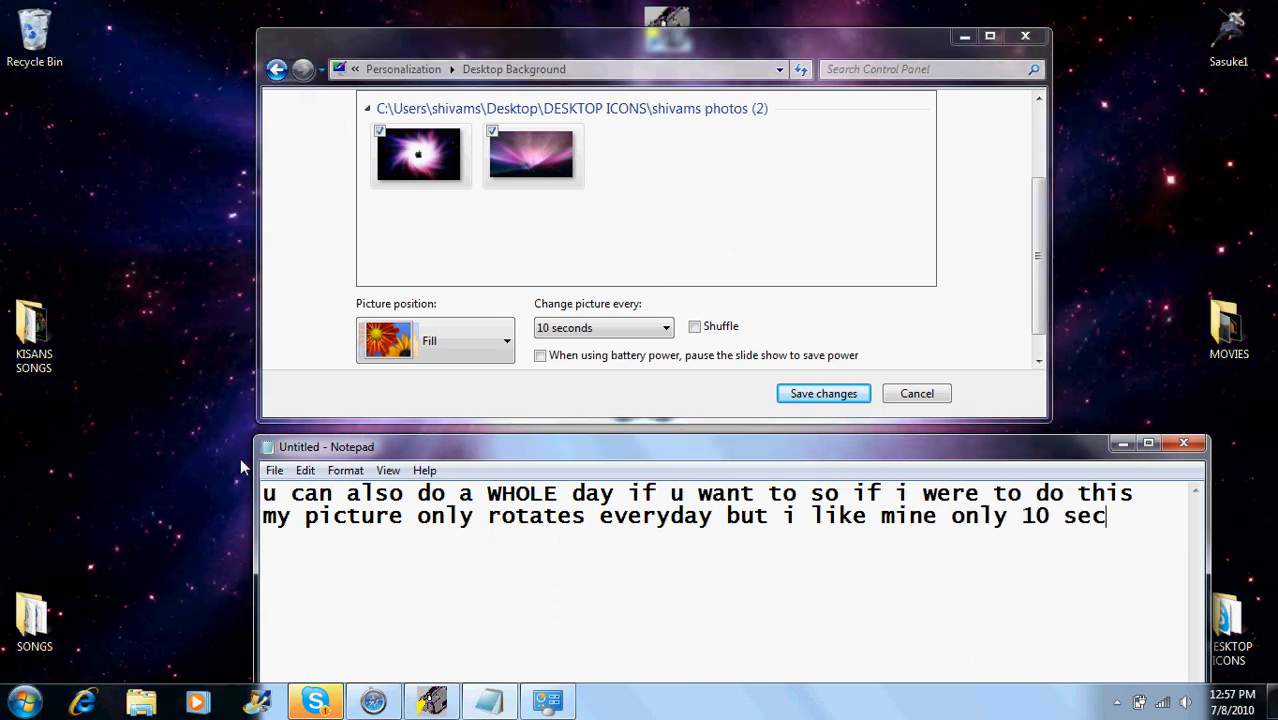
type("onds")
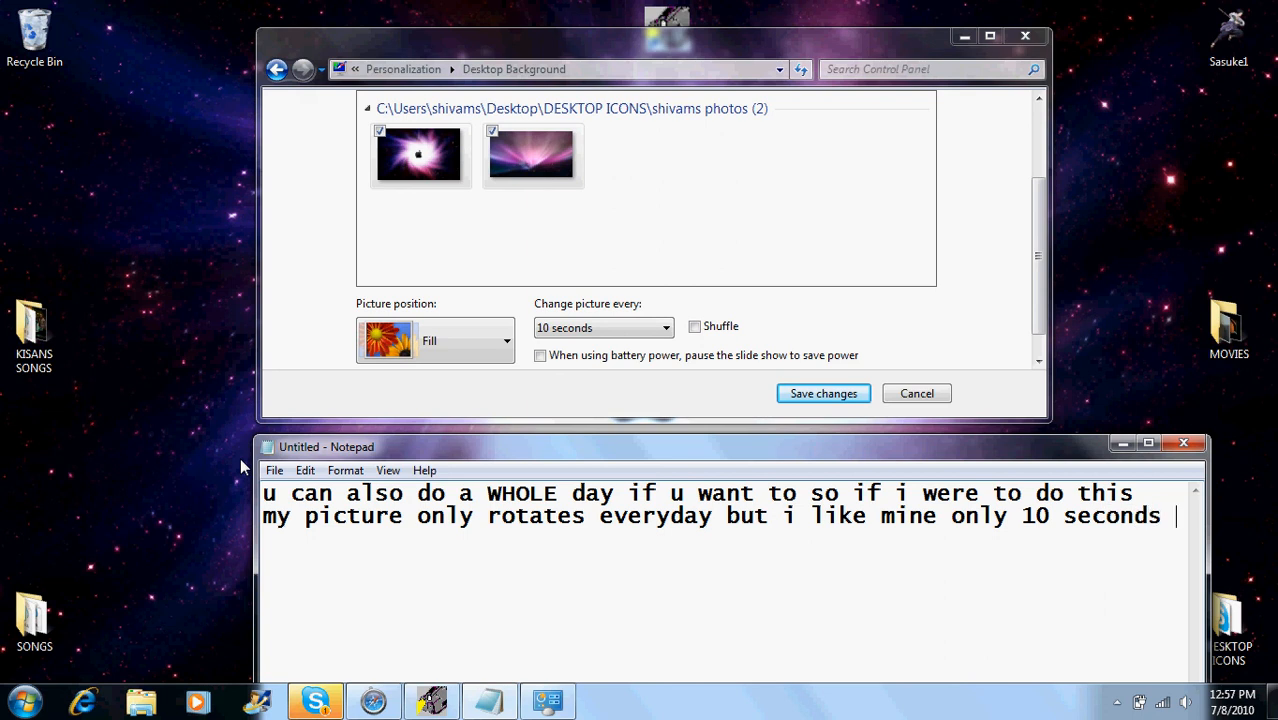
type("after u")
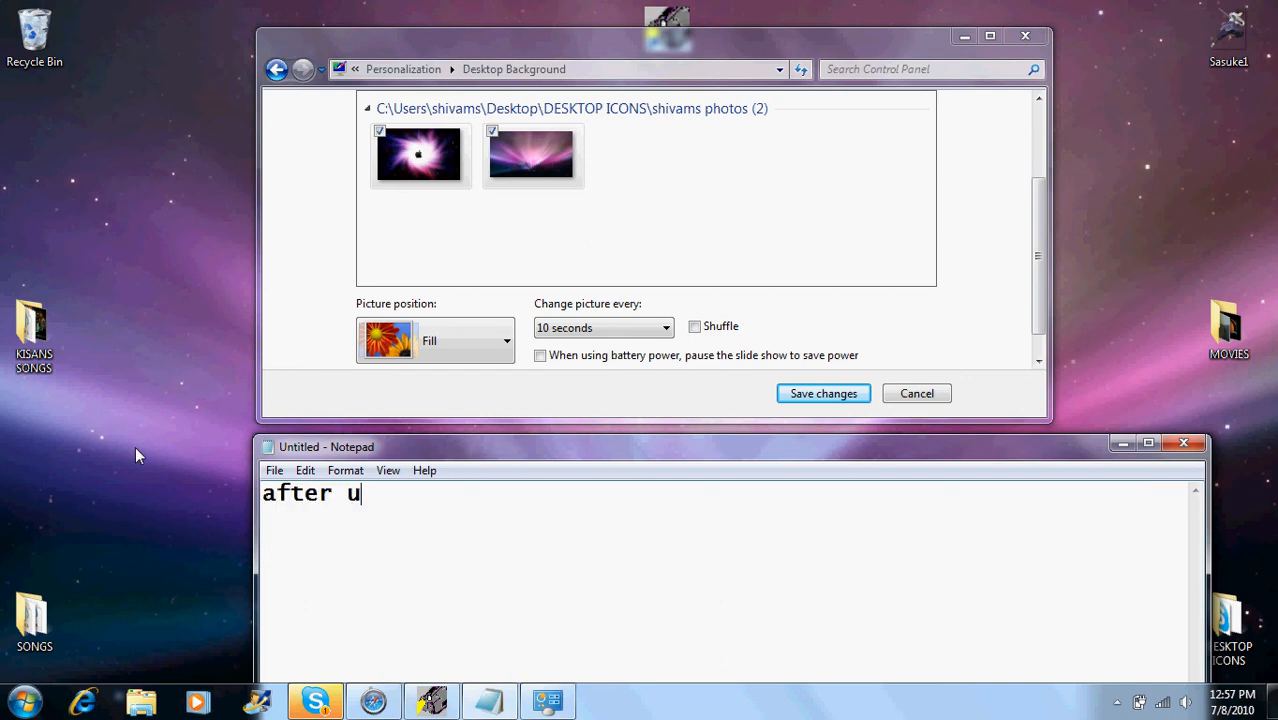
- Caption 'after ur dun setting that up u click on save changes' in Notepad
type("r dun")
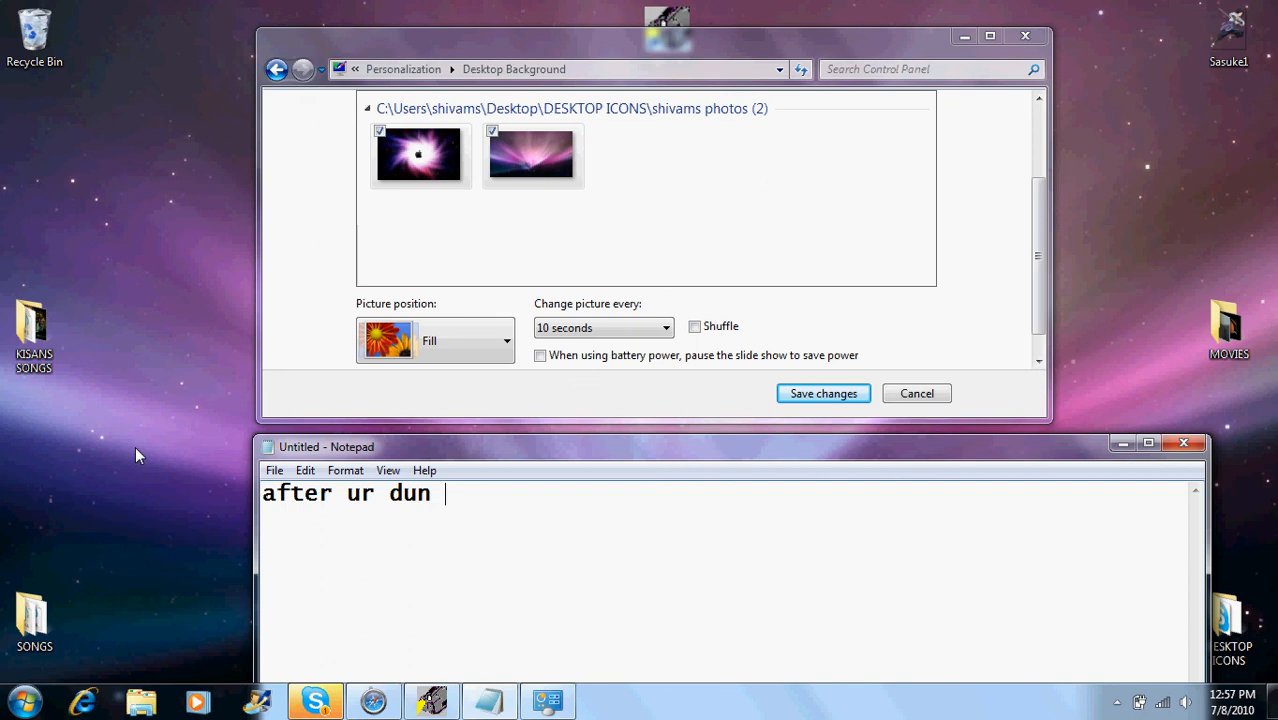
type("setting")
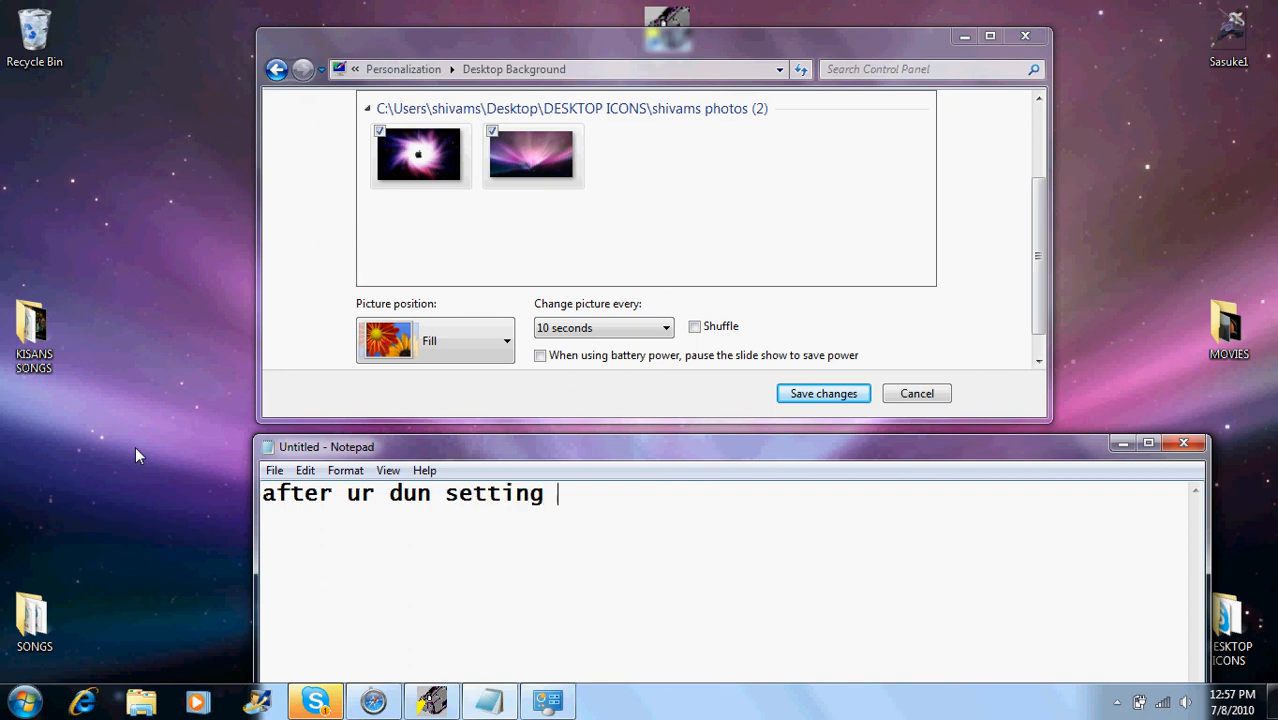
type("that up")
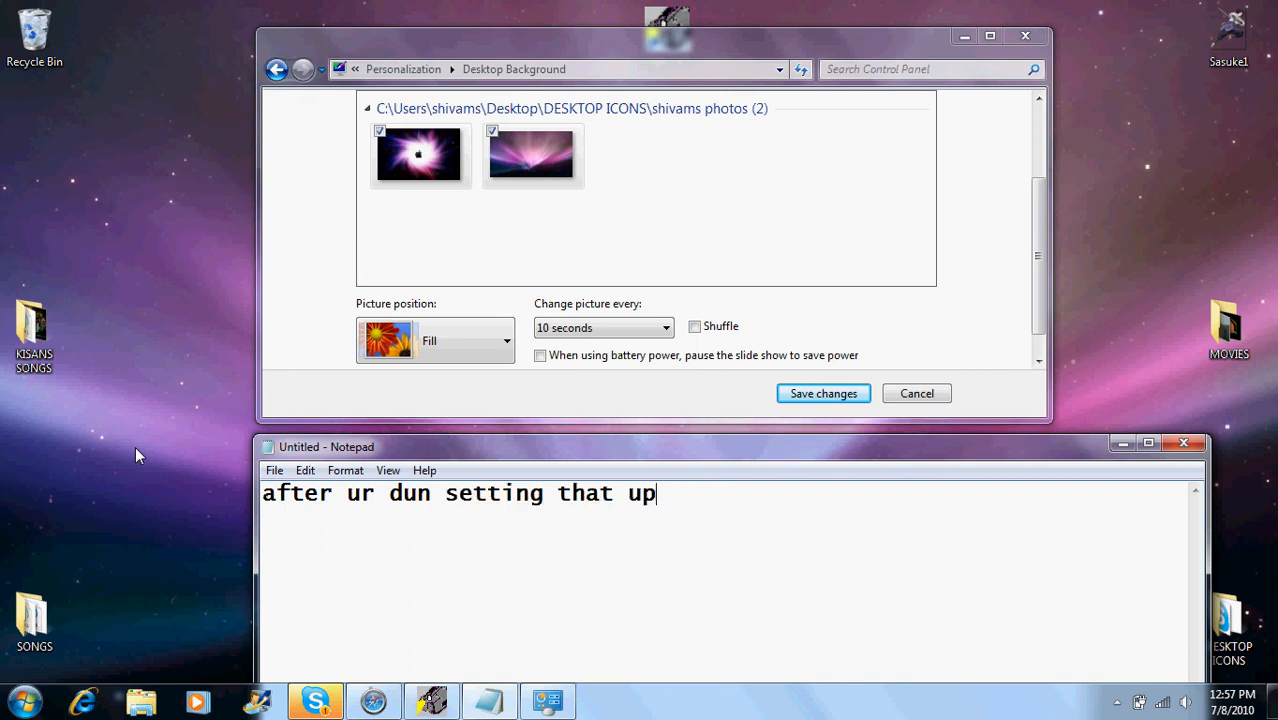
type("\" \"")
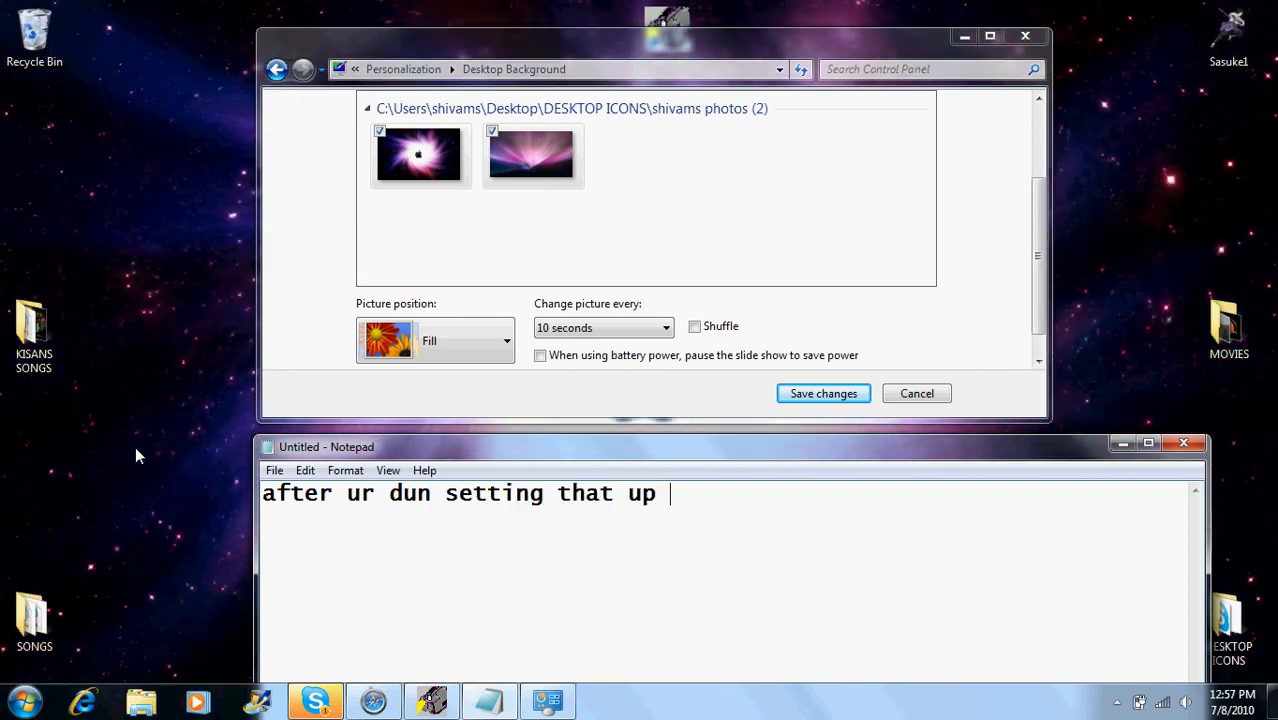
type("u")
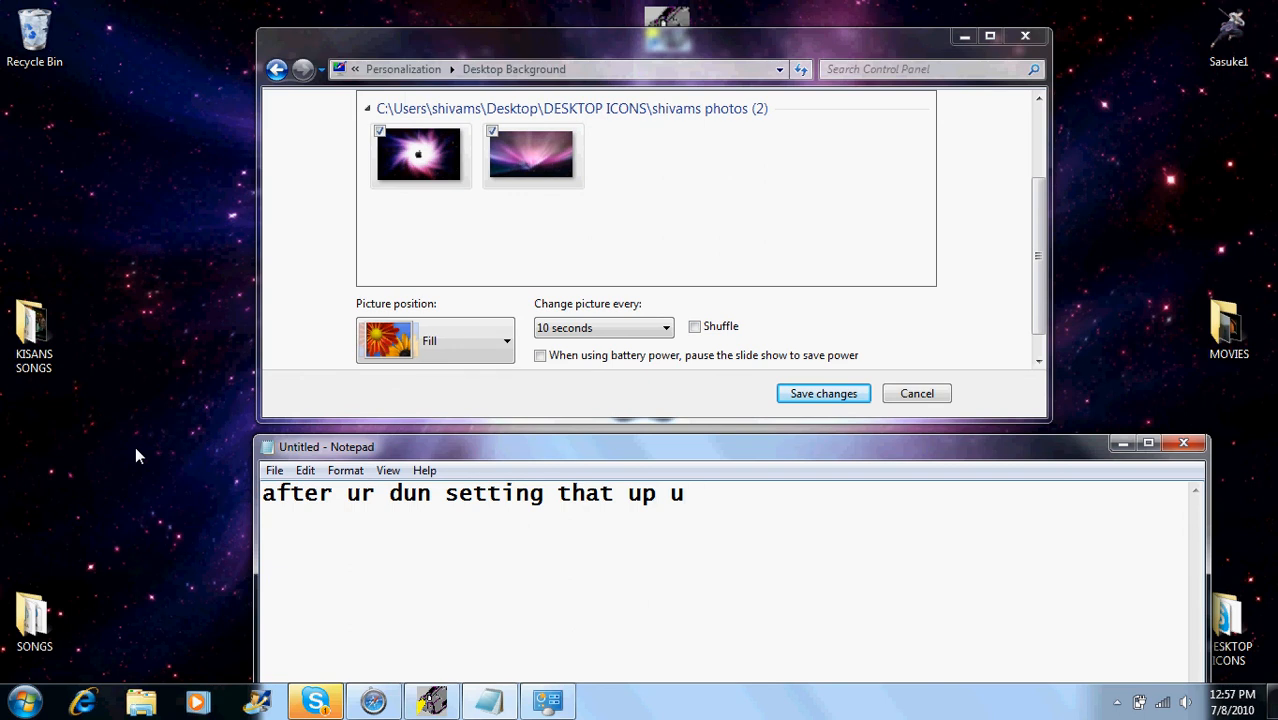
type("click on")
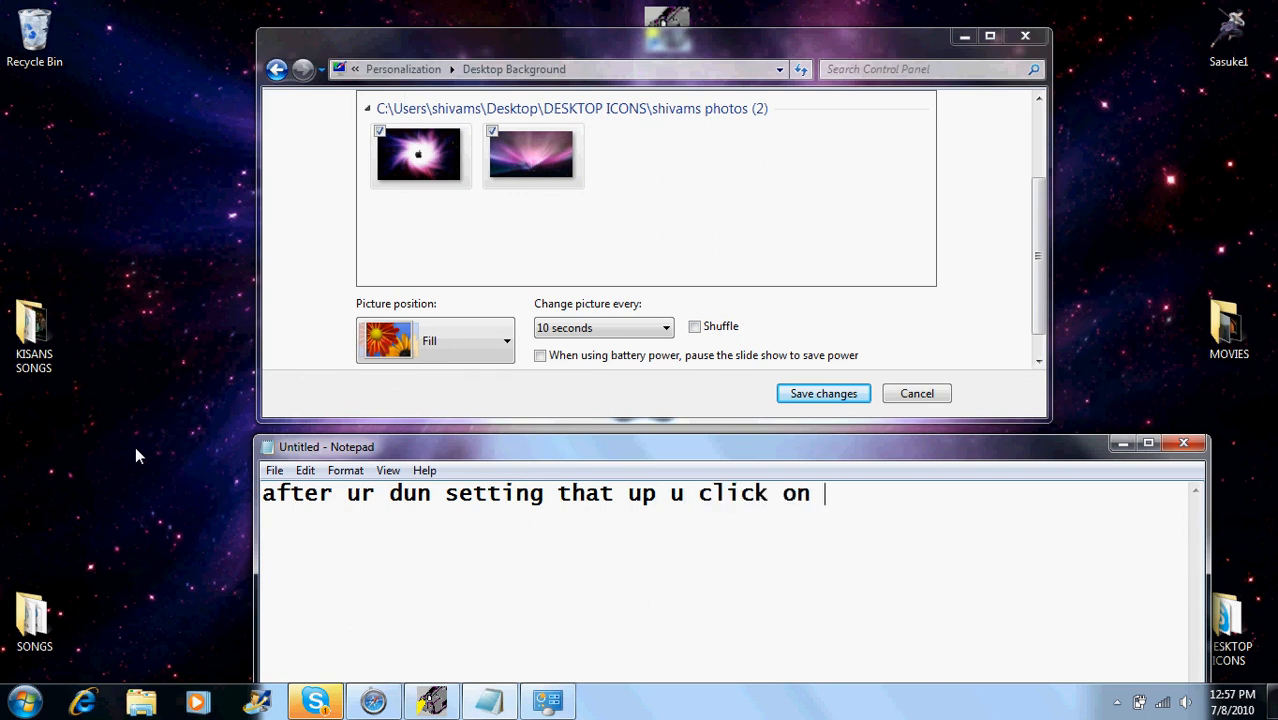
type("save cha")
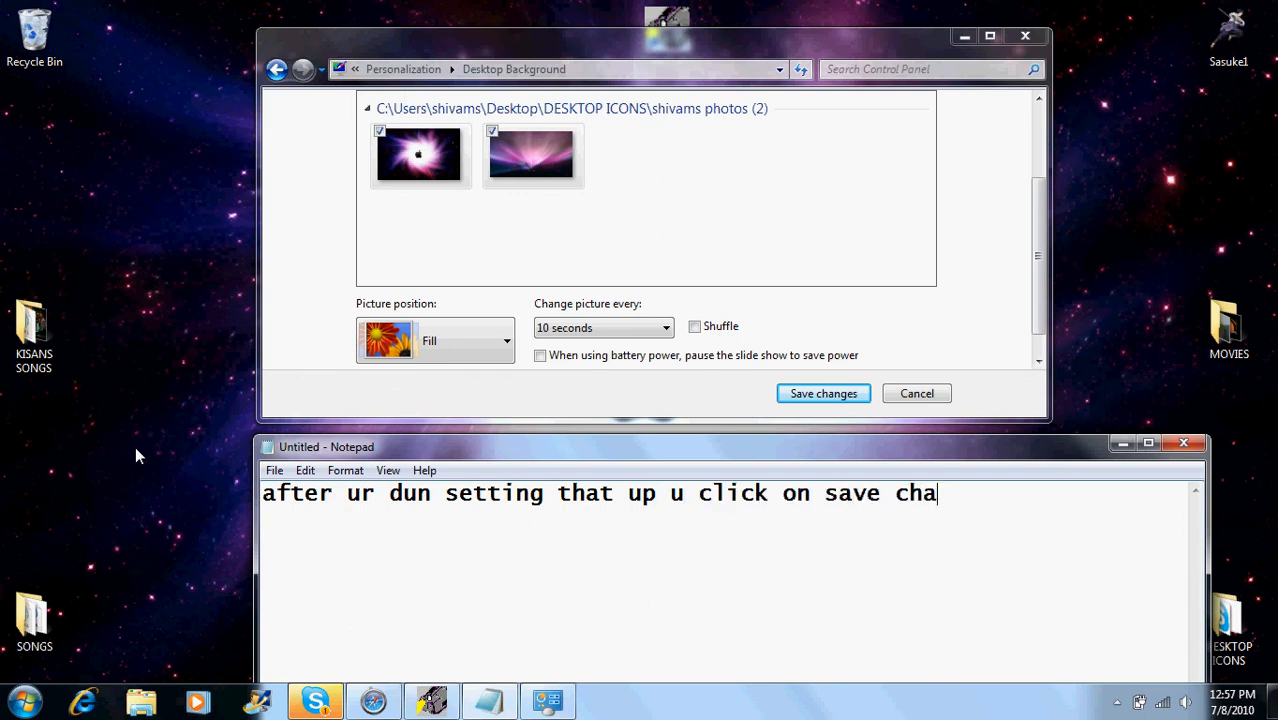
type("nges")
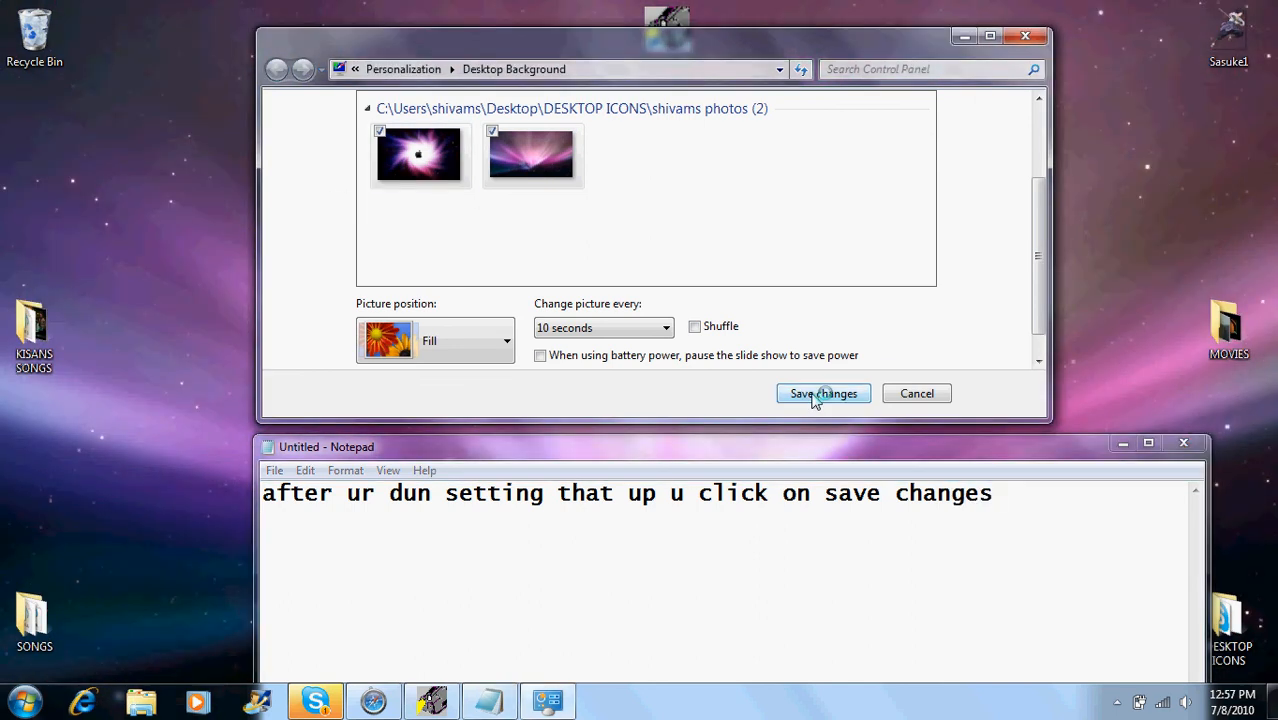
- Save the slideshow settings, caption 'u can close out of that', and close Personalization
left_click(823, 393)
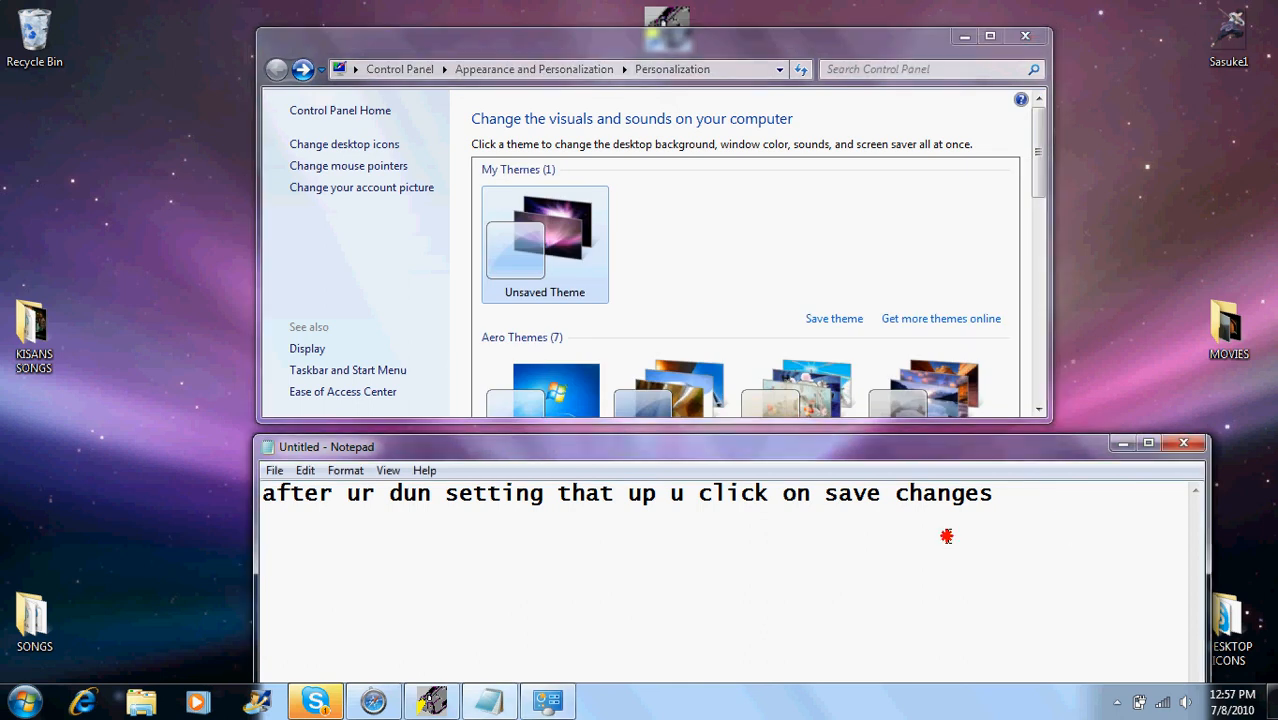
type("u can")
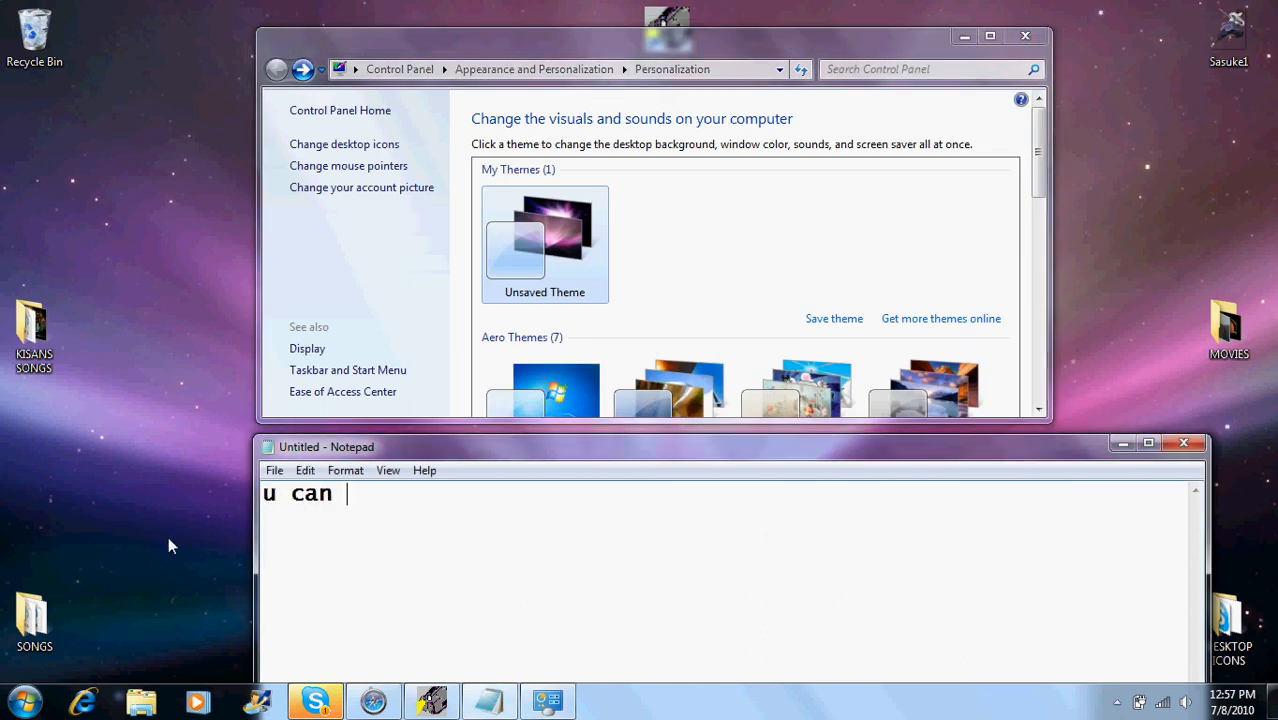
type("close out of")
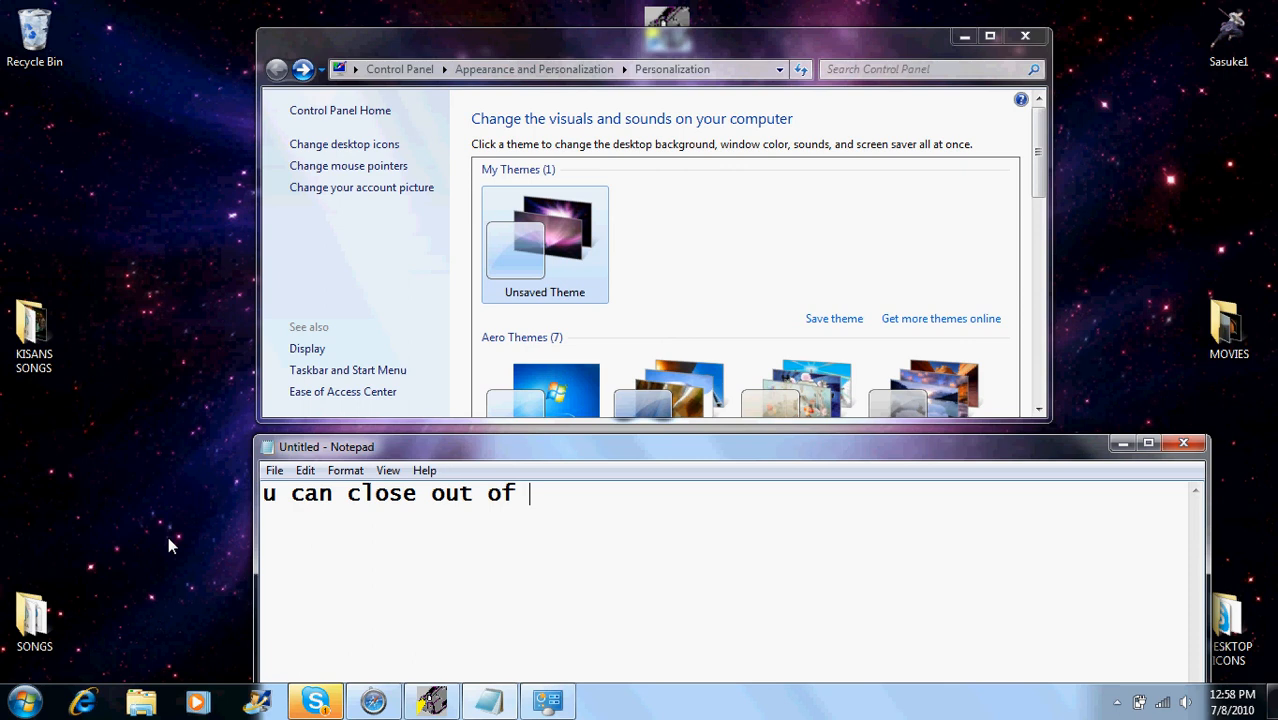
type("that")
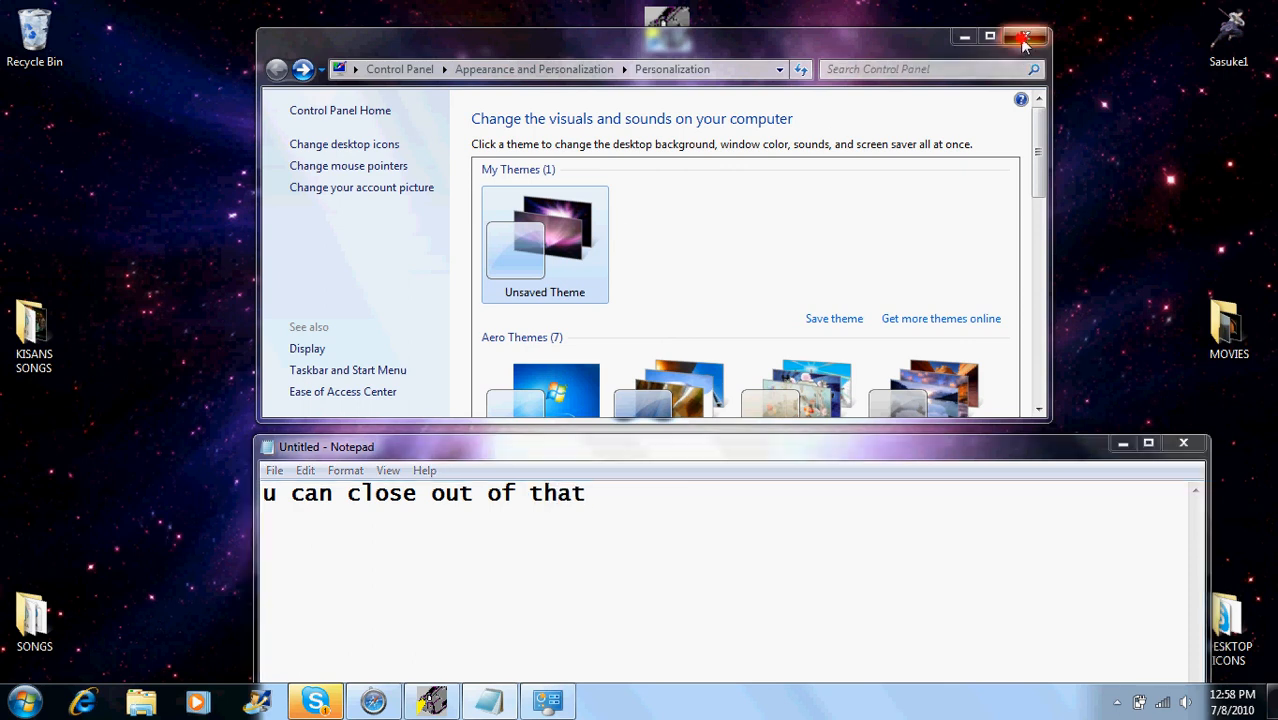
left_click(1024, 37)
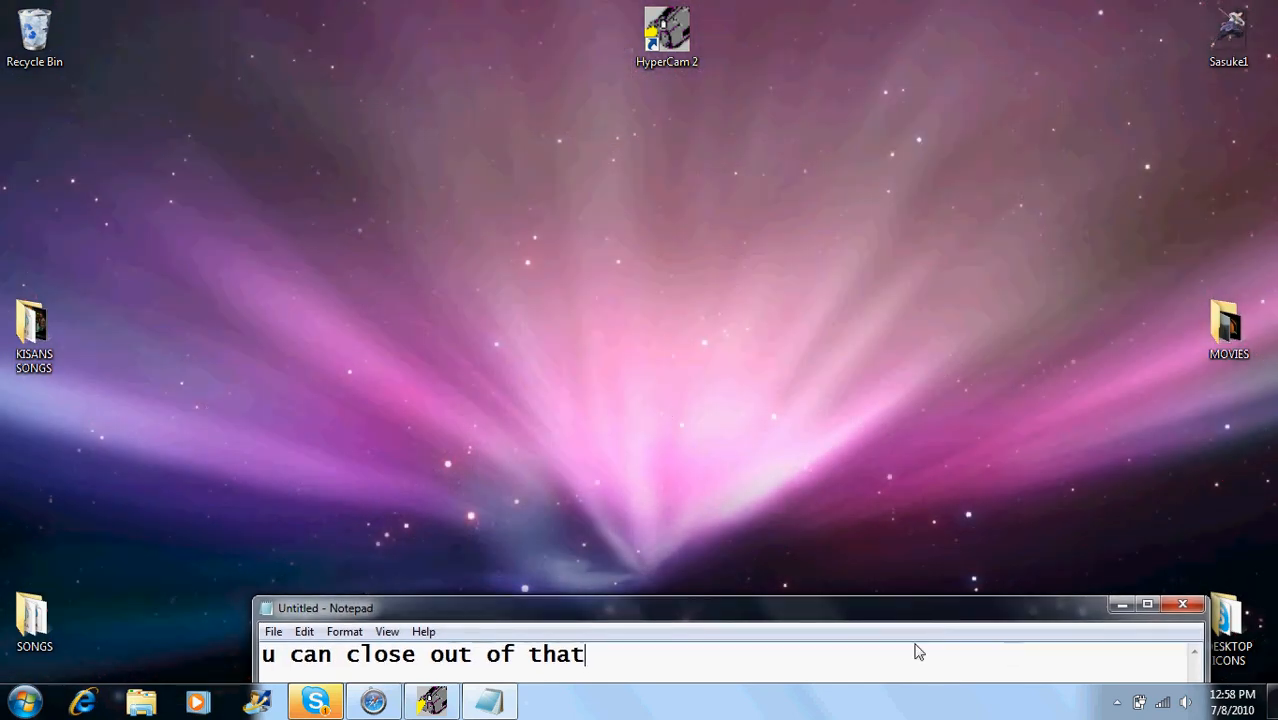
- Caption that the desktop background 'is ROTATING!!' while the pictures change
type("as u can s")
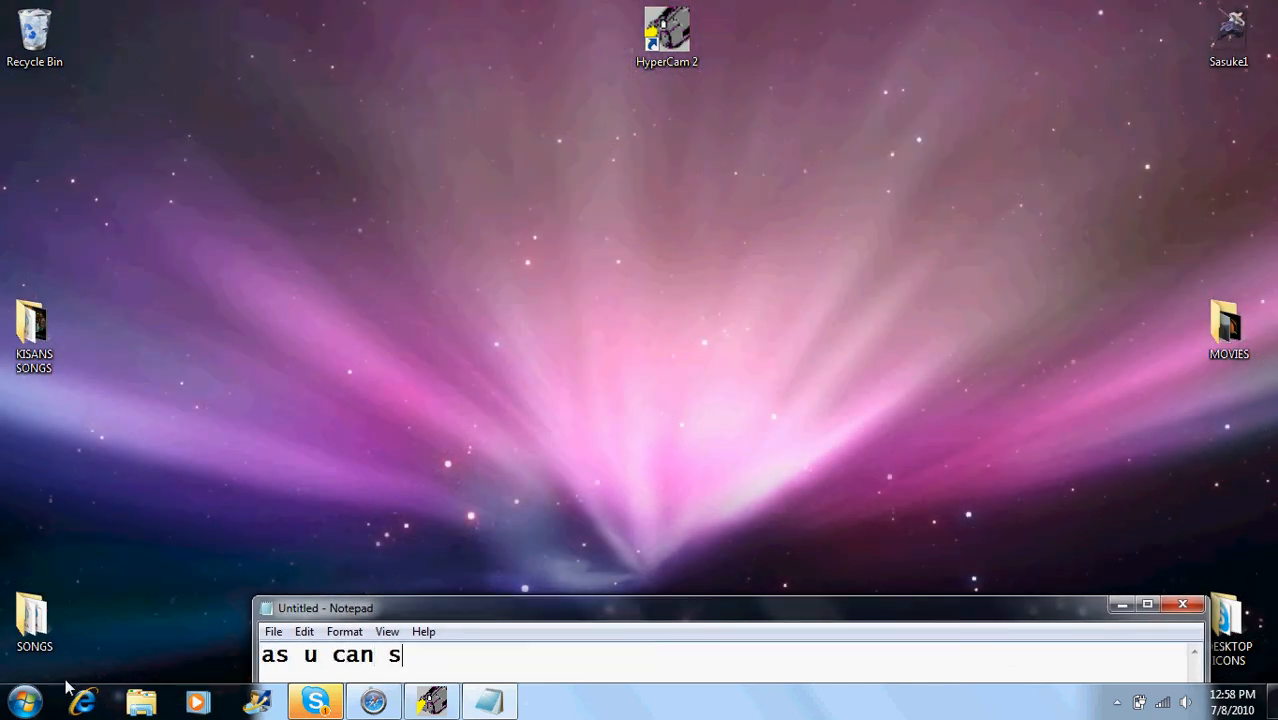
type("ee my backgroud")
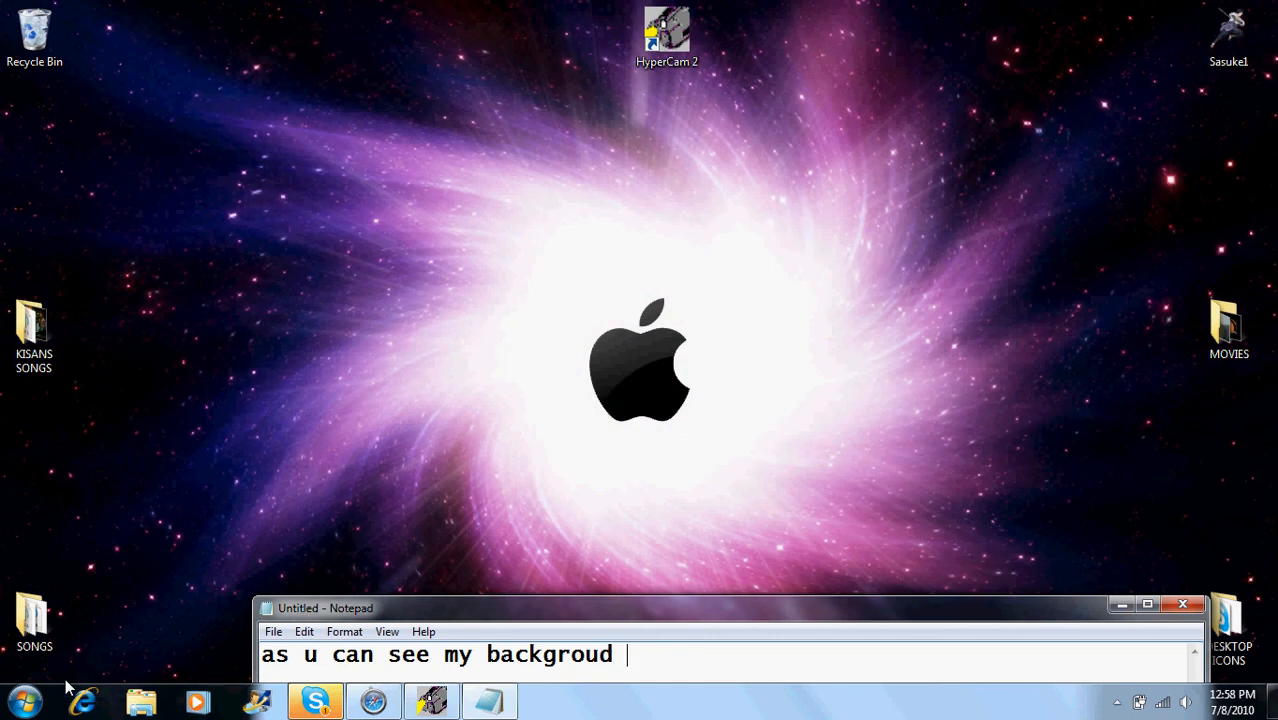
type("is ROTA")
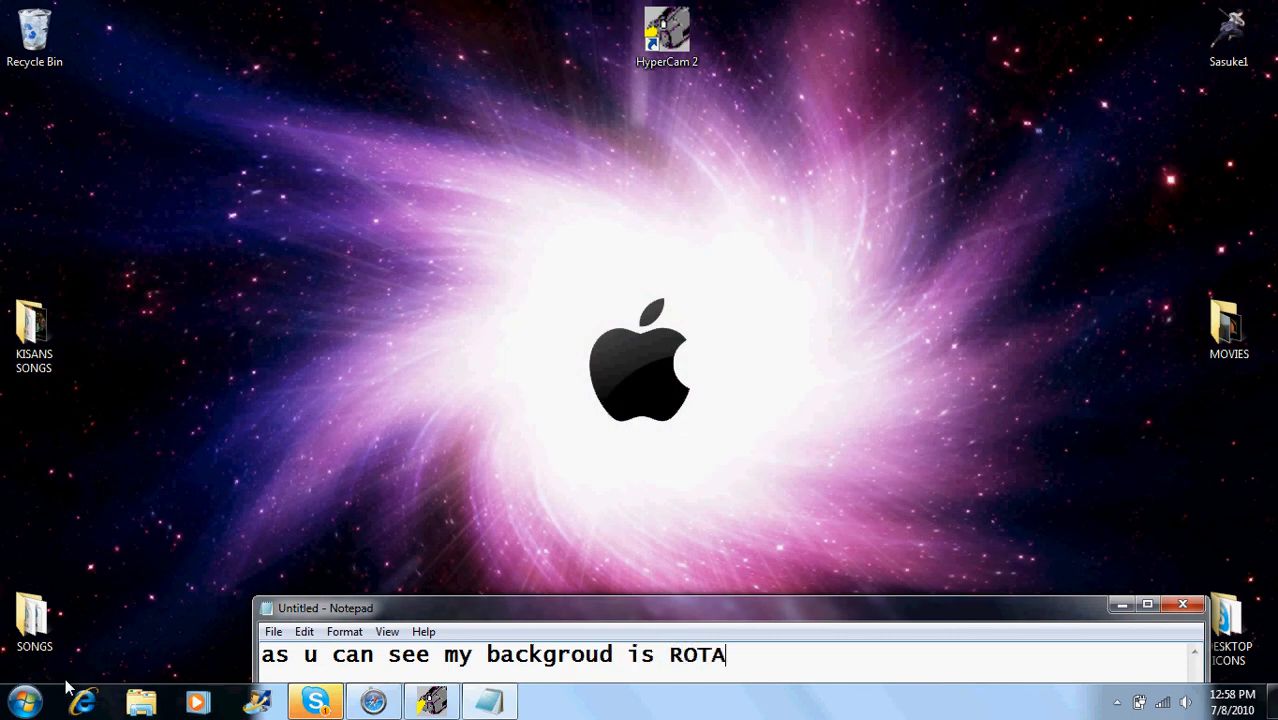
type("TING")
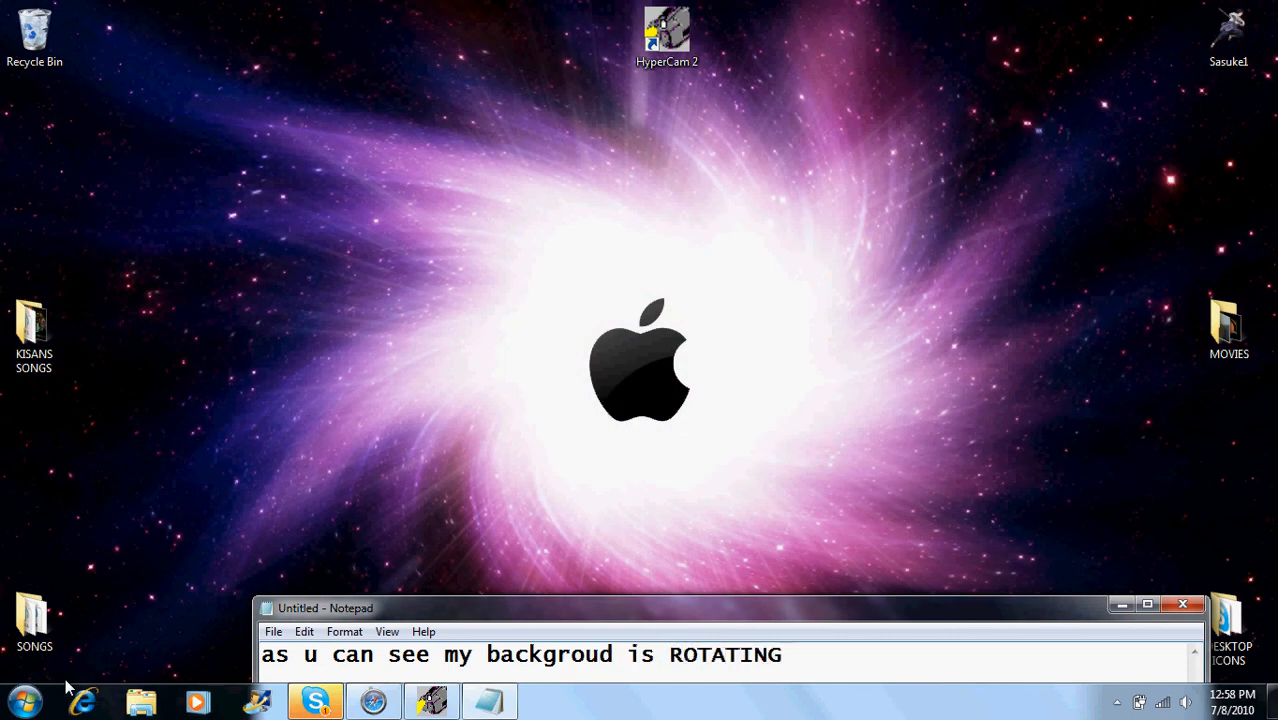
type("!!")
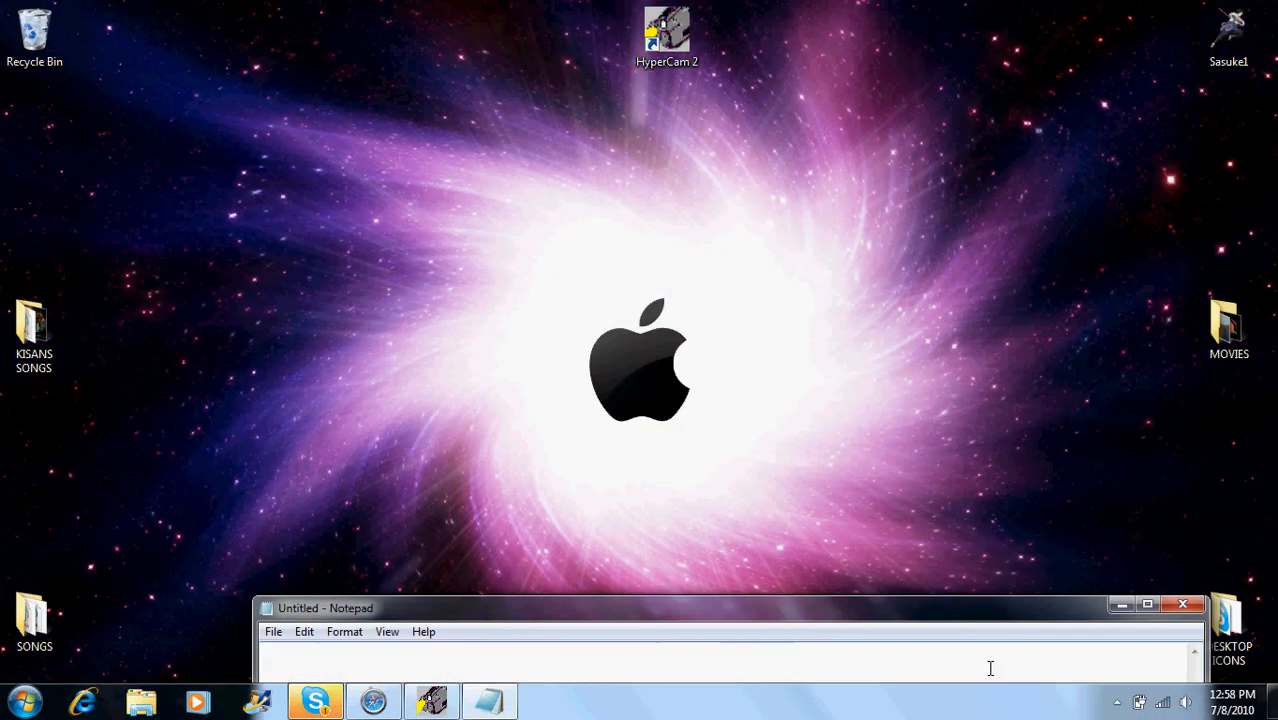
type("i only hav 2 so")
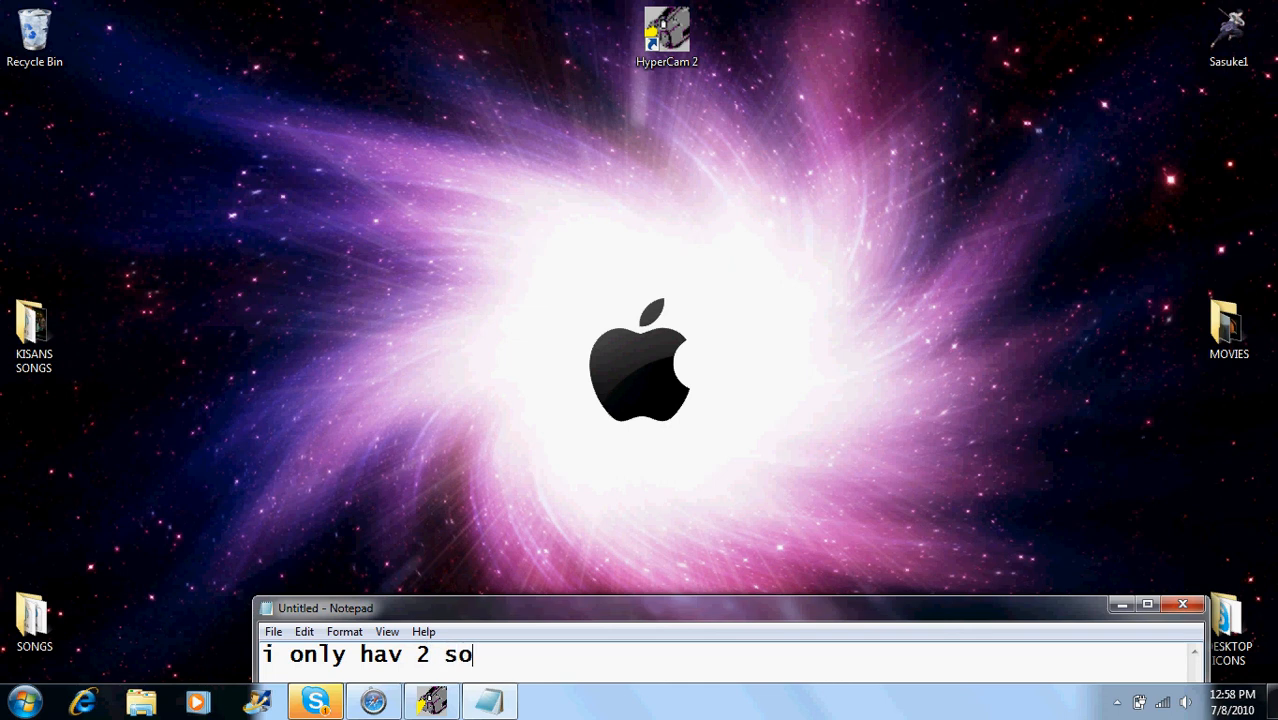
type("ya")
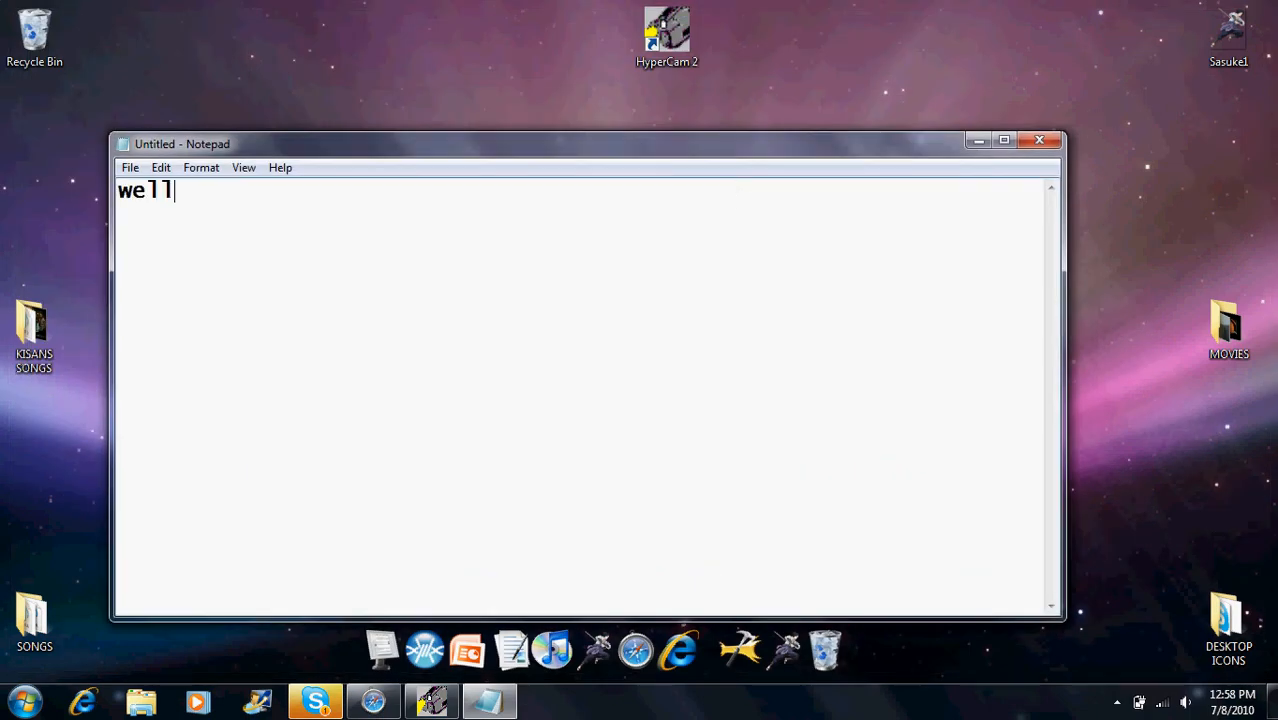
- Type the closing caption 'well i hope it helped so PLZ'
type("i ho")
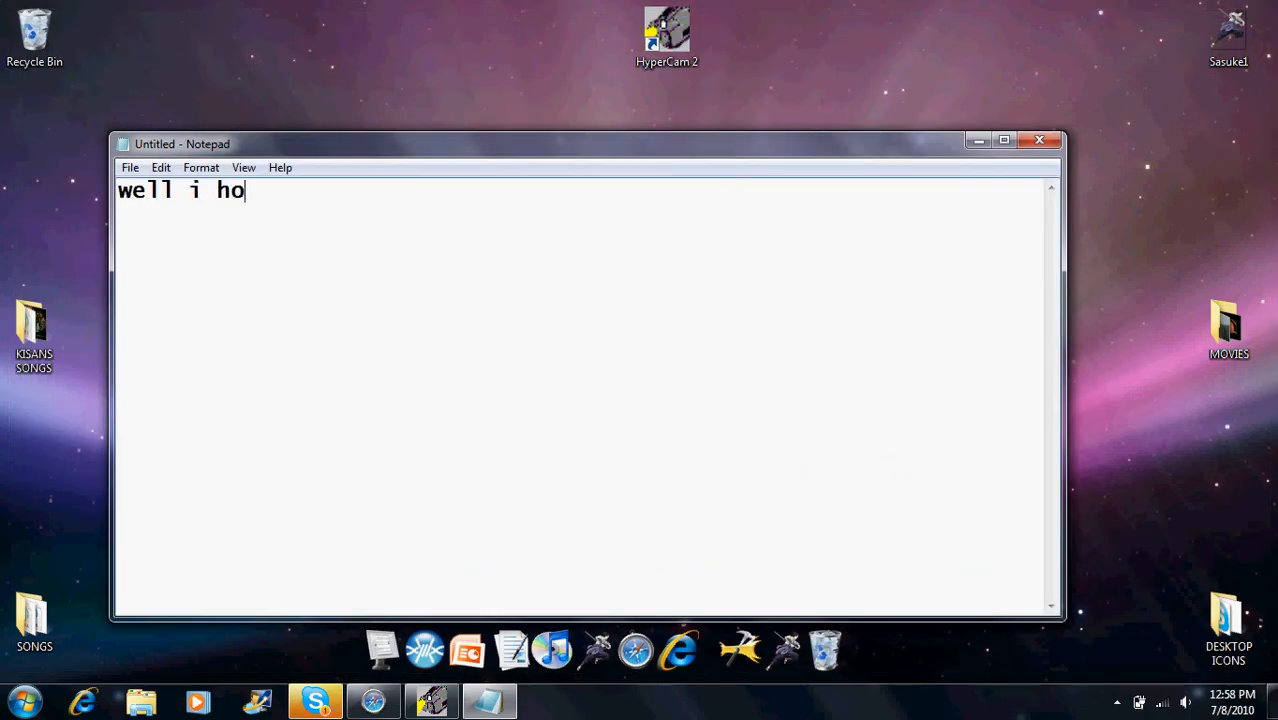
type("pe it helped")
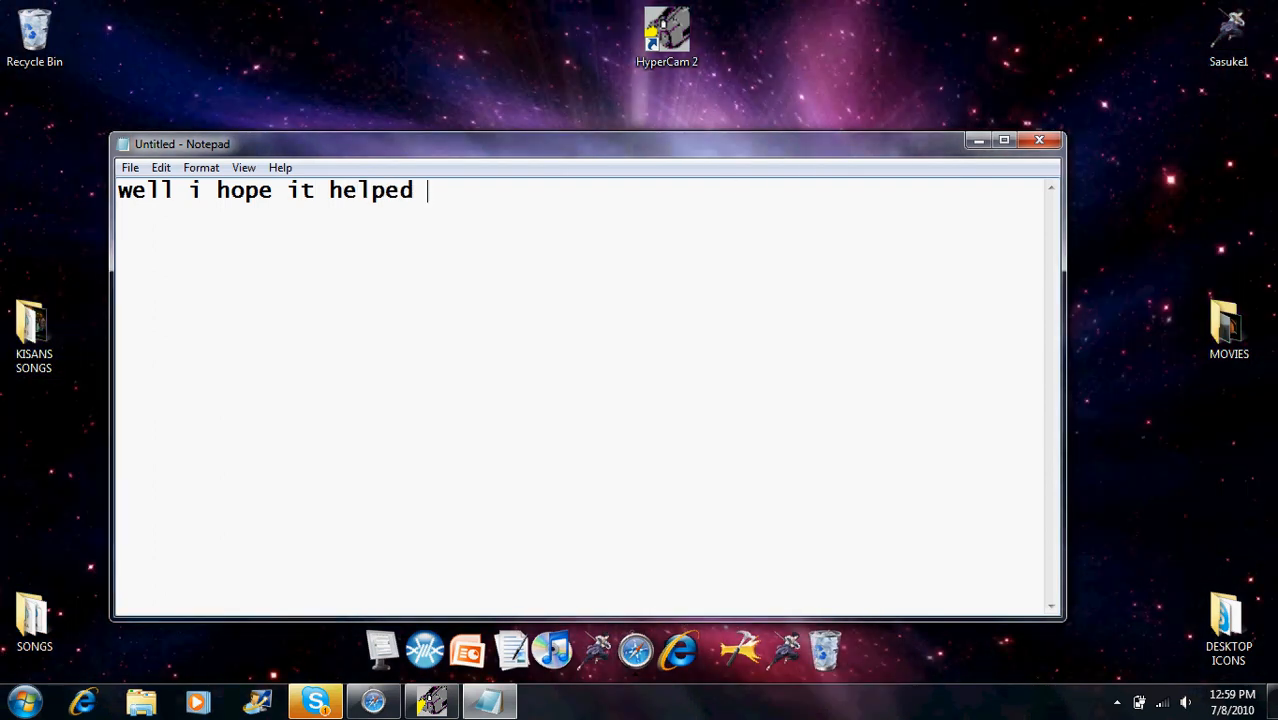
type("so")
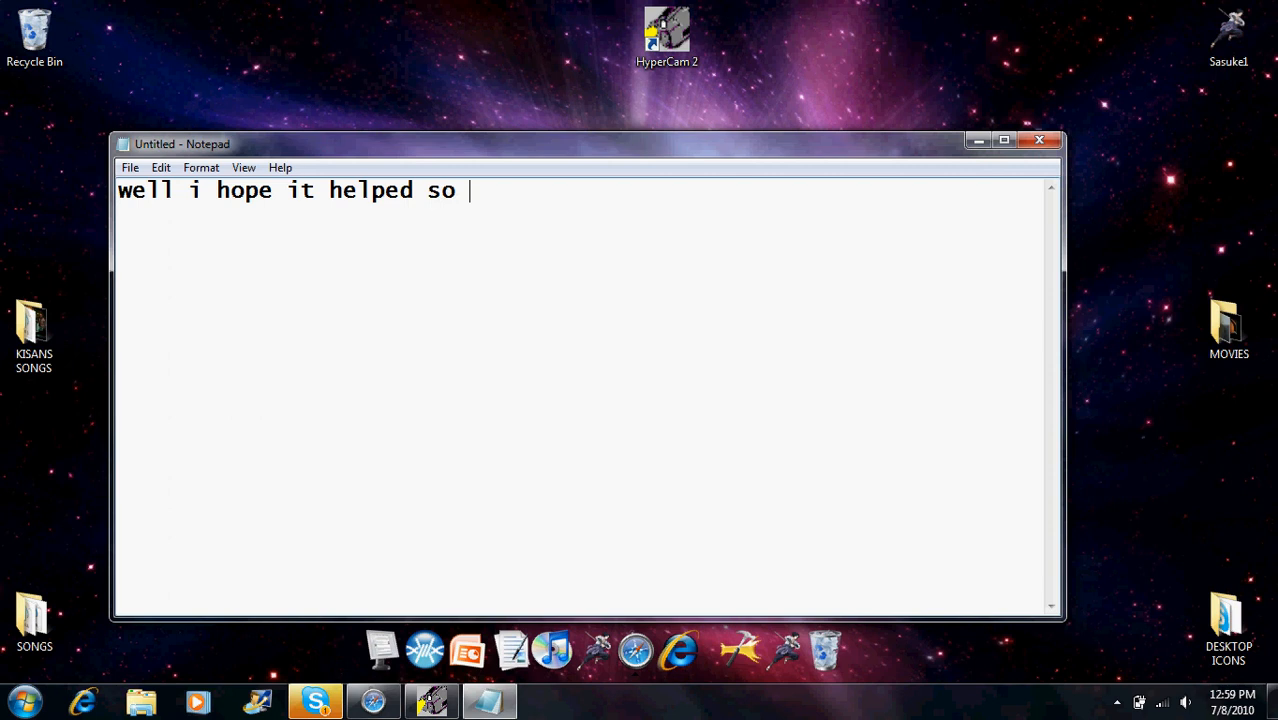
type("PLZ")
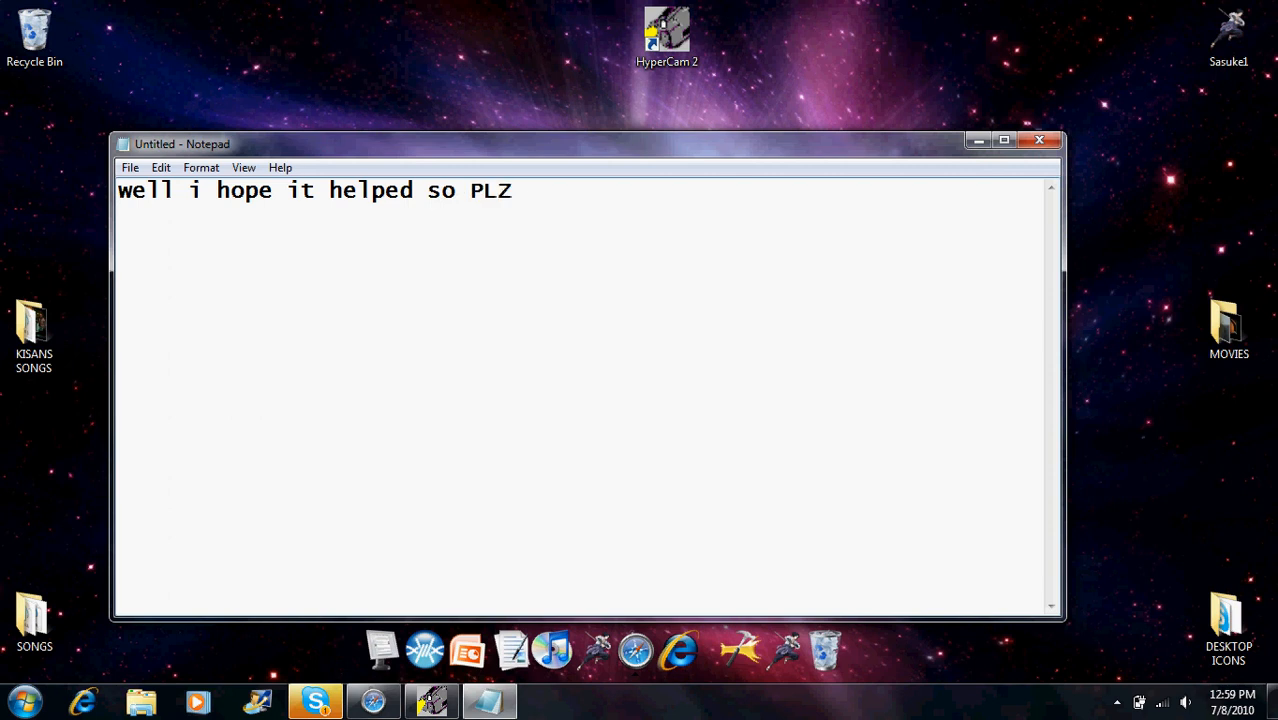